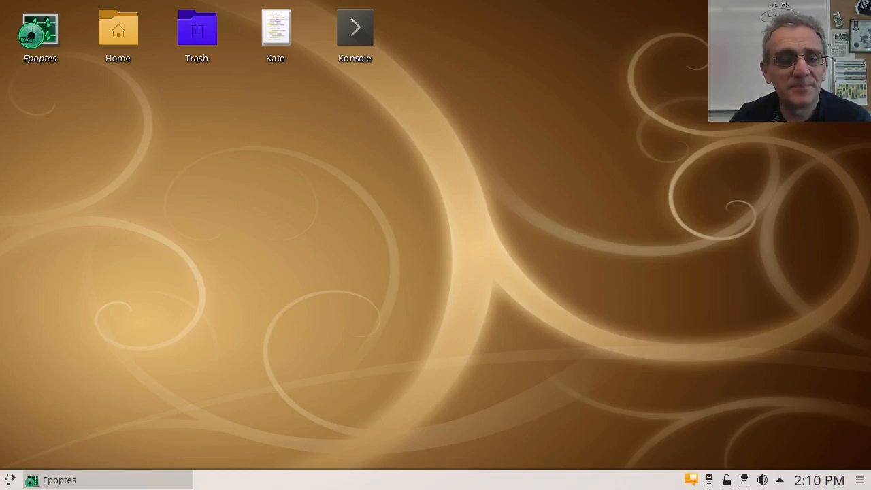
mouse_move(629, 180)
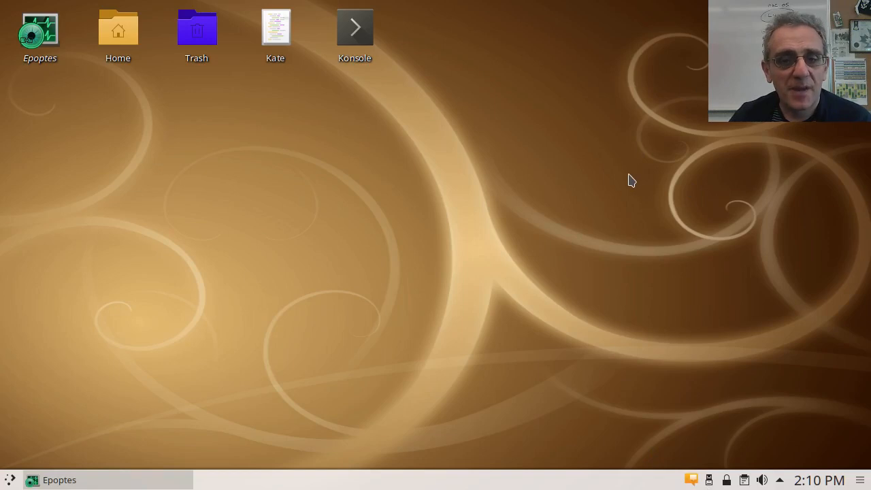
mouse_move(566, 184)
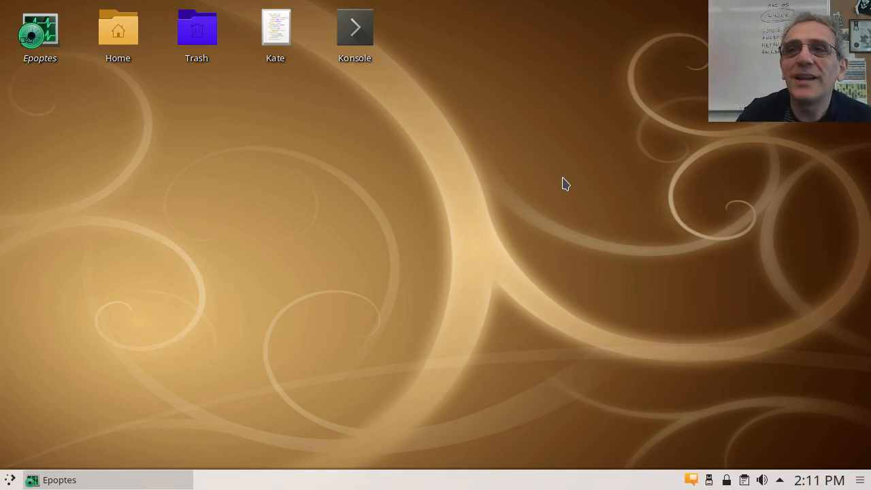
mouse_move(556, 185)
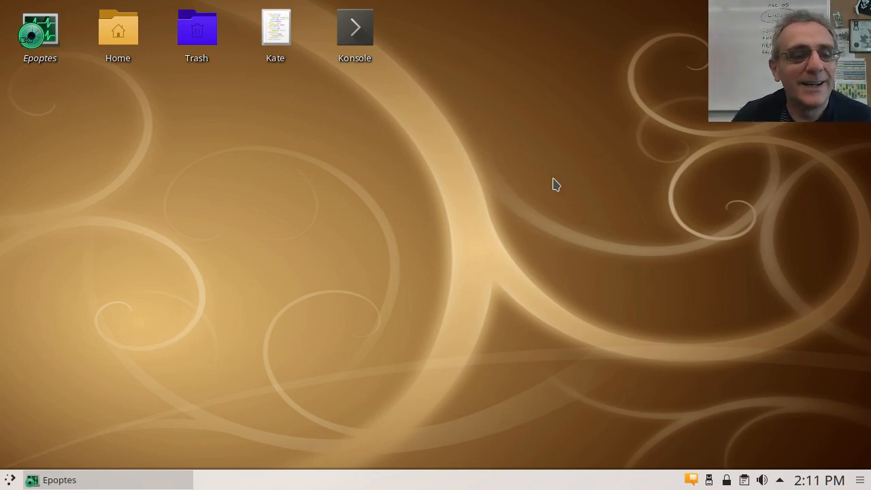
mouse_move(316, 403)
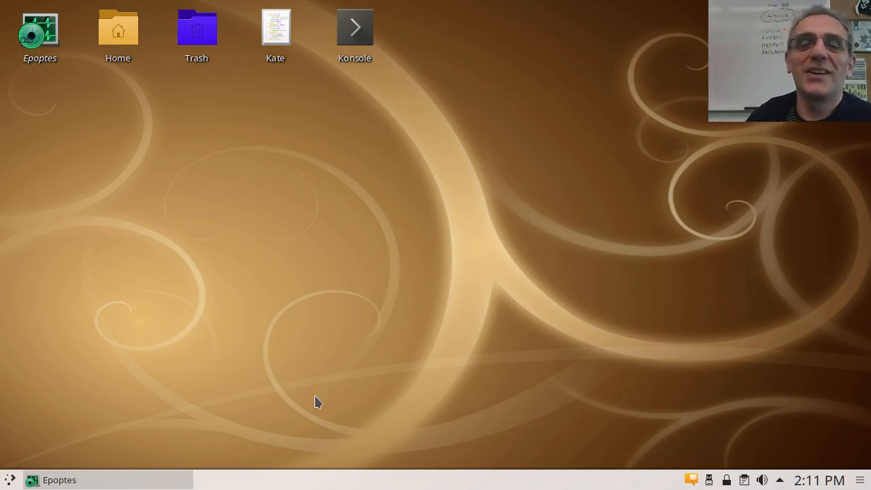
mouse_move(62, 401)
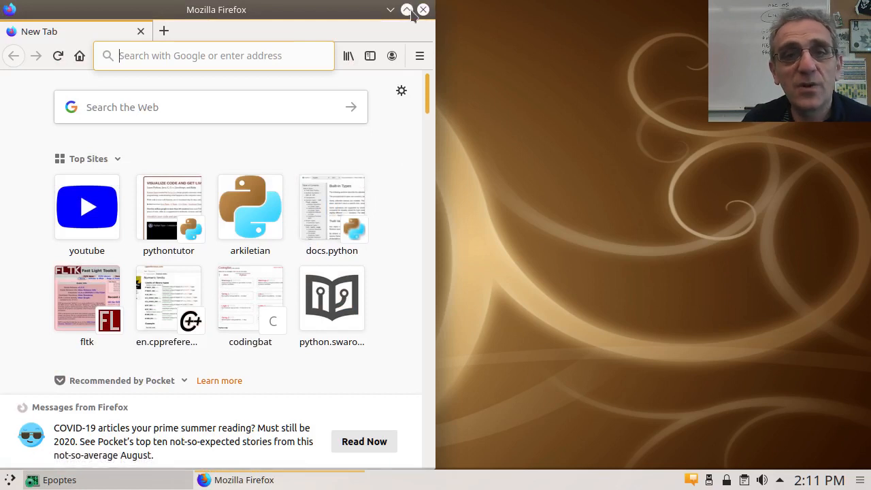
Step: Maximize the Firefox window so it fills the whole screen
left_click(407, 9)
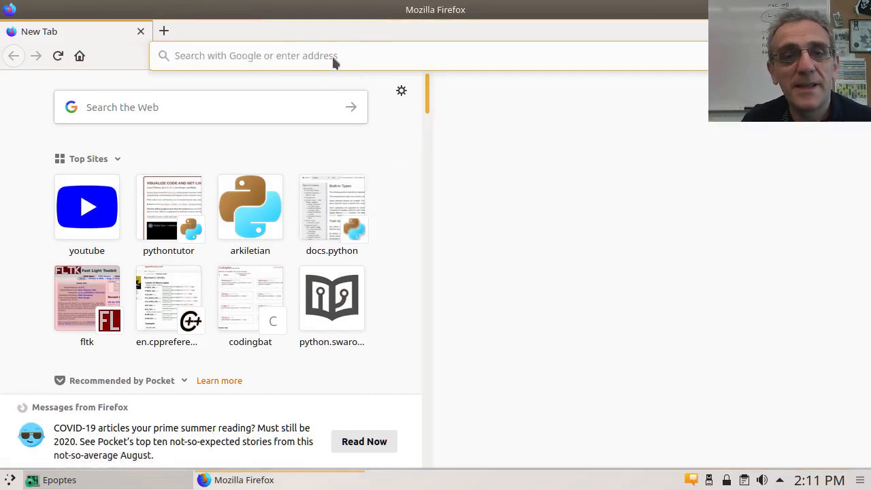
mouse_move(299, 65)
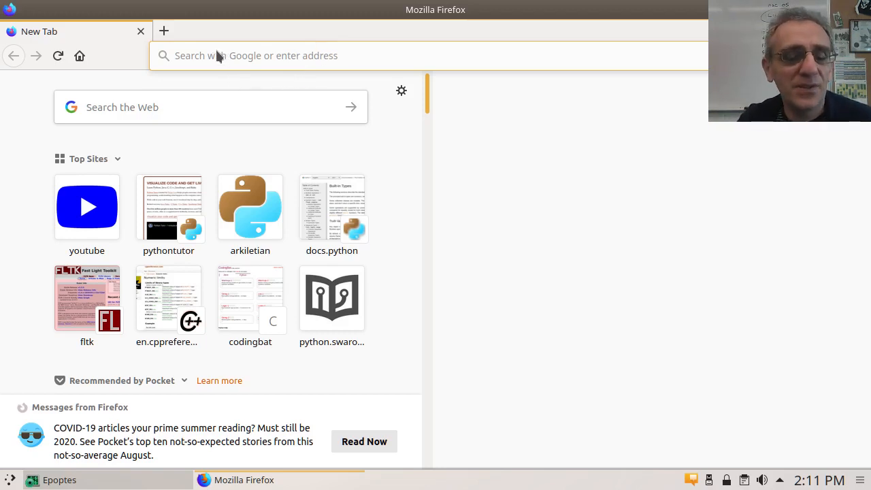
mouse_move(229, 57)
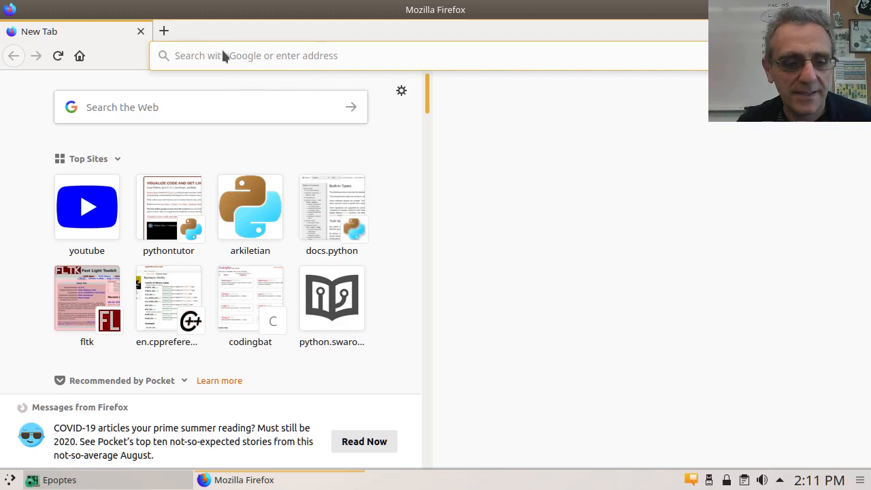
mouse_move(207, 18)
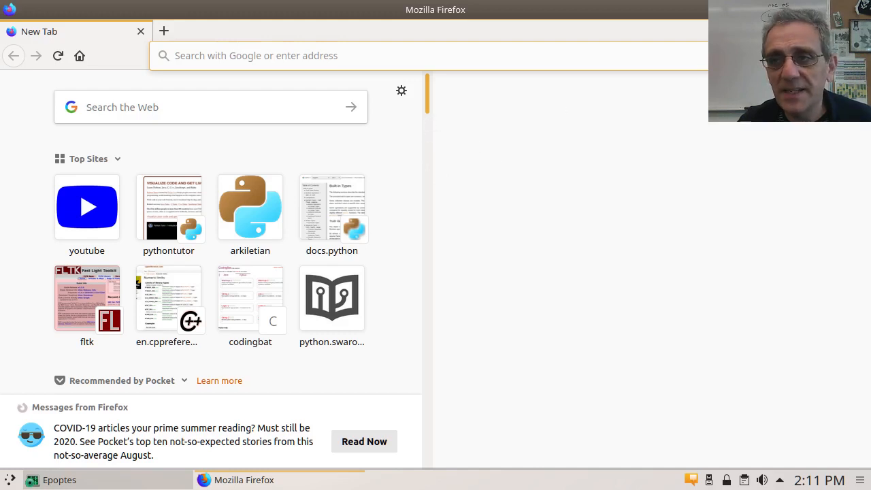
mouse_move(154, 32)
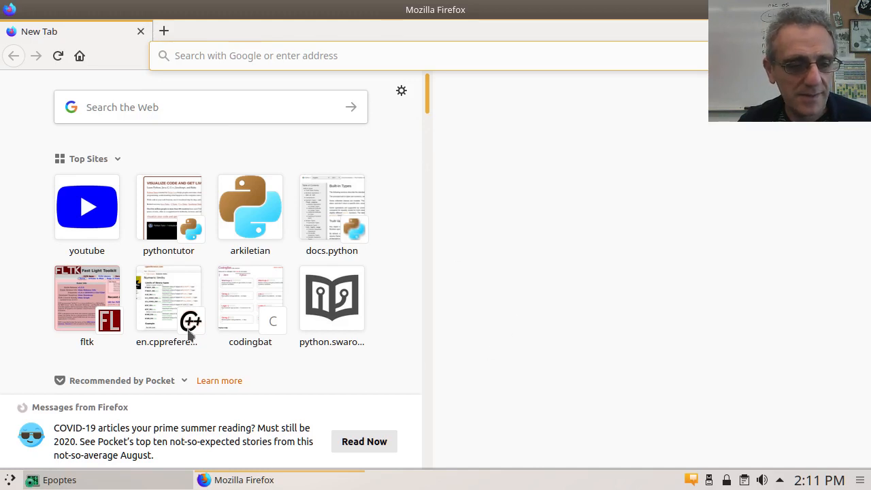
mouse_move(528, 307)
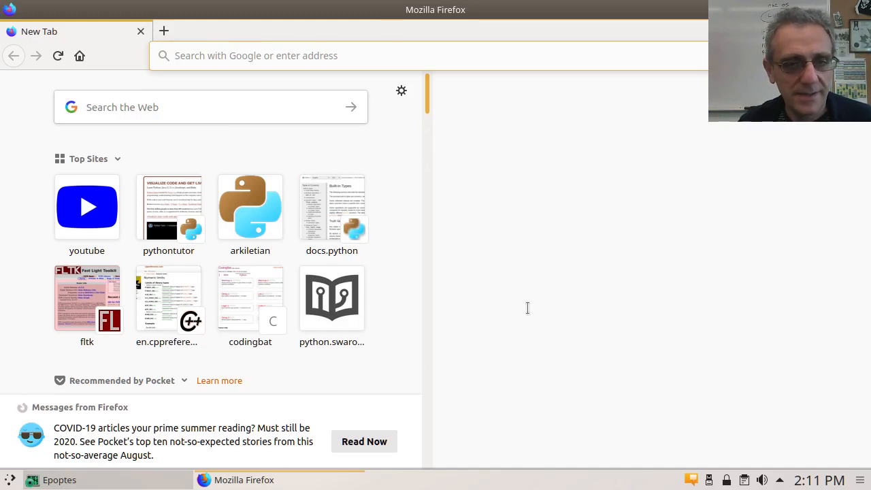
mouse_move(659, 120)
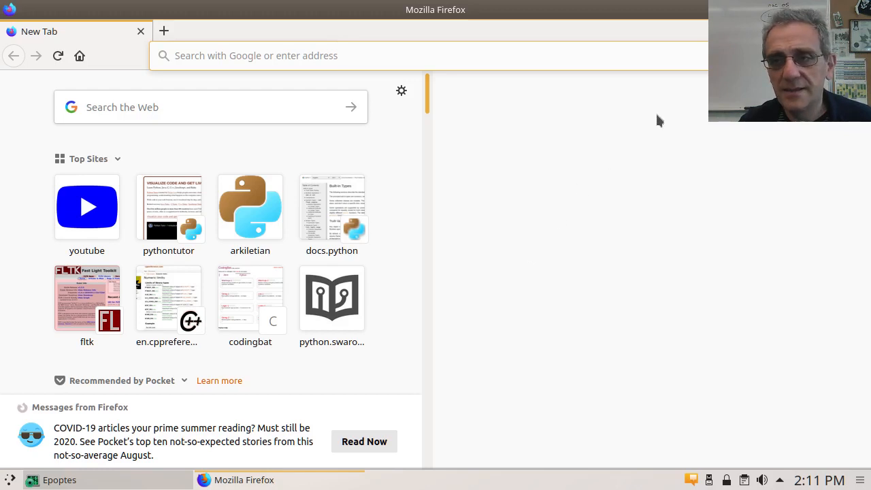
mouse_move(695, 230)
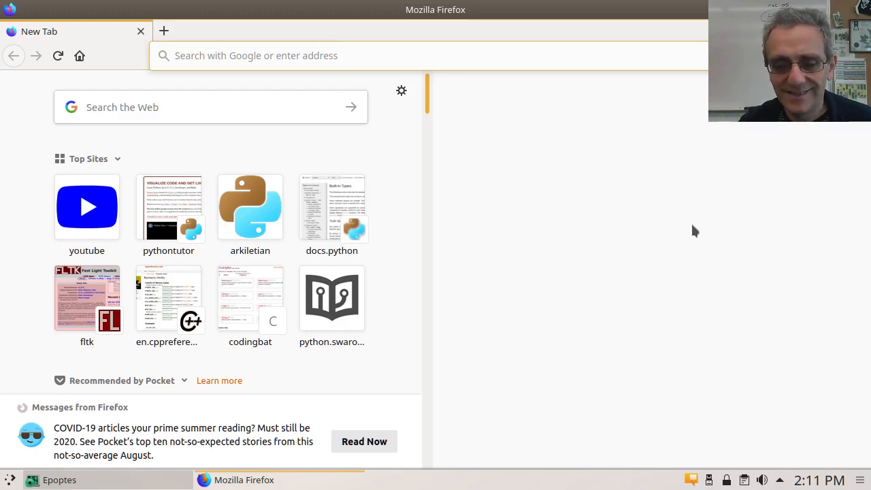
mouse_move(106, 19)
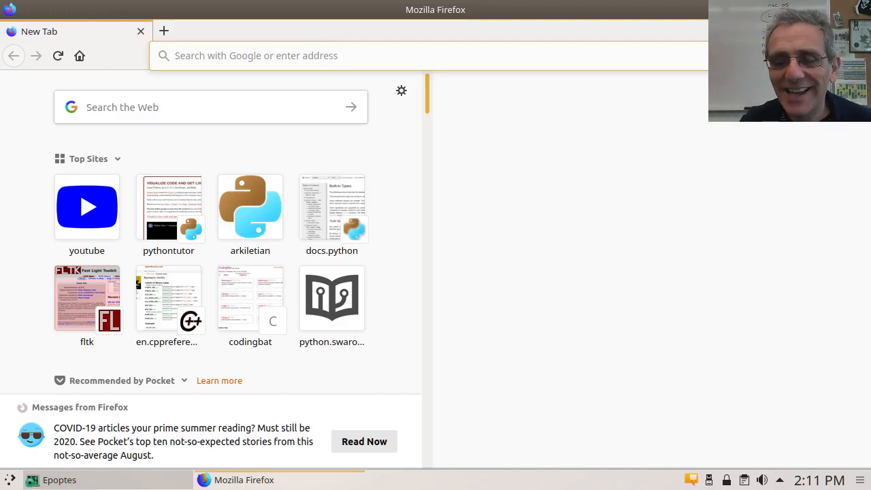
mouse_move(599, 31)
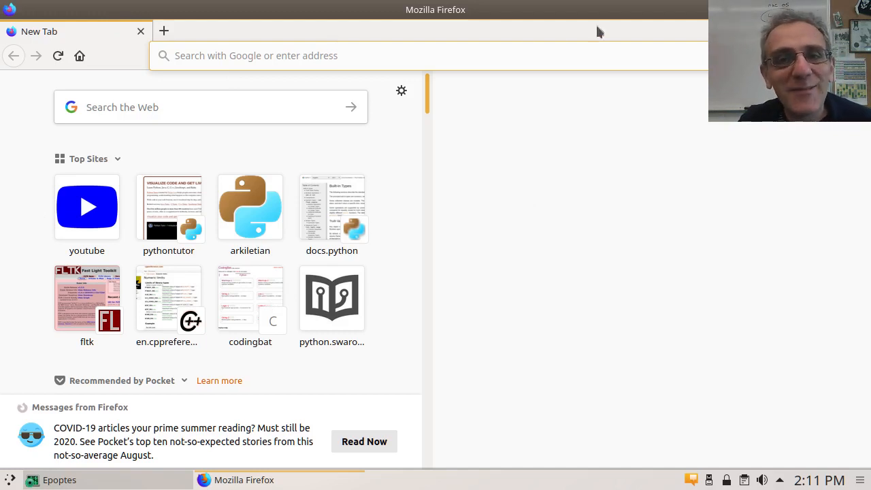
mouse_move(462, 124)
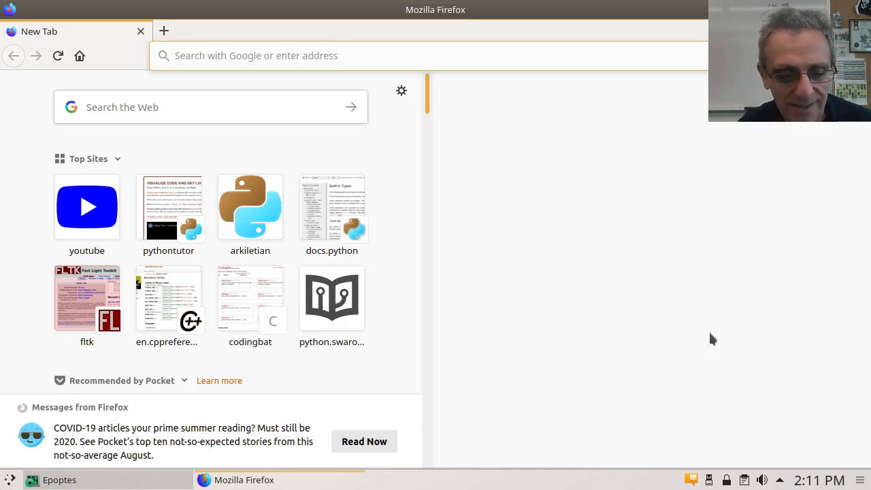
mouse_move(648, 49)
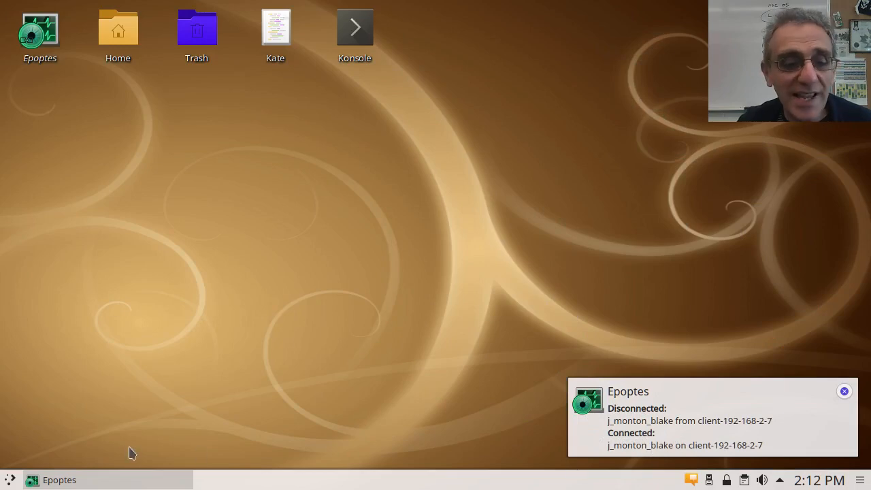
mouse_move(79, 365)
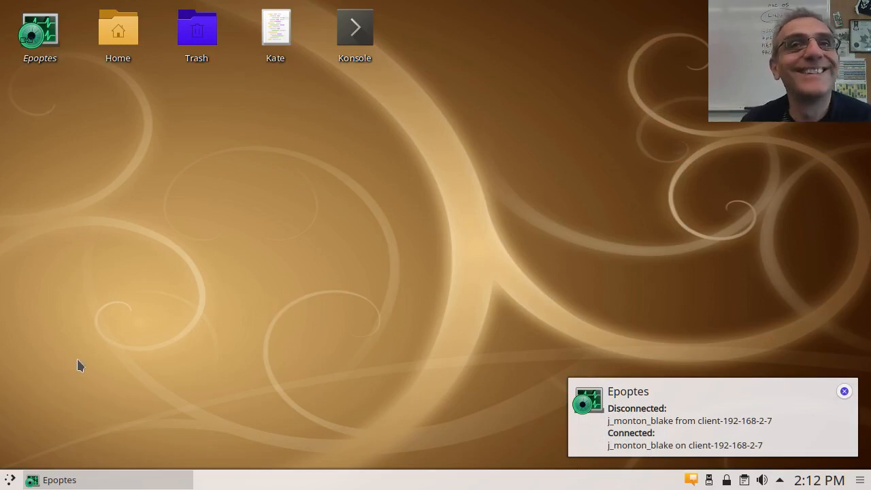
mouse_move(82, 343)
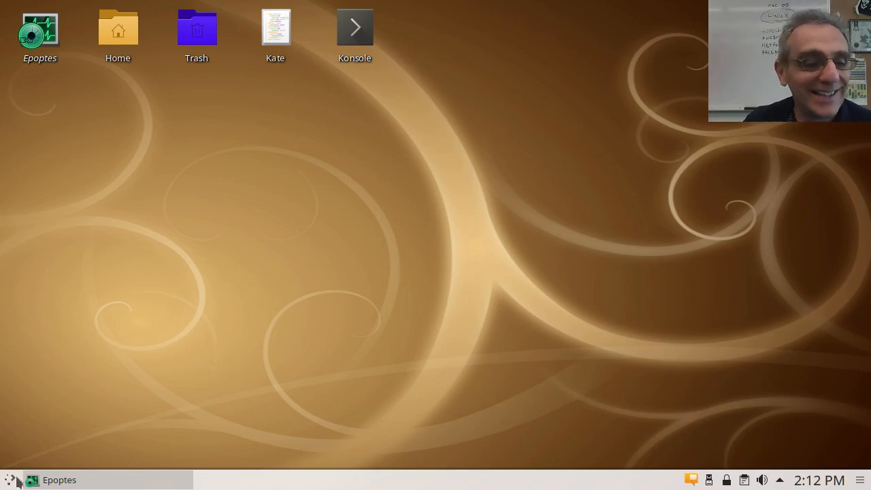
Step: Relaunch Firefox from the application launcher and load the CS1 course home page
left_click(7, 482)
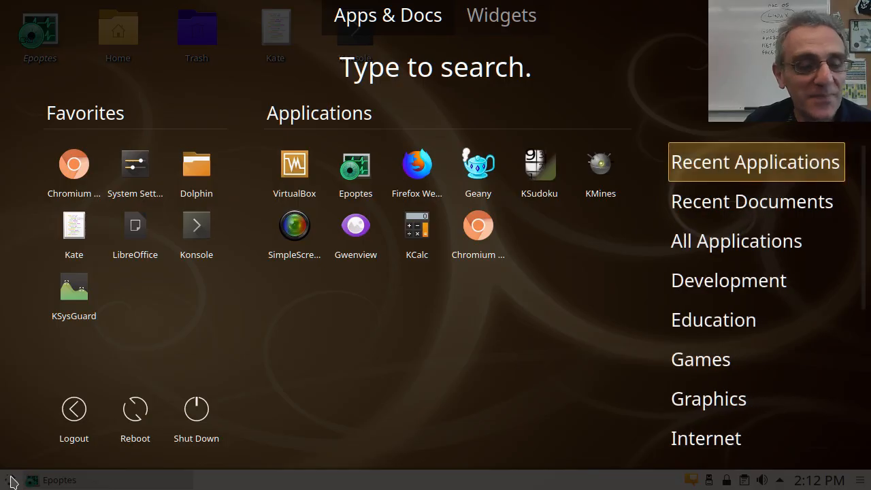
mouse_move(428, 175)
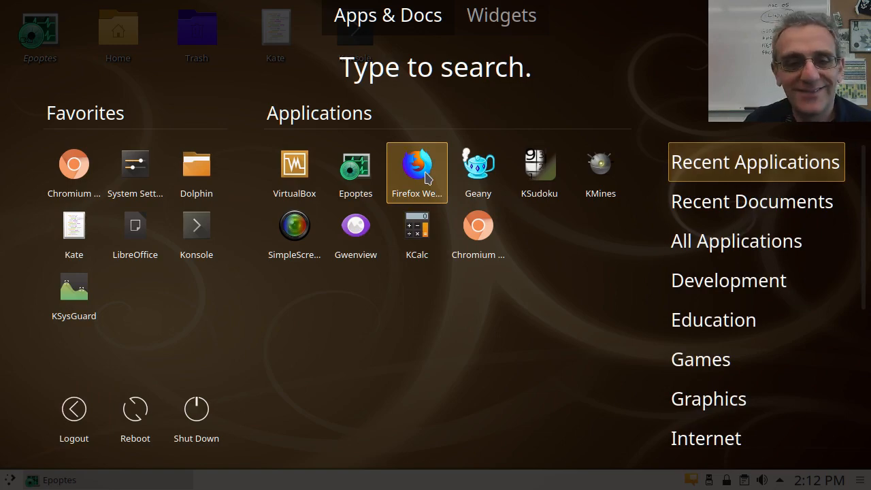
left_click(417, 166)
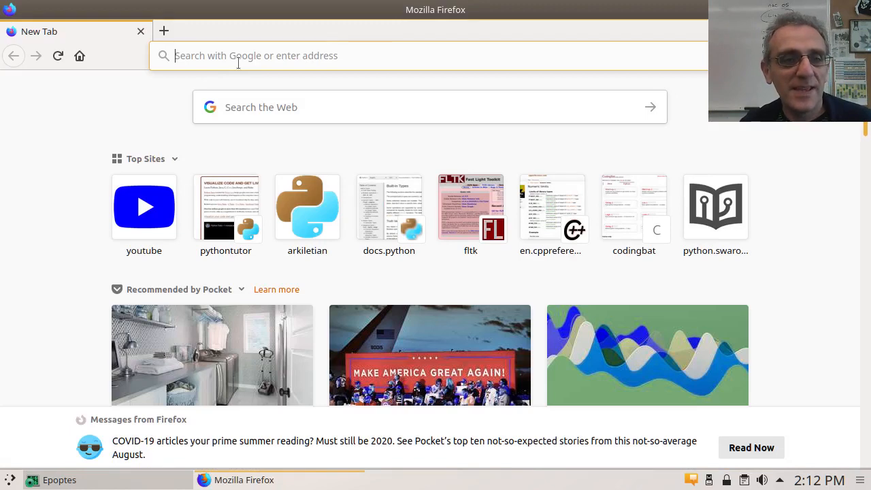
type("arkiletia")
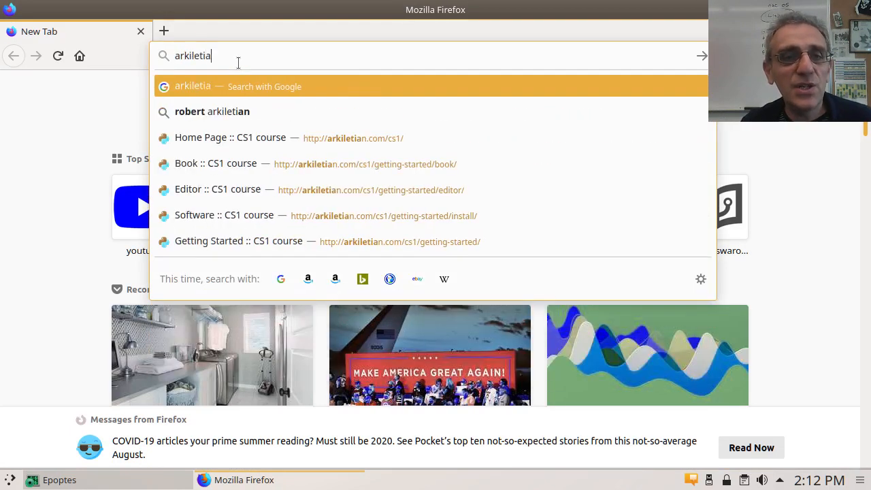
type("n.com/cs1/")
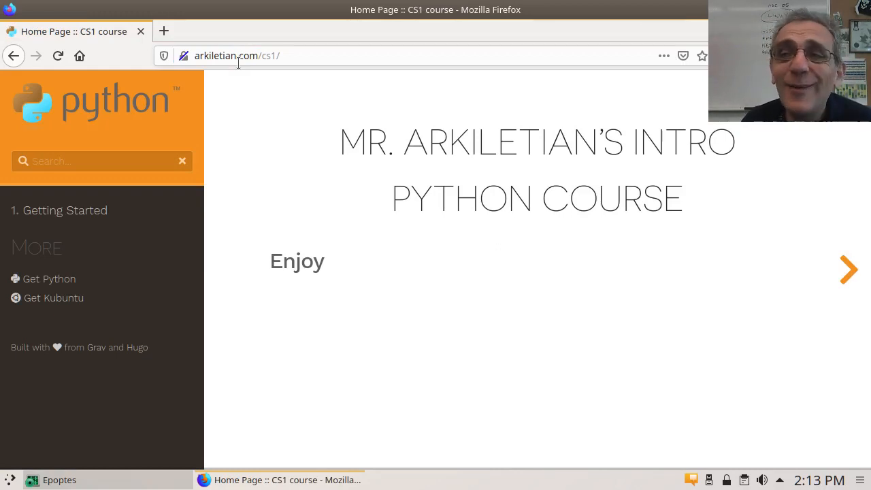
mouse_move(425, 273)
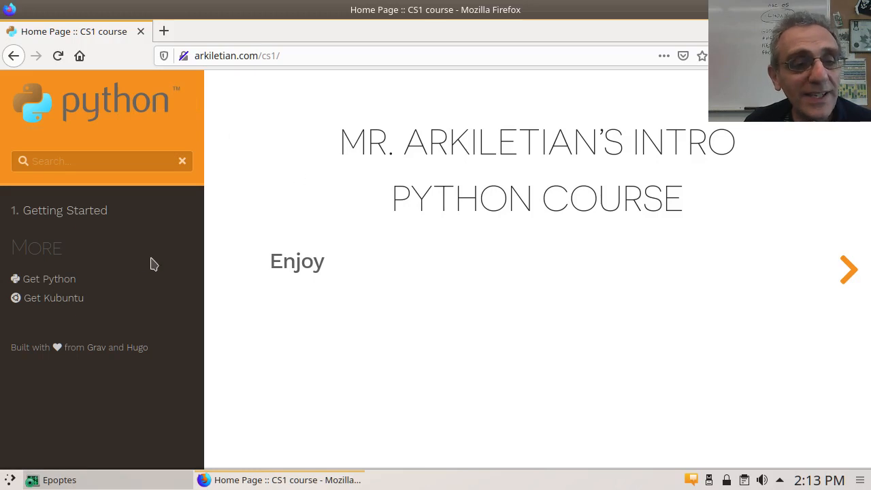
mouse_move(65, 210)
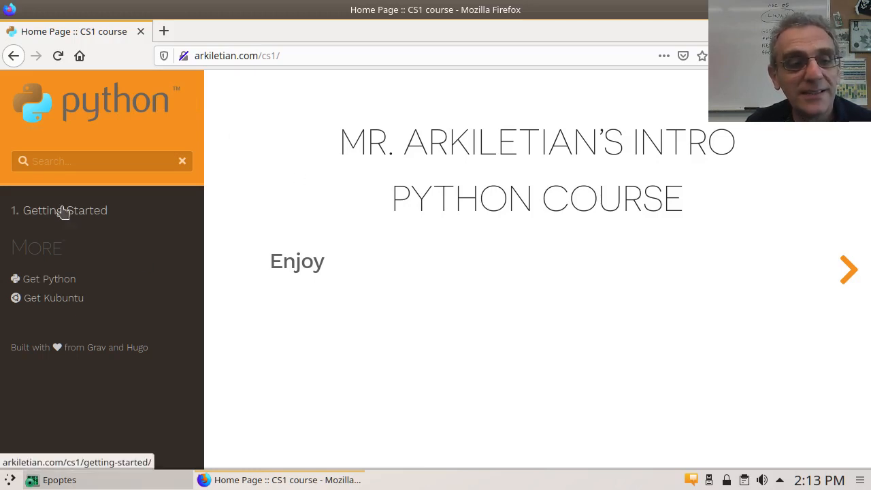
left_click(66, 209)
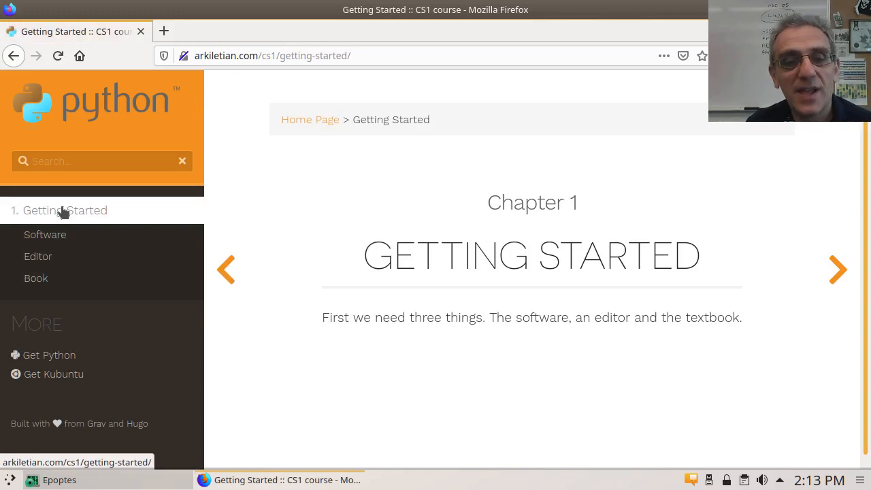
mouse_move(433, 345)
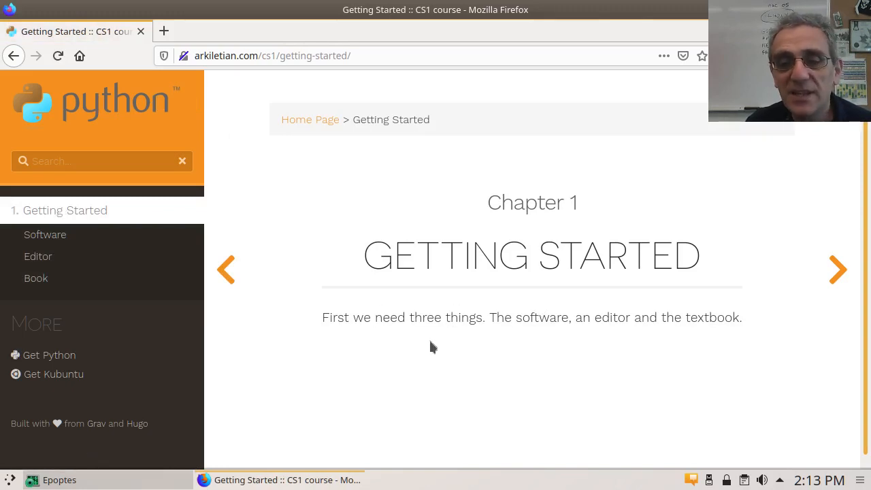
mouse_move(626, 338)
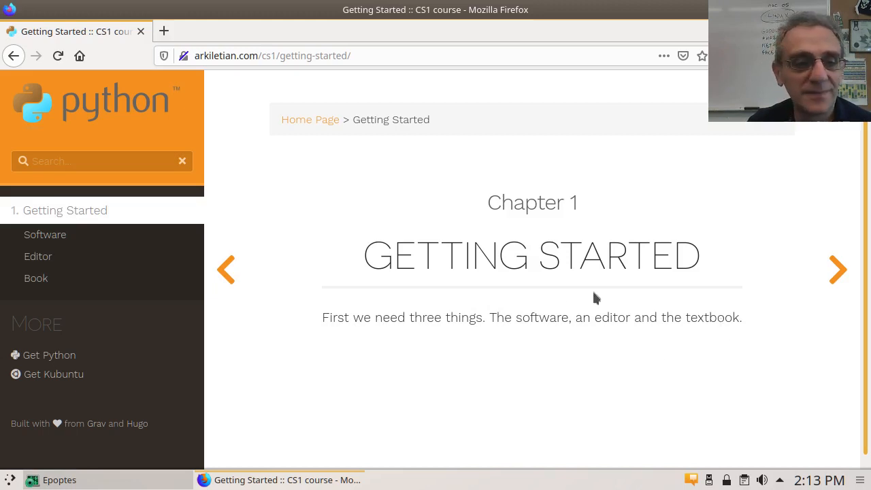
mouse_move(57, 238)
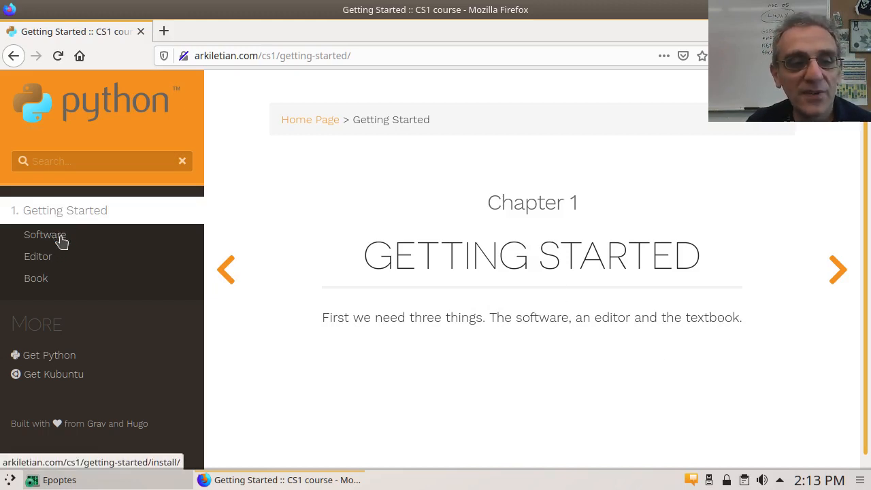
left_click(44, 234)
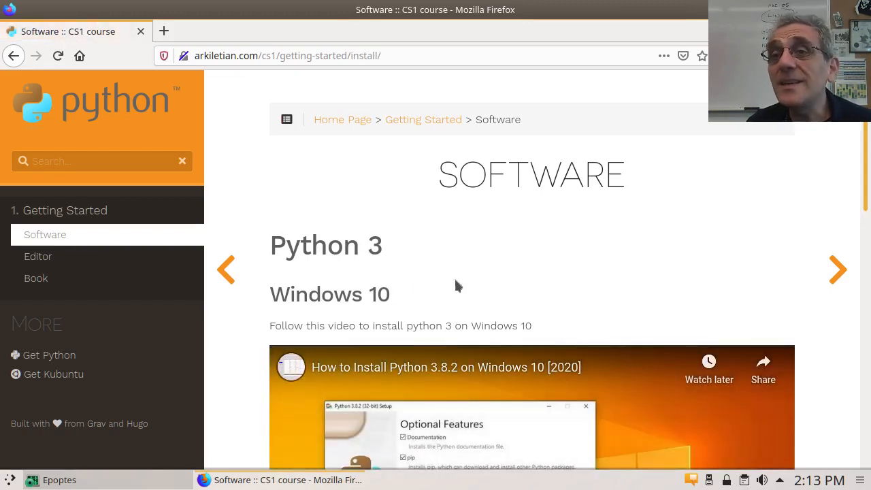
scroll("down", 3)
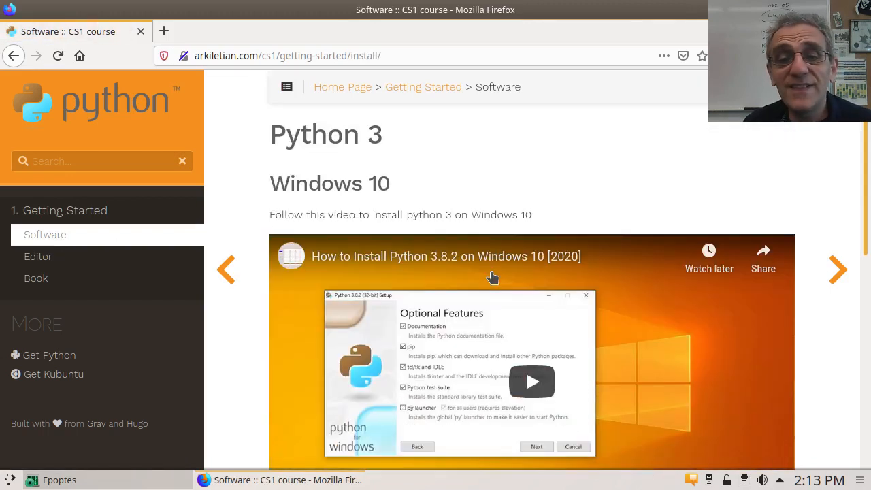
scroll("down", 3)
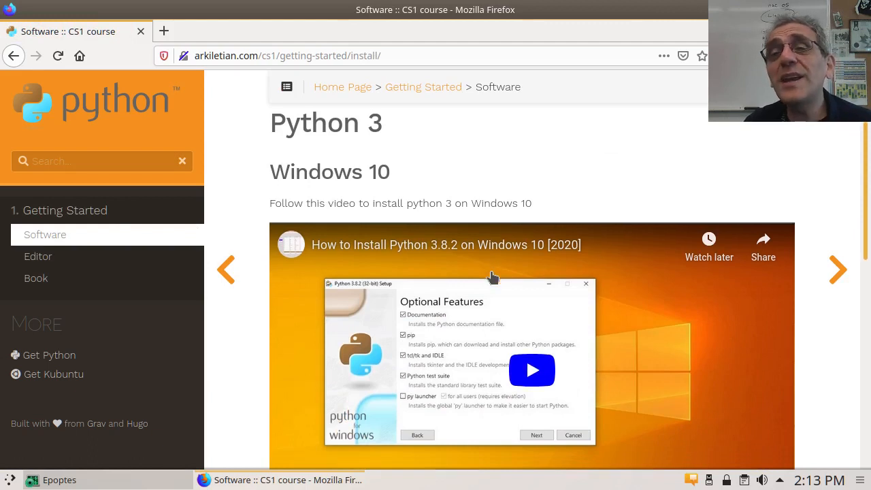
scroll("down", 3)
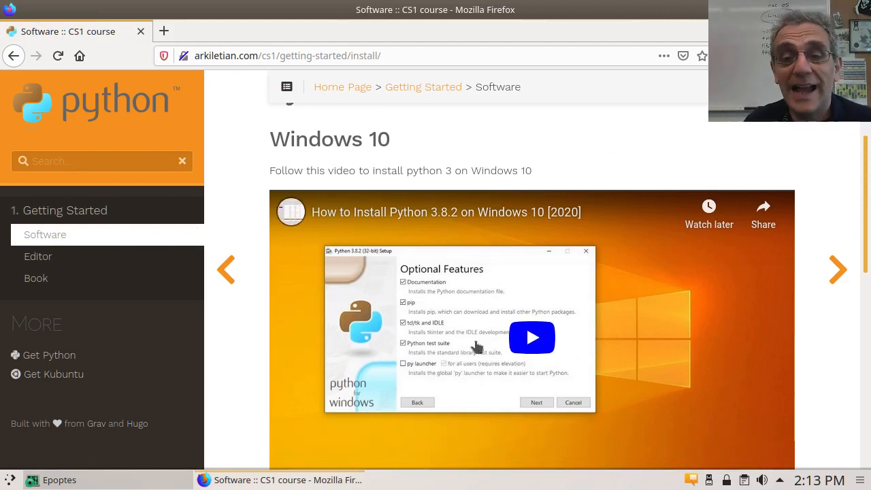
mouse_move(545, 367)
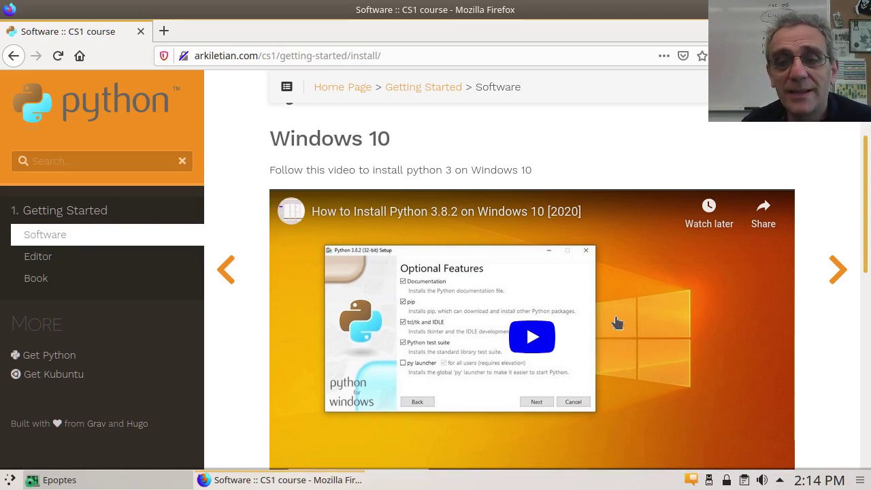
scroll("down", 3)
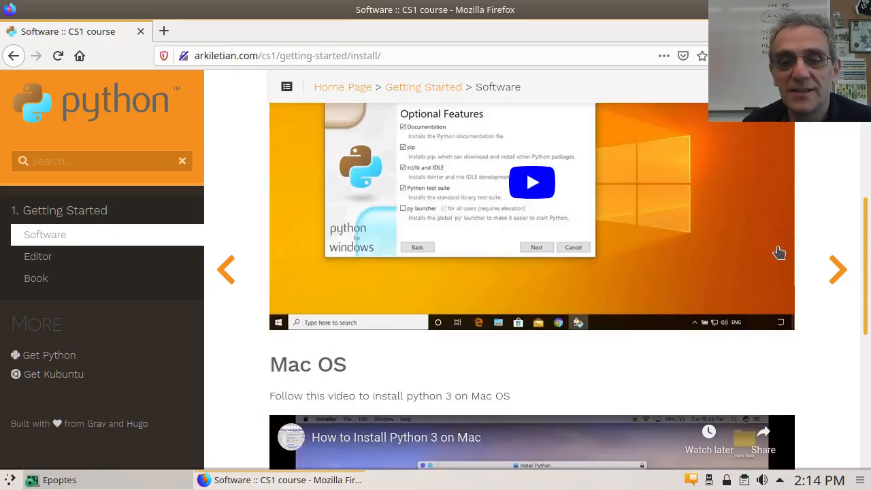
scroll("down", 3)
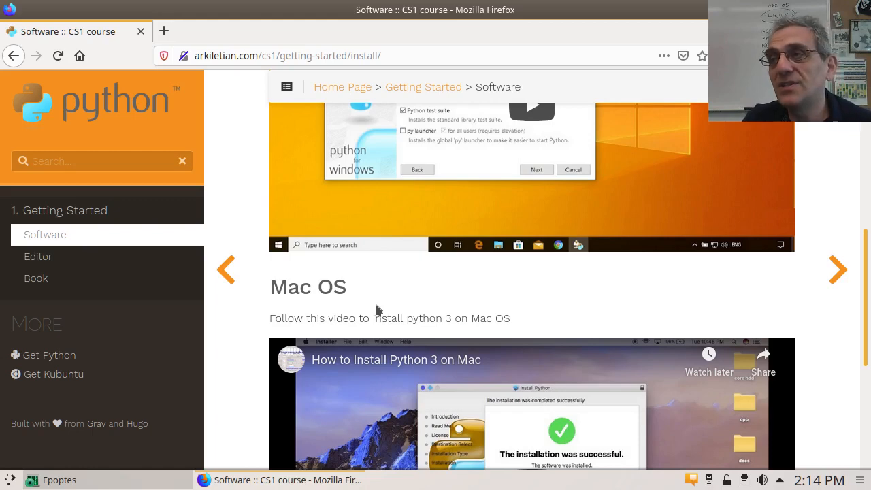
mouse_move(388, 315)
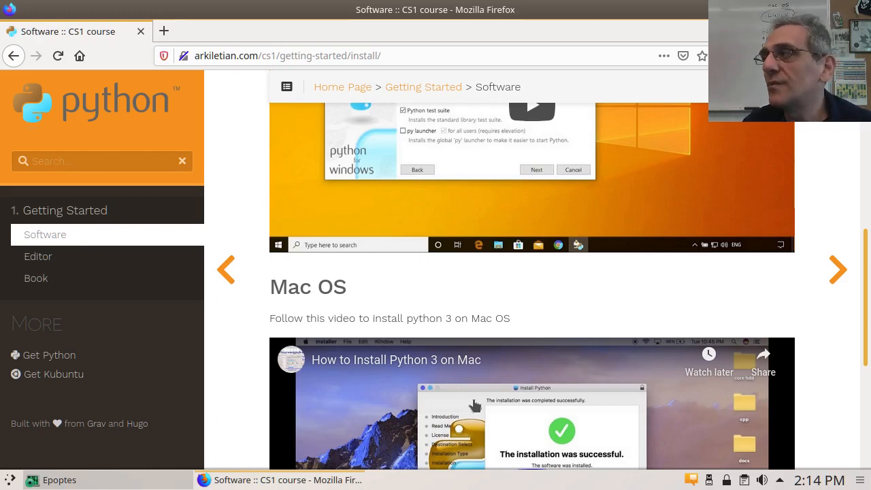
mouse_move(341, 346)
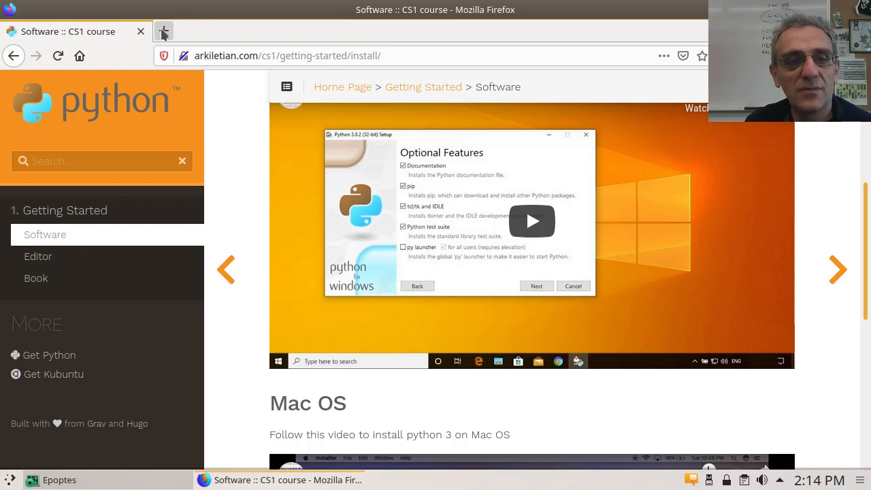
Step: Load python.org in a new second tab
left_click(164, 31)
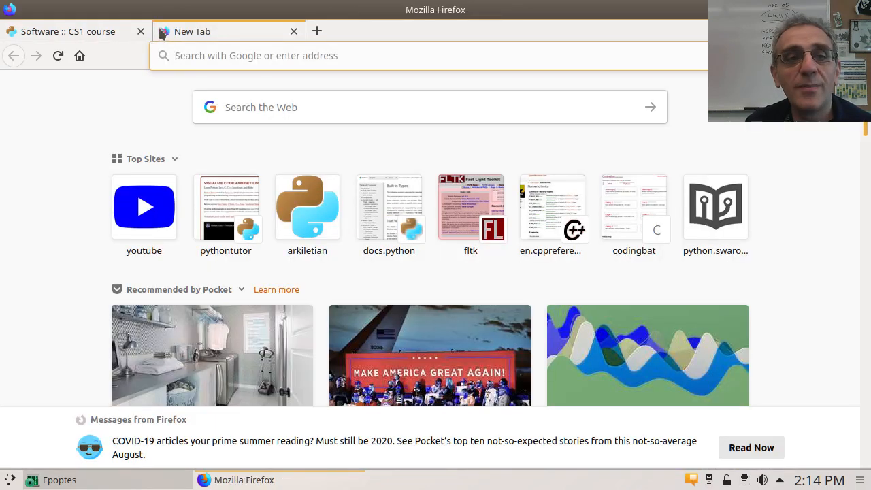
type("python.org")
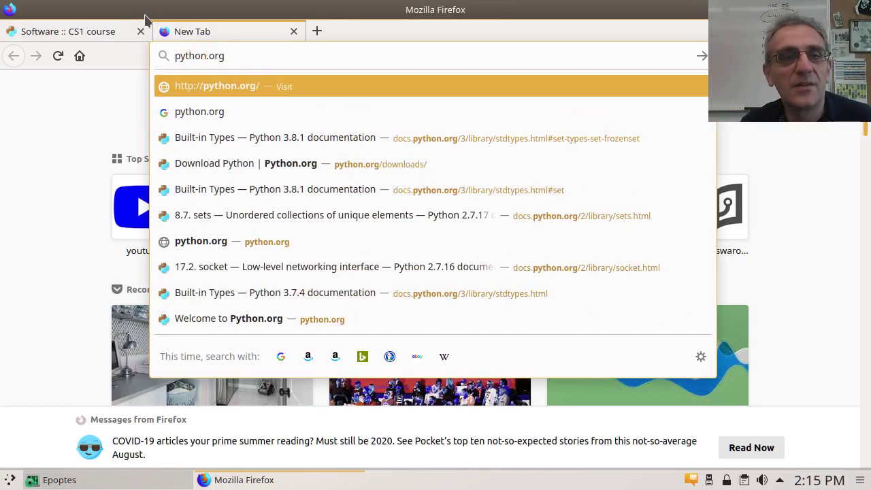
left_click(218, 86)
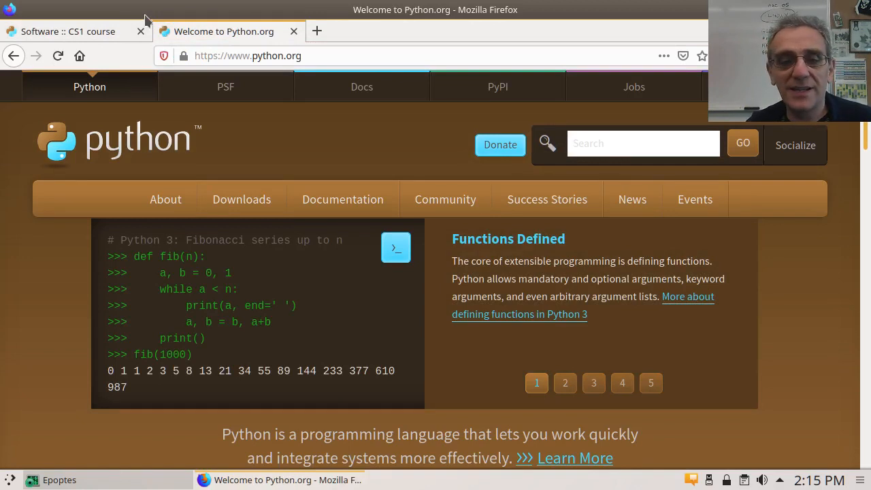
Step: Go to the python.org Downloads page offering Python 3.8.5
left_click(242, 199)
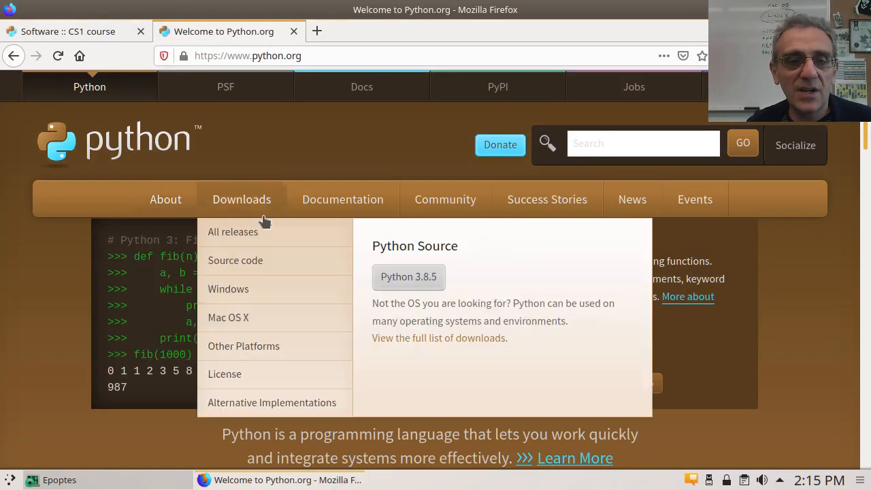
left_click(243, 199)
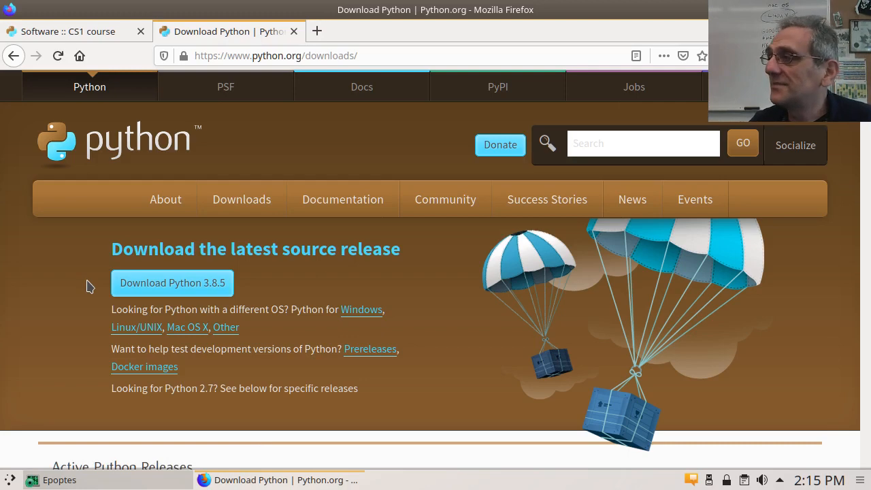
mouse_move(201, 207)
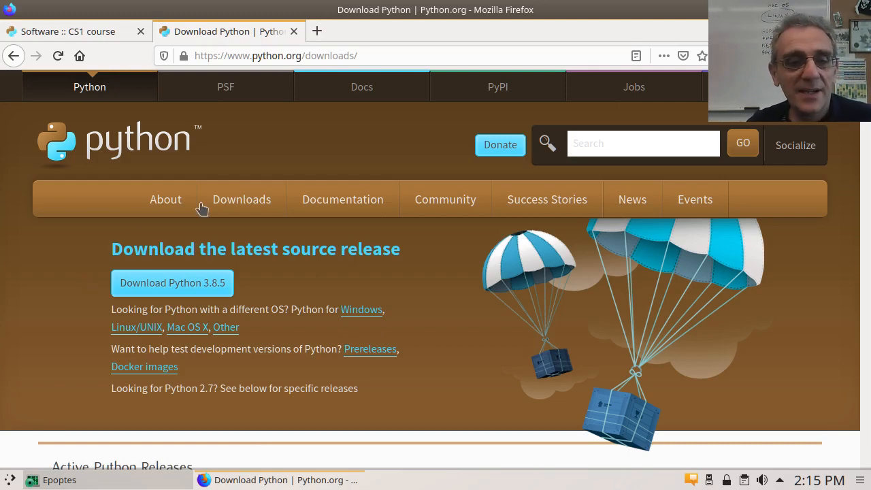
left_click(242, 199)
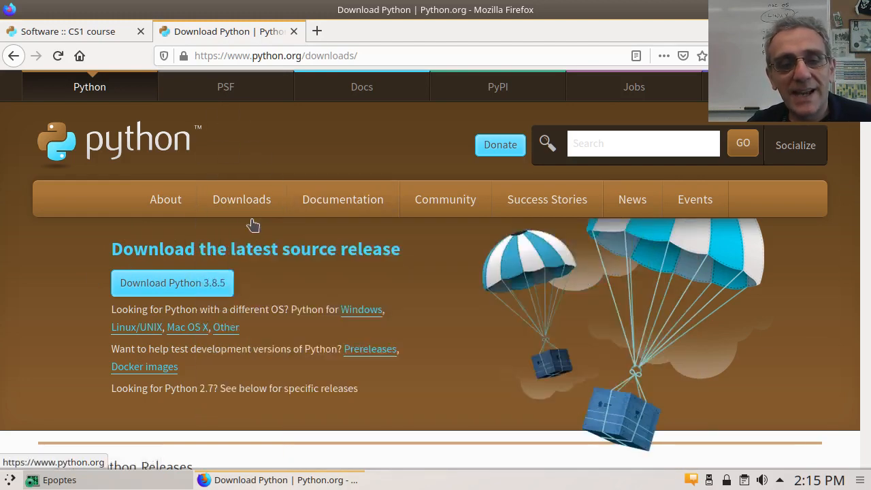
mouse_move(48, 270)
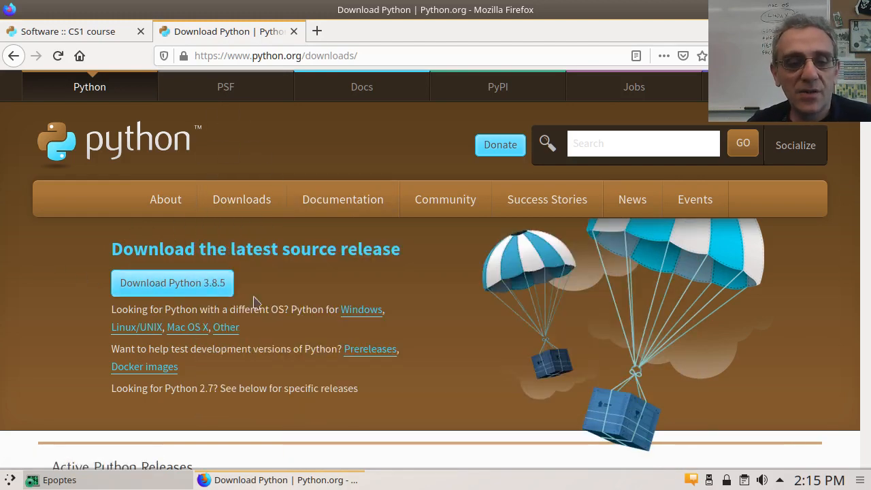
mouse_move(128, 332)
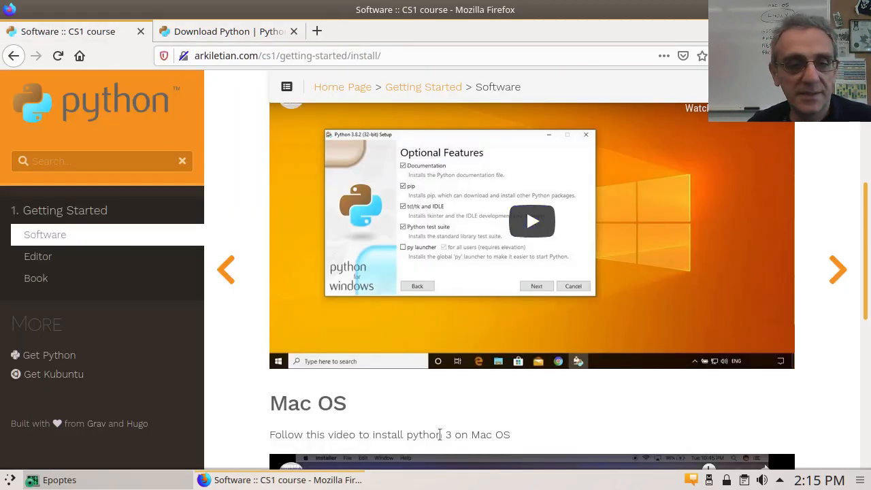
mouse_move(378, 441)
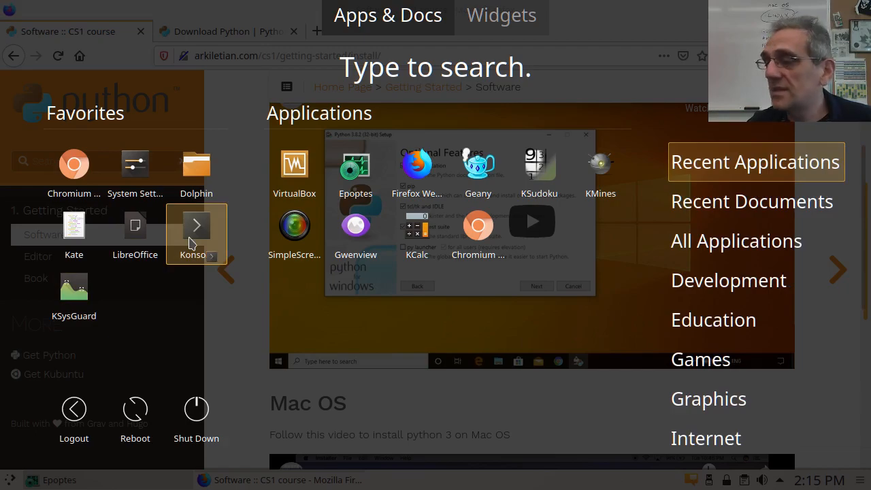
Step: Start Konsole and run python, highlighting its version 2.7.17
left_click(196, 226)
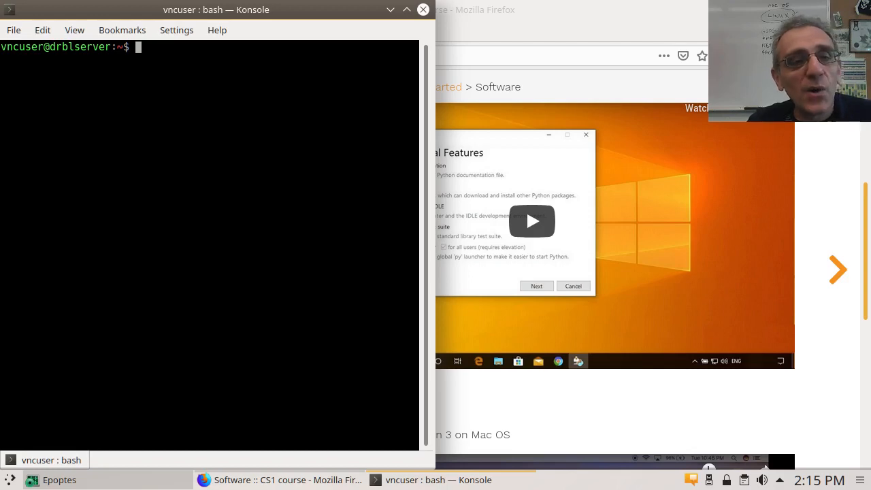
type("python")
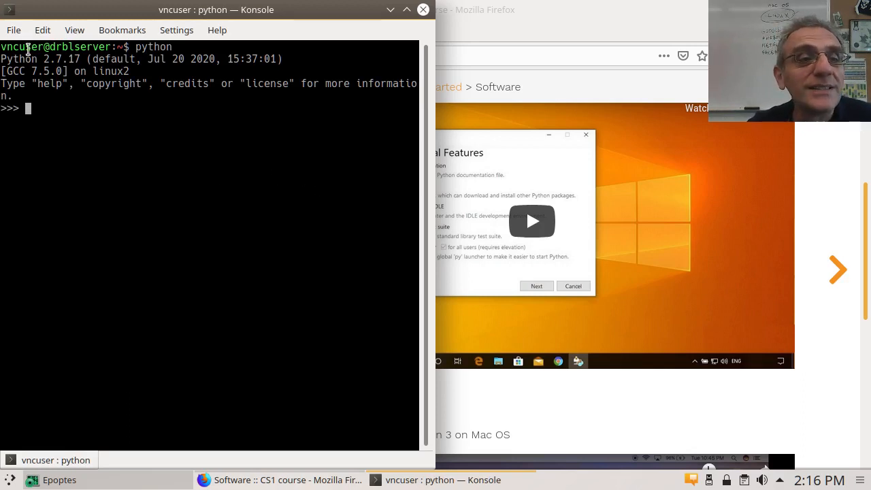
double_click(62, 71)
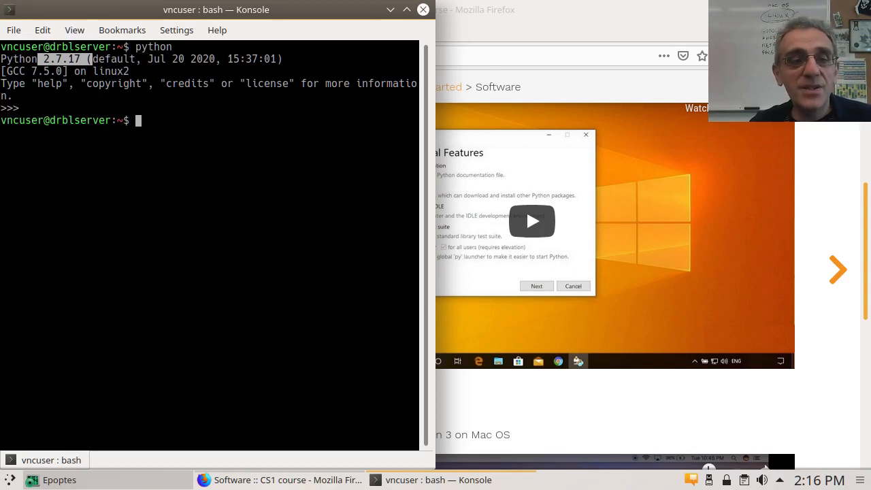
Step: Run python3 and highlight its interpreter version 3.6.9
type("python")
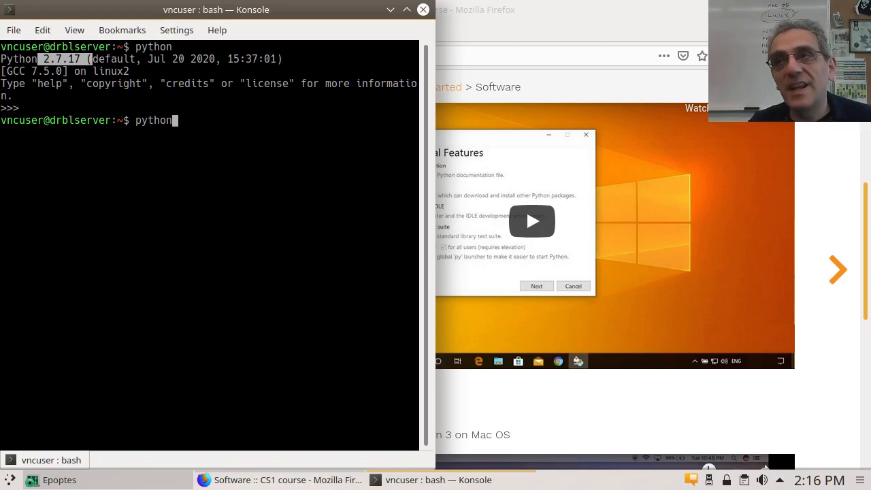
type("3")
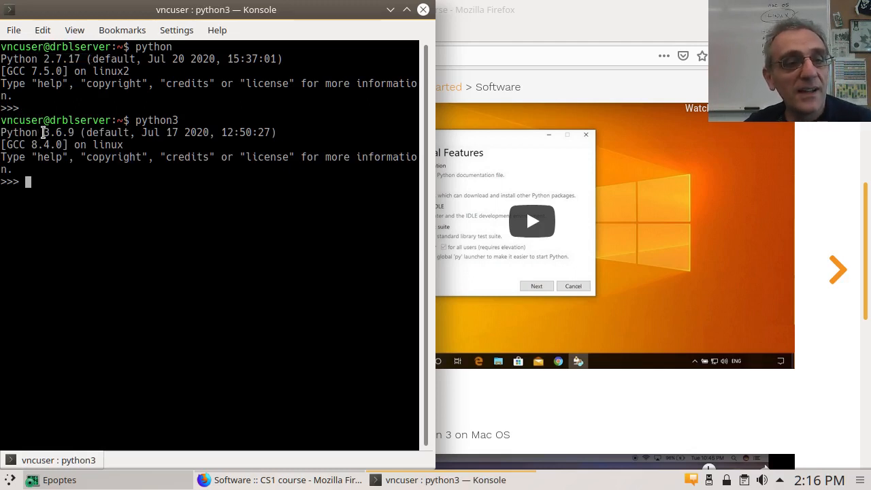
double_click(57, 132)
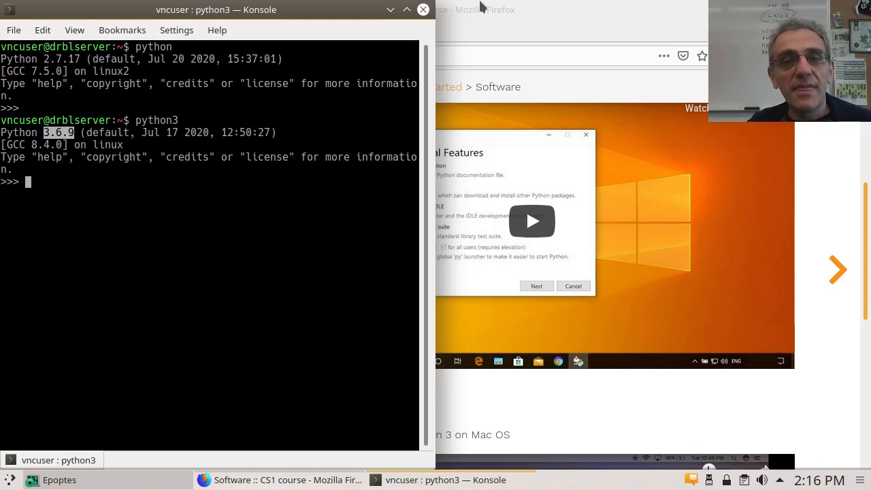
mouse_move(491, 26)
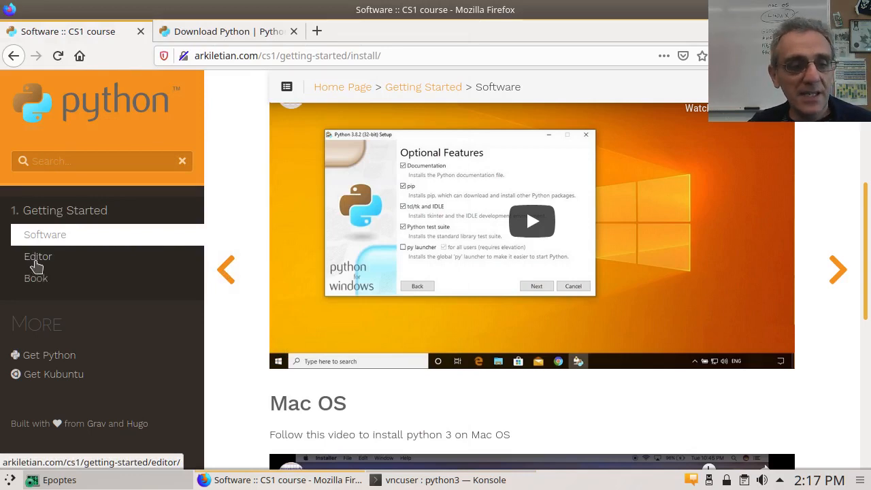
Step: Go to the course's Editor page via the sidebar link
left_click(38, 256)
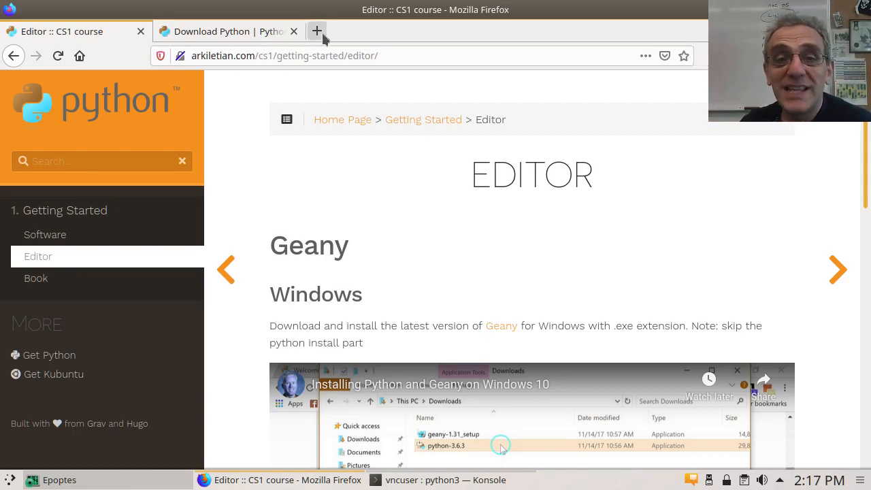
Step: Search the web for vim in a new tab and load the vim.org home page
left_click(316, 31)
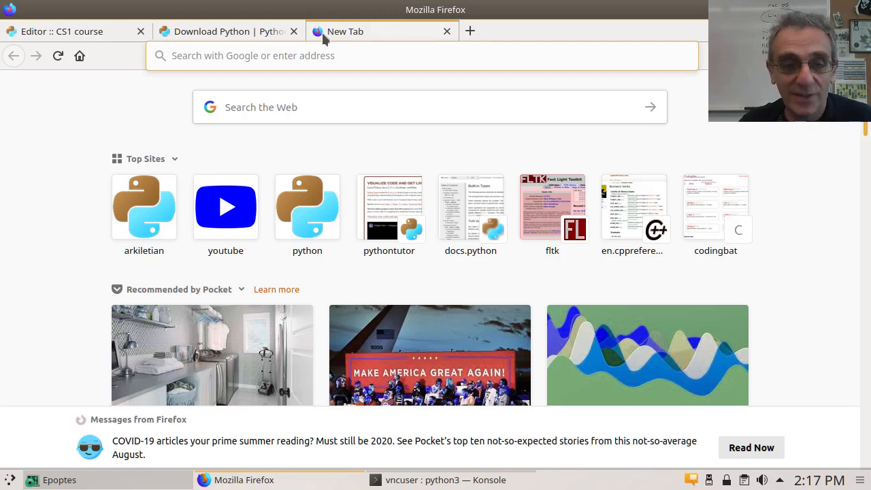
type("vim")
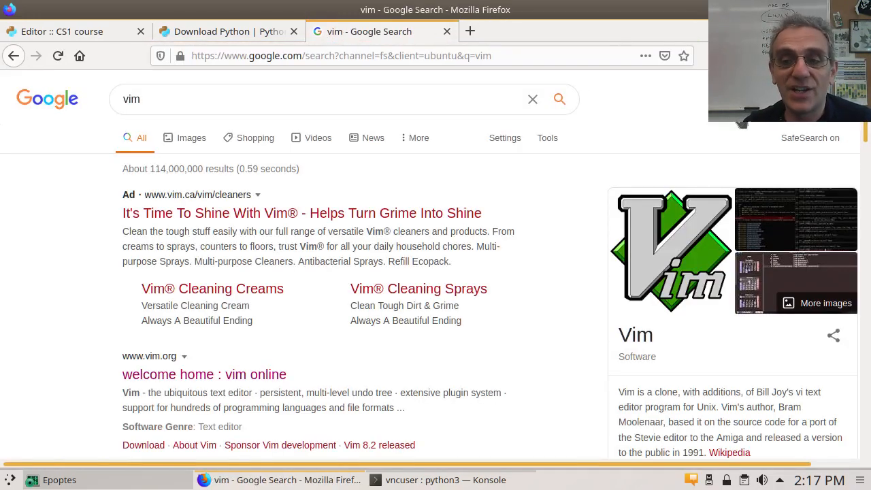
mouse_move(680, 294)
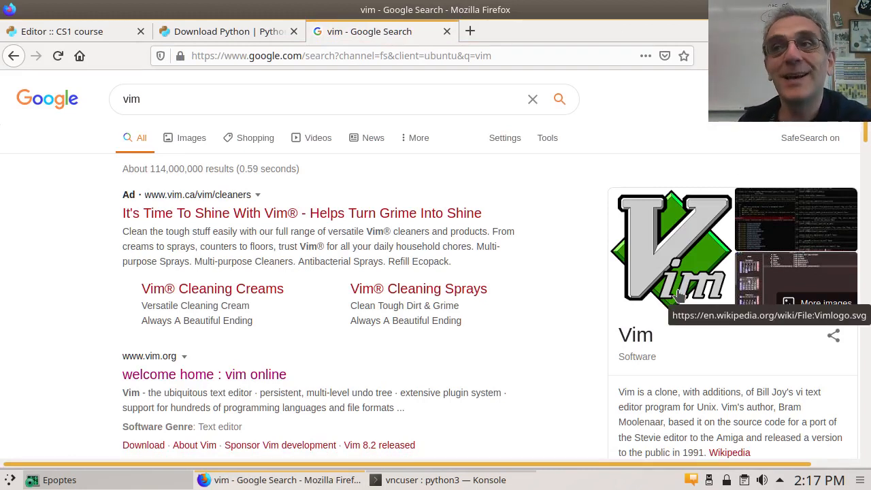
mouse_move(276, 193)
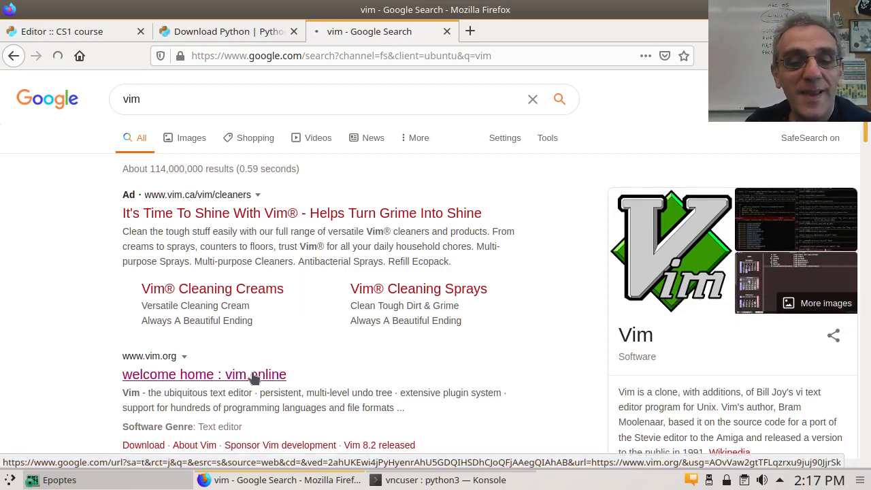
left_click(205, 374)
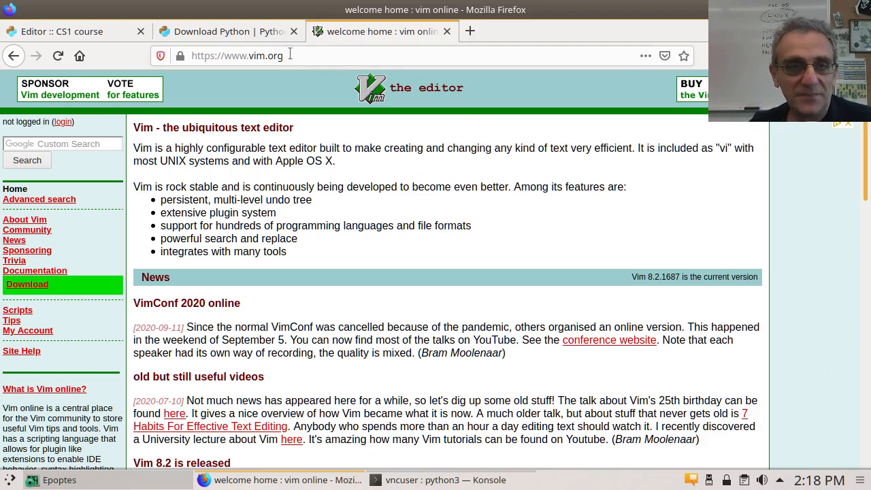
mouse_move(340, 58)
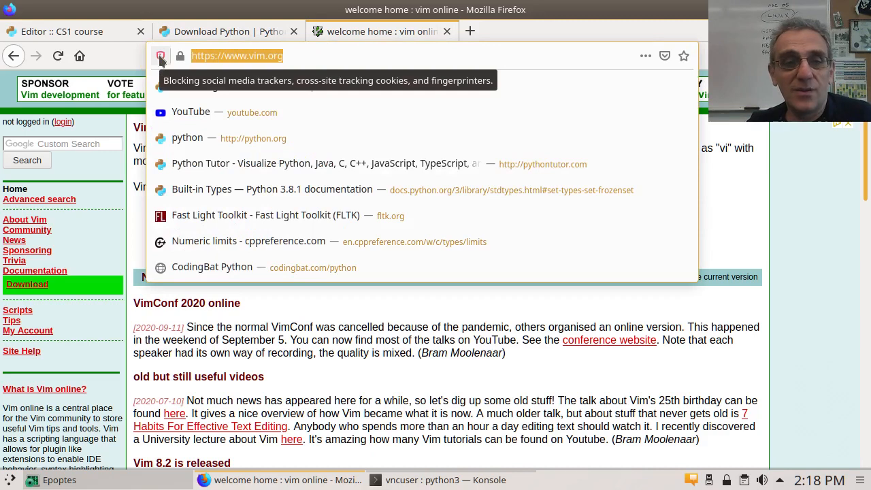
Step: Return to the course Editor page and follow its link to the Geany website
type("geany.o")
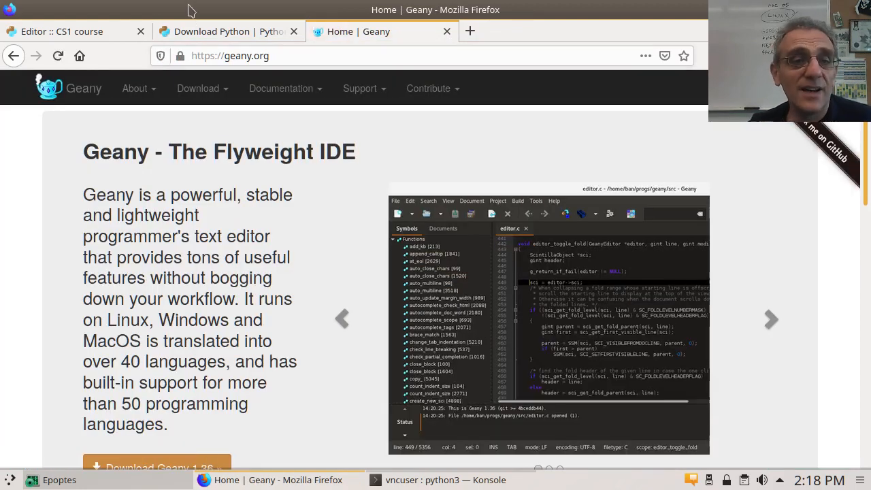
left_click(62, 31)
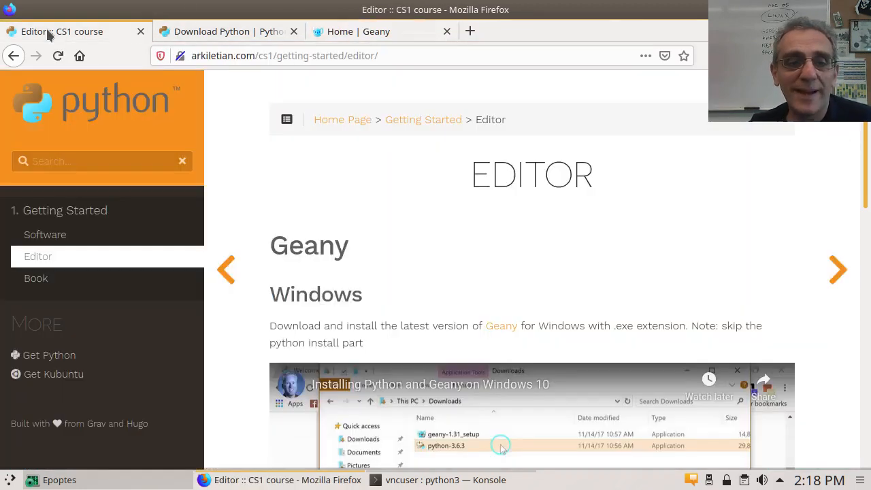
mouse_move(499, 333)
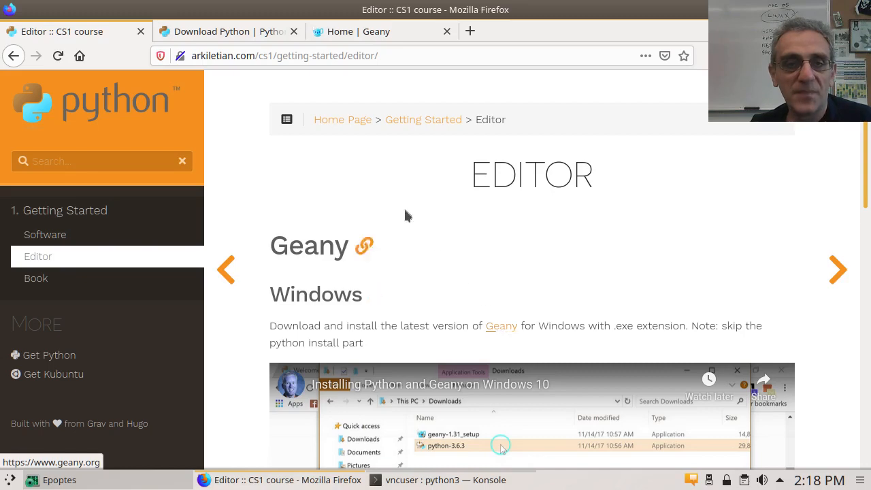
left_click(357, 31)
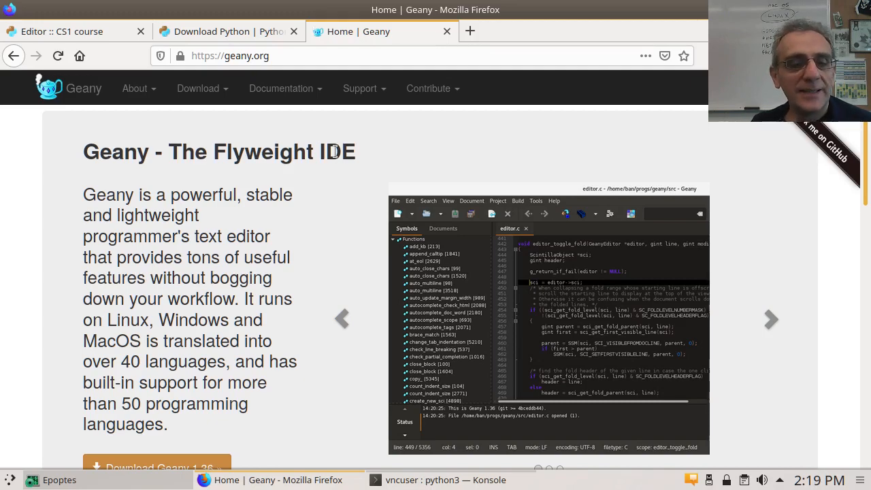
mouse_move(237, 234)
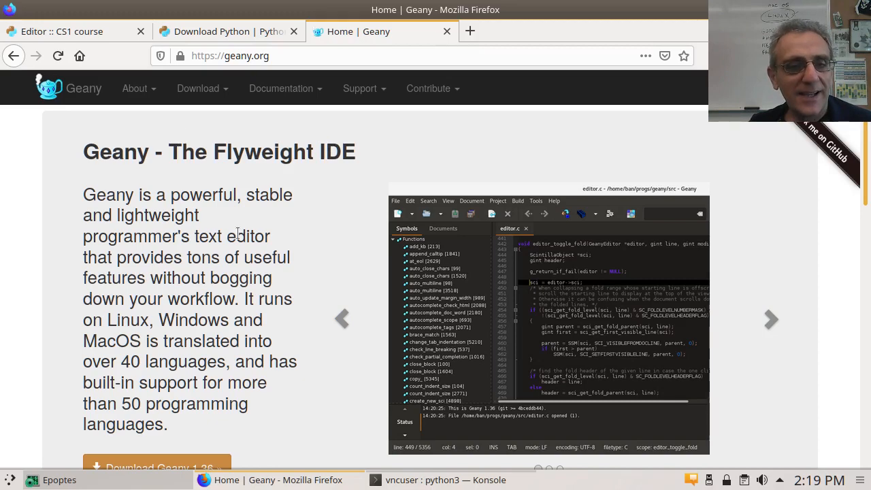
Step: Navigate geany.org's Download menu to the Releases page listing Geany 1.36
scroll("down", 3)
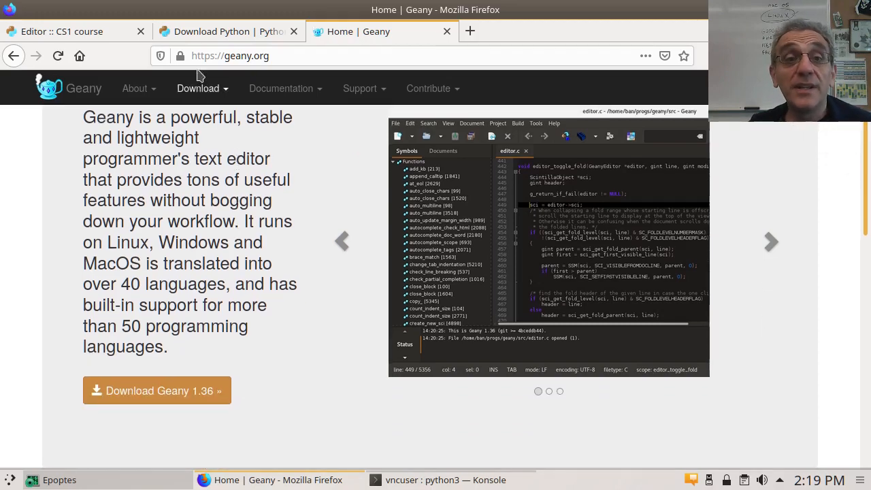
left_click(198, 89)
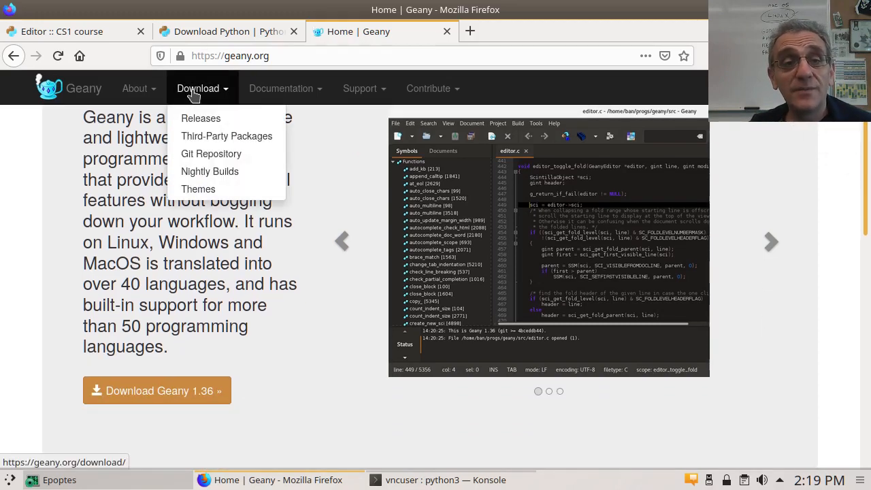
mouse_move(206, 124)
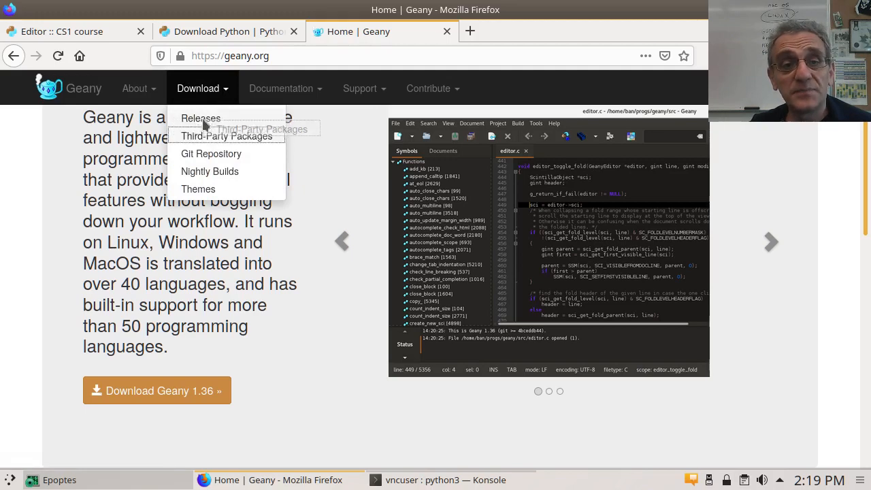
left_click(201, 117)
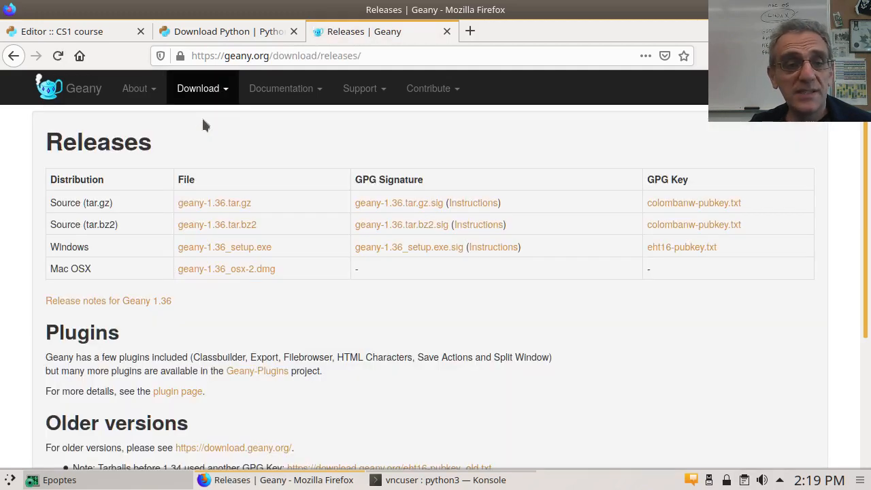
mouse_move(273, 256)
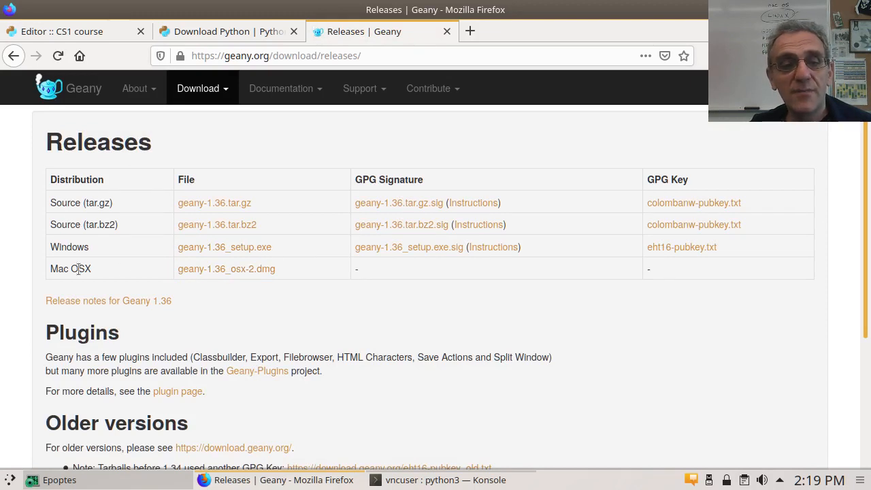
mouse_move(267, 280)
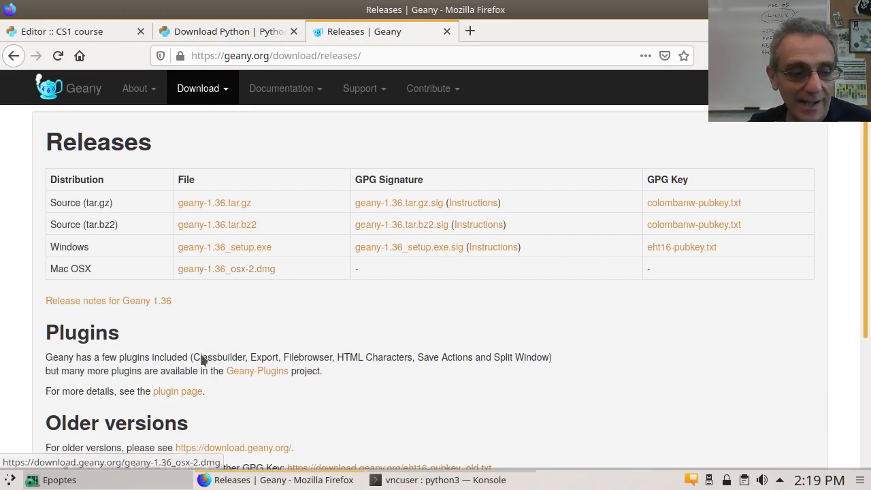
Step: Launch Geany from the KDE application launcher's Development category
left_click(10, 479)
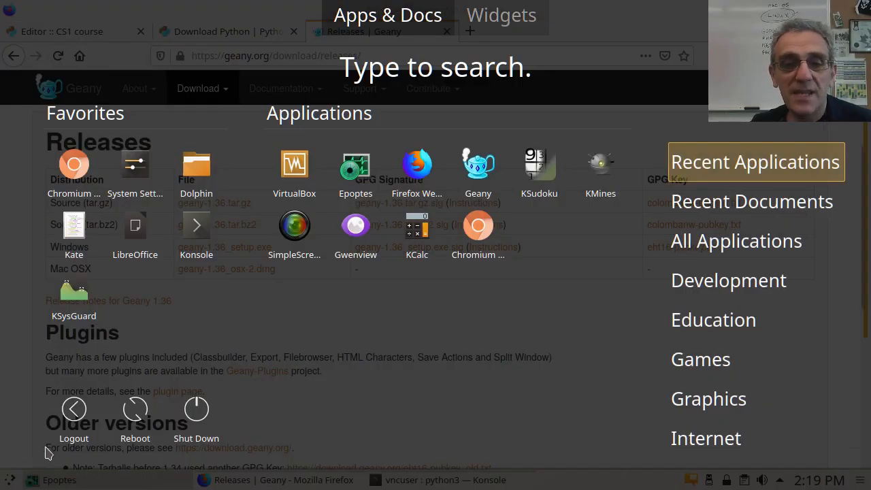
mouse_move(786, 278)
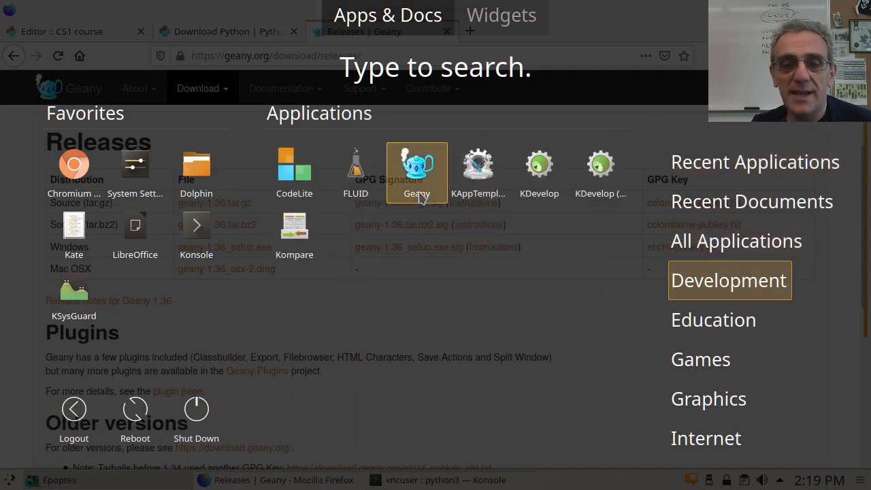
key("Escape")
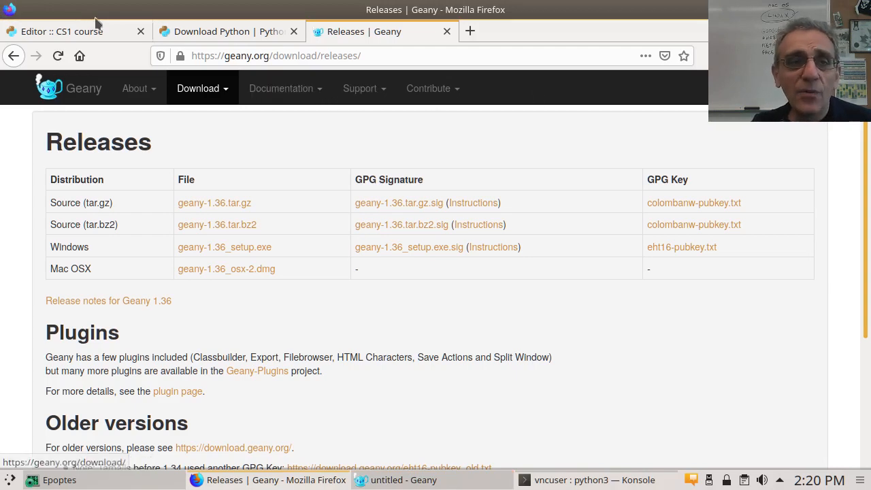
Step: Switch to the Editor :: CS1 tab and scroll to the Mac OS Geany install section
left_click(61, 31)
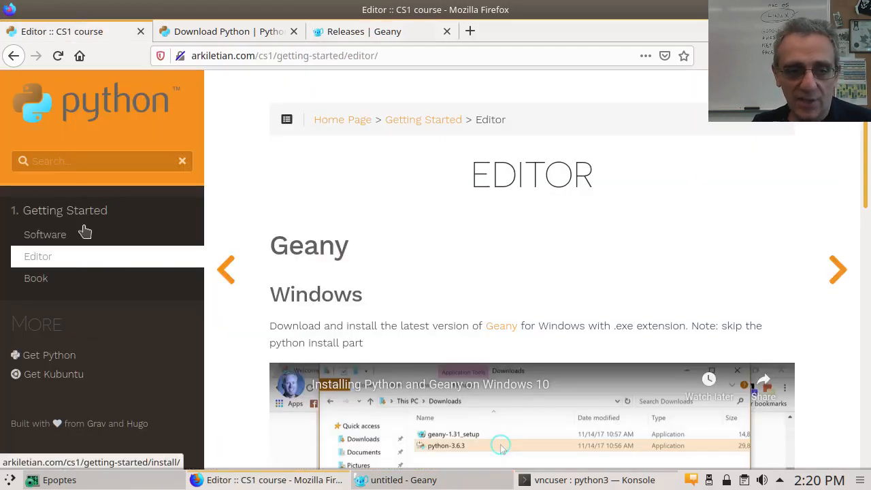
mouse_move(477, 294)
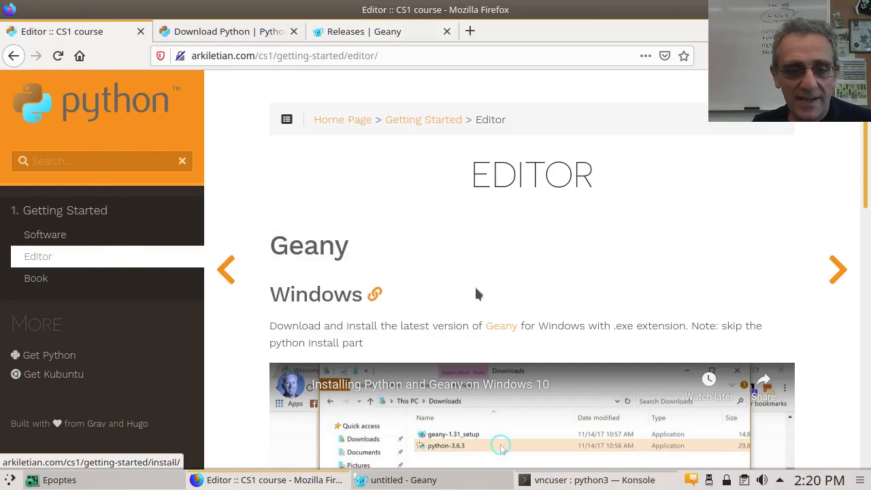
scroll("down", 3)
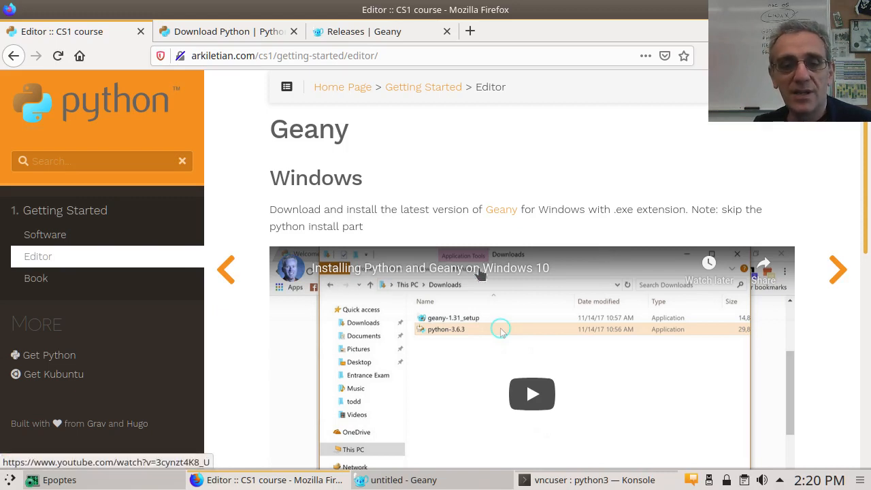
mouse_move(384, 284)
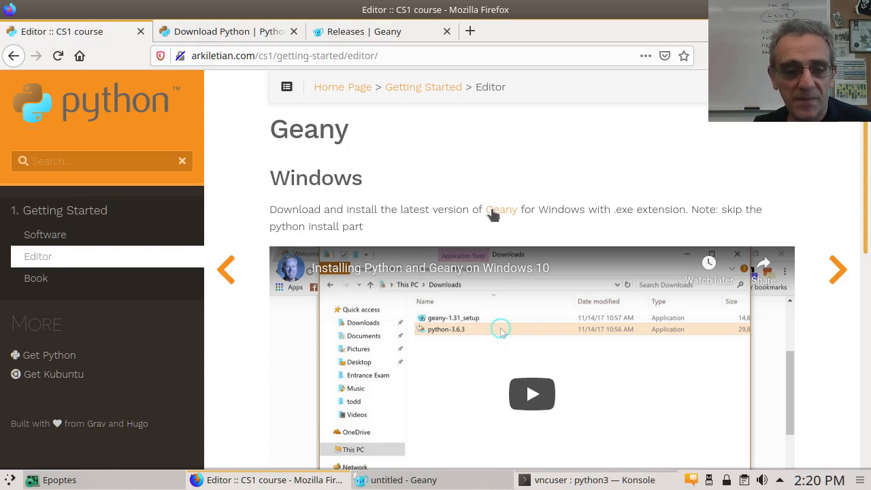
scroll("down", 3)
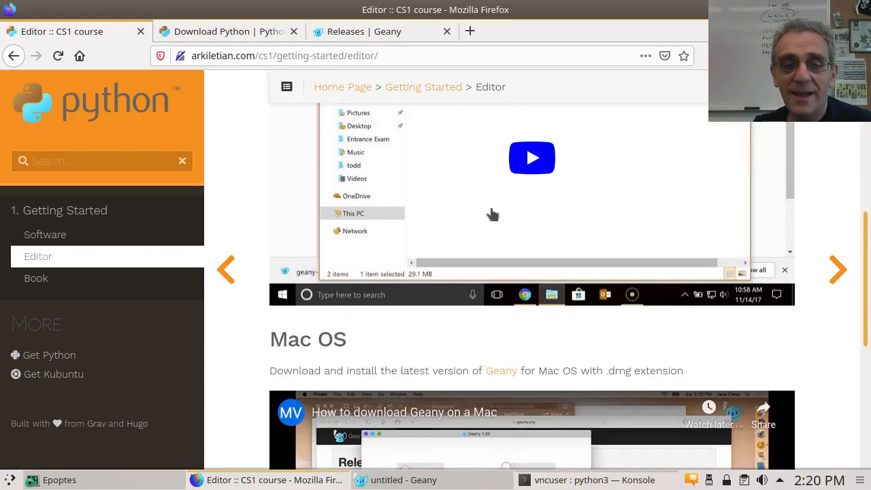
scroll("down", 3)
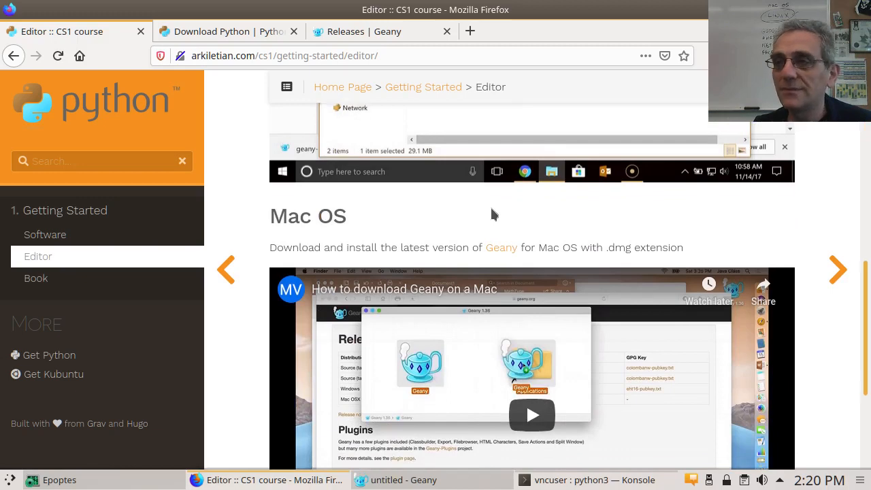
scroll("down", 3)
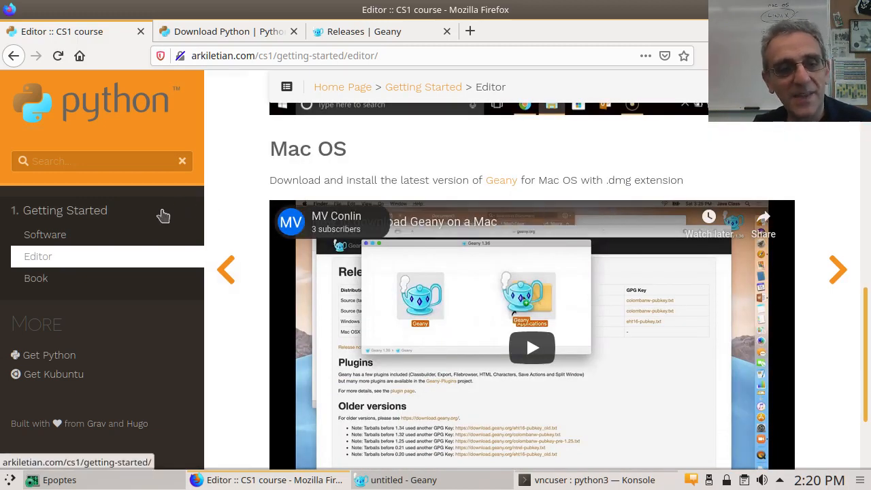
mouse_move(35, 277)
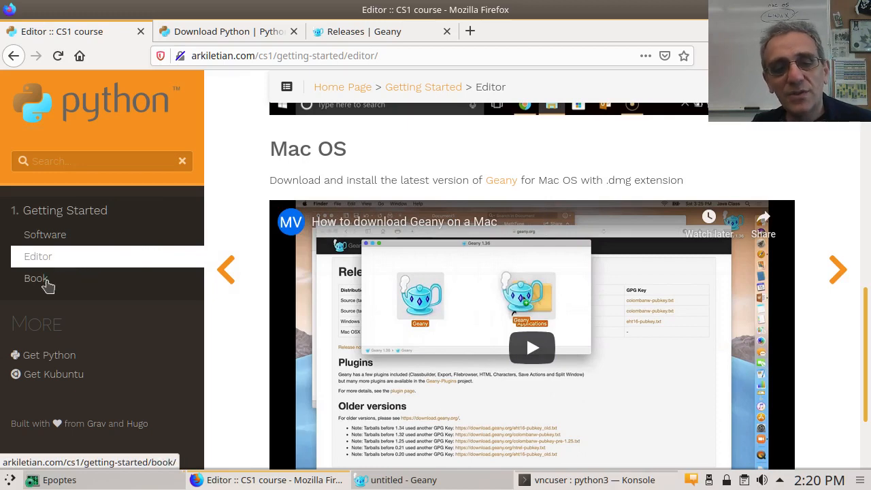
mouse_move(47, 286)
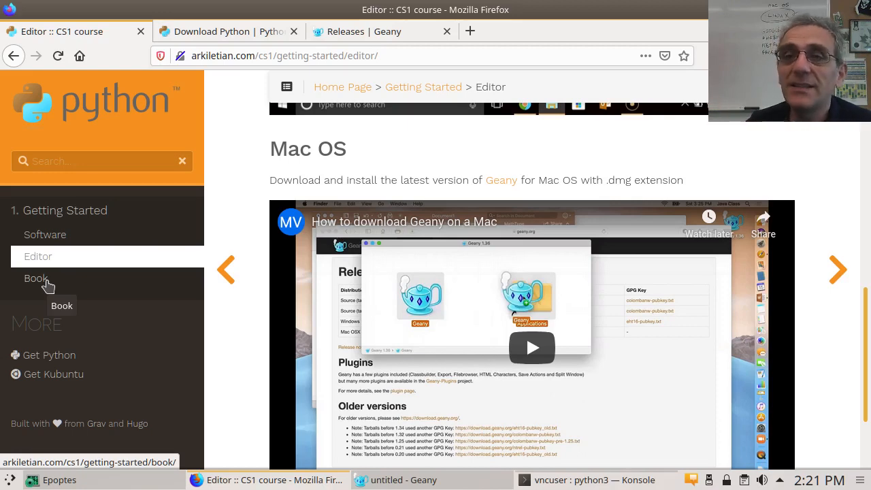
left_click(35, 278)
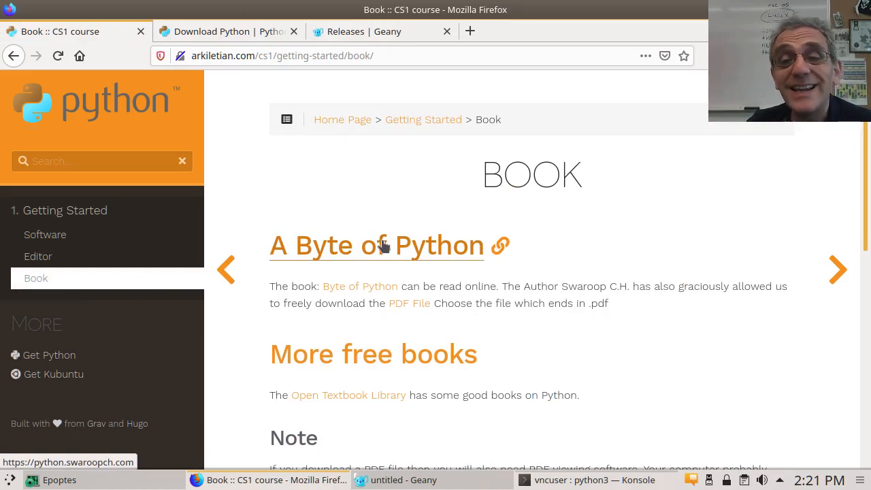
left_click(376, 245)
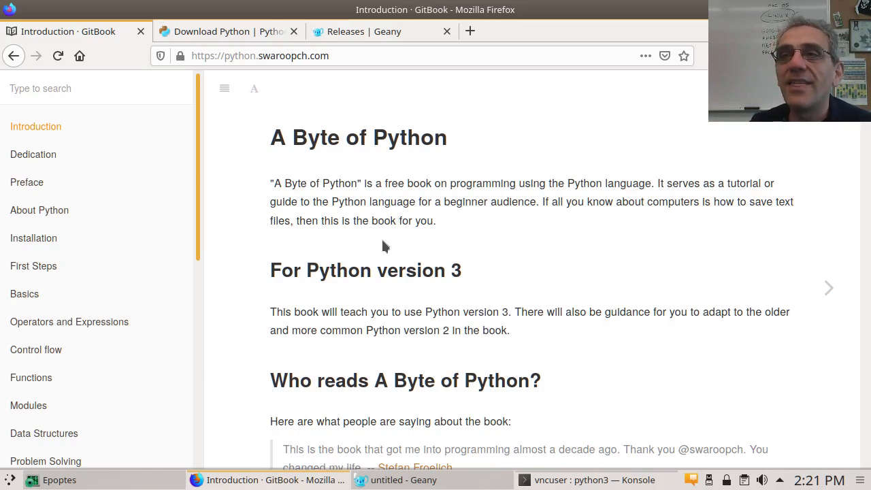
mouse_move(14, 56)
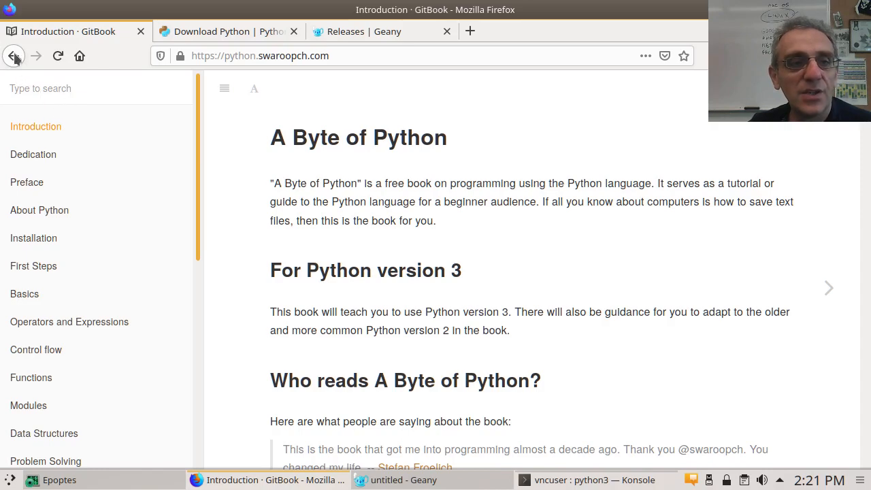
left_click(14, 55)
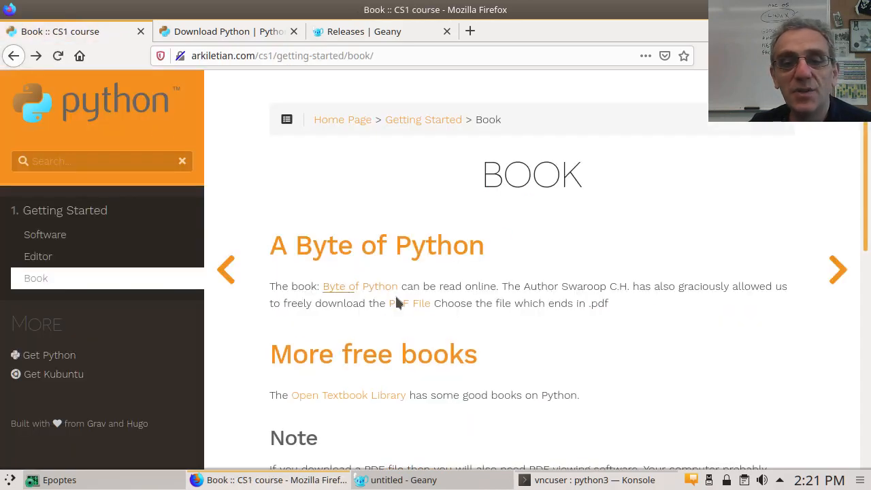
mouse_move(400, 306)
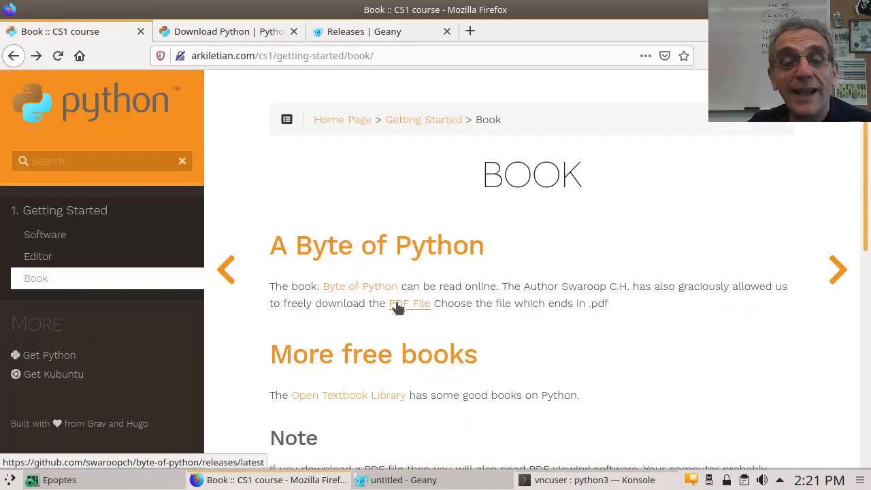
left_click(409, 302)
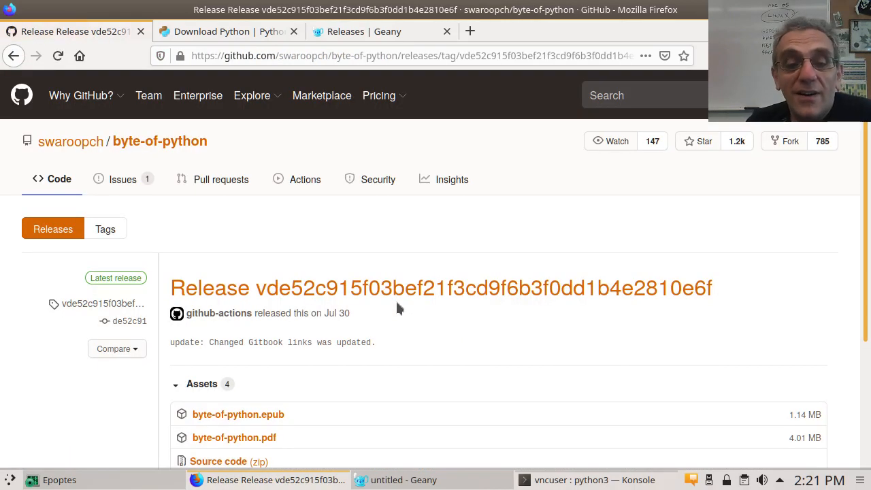
scroll("down", 3)
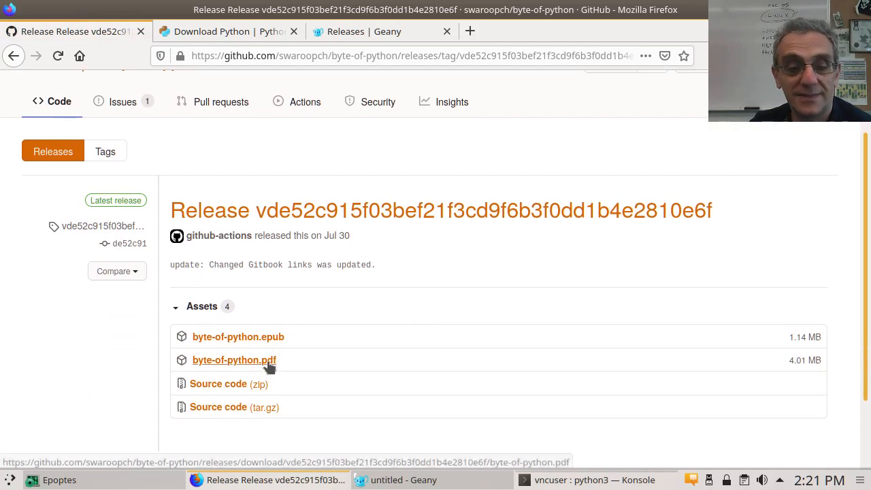
mouse_move(272, 348)
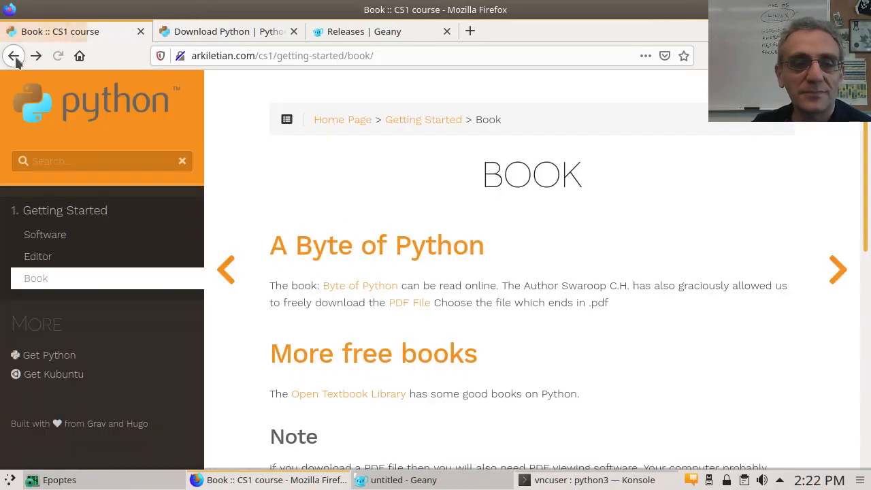
mouse_move(488, 245)
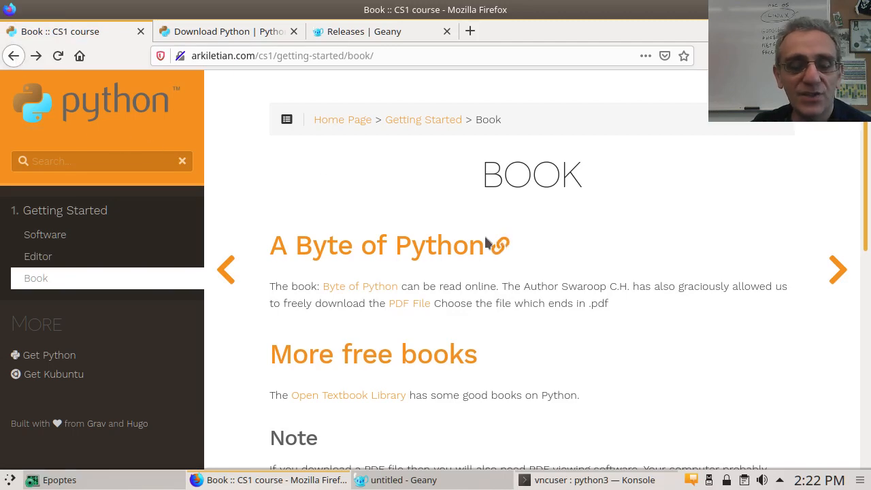
scroll("down", 3)
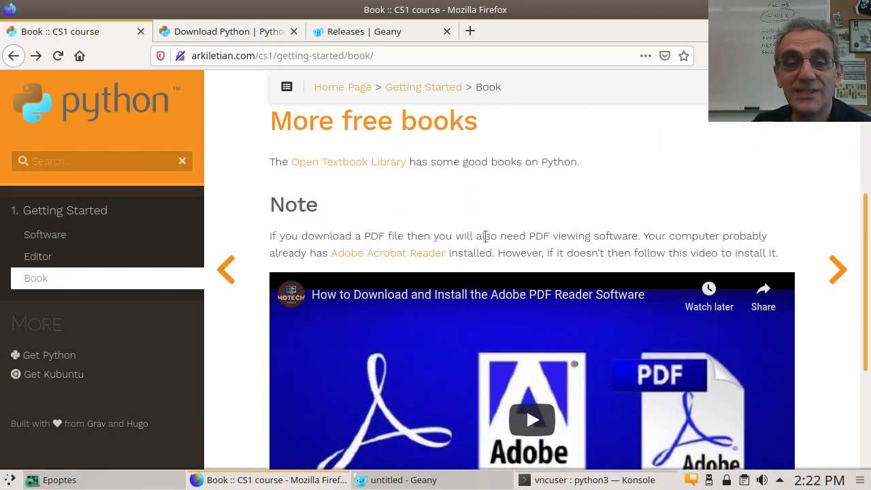
scroll("down", 3)
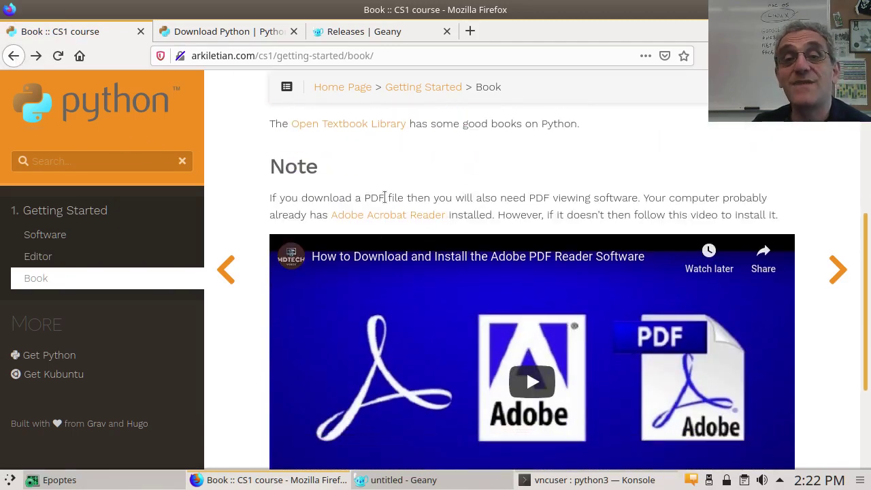
mouse_move(573, 215)
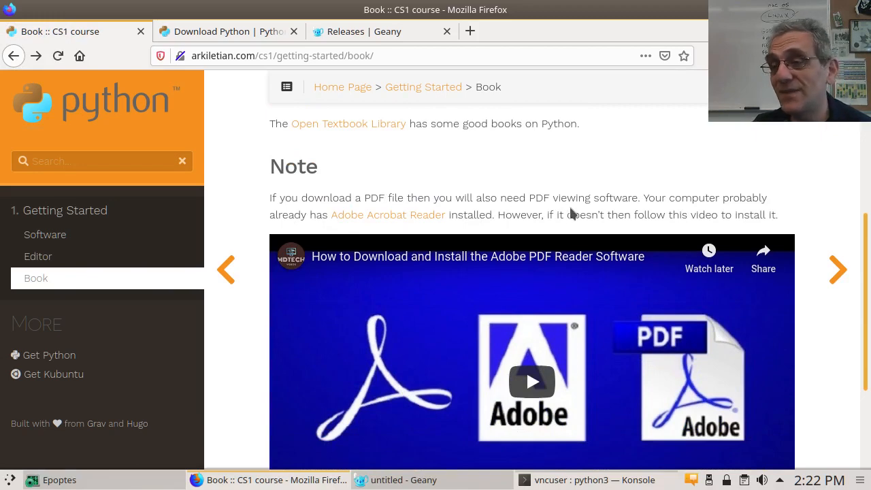
mouse_move(561, 420)
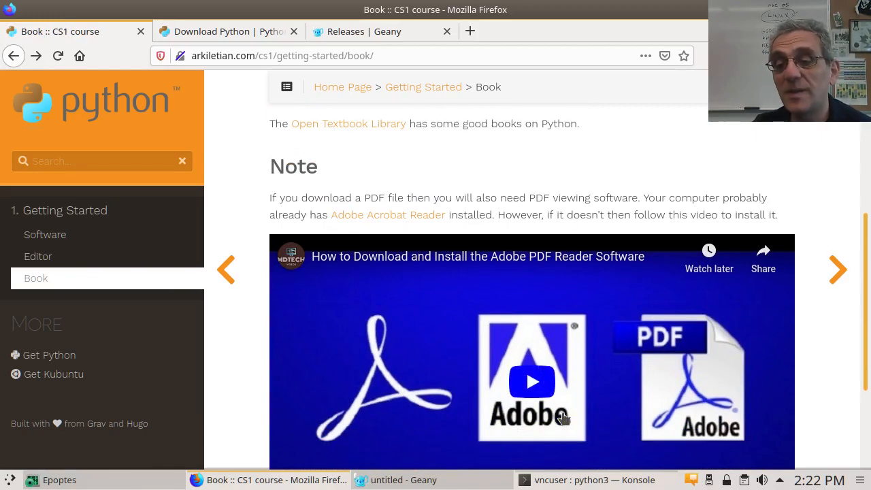
mouse_move(819, 362)
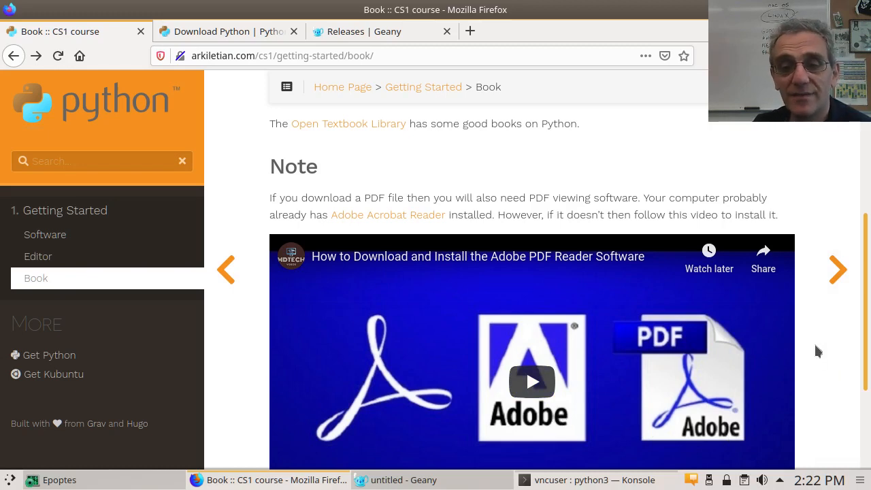
scroll("down", 3)
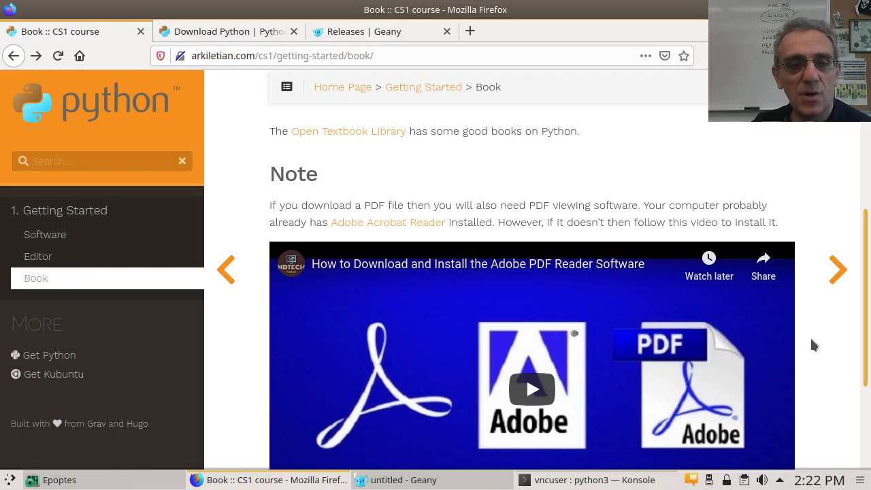
mouse_move(381, 183)
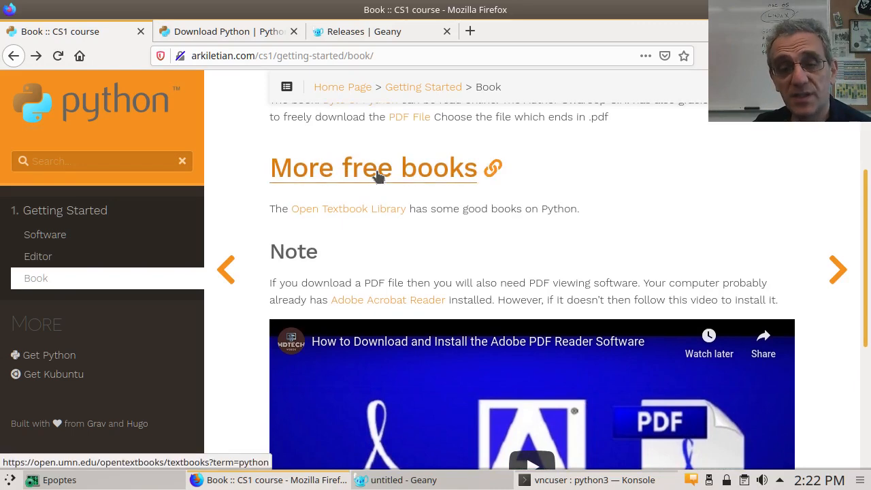
left_click(348, 208)
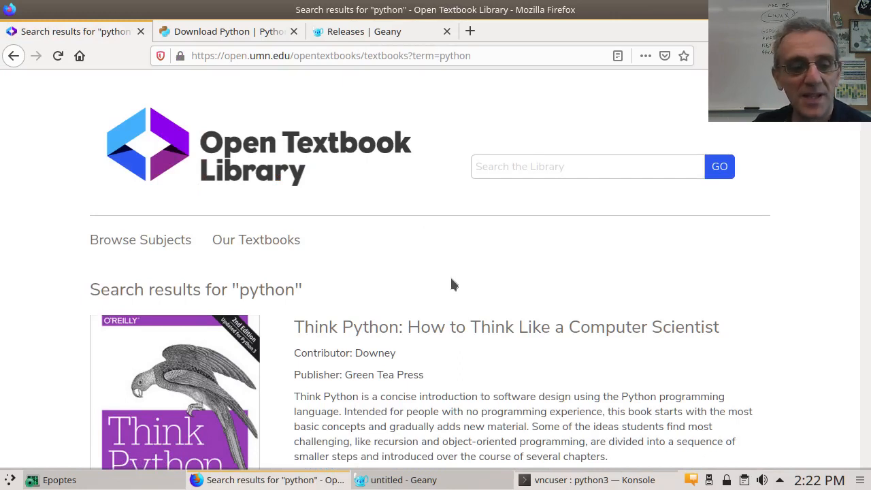
scroll("down", 3)
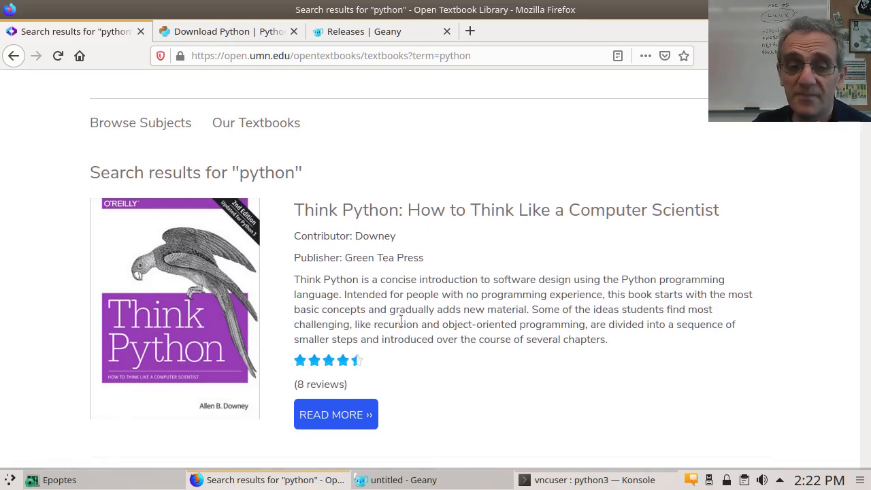
scroll("down", 3)
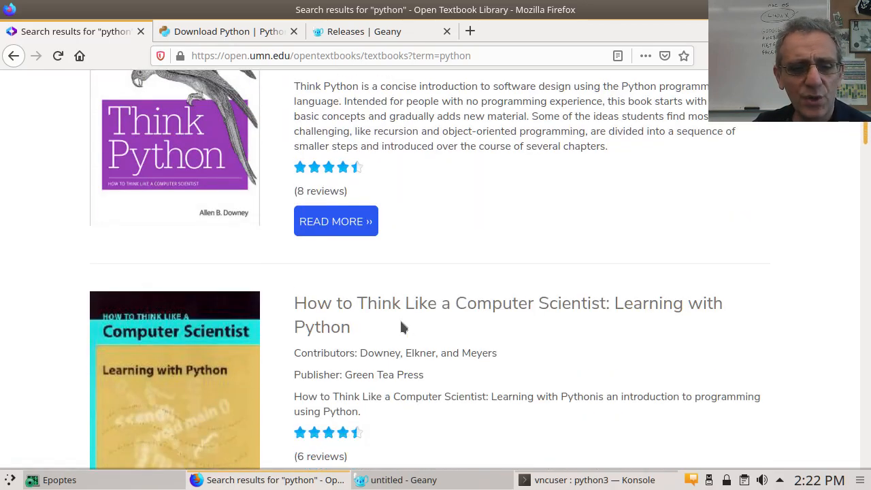
scroll("down", 3)
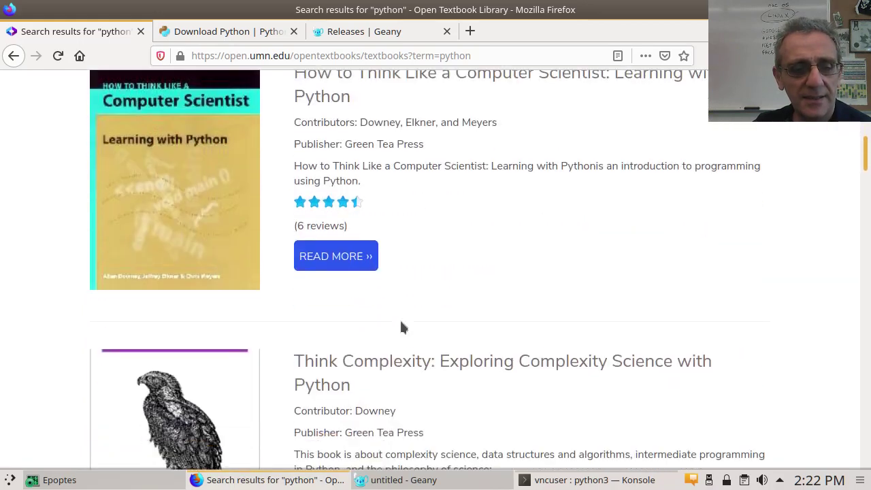
scroll("down", 3)
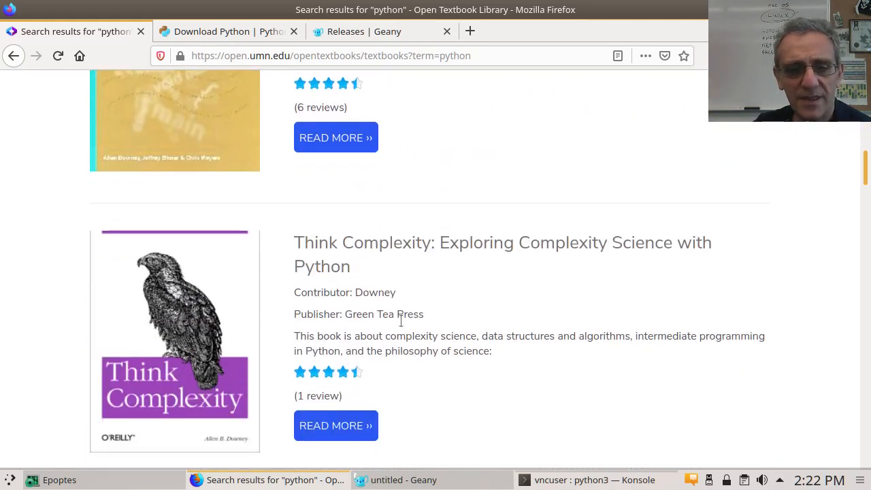
scroll("down", 3)
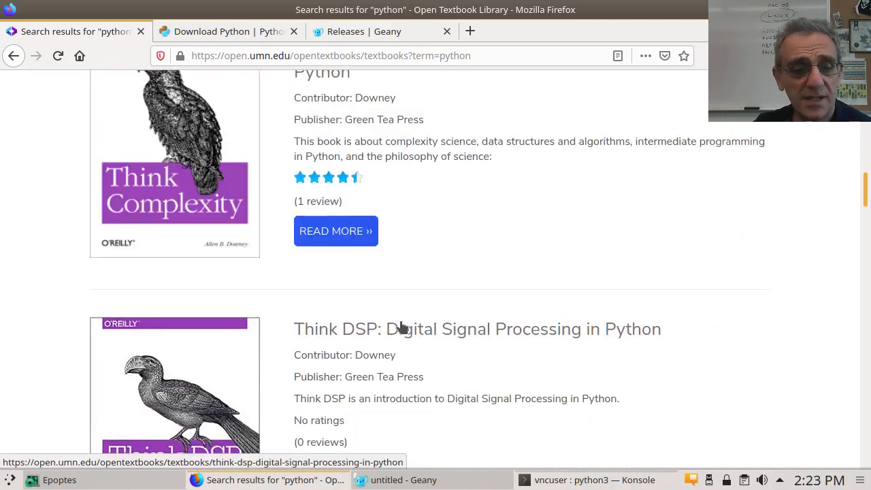
scroll("down", 3)
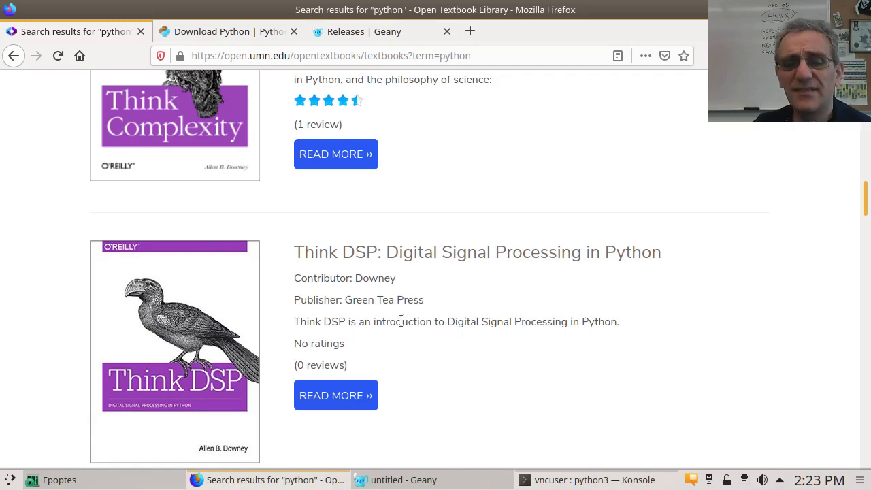
scroll("down", 3)
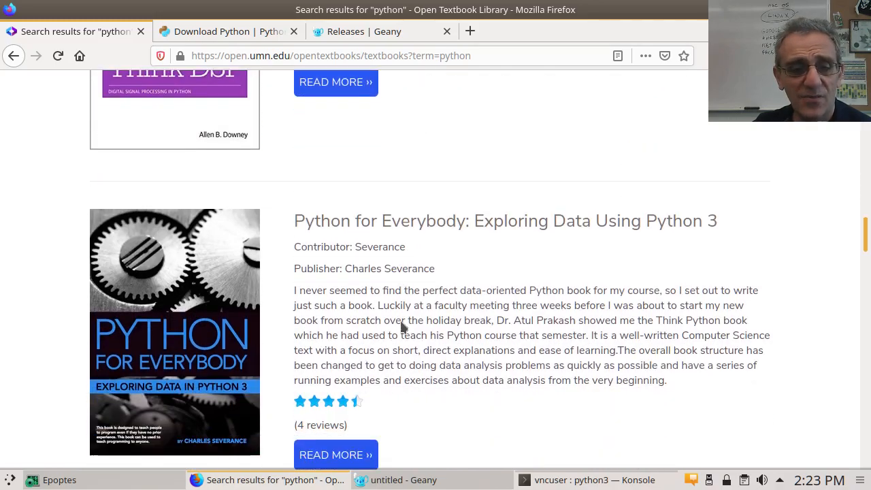
scroll("down", 3)
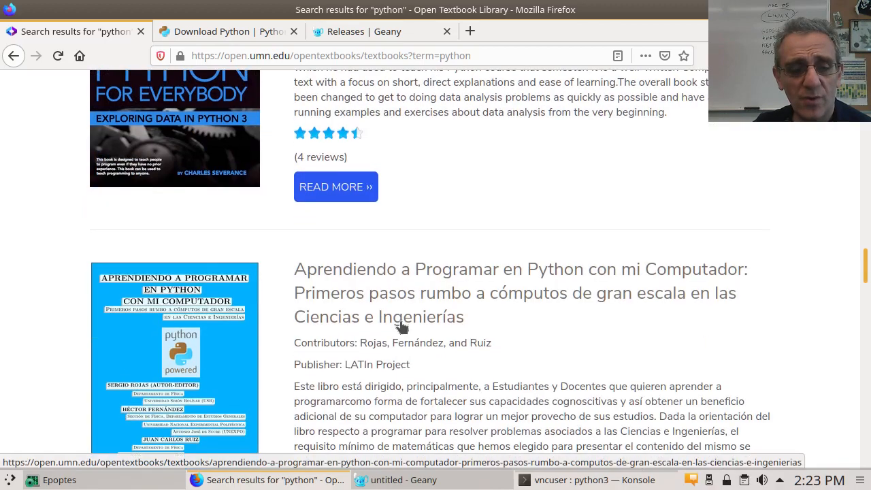
scroll("down", 3)
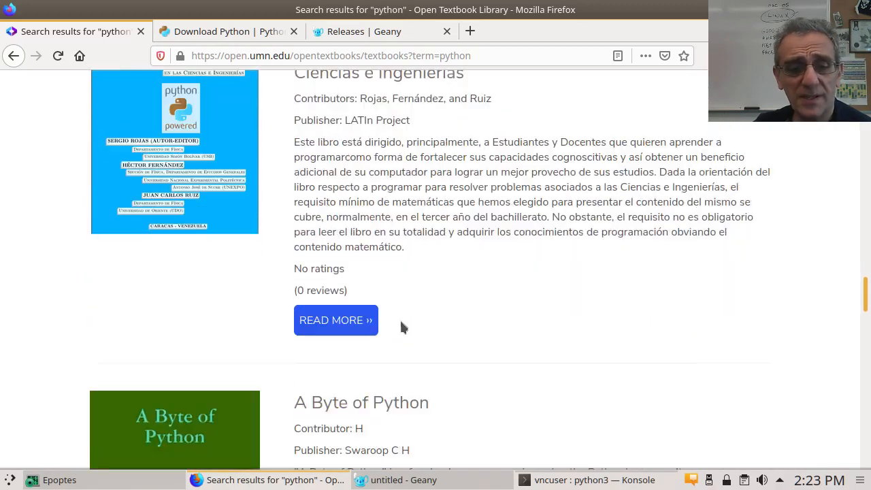
scroll("down", 3)
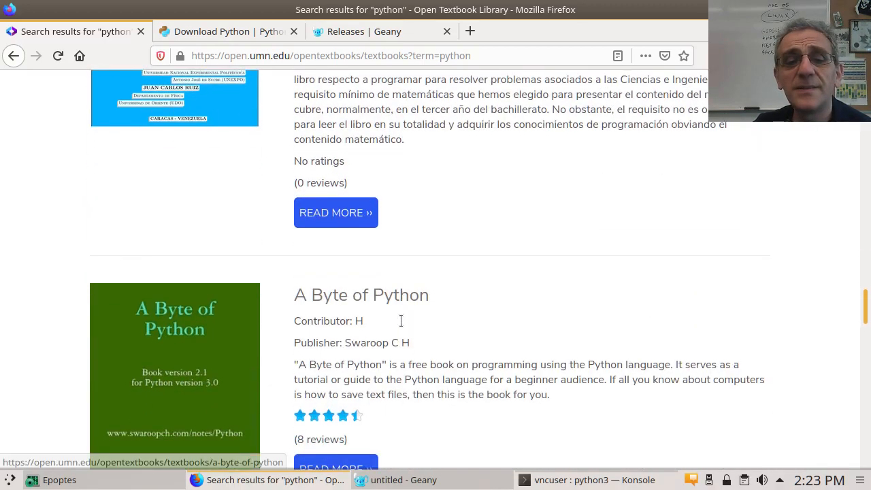
scroll("down", 3)
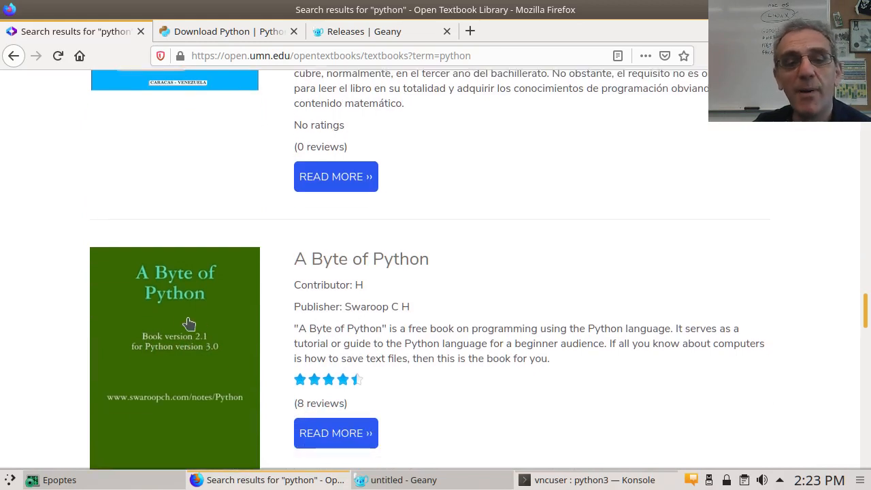
mouse_move(184, 310)
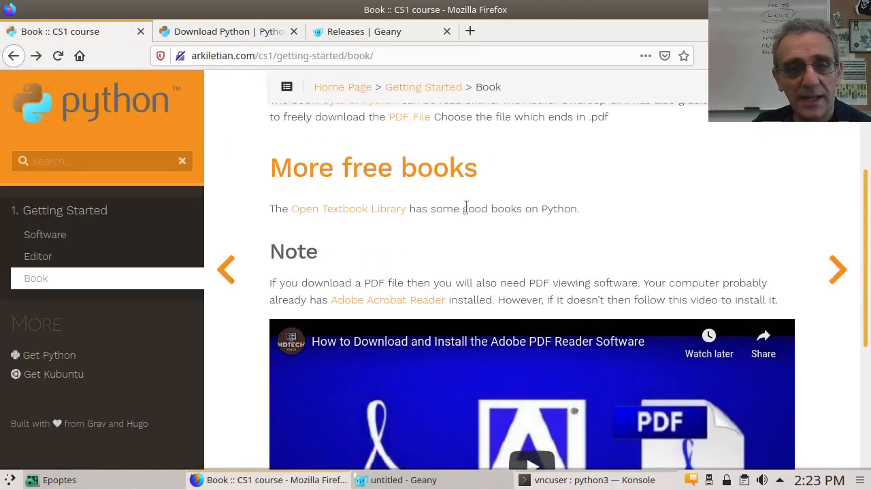
scroll("up", 3)
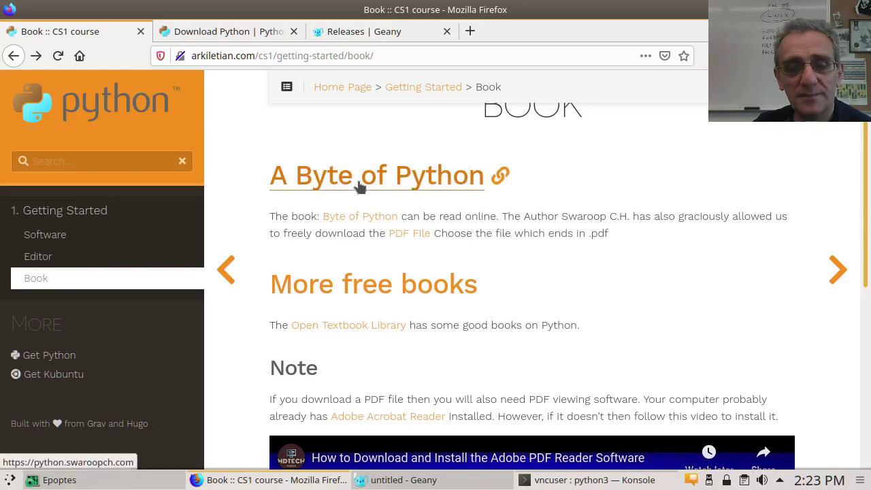
Step: Follow the course link to A Byte of Python and go to its Preface chapter
left_click(376, 174)
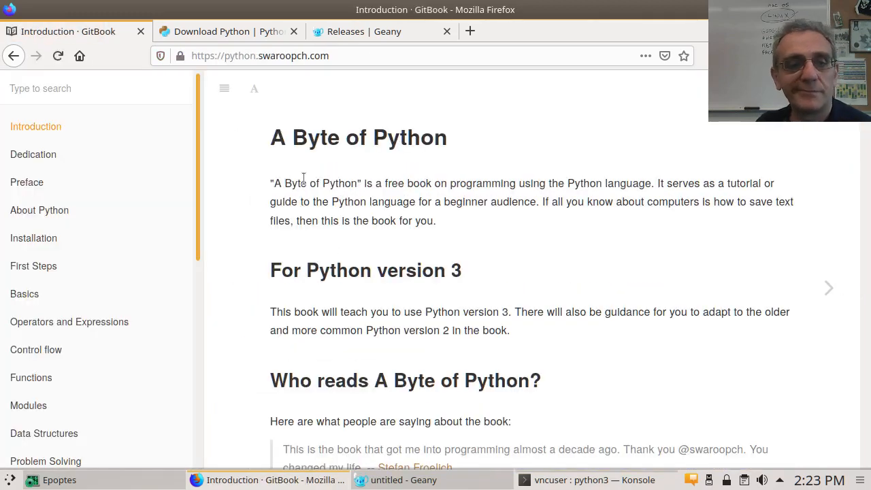
mouse_move(117, 162)
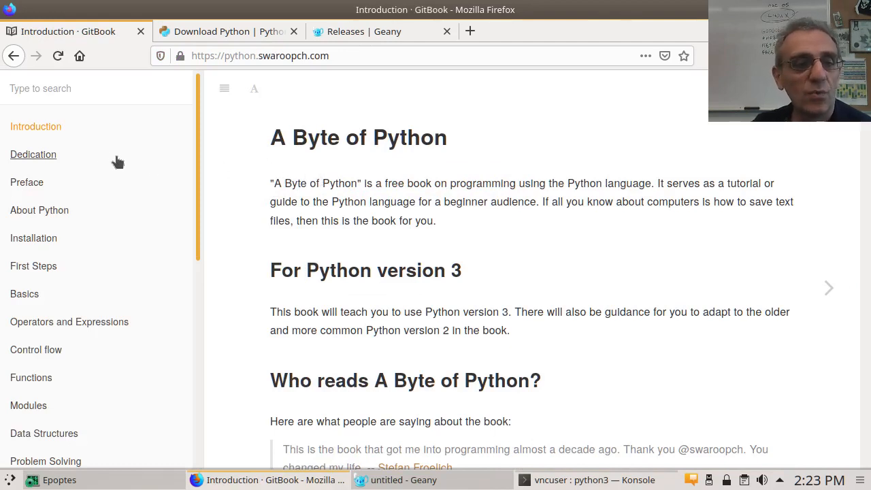
mouse_move(35, 133)
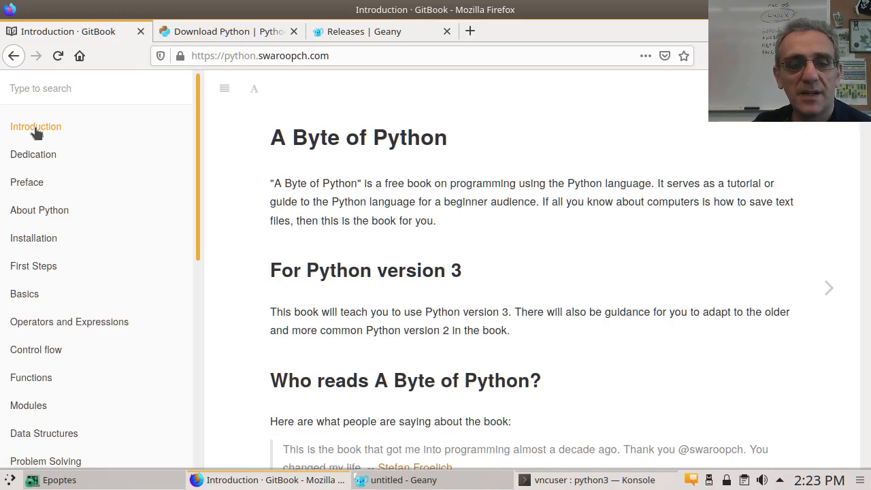
scroll("down", 3)
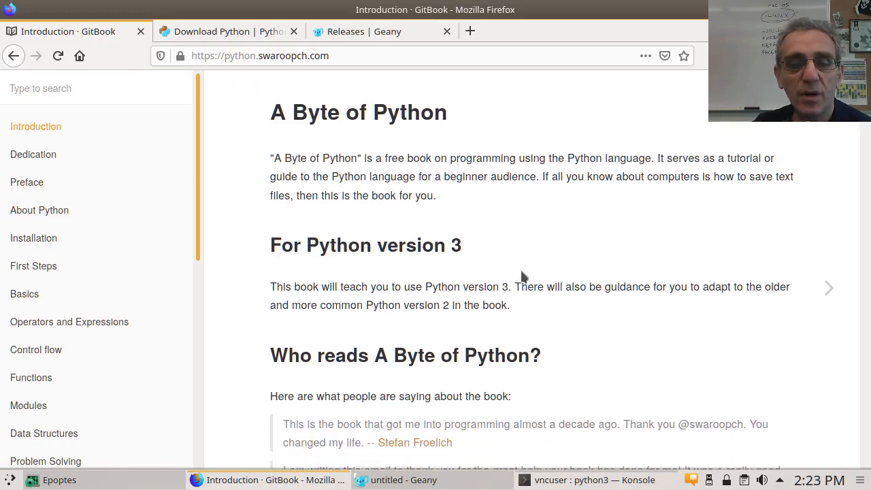
scroll("down", 3)
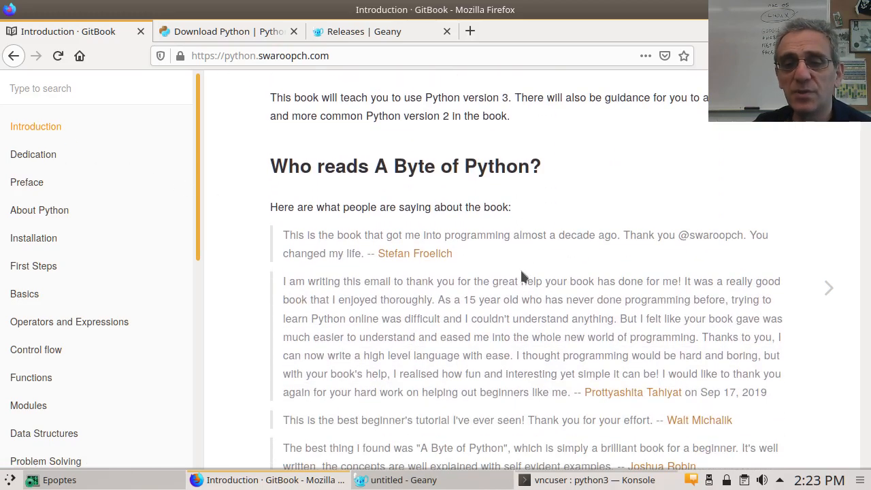
mouse_move(27, 161)
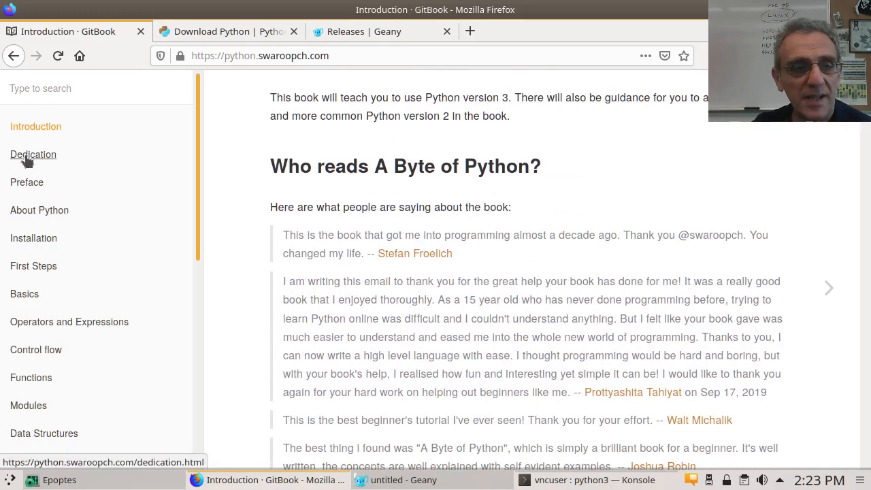
left_click(33, 155)
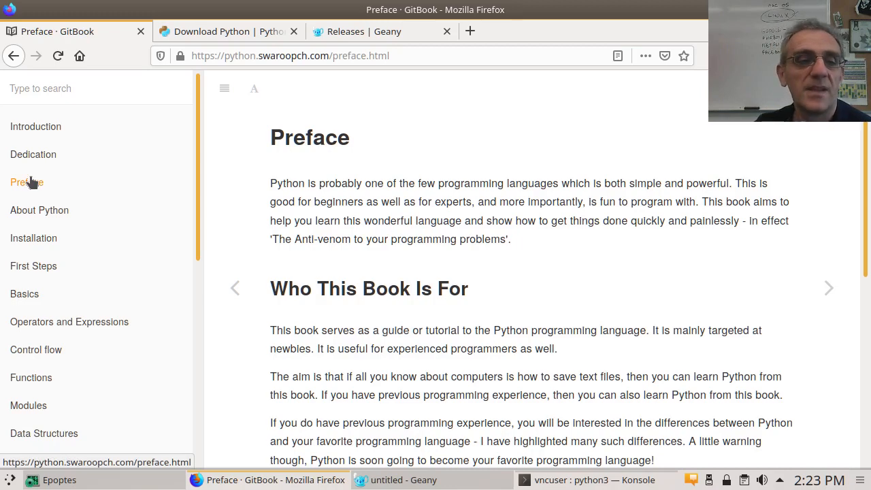
mouse_move(44, 219)
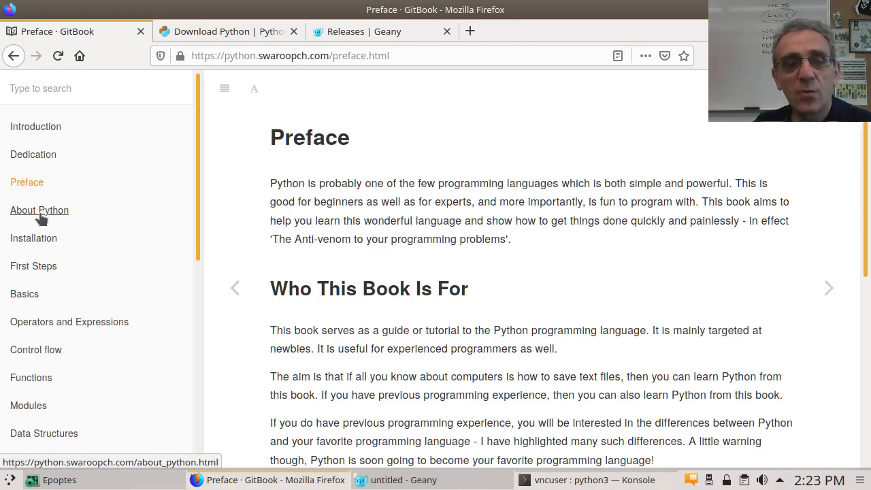
left_click(40, 210)
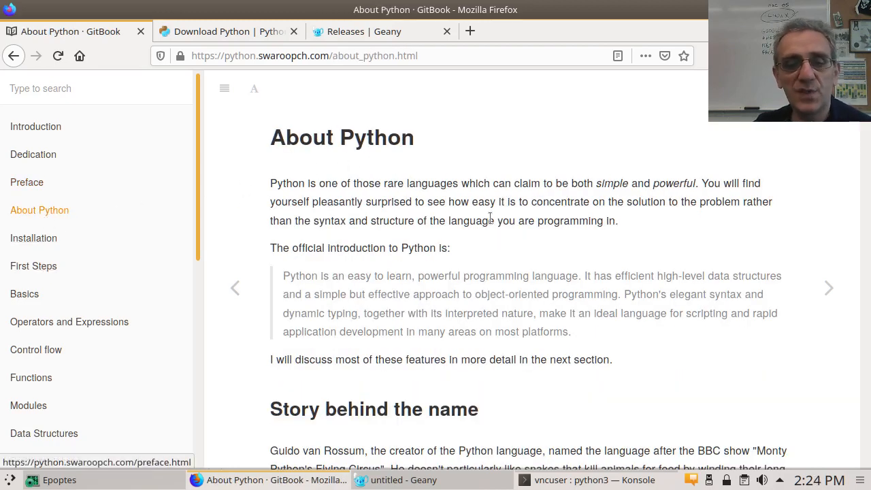
scroll("down", 3)
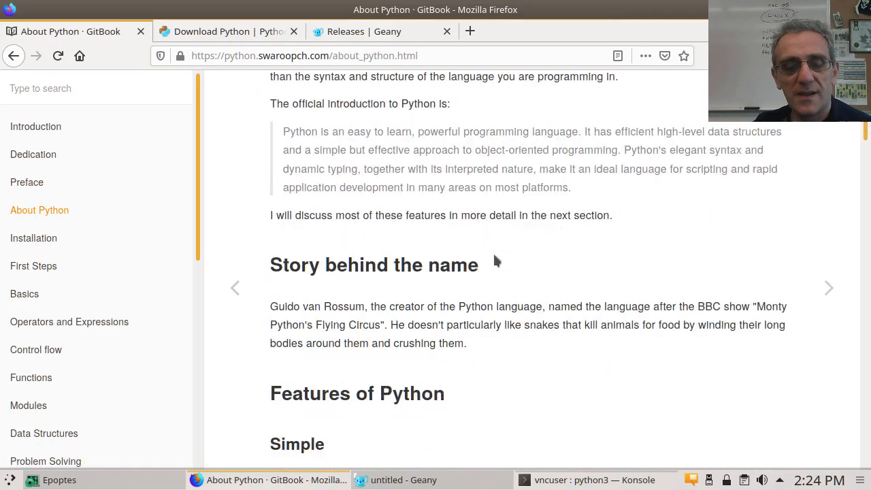
scroll("down", 3)
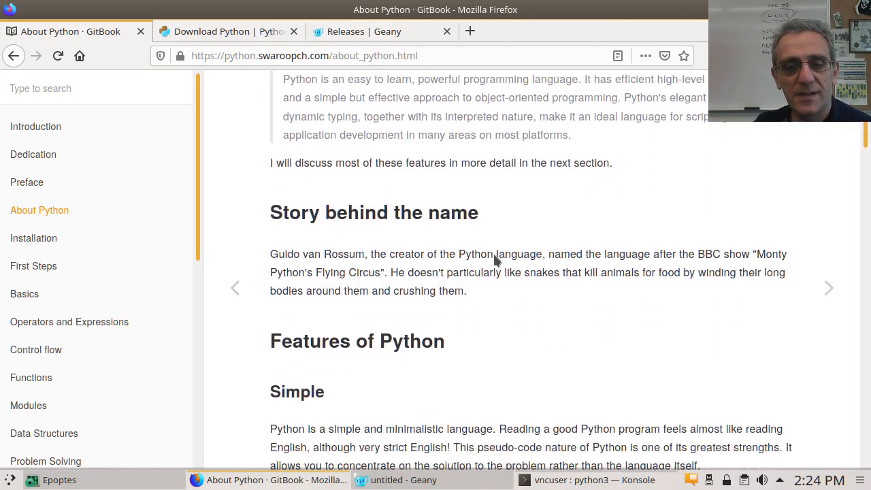
scroll("down", 3)
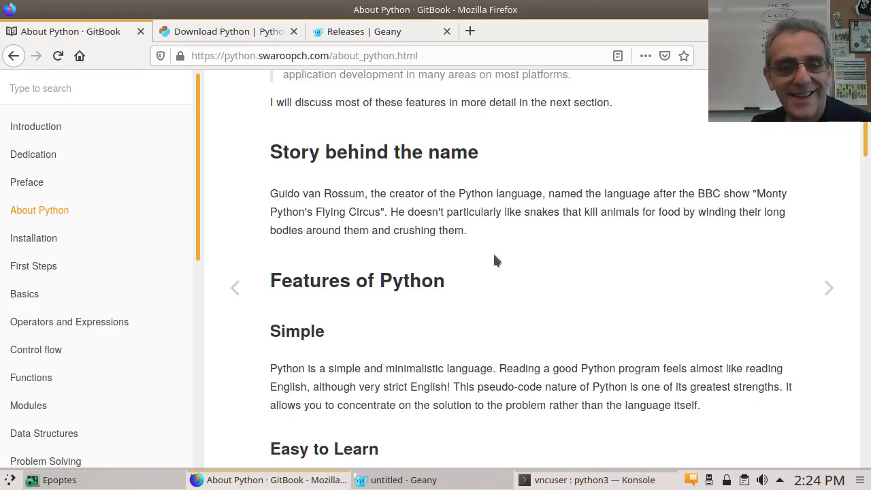
scroll("down", 3)
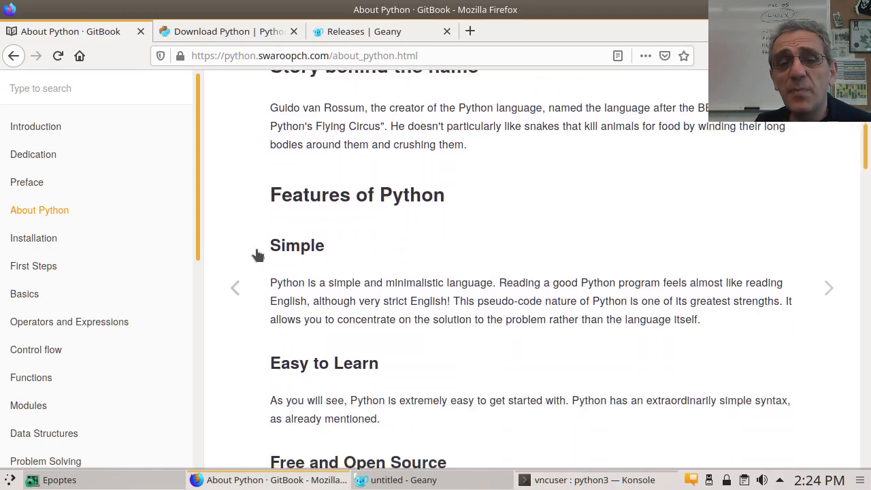
mouse_move(323, 266)
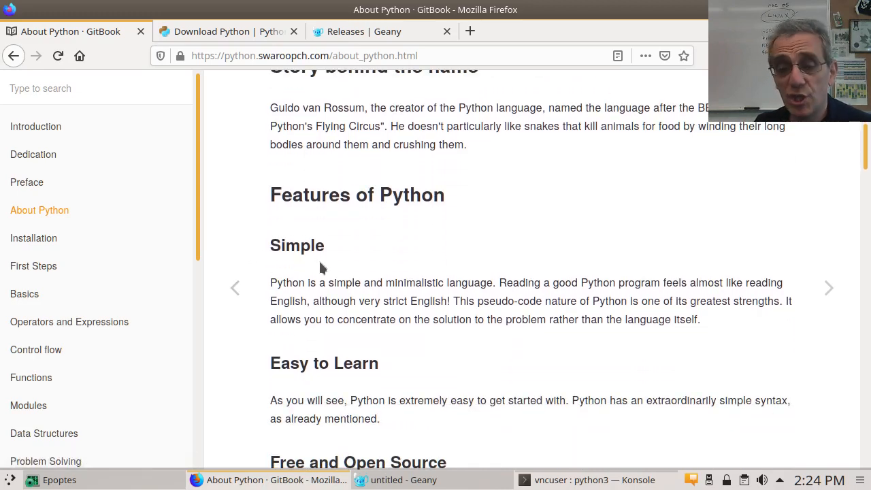
scroll("down", 3)
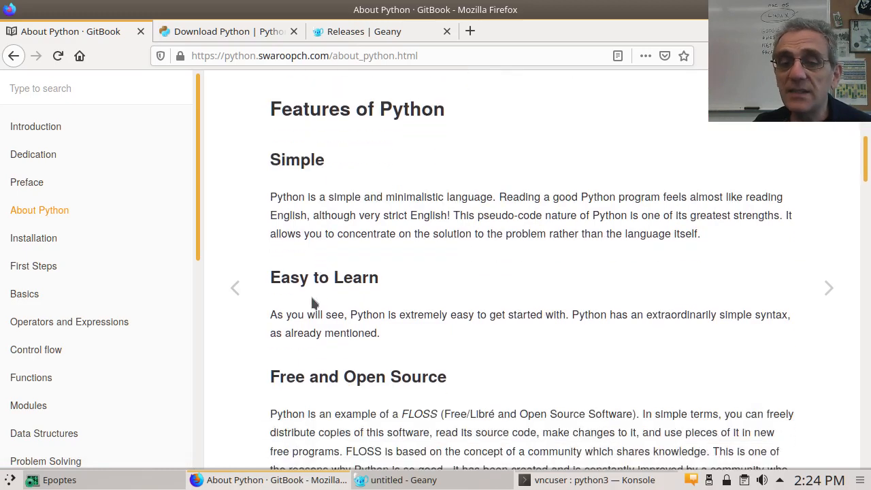
mouse_move(354, 297)
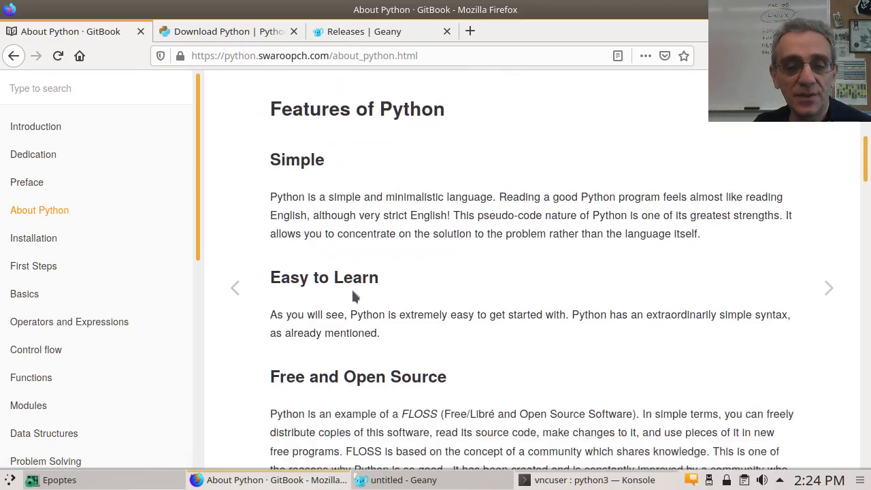
scroll("down", 3)
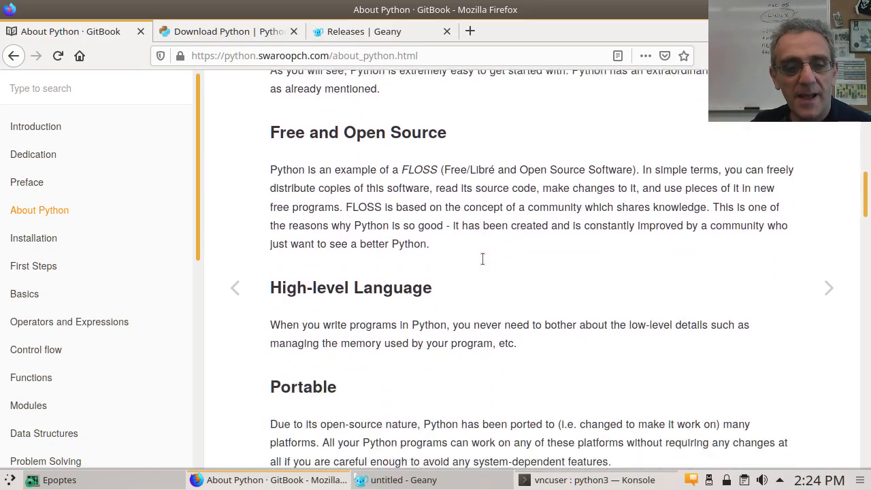
scroll("down", 3)
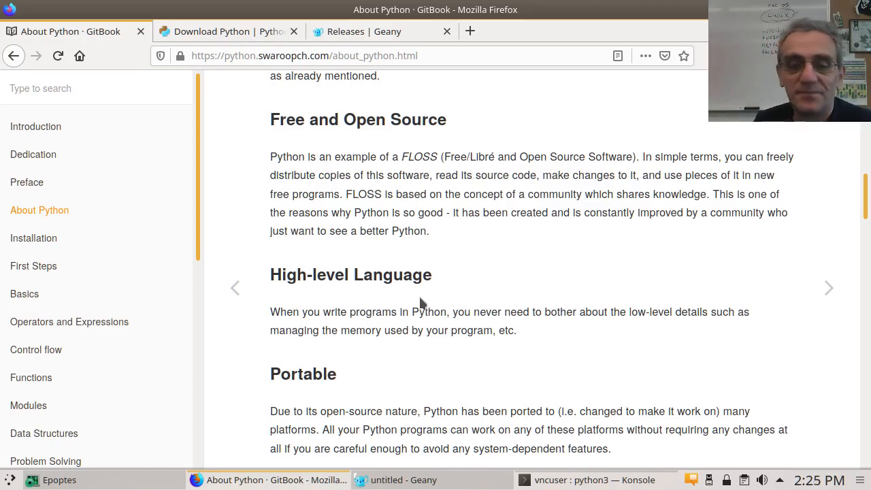
mouse_move(325, 396)
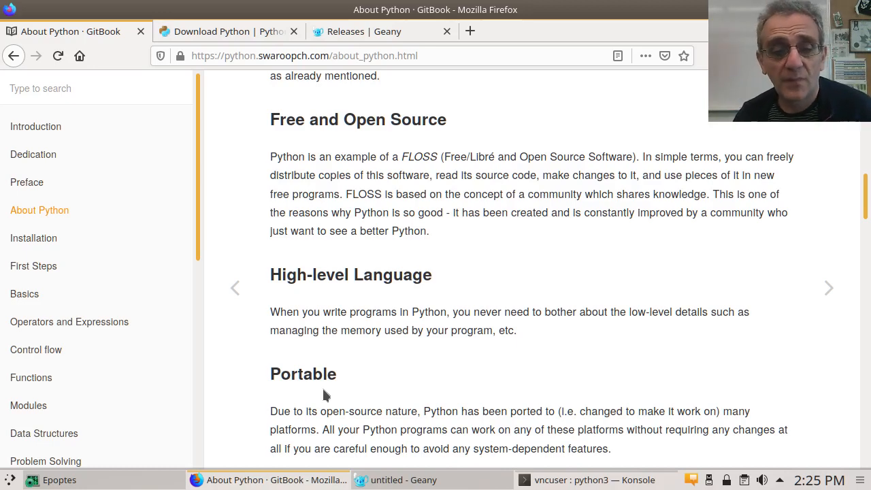
scroll("down", 3)
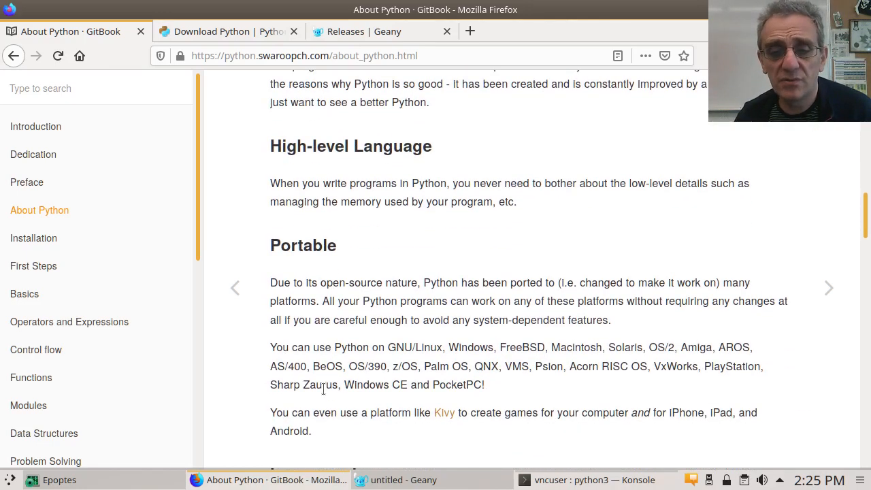
mouse_move(566, 396)
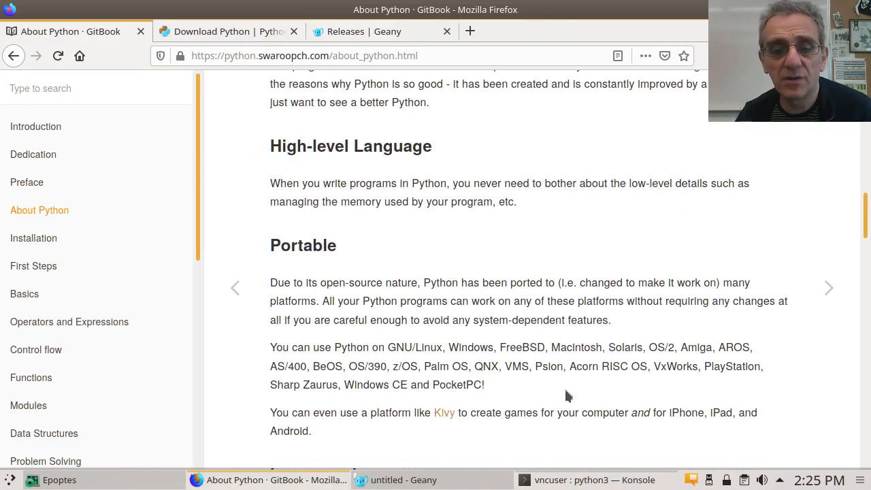
mouse_move(730, 386)
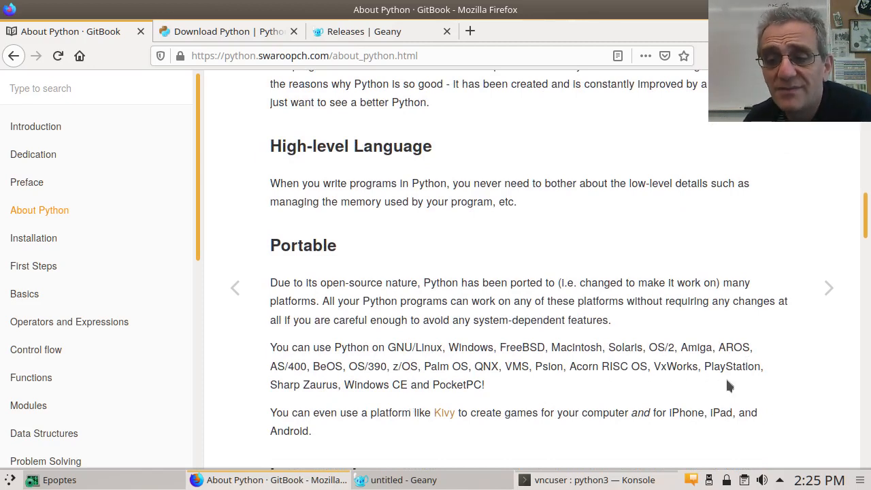
mouse_move(591, 390)
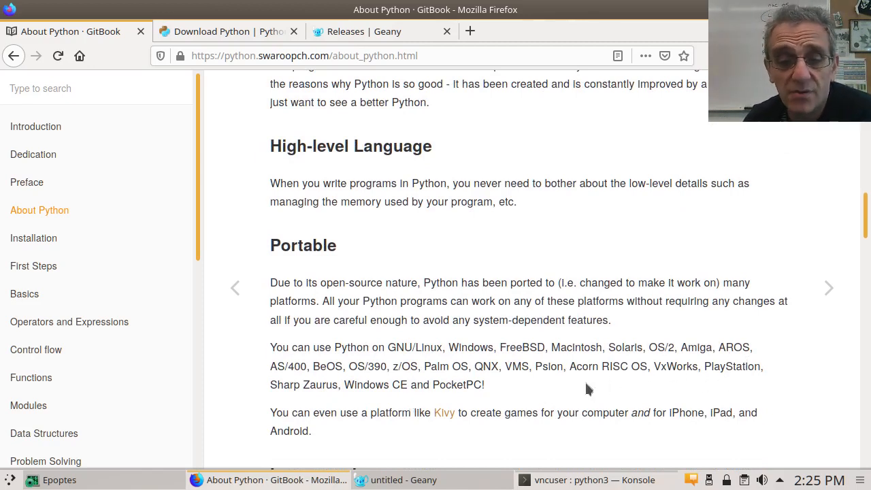
scroll("down", 3)
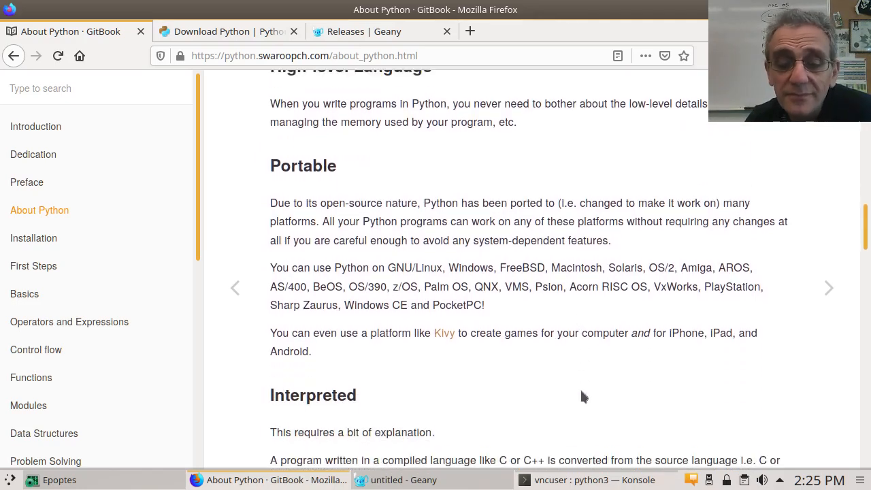
scroll("down", 3)
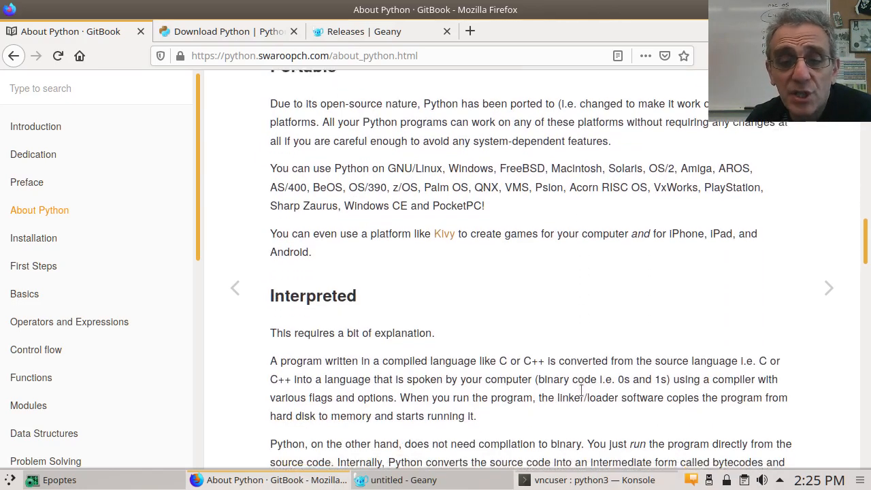
scroll("down", 3)
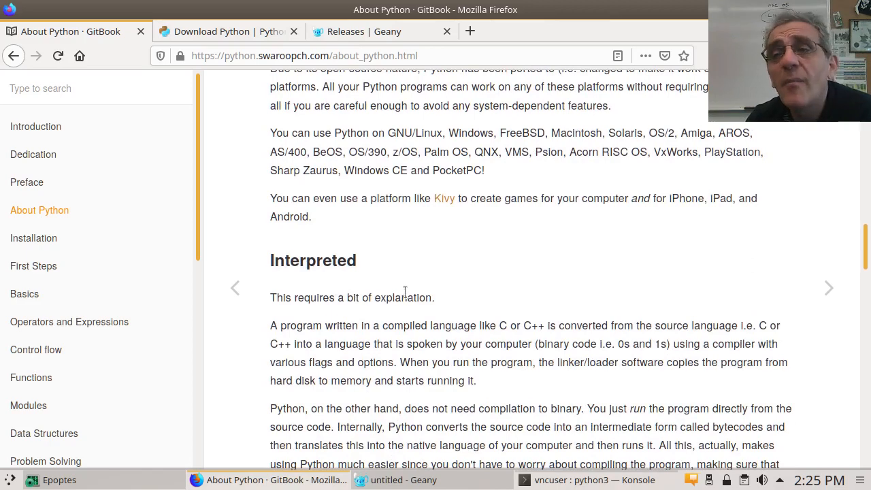
scroll("down", 3)
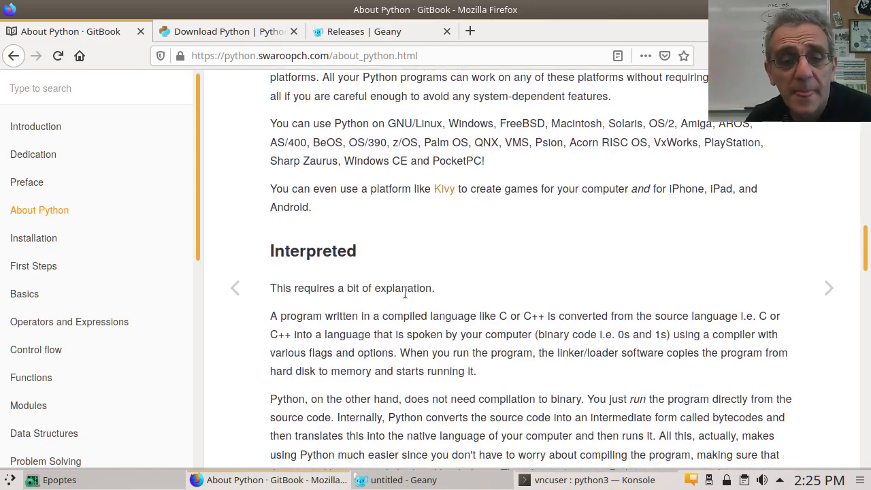
scroll("down", 3)
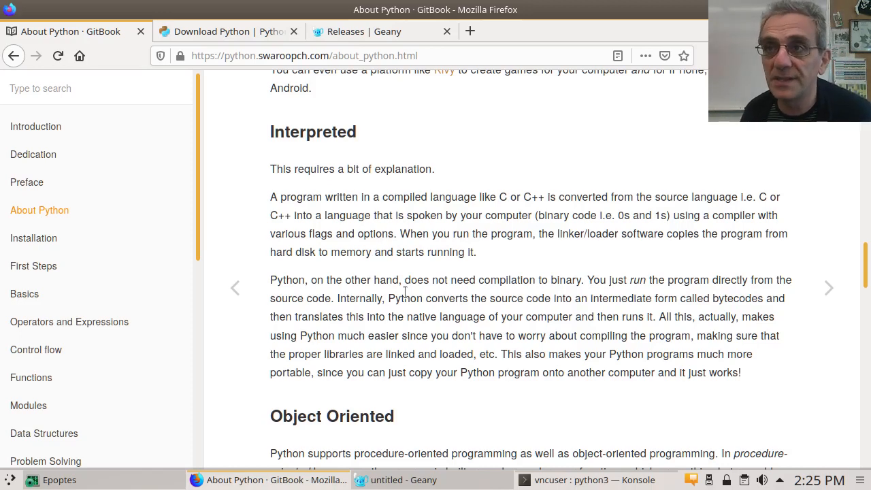
scroll("down", 3)
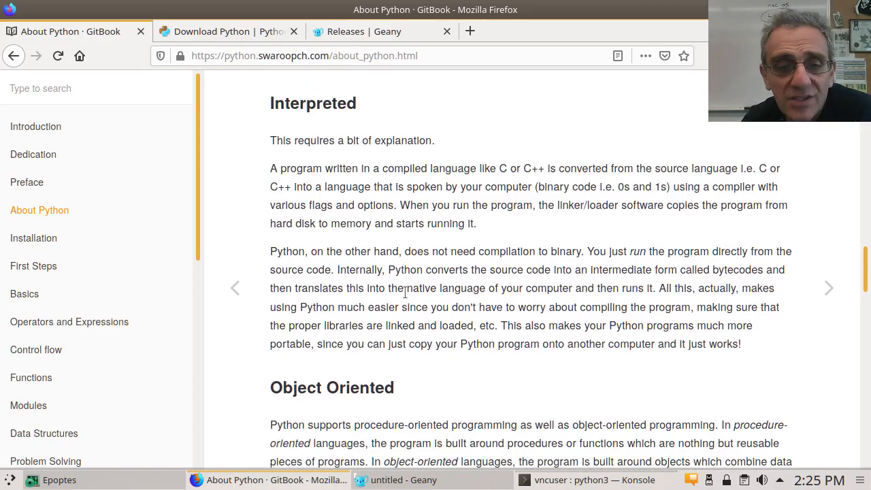
scroll("down", 3)
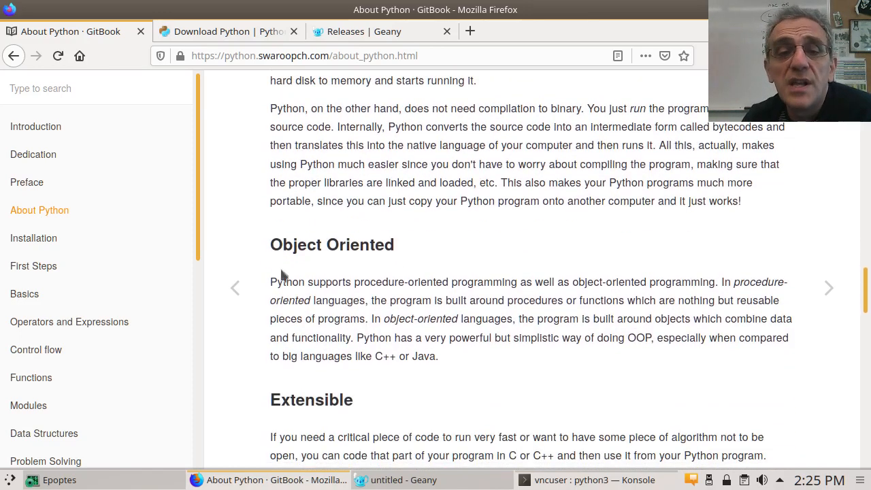
mouse_move(388, 265)
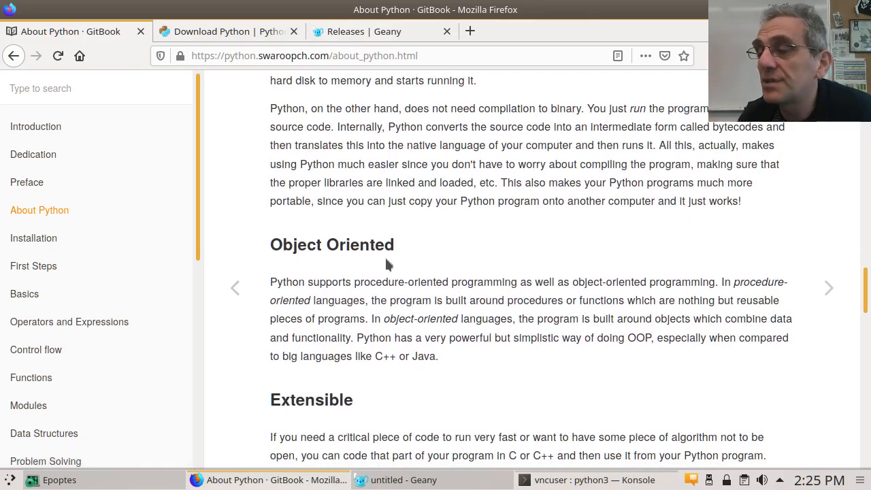
scroll("down", 3)
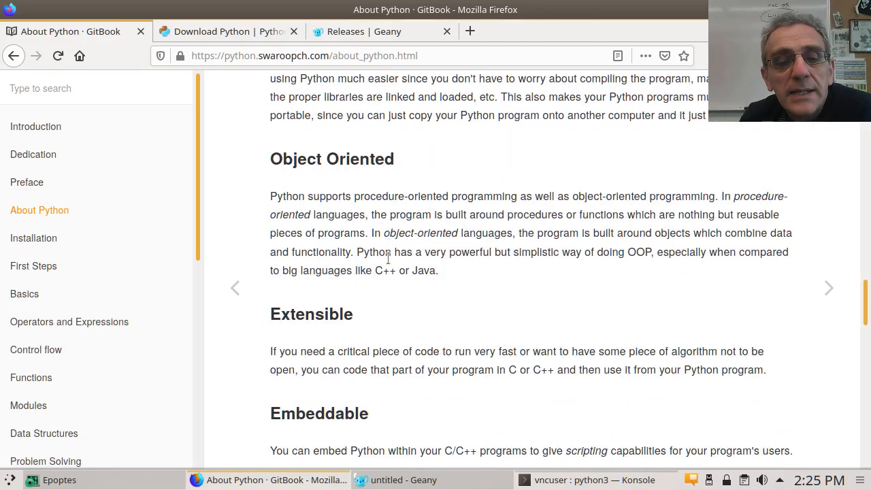
mouse_move(363, 328)
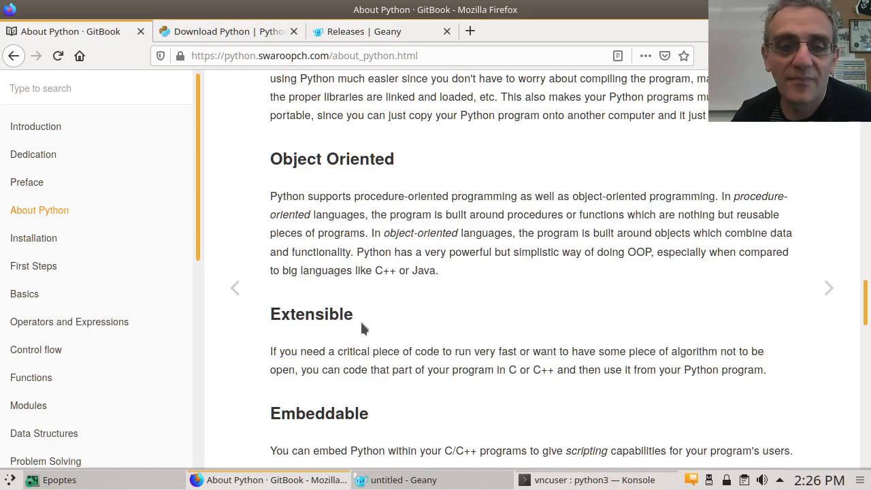
scroll("down", 3)
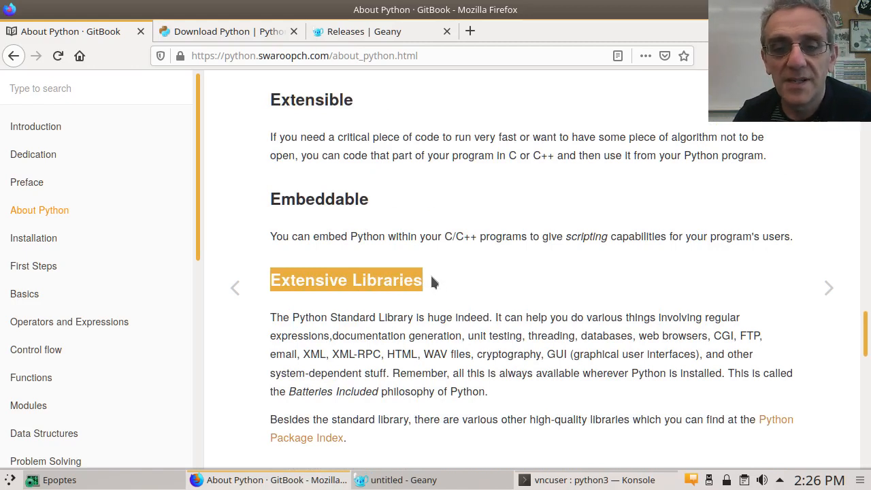
mouse_move(419, 378)
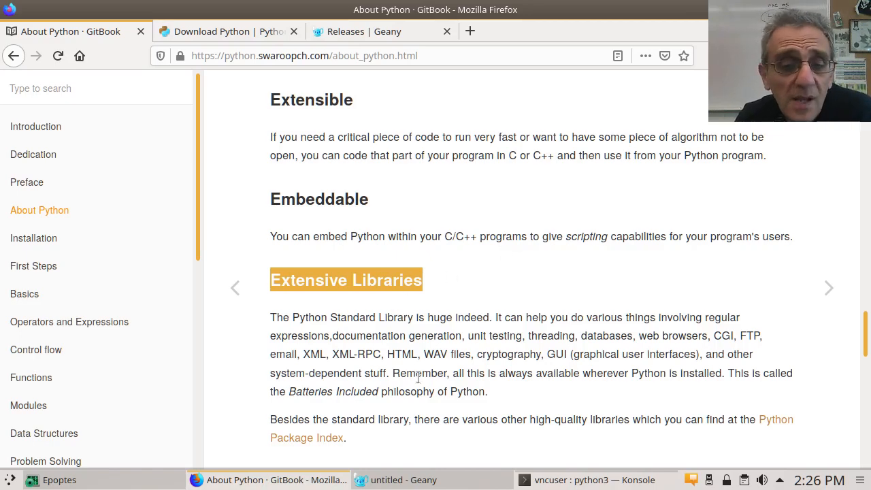
mouse_move(445, 308)
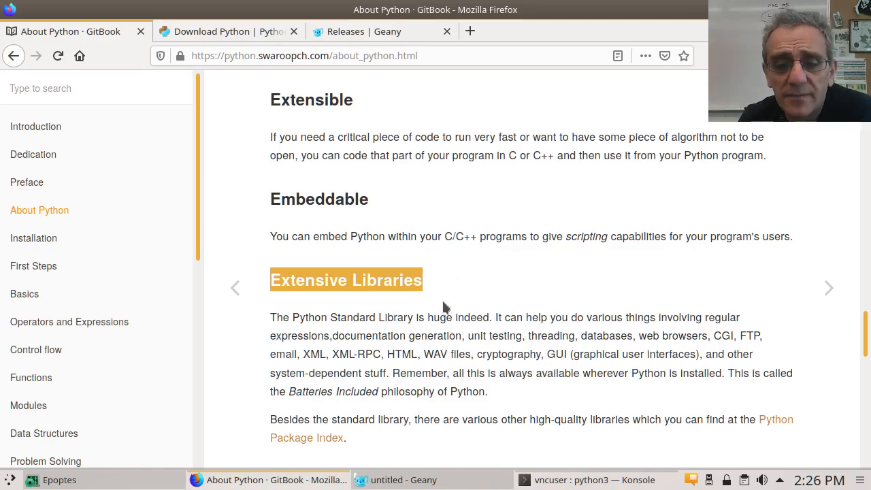
mouse_move(732, 373)
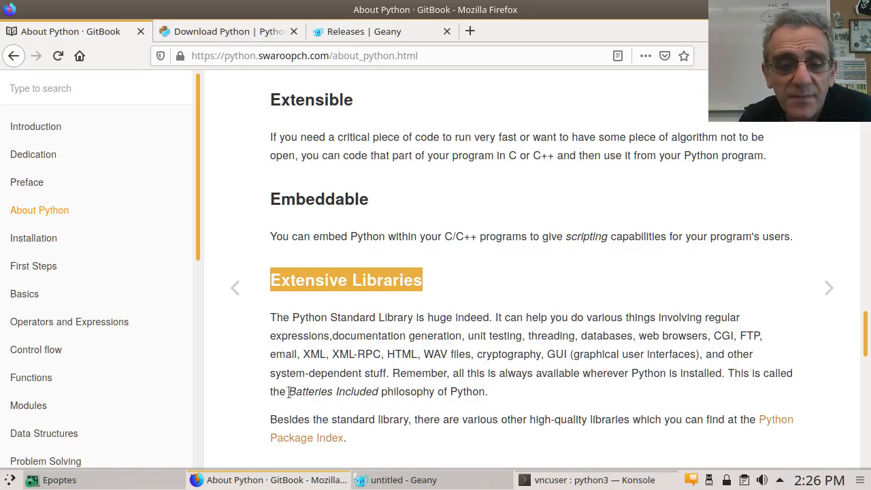
double_click(332, 392)
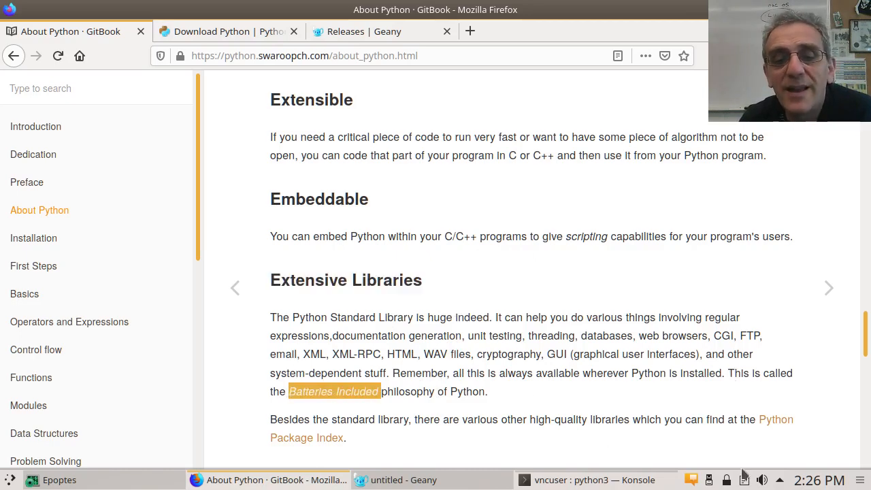
mouse_move(561, 367)
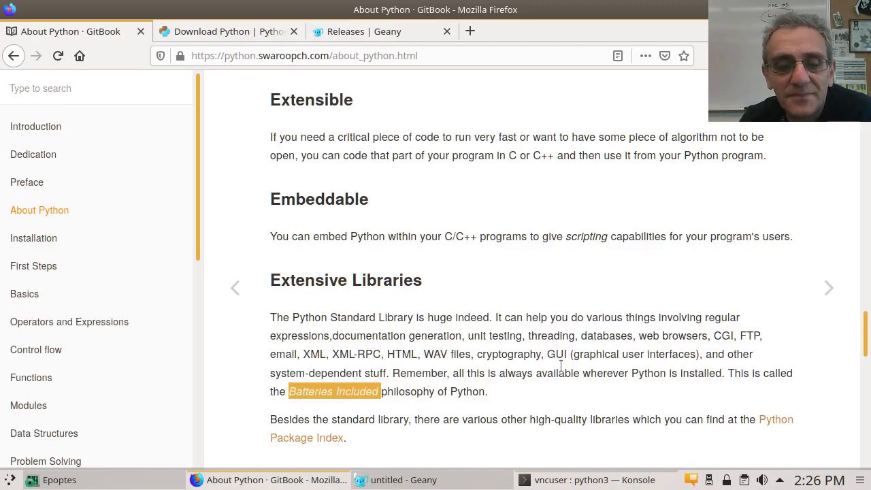
scroll("down", 3)
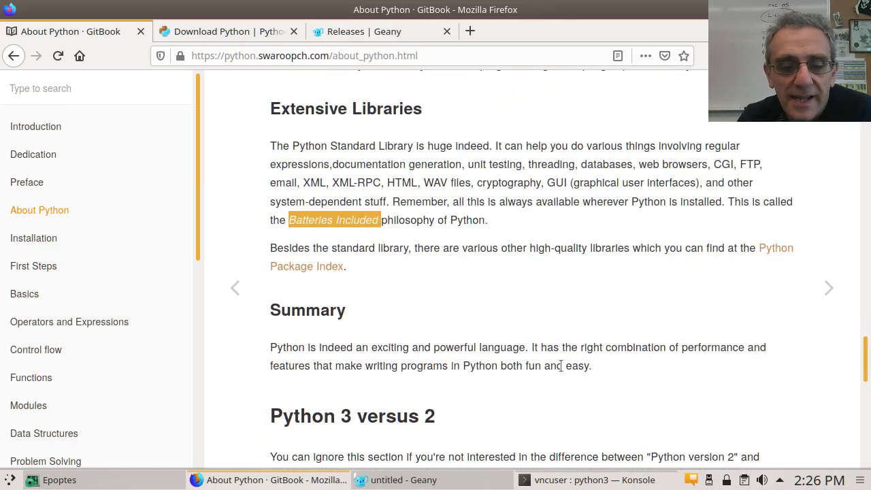
scroll("down", 3)
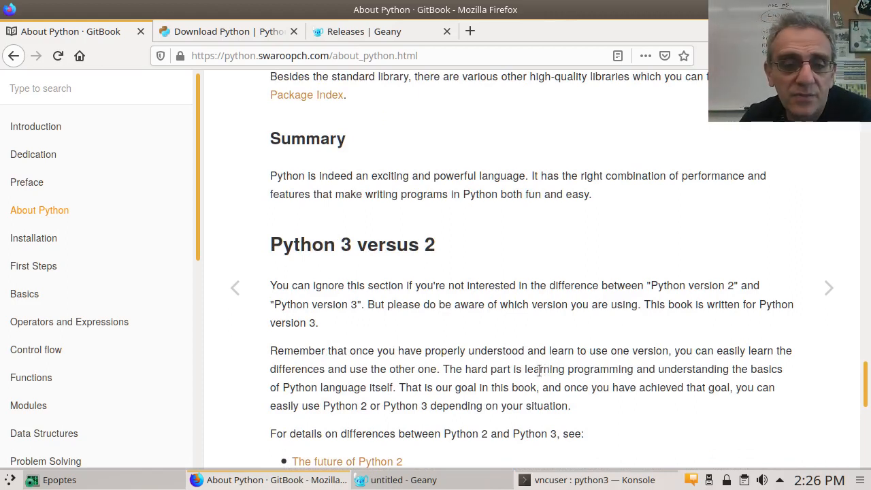
scroll("down", 3)
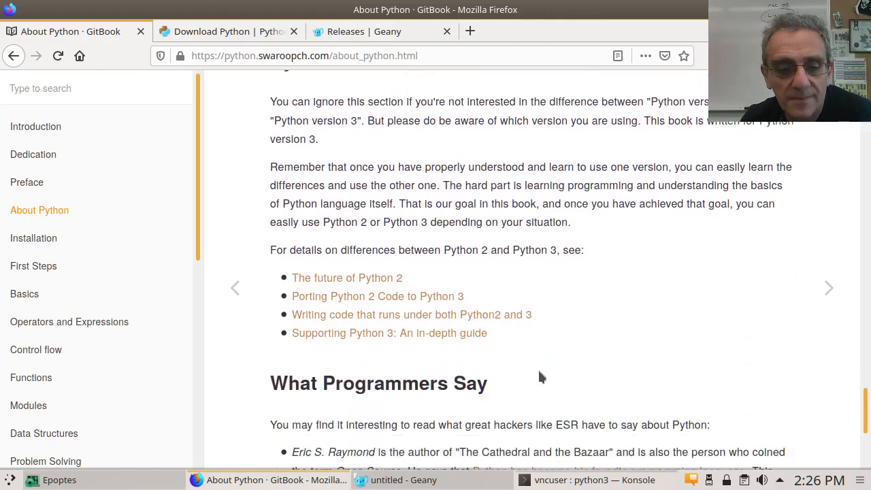
scroll("down", 3)
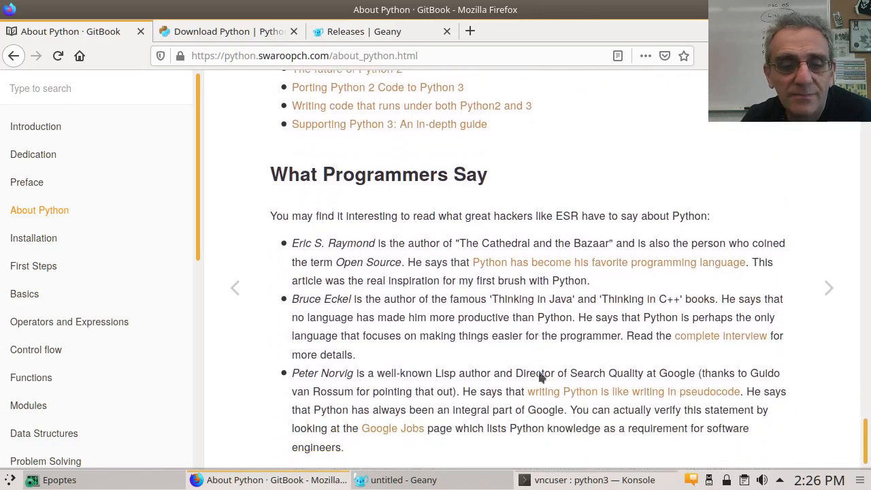
scroll("down", 3)
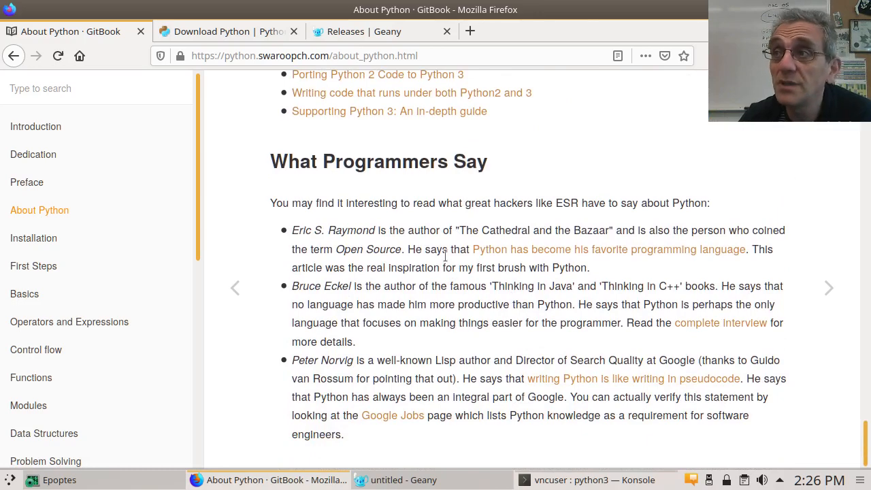
mouse_move(33, 239)
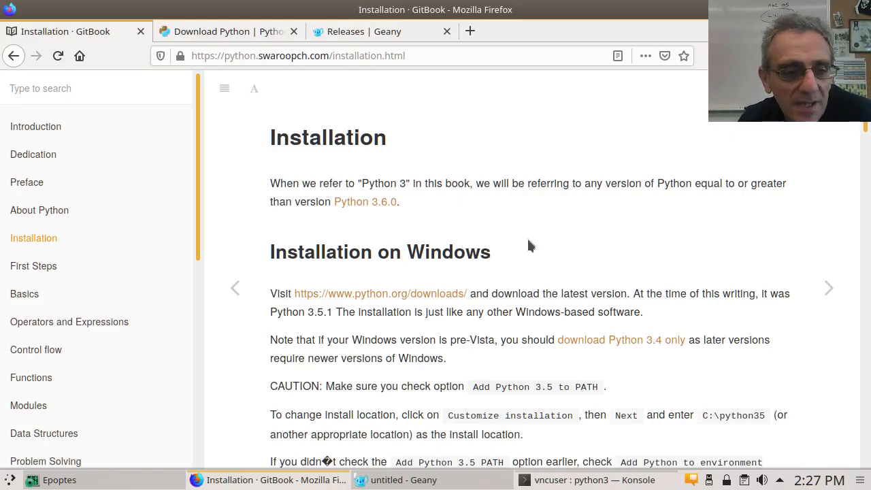
Step: Scroll the Installation chapter past the Windows steps to the DOS Prompt section
scroll("down", 3)
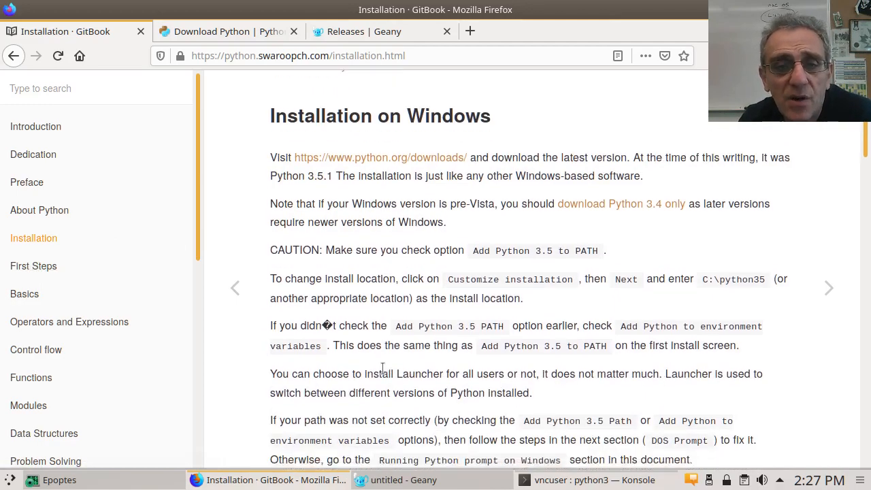
scroll("down", 3)
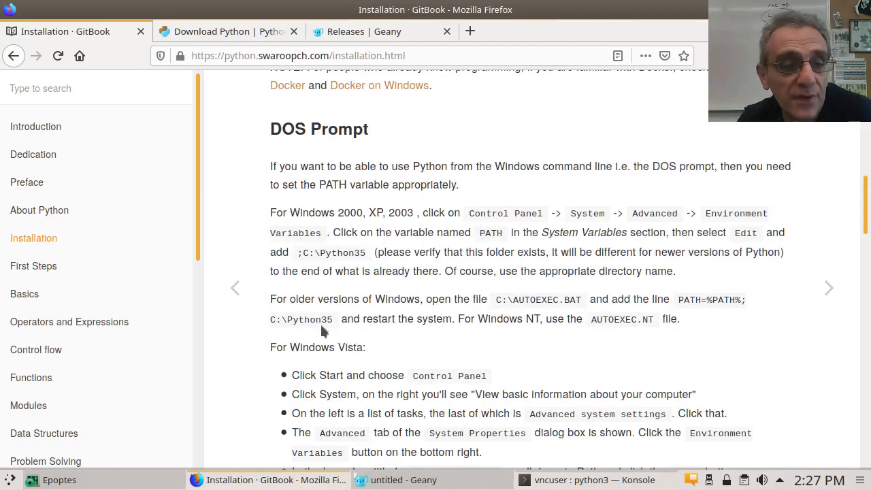
Step: Open the First Steps chapter and scroll to Using The Interpreter Prompt
left_click(33, 266)
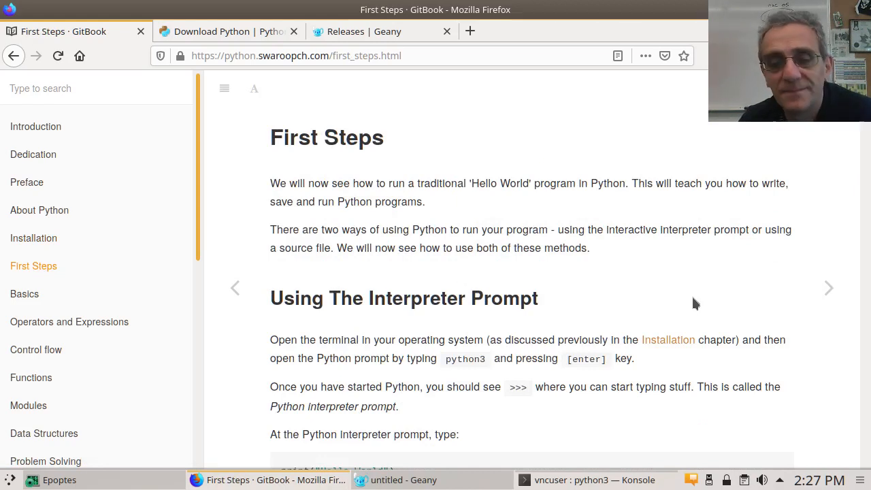
scroll("down", 3)
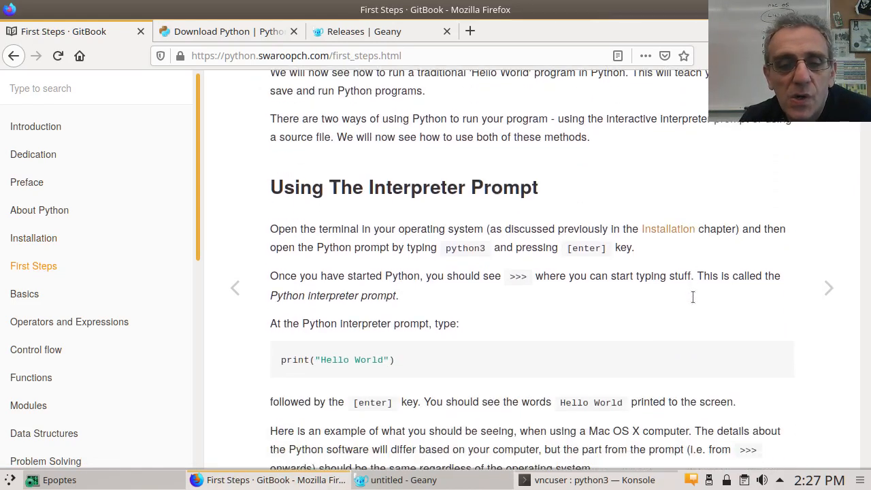
scroll("down", 3)
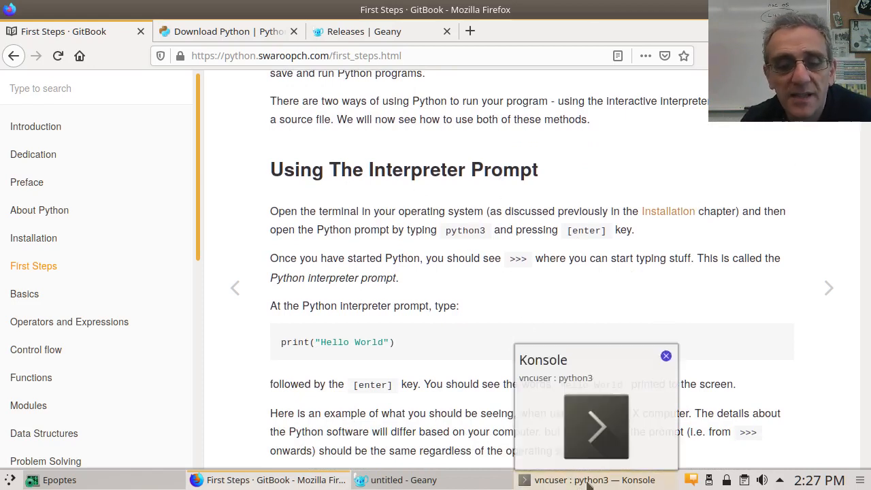
Step: Bring Konsole forward, quit Python and restart a fresh python3 3.6.9 session
left_click(588, 479)
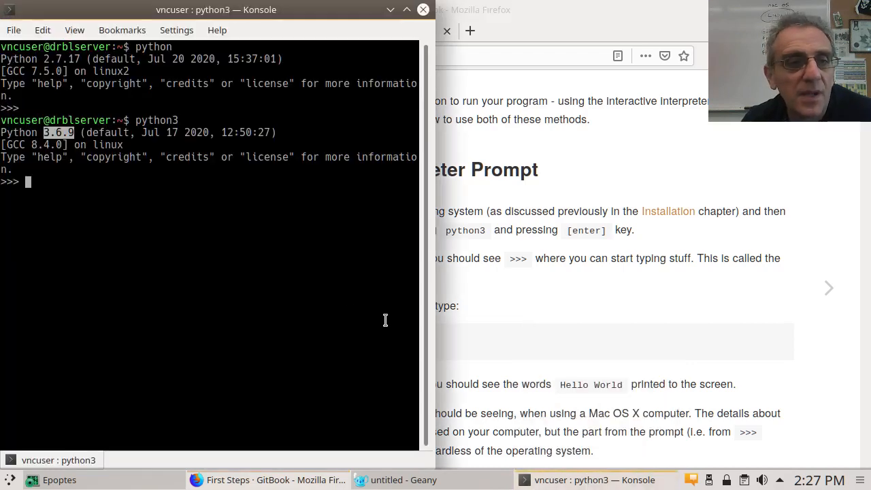
mouse_move(177, 132)
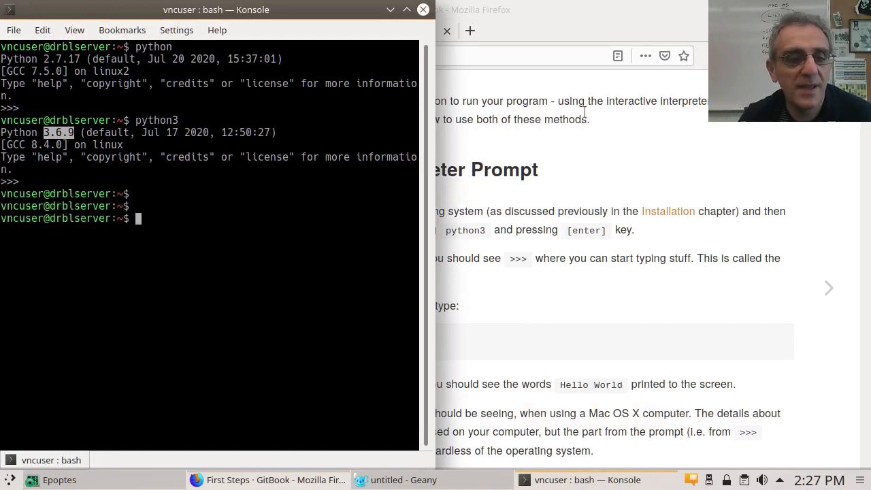
type("python3")
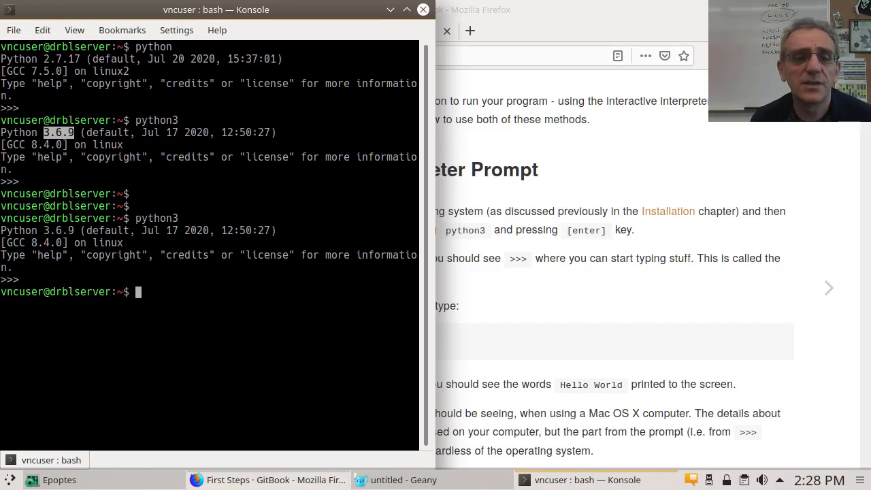
mouse_move(262, 300)
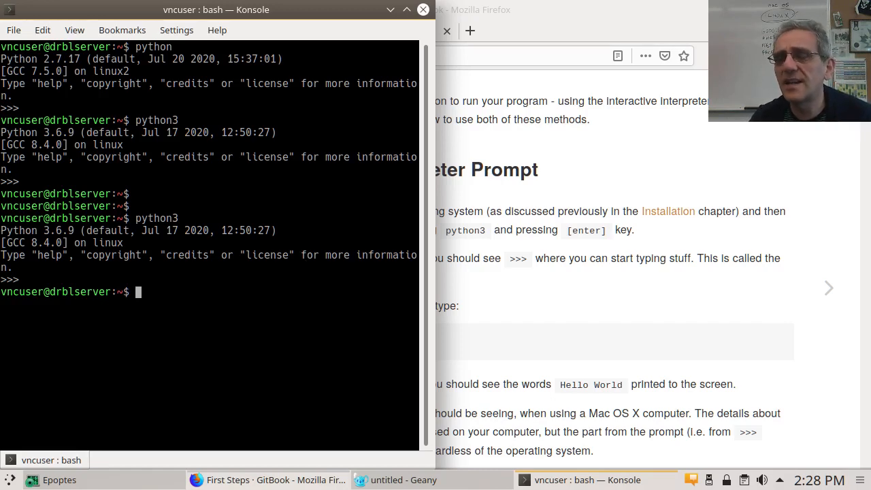
type("python3")
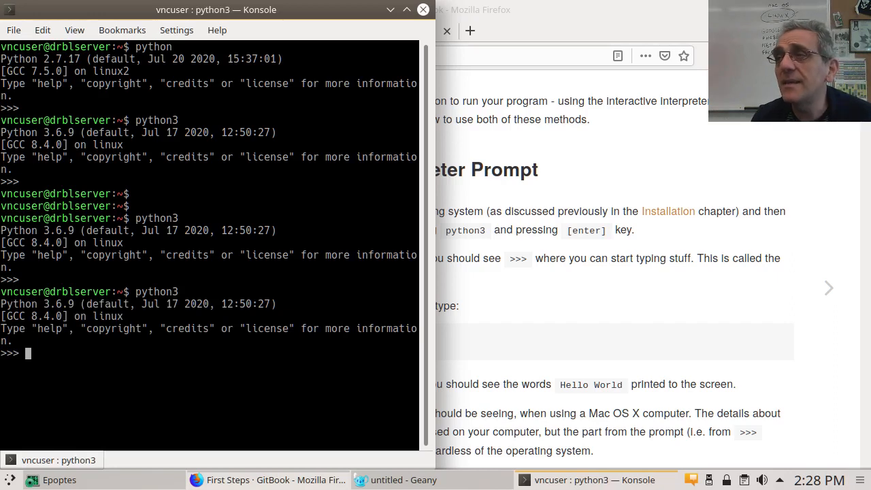
mouse_move(590, 302)
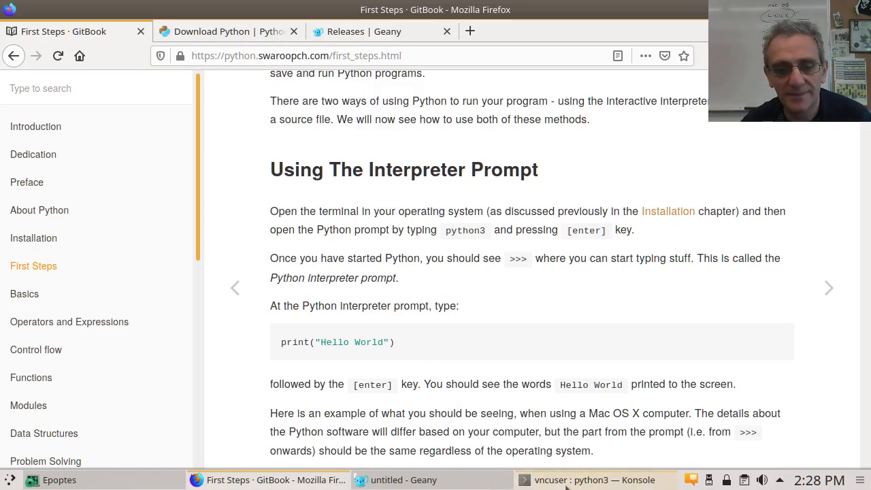
Step: At the >>> prompt run print("hello world") so it echoes hello world
left_click(593, 480)
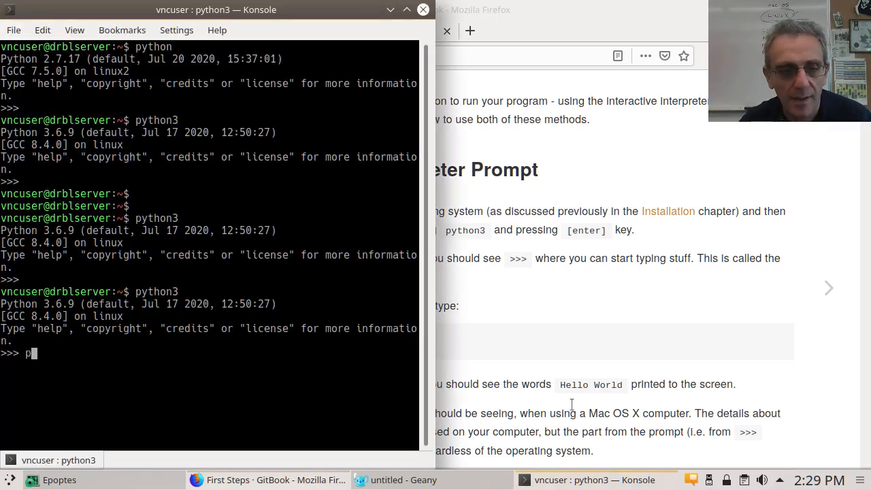
type("rint(")
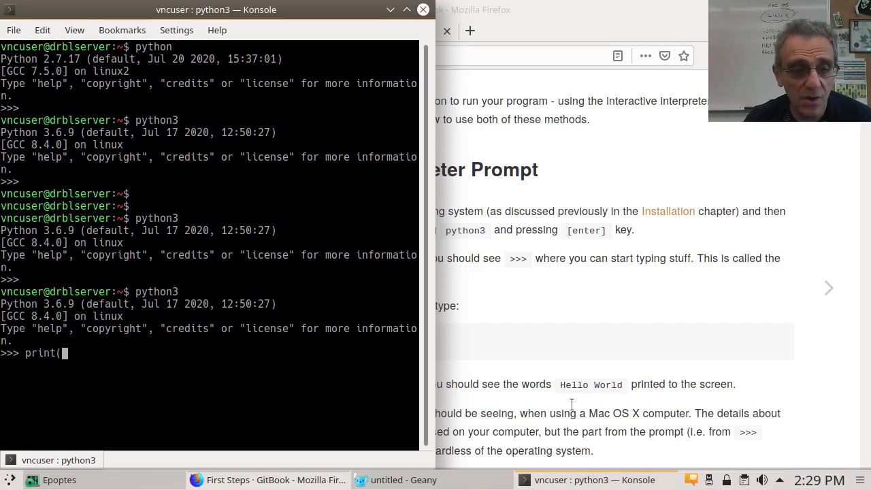
type("\"")
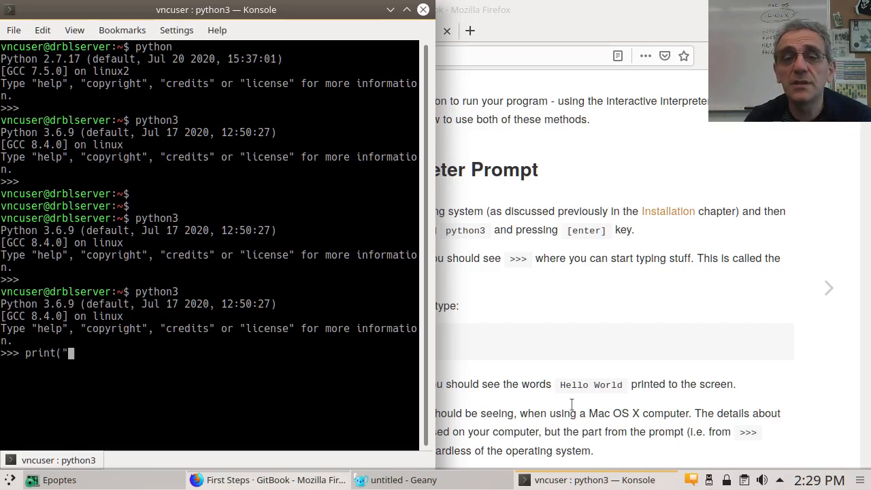
type("hello")
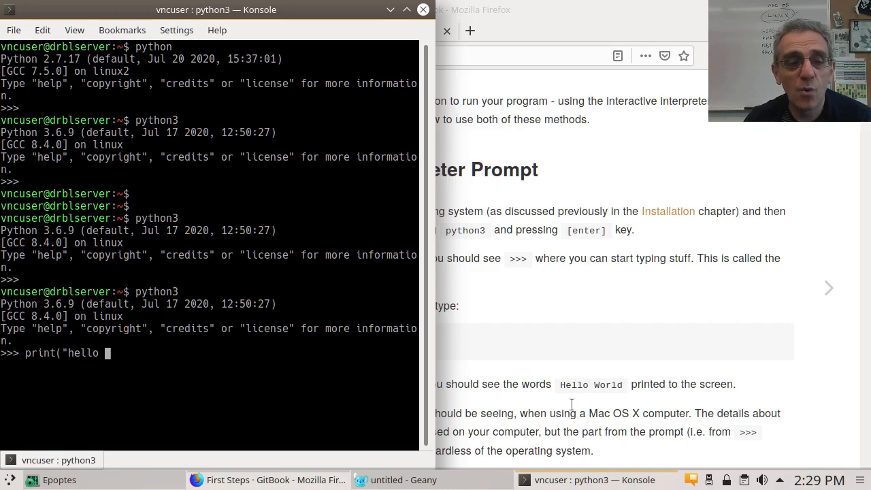
type("world\"")
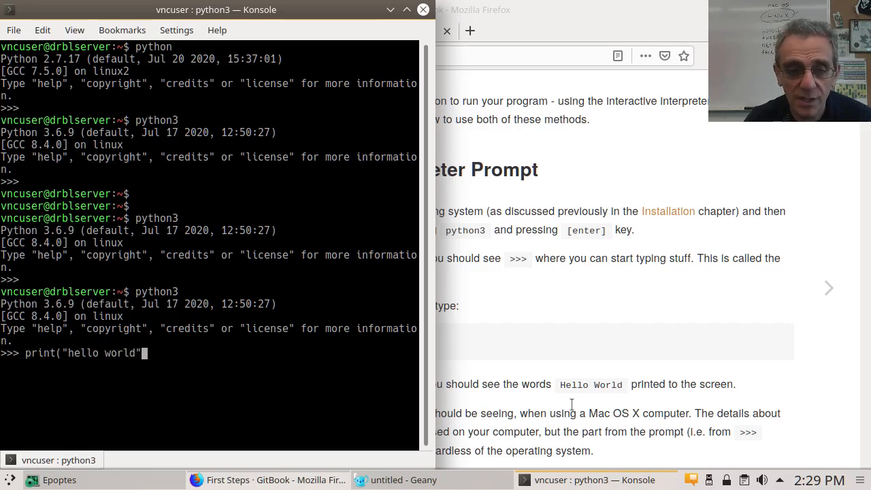
type(")")
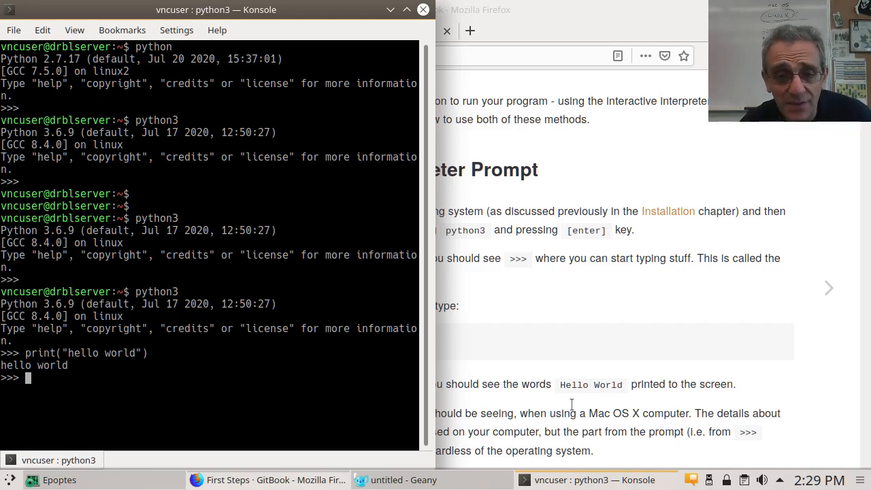
mouse_move(556, 352)
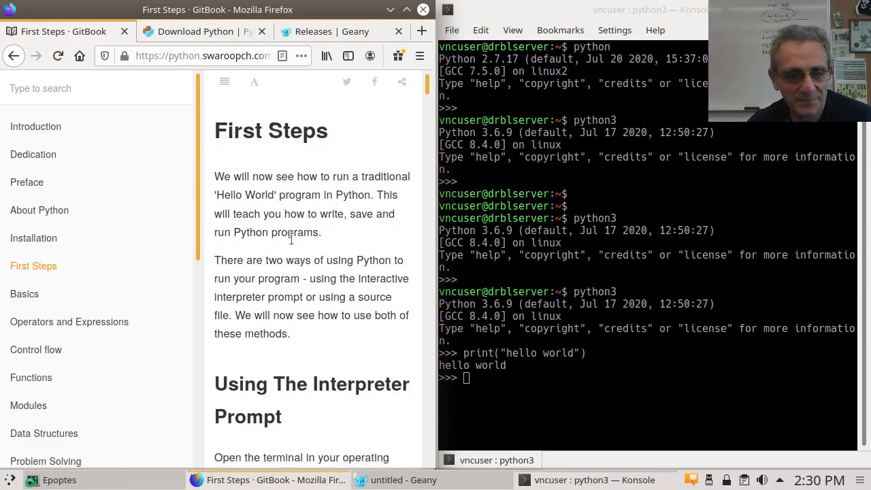
Step: Scroll First Steps down past the sample python3 session to How to Quit the Interpreter Prompt
scroll("down", 3)
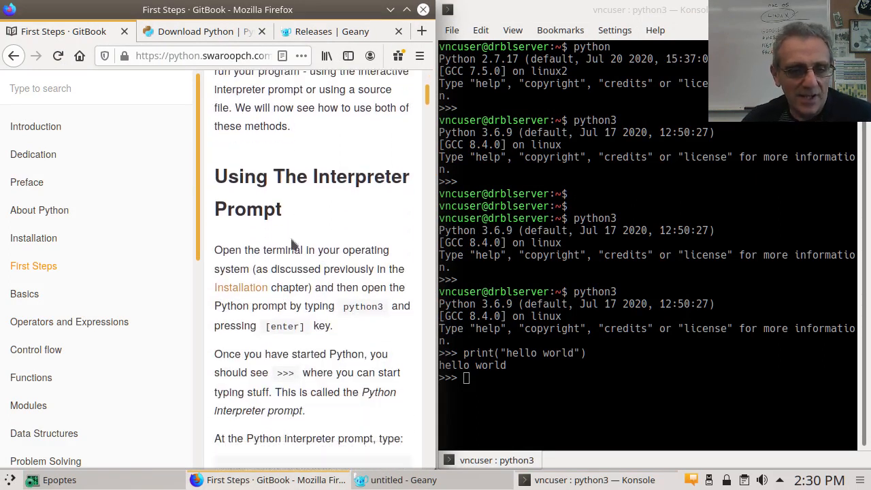
scroll("down", 3)
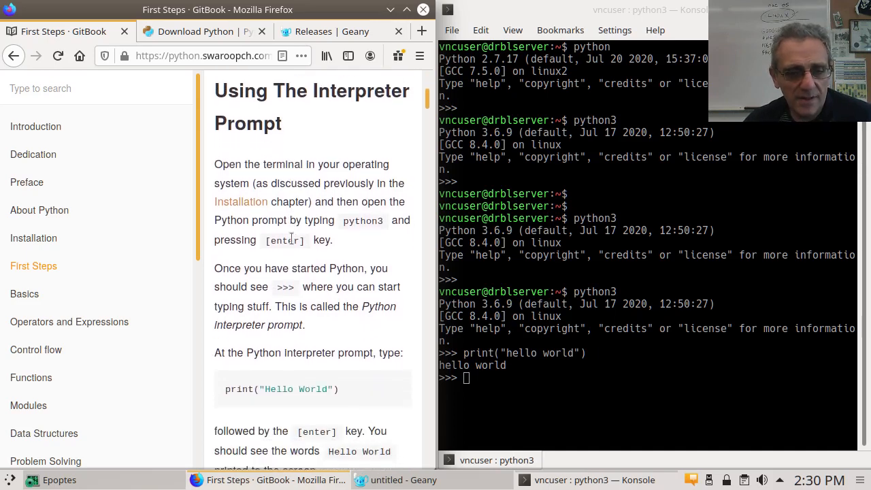
scroll("down", 3)
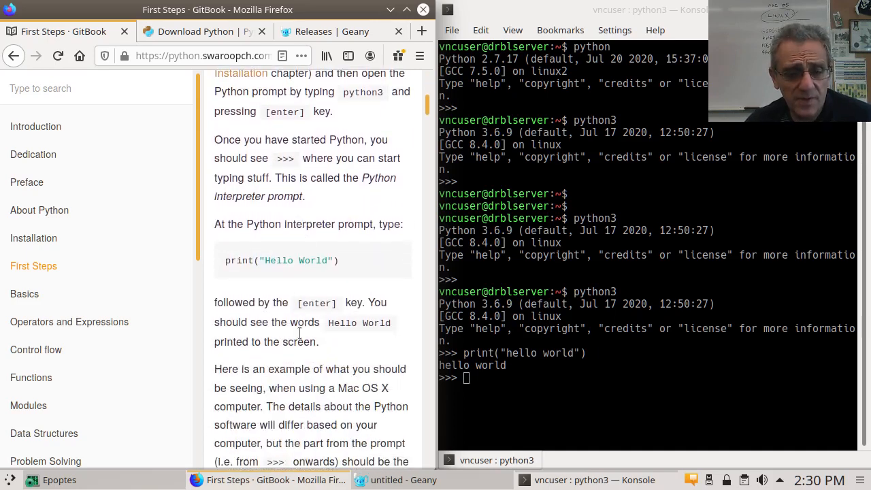
scroll("down", 3)
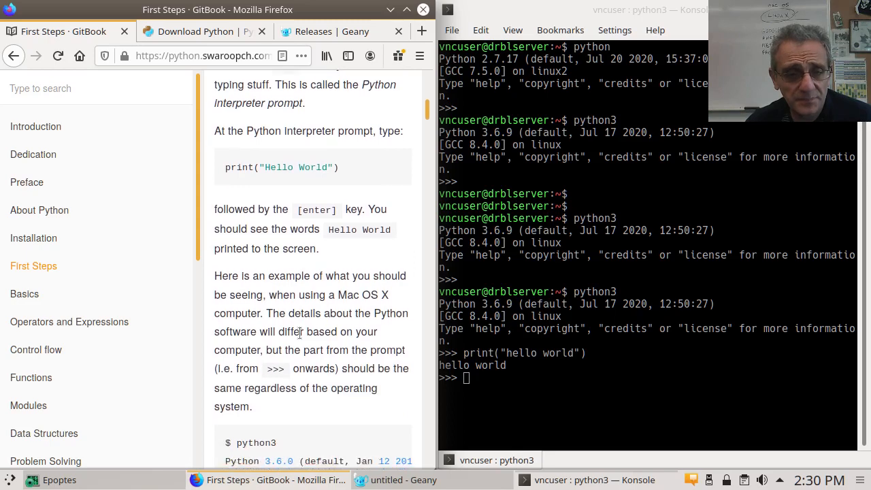
scroll("down", 3)
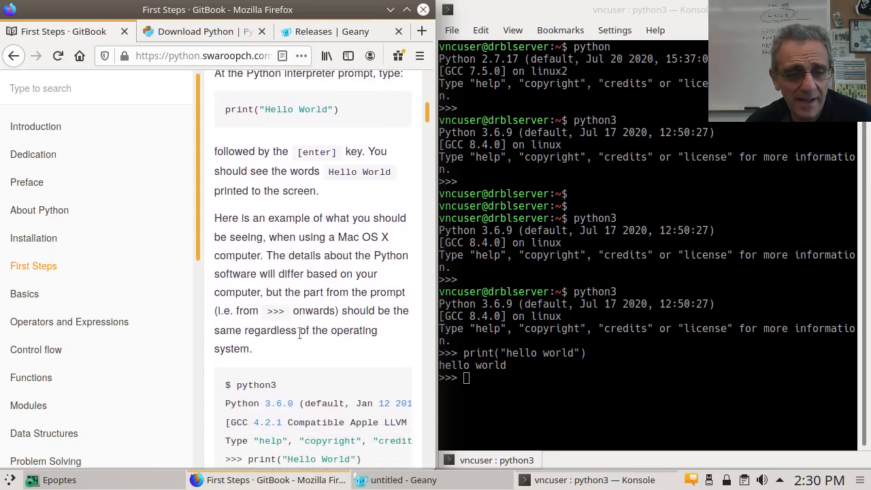
scroll("down", 3)
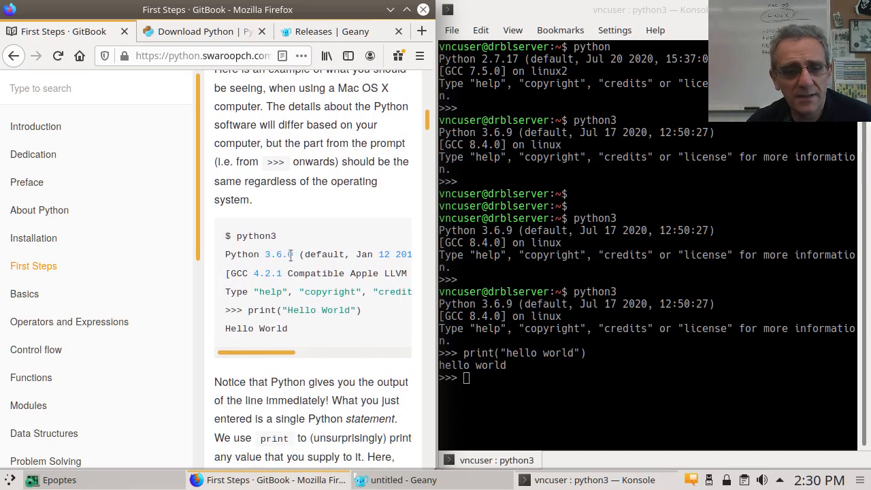
mouse_move(337, 292)
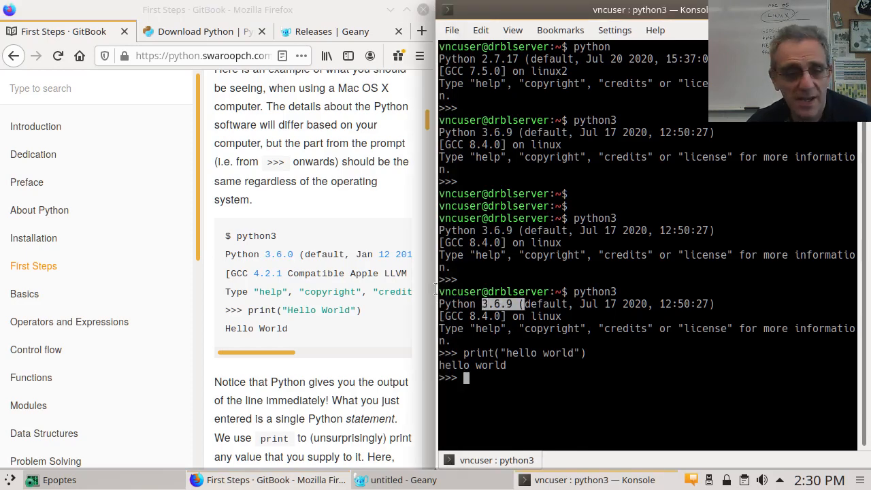
scroll("down", 3)
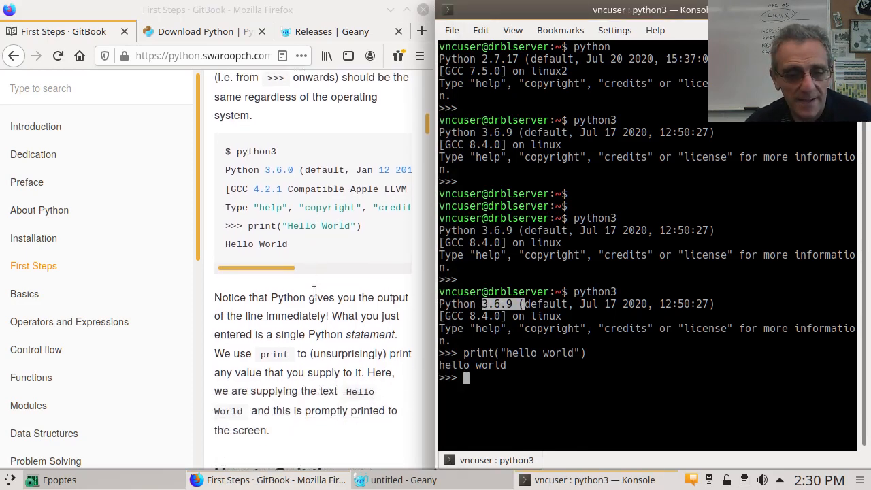
scroll("down", 3)
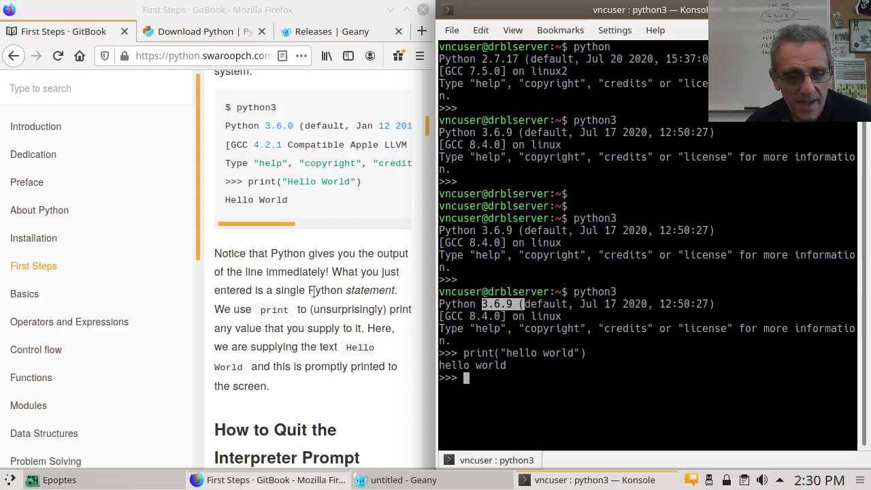
scroll("down", 3)
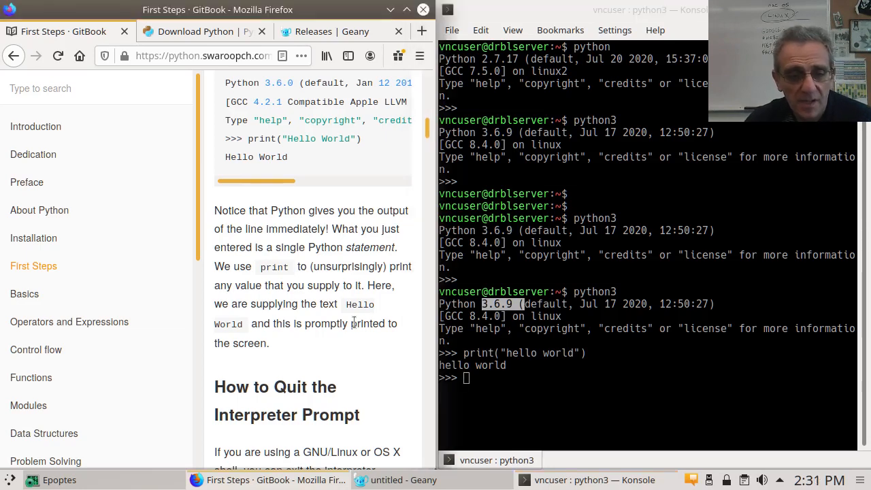
scroll("down", 3)
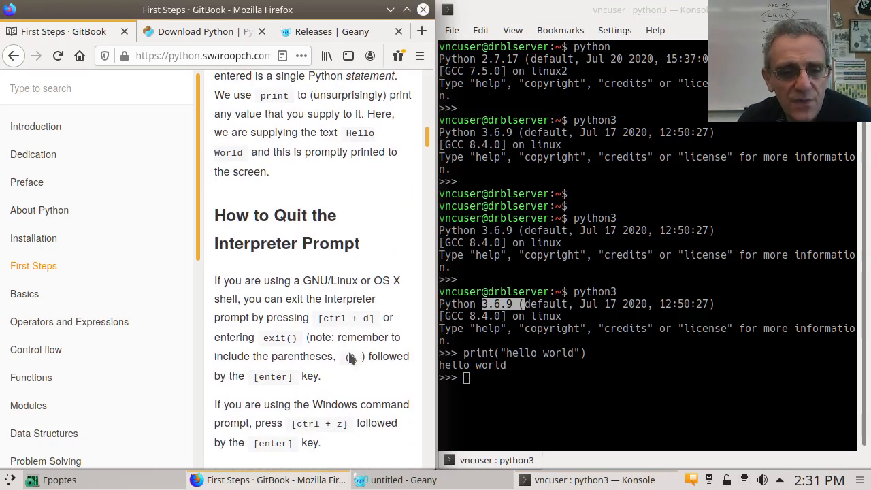
mouse_move(316, 373)
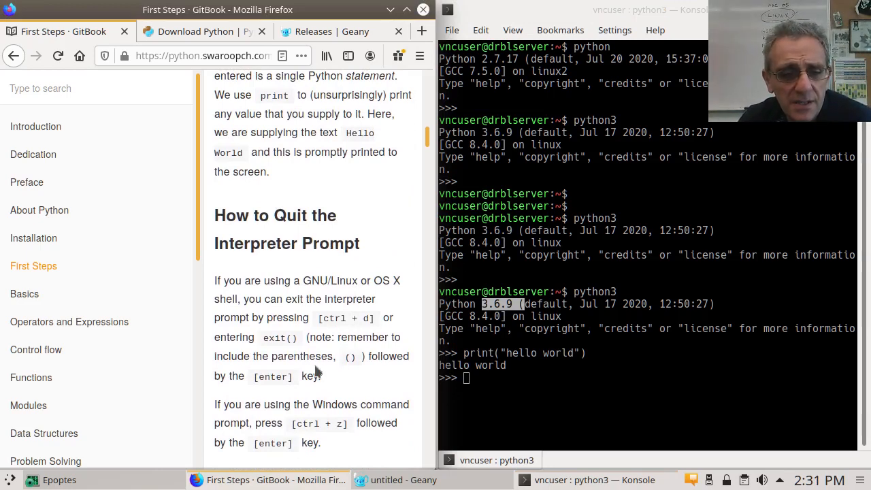
Step: From the bash prompt start python3 again to get a fresh >>> prompt
scroll("down", 3)
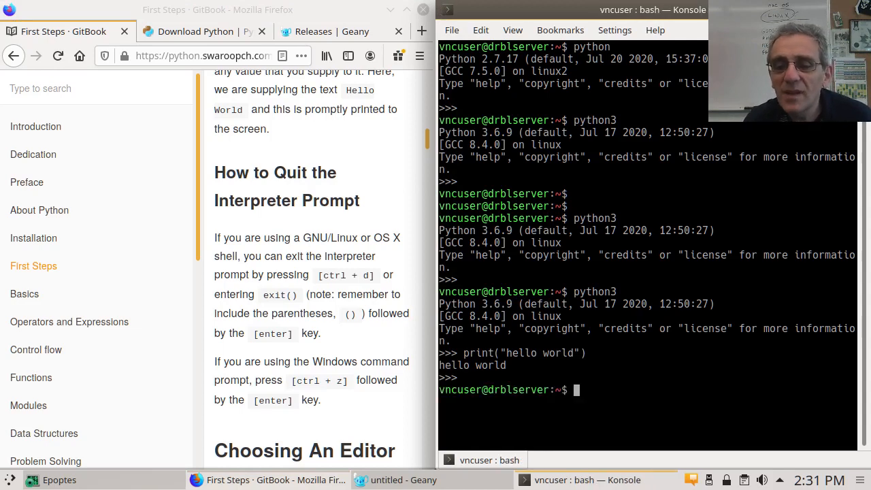
type("python3")
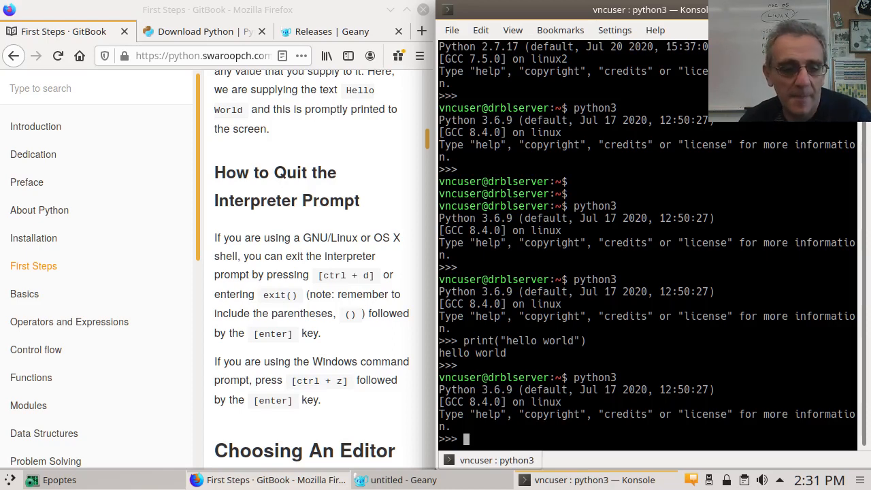
Step: Glance at the Releases | Geany tab and return to the First Steps chapter
scroll("down", 3)
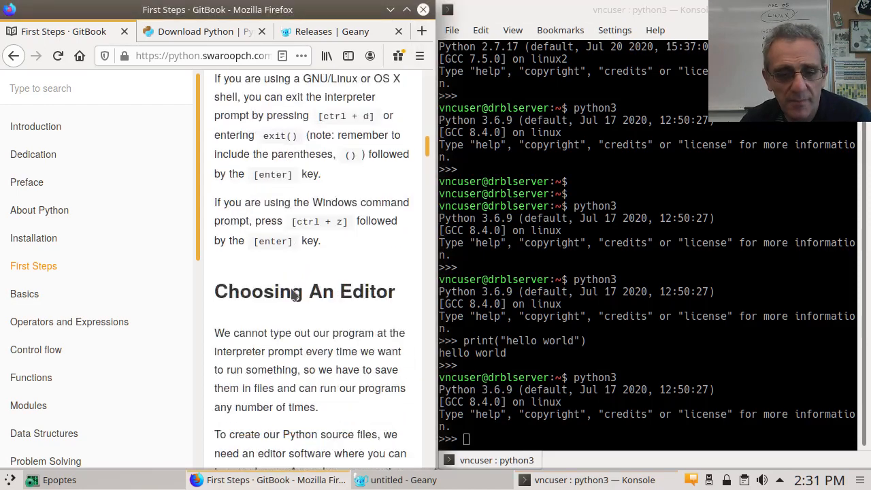
scroll("down", 3)
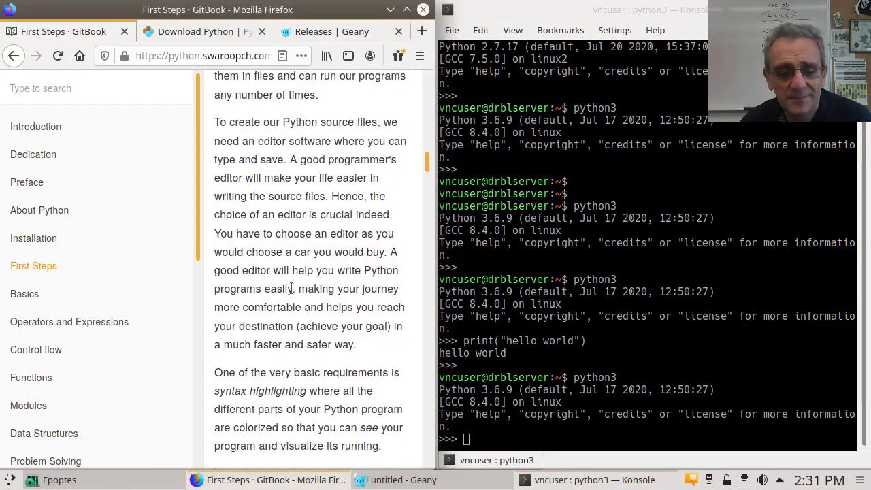
scroll("down", 3)
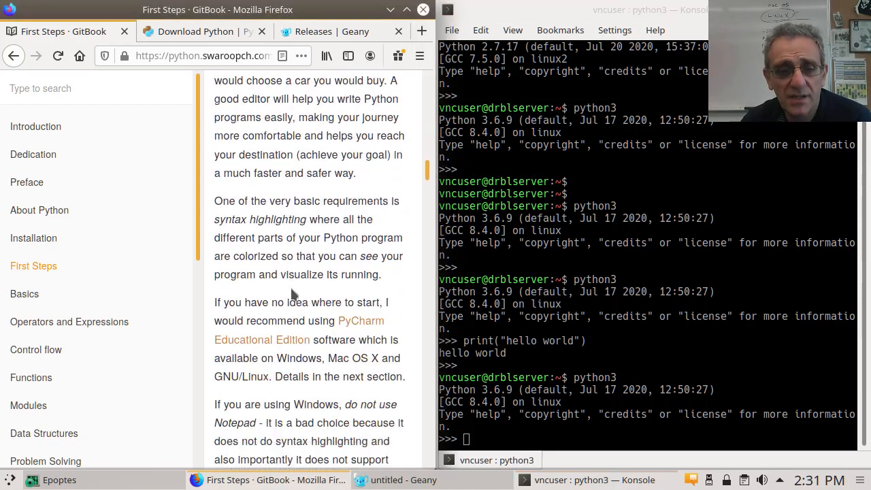
mouse_move(362, 331)
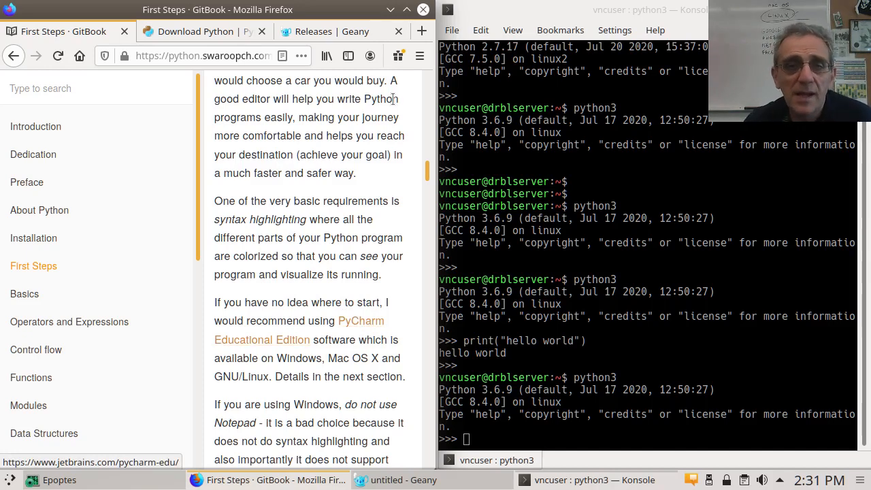
left_click(327, 32)
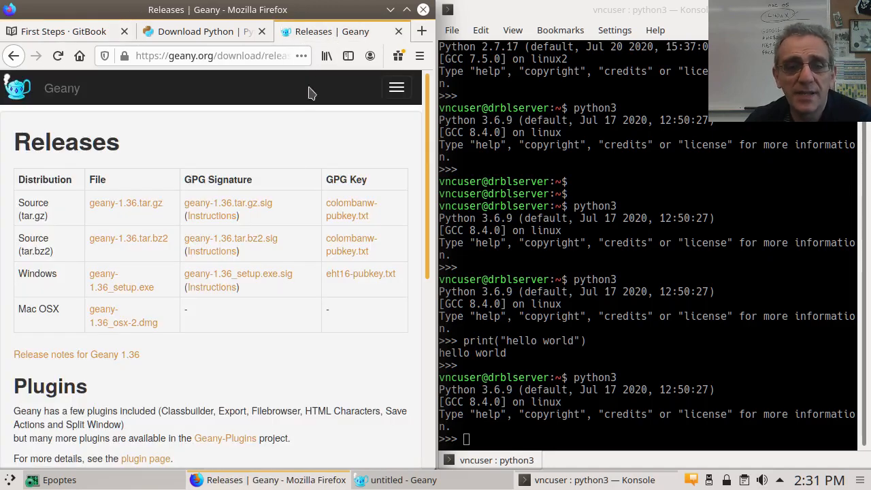
mouse_move(319, 381)
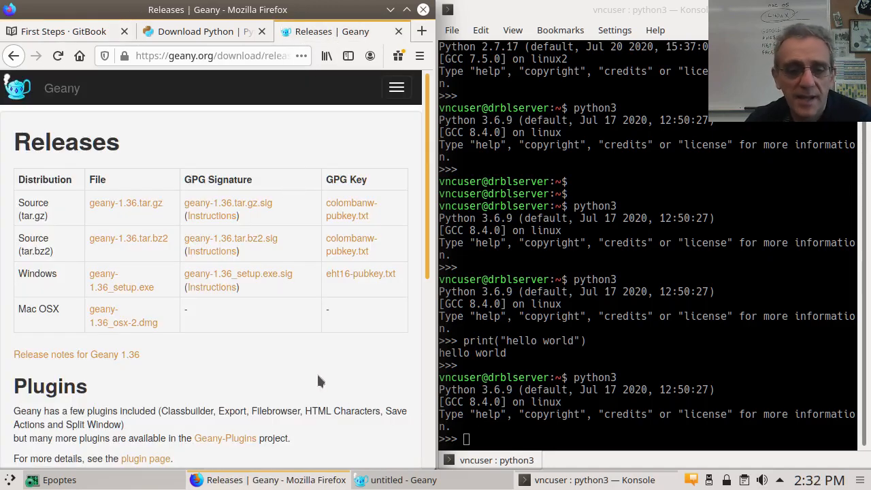
left_click(61, 32)
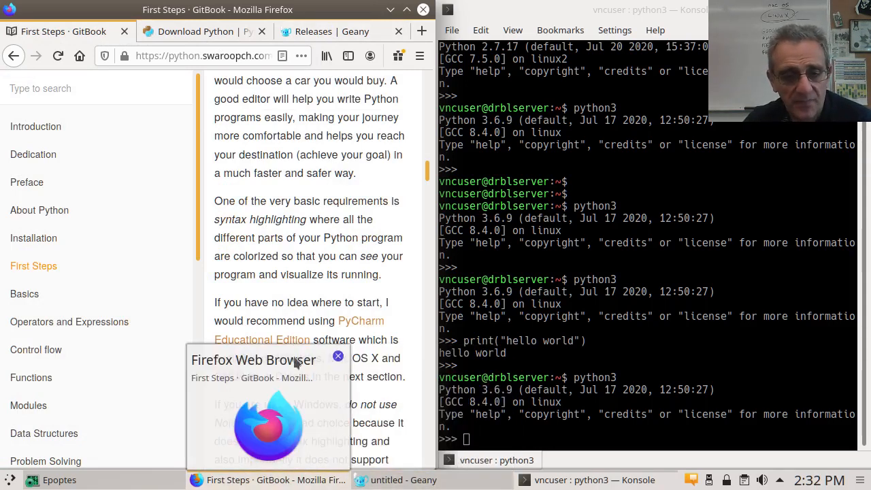
Step: Read down through the PyCharm, Vim and Emacs editor sections to Getting Help and the Summary
scroll("down", 3)
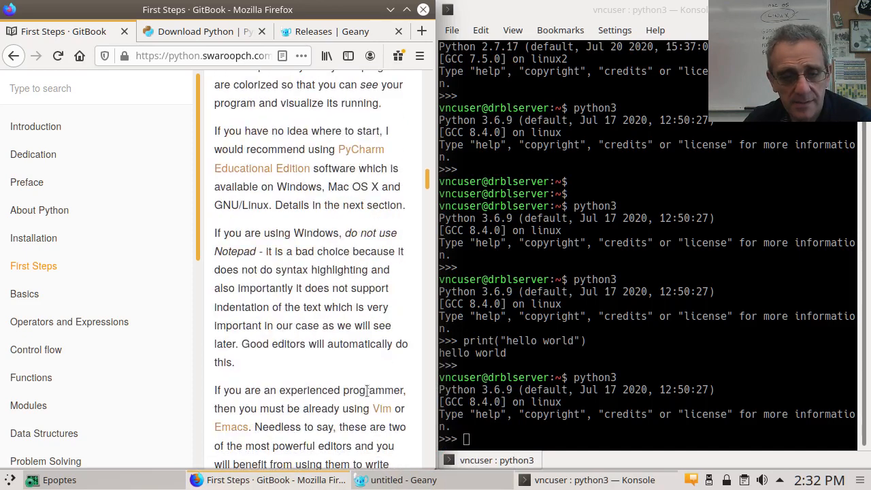
scroll("down", 3)
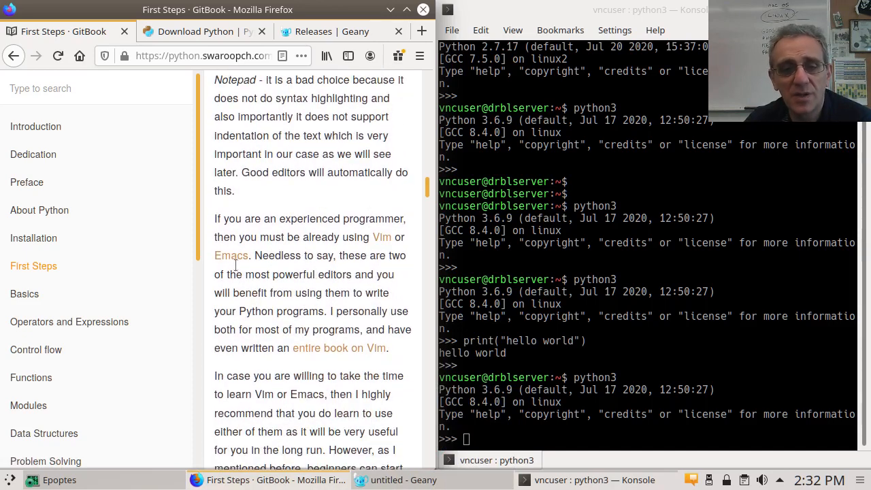
scroll("down", 3)
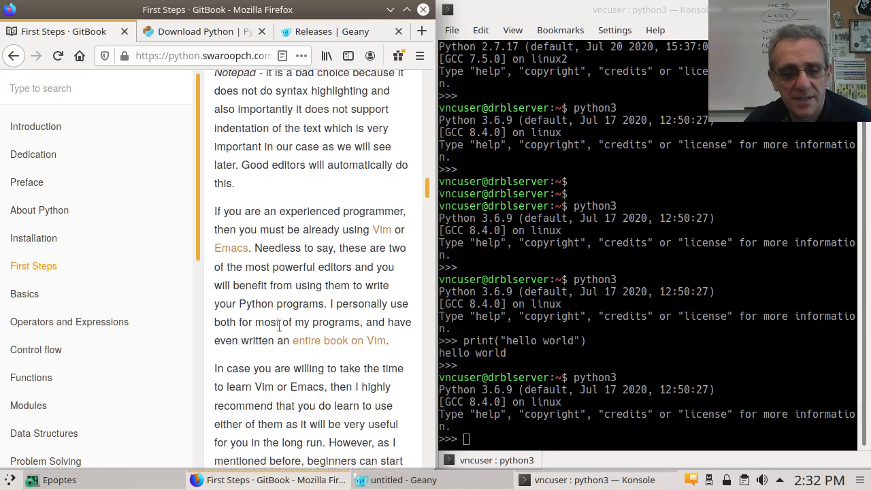
scroll("down", 3)
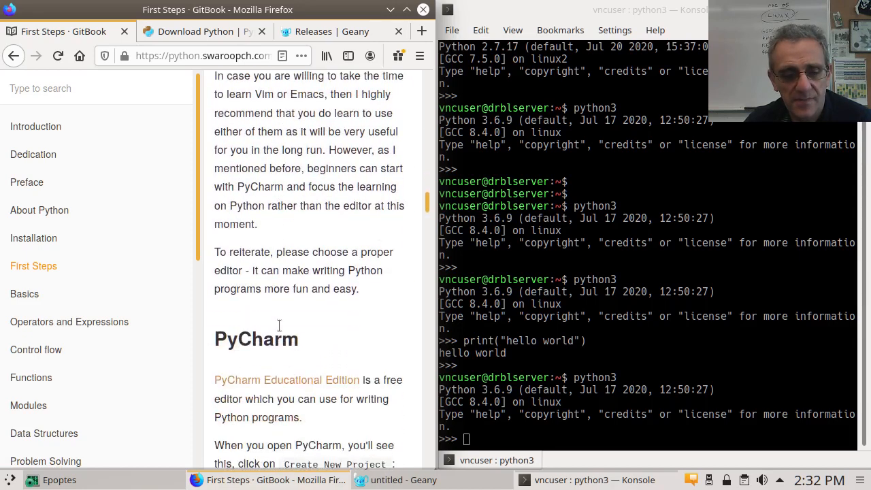
scroll("down", 3)
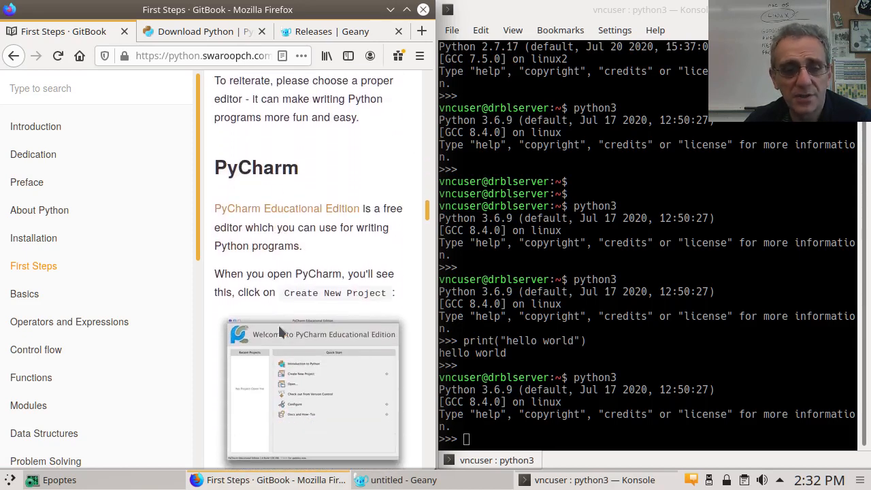
scroll("down", 3)
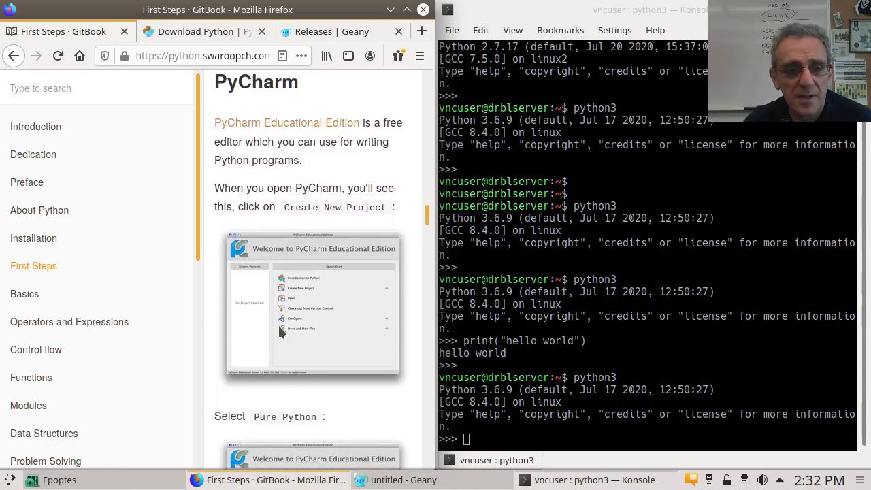
scroll("down", 3)
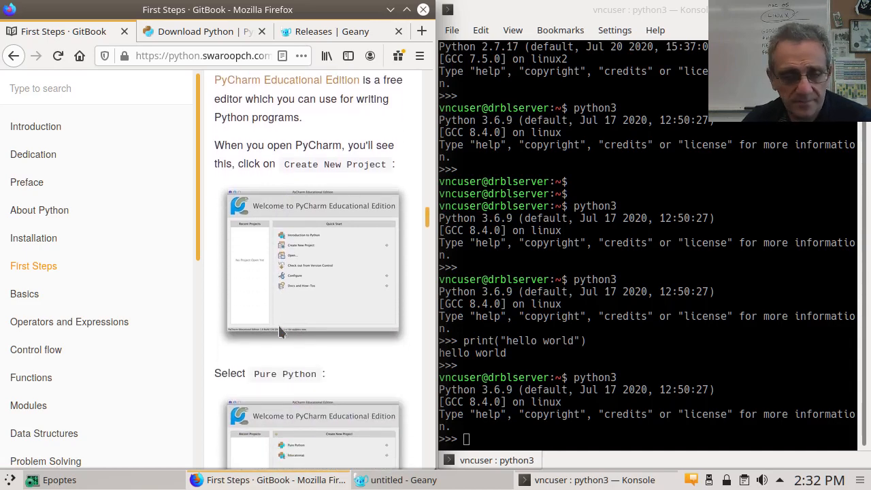
scroll("down", 3)
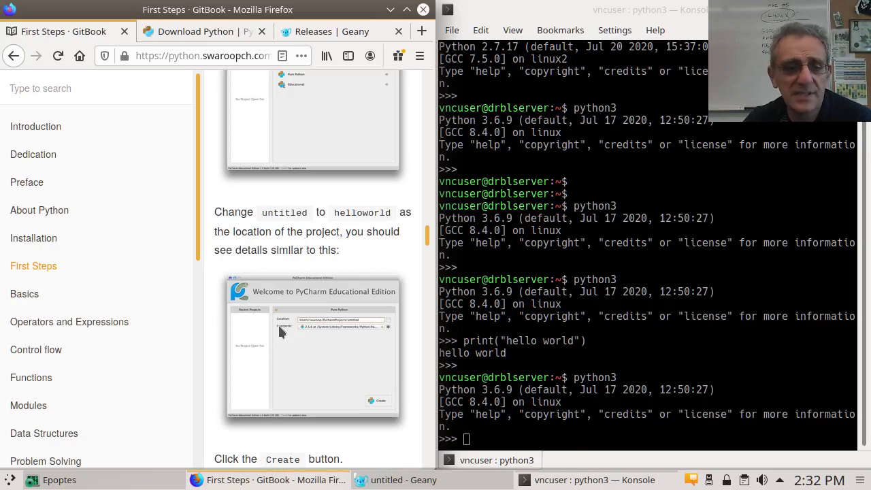
scroll("down", 3)
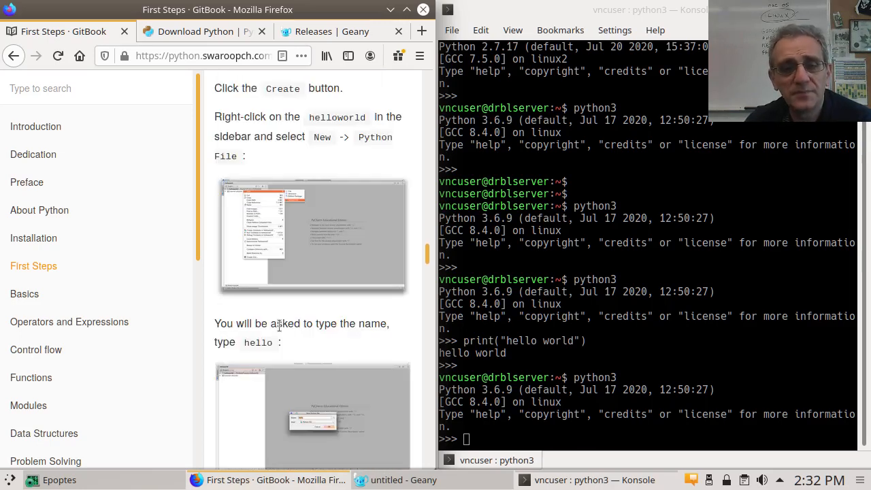
scroll("down", 3)
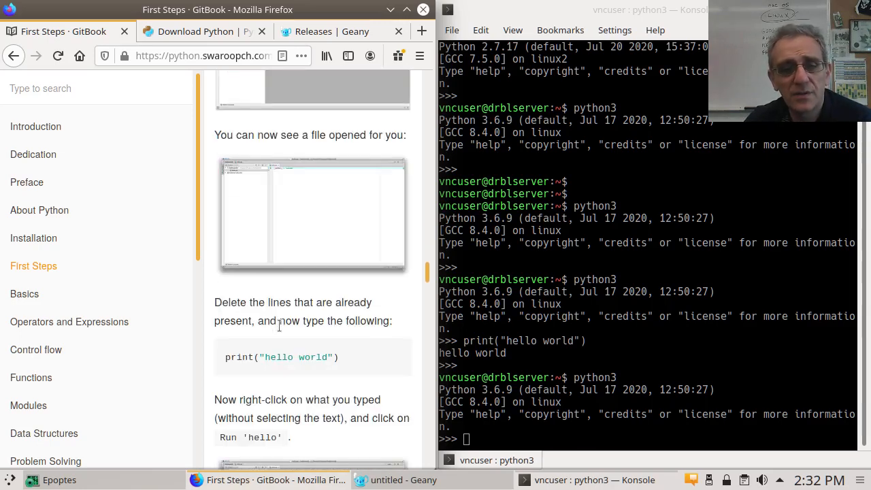
scroll("down", 3)
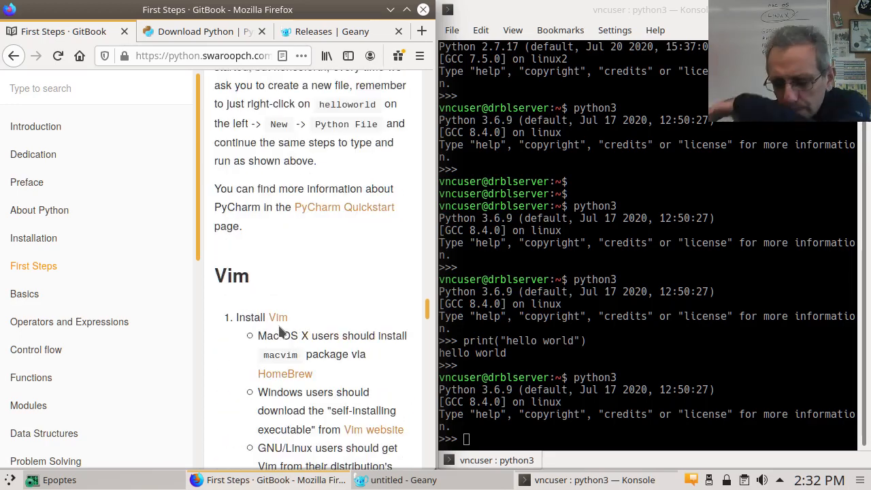
scroll("down", 3)
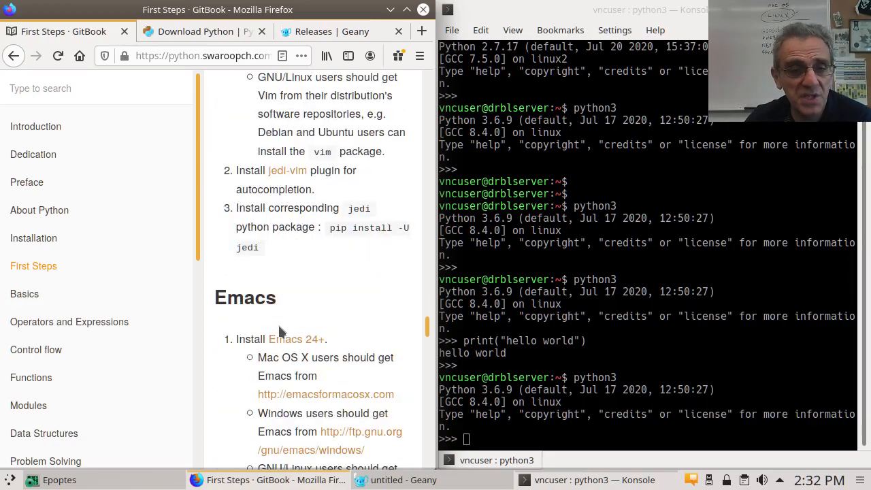
scroll("down", 3)
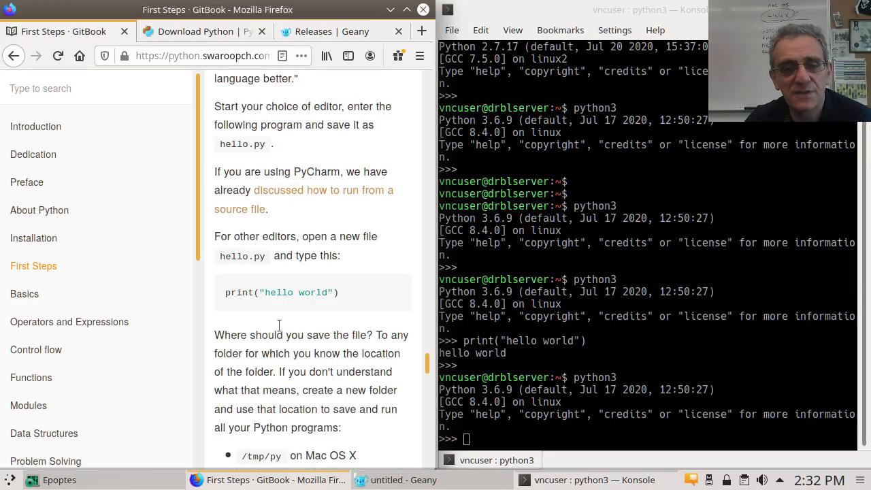
scroll("down", 3)
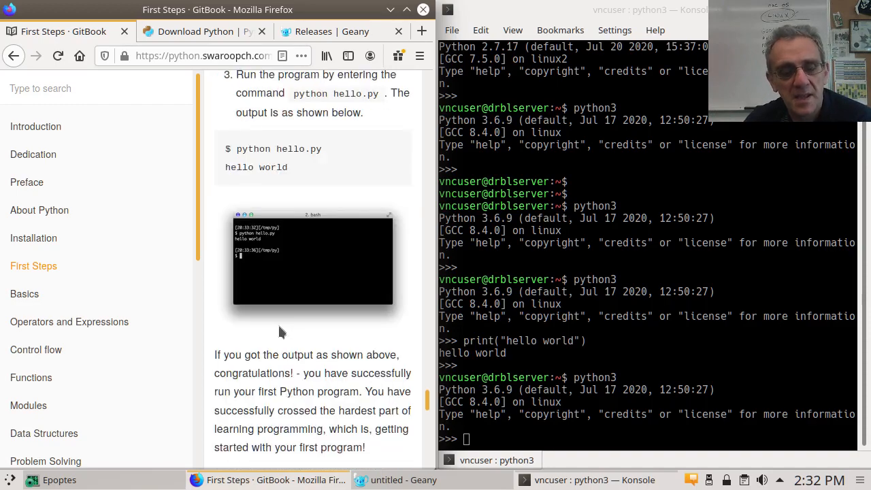
scroll("down", 3)
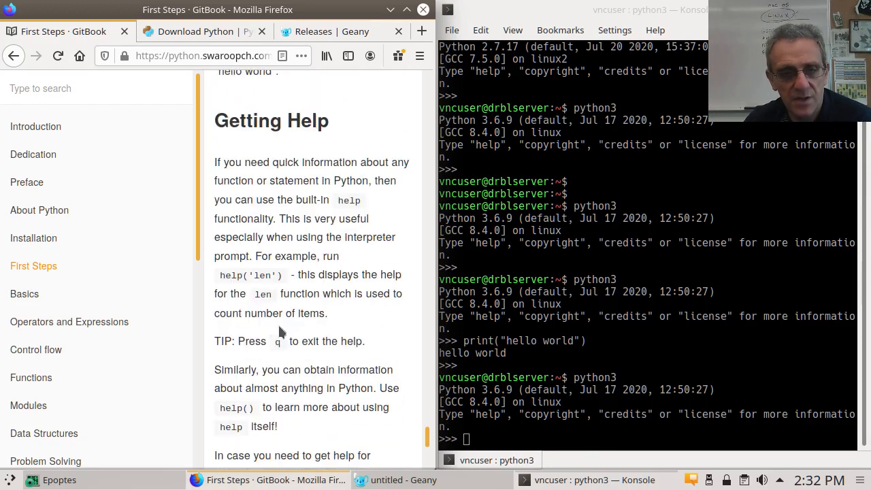
scroll("down", 3)
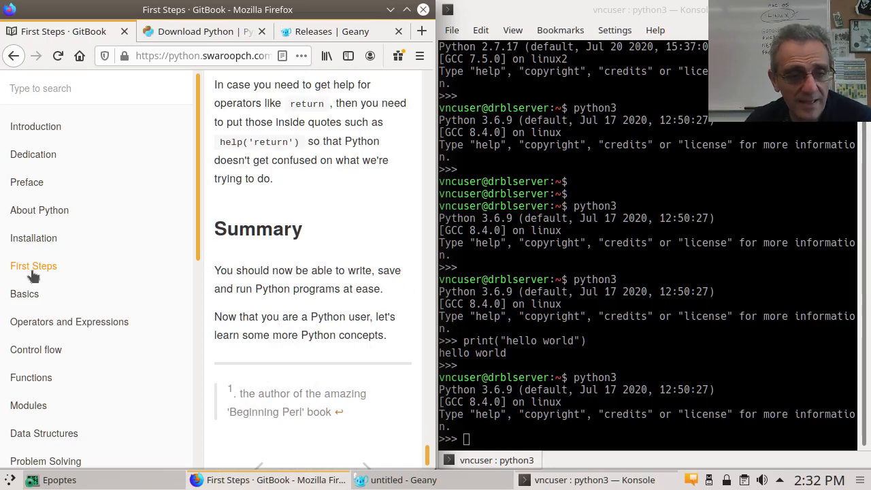
mouse_move(53, 273)
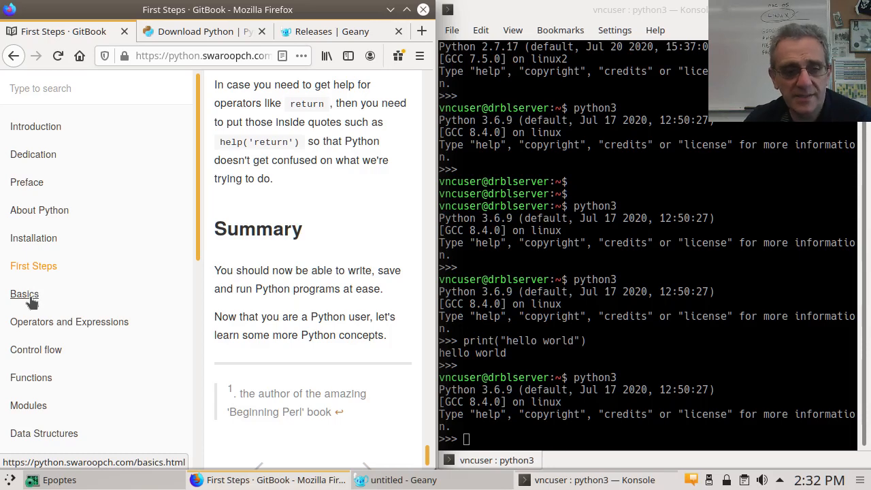
Step: Open the Basics chapter and bring its Comments section on the # symbol into view
left_click(24, 294)
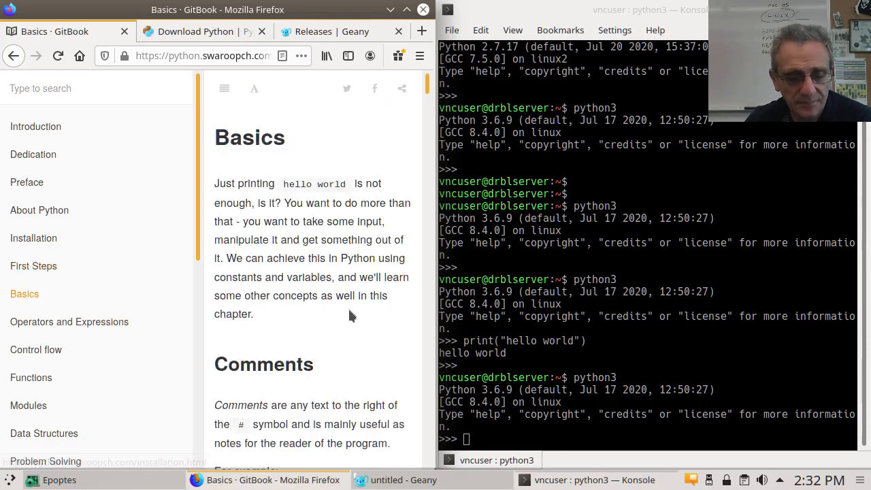
scroll("down", 3)
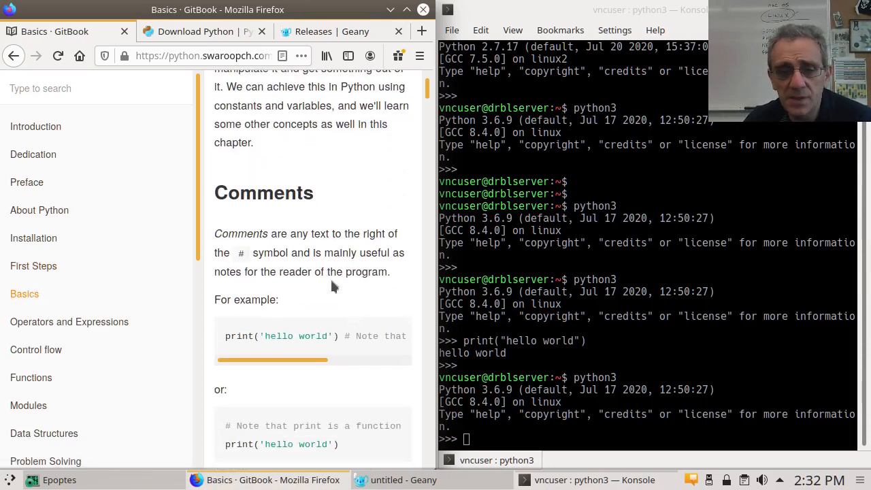
mouse_move(286, 360)
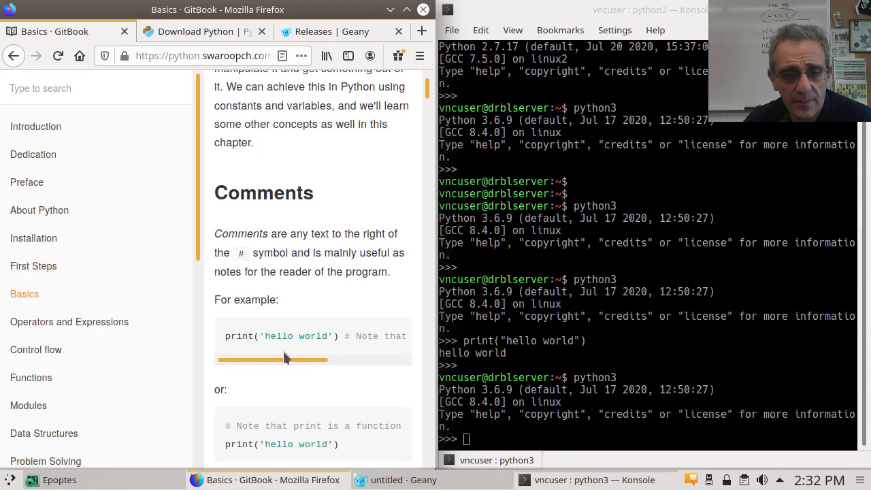
mouse_move(335, 406)
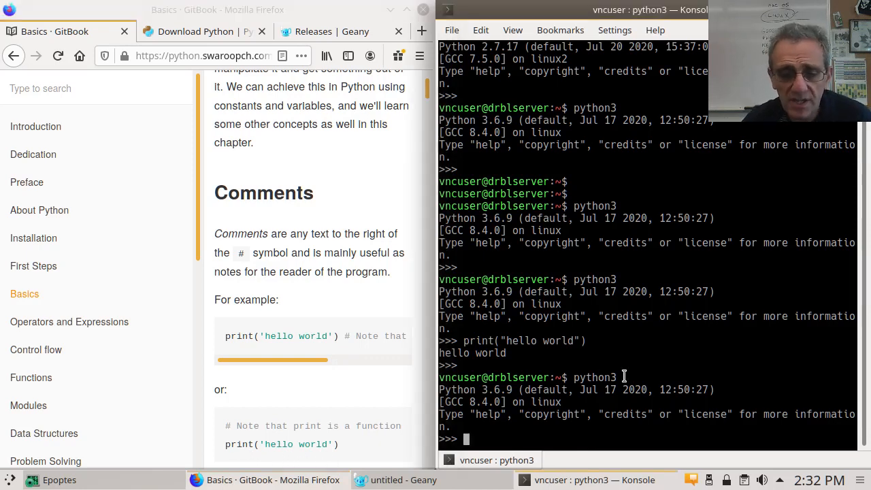
Step: Print hello world using double, single and triple quotes at the >>> prompt
type("print(\"hello world\")")
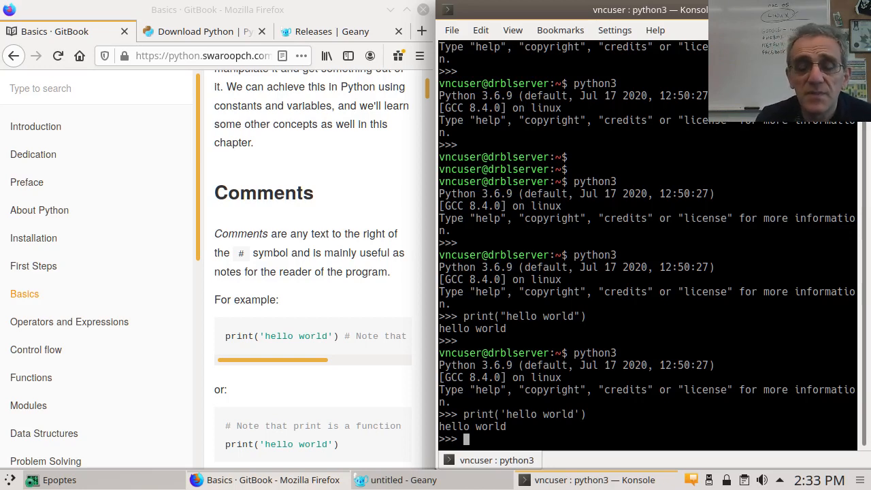
type("print('hello world')")
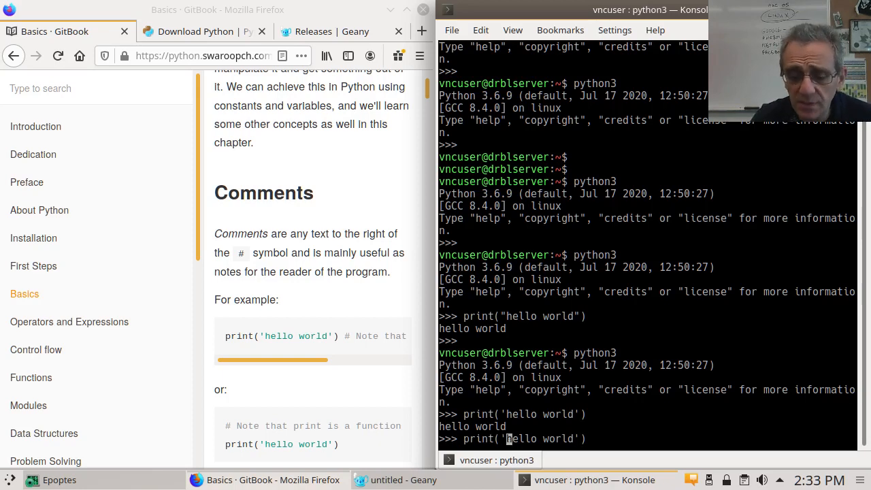
type("''")
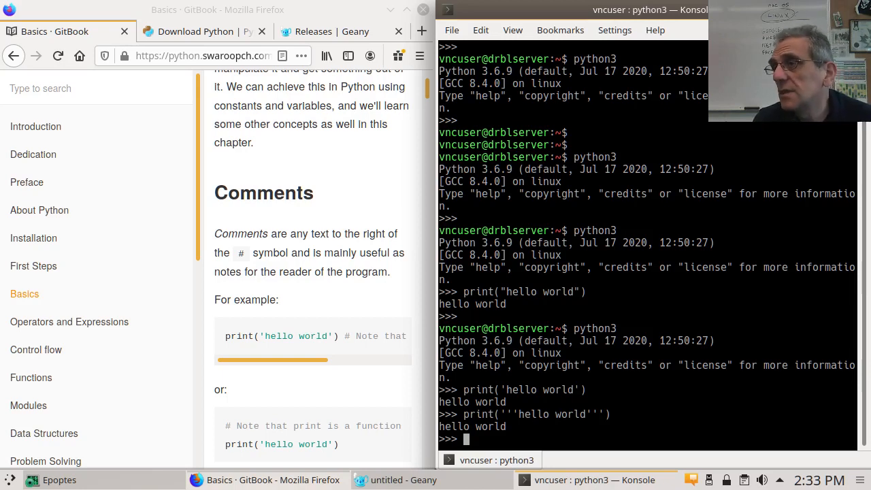
type("print('''hello world''')")
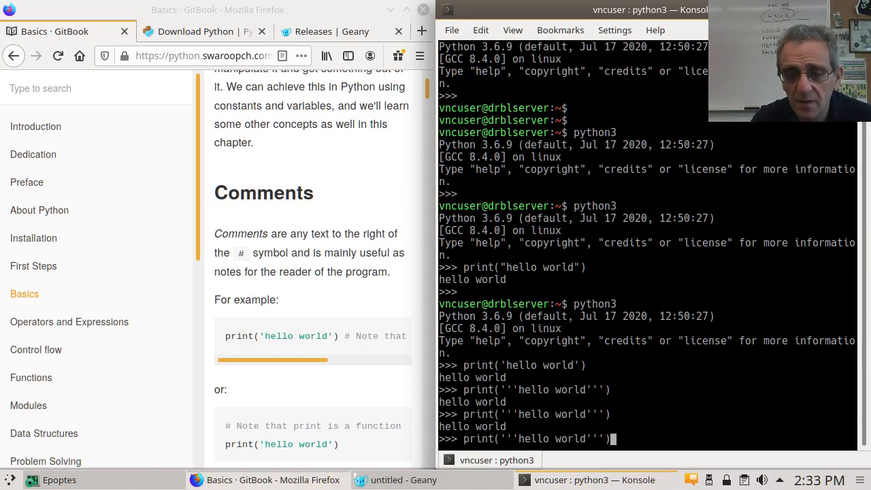
key("Return")
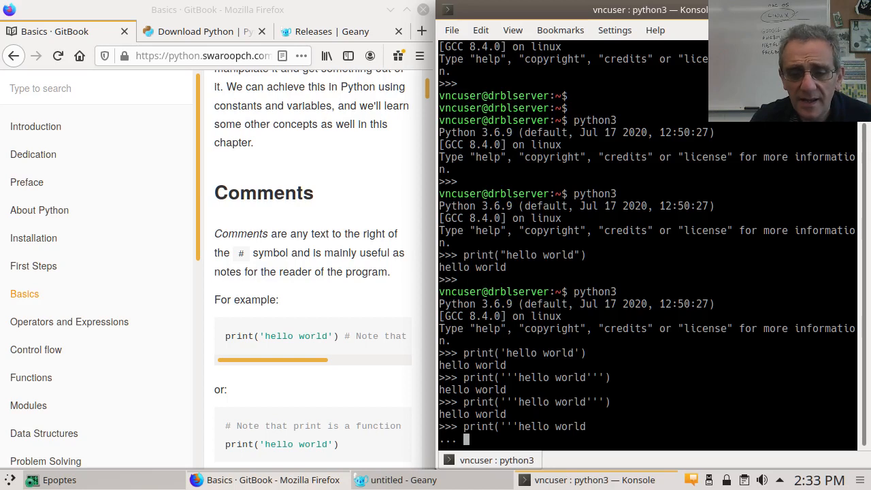
Step: Run a three-line triple-quoted print giving hello world, I love you, forever
type("I love")
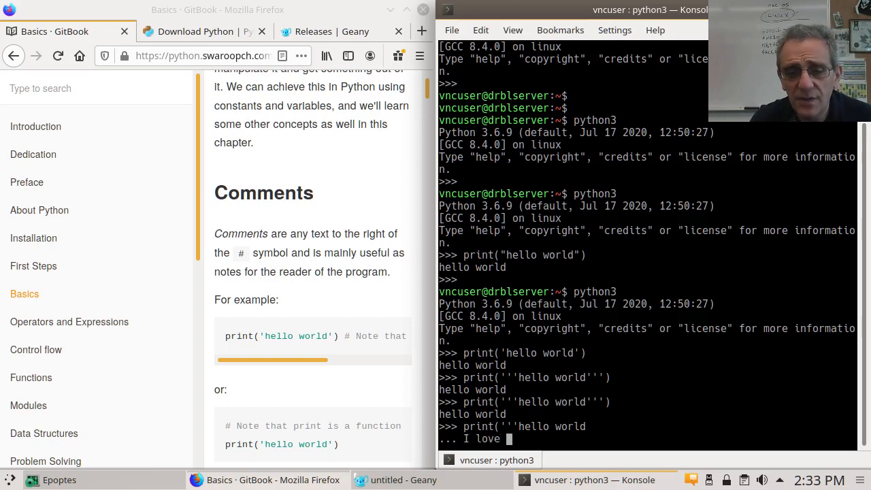
type("you")
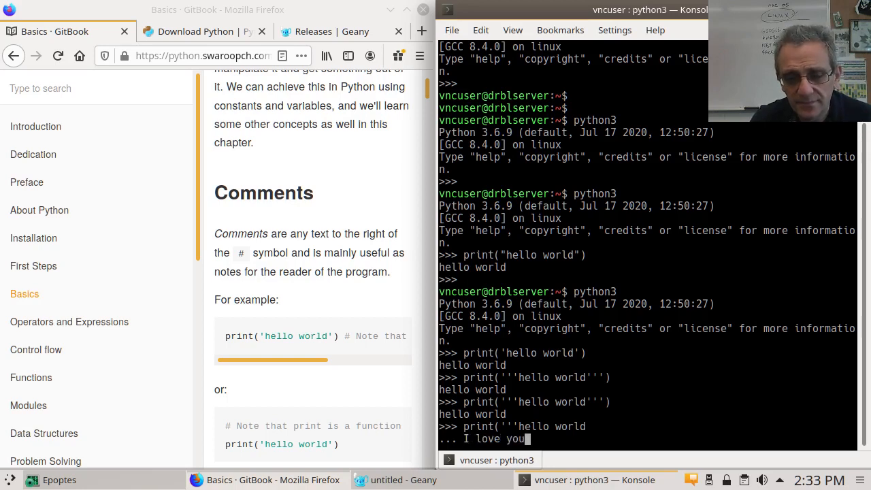
type("forever''')")
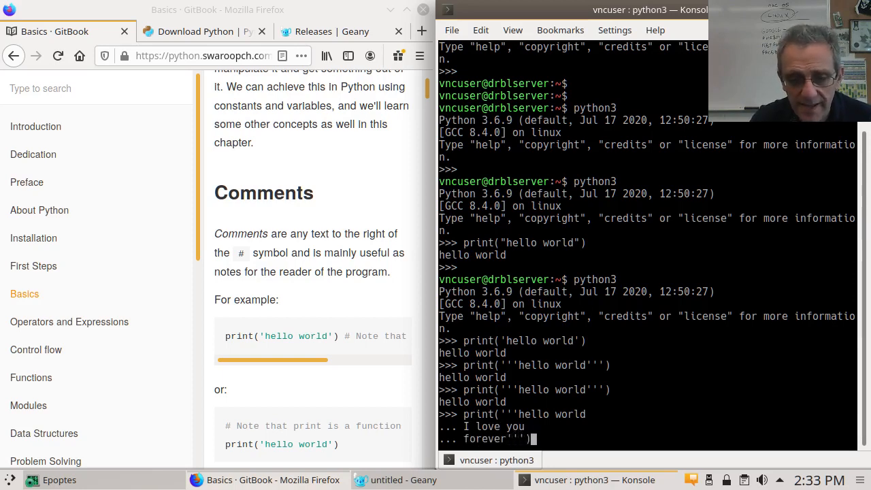
key("Return")
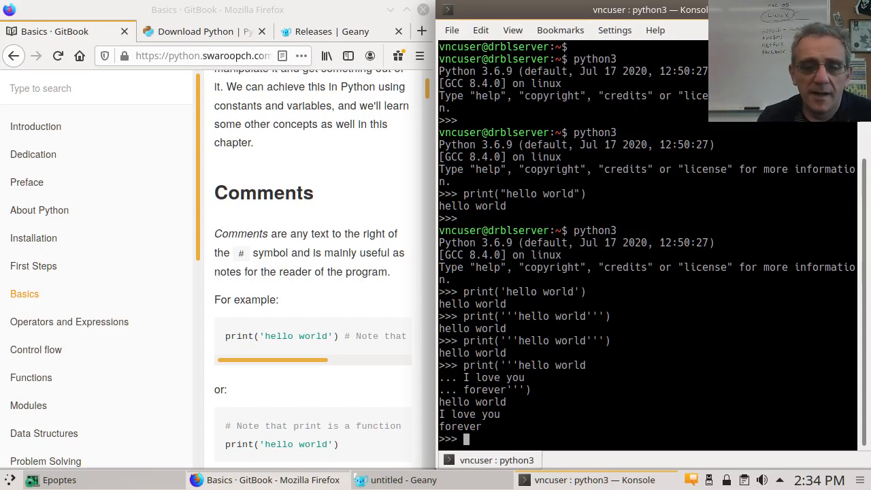
mouse_move(355, 364)
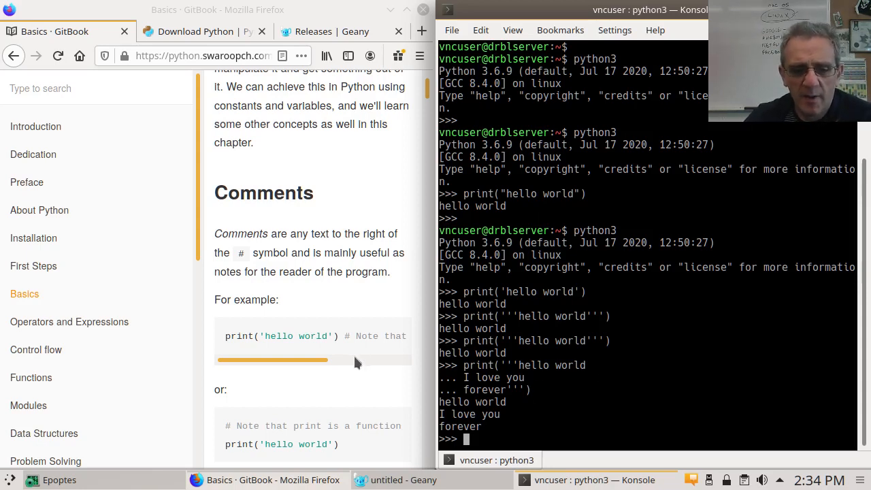
Step: Enter '# this is a comment because it starts with #' to show comments give no output
scroll("down", 3)
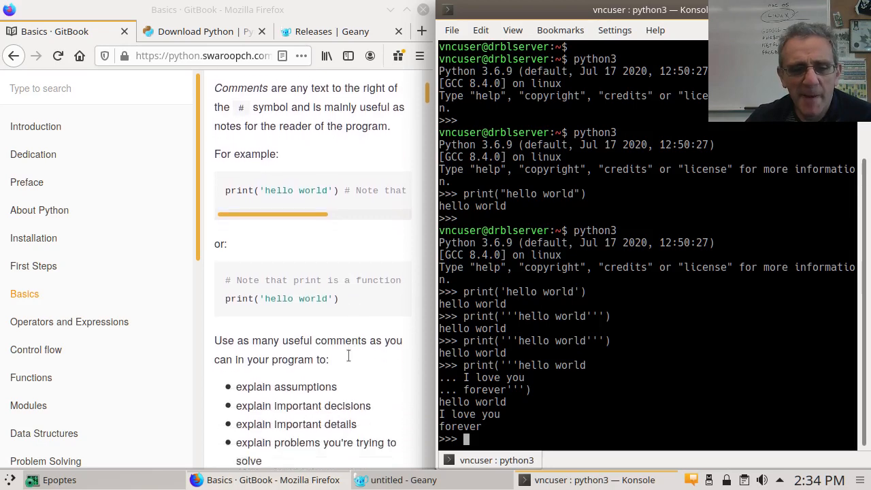
scroll("down", 3)
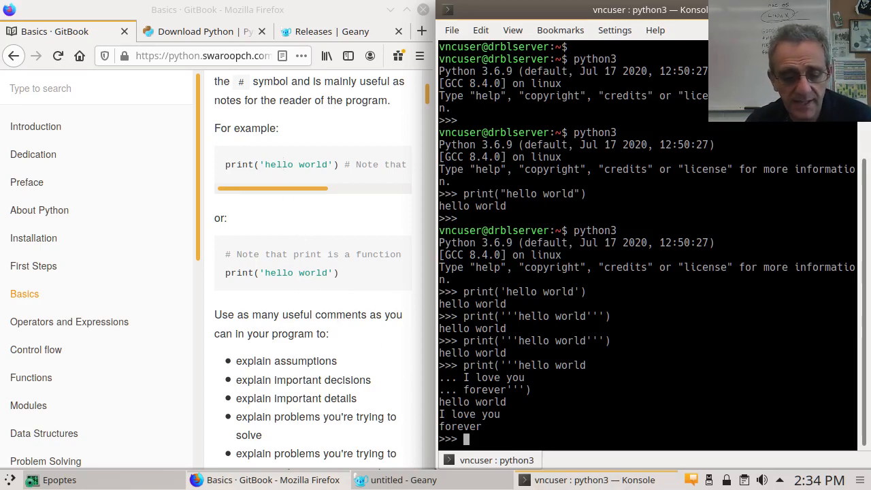
type("# this is a co")
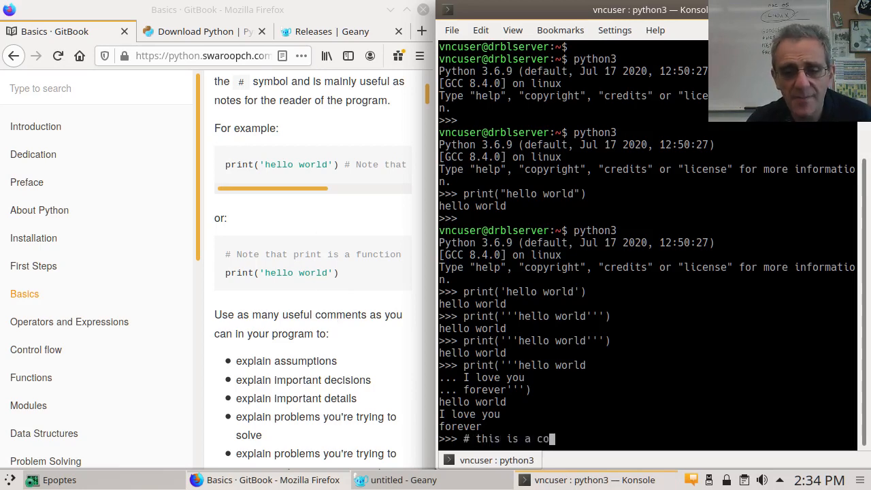
type("mment because it")
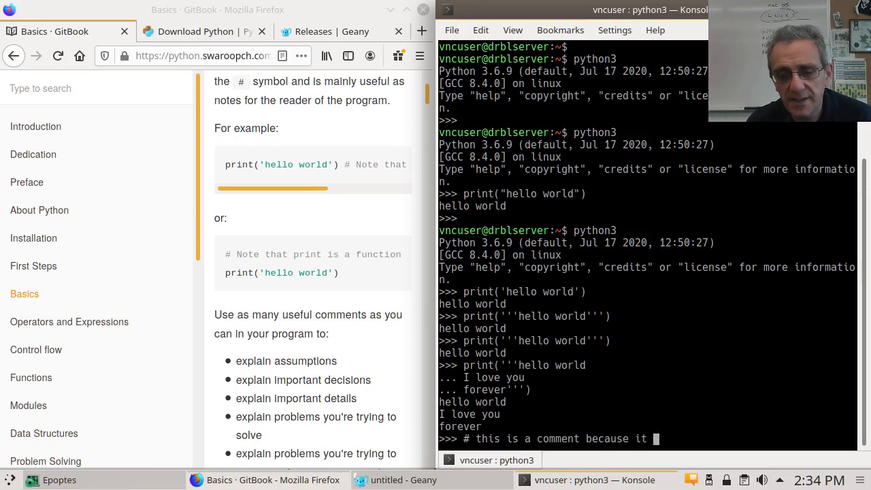
type("starts with #")
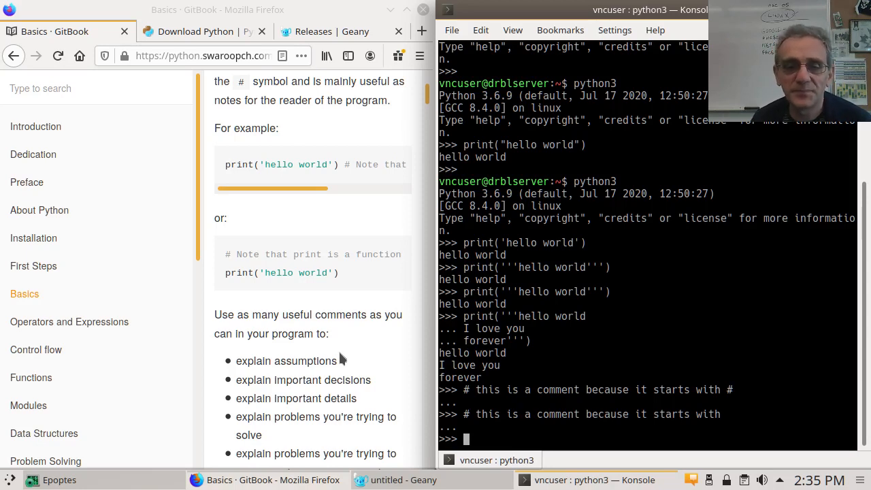
mouse_move(362, 254)
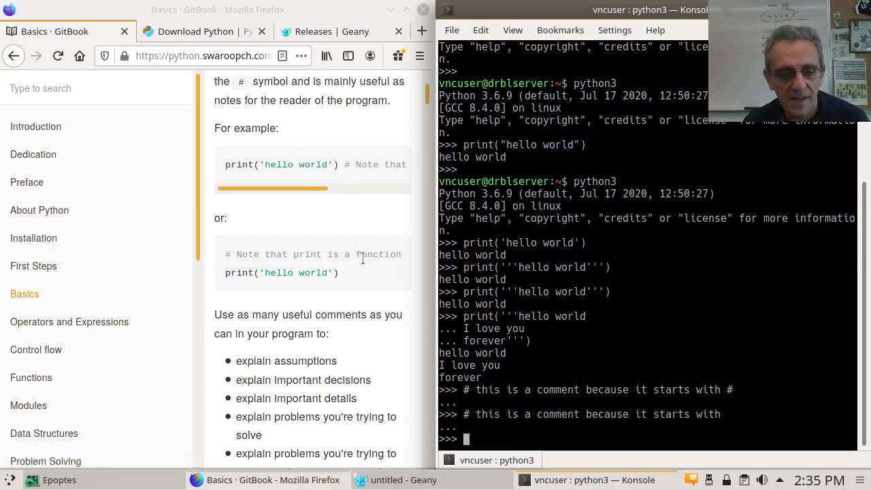
scroll("down", 3)
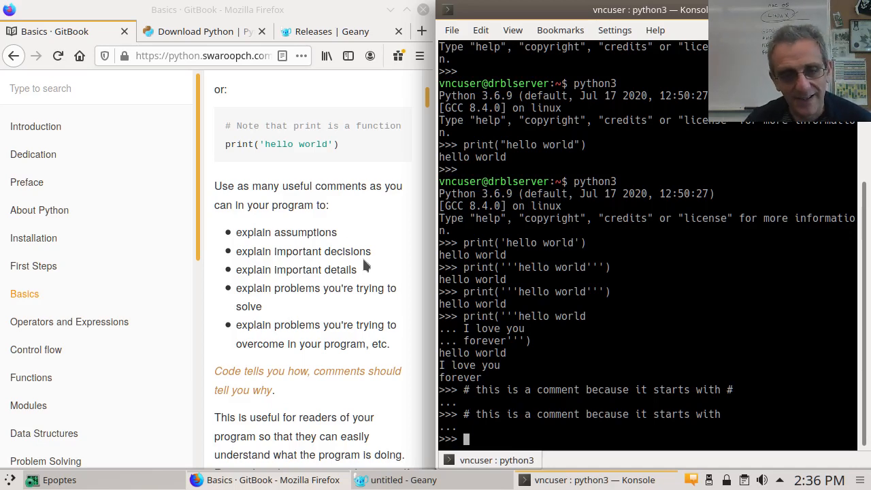
Step: Have the REPL echo the numeric literals 5, 0, -1 and 4.3
scroll("down", 3)
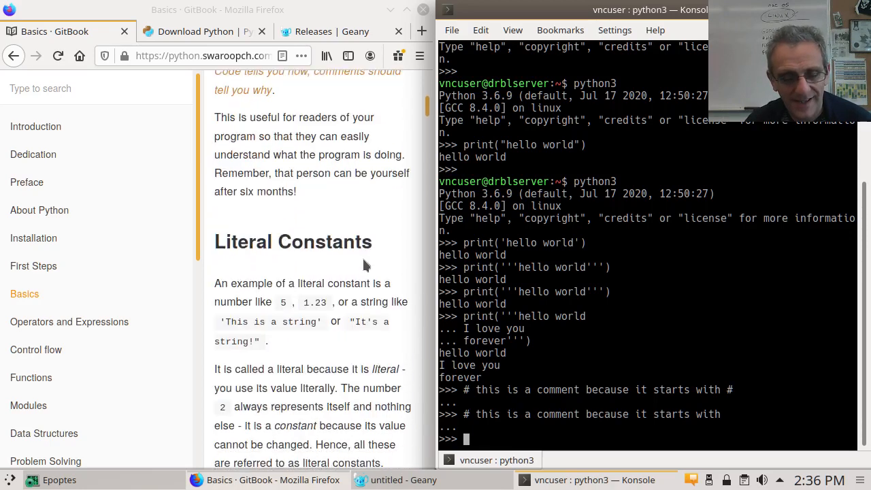
mouse_move(245, 320)
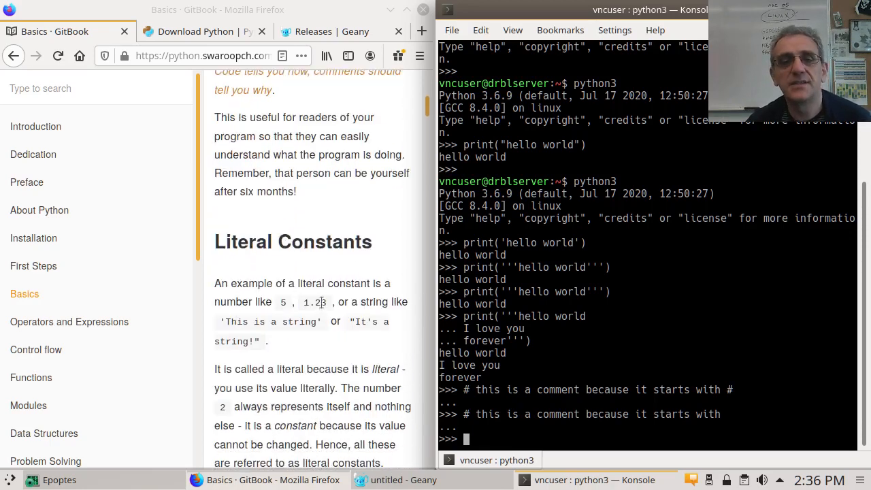
scroll("down", 3)
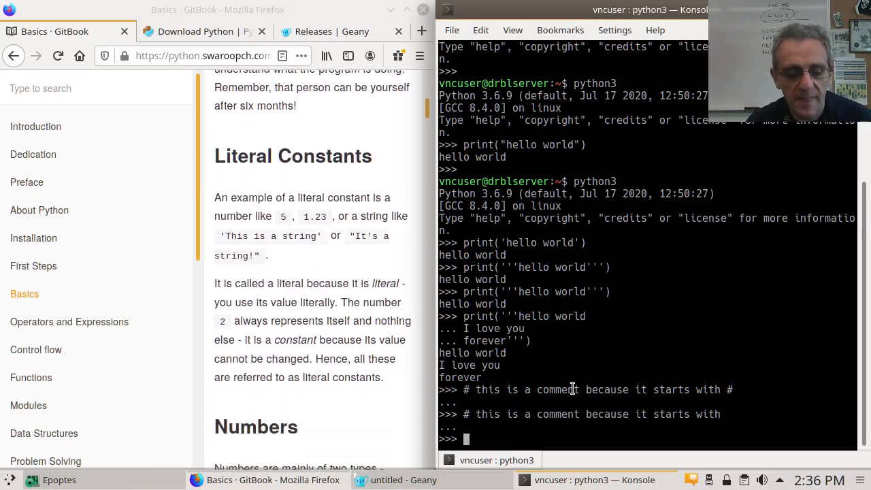
type("5")
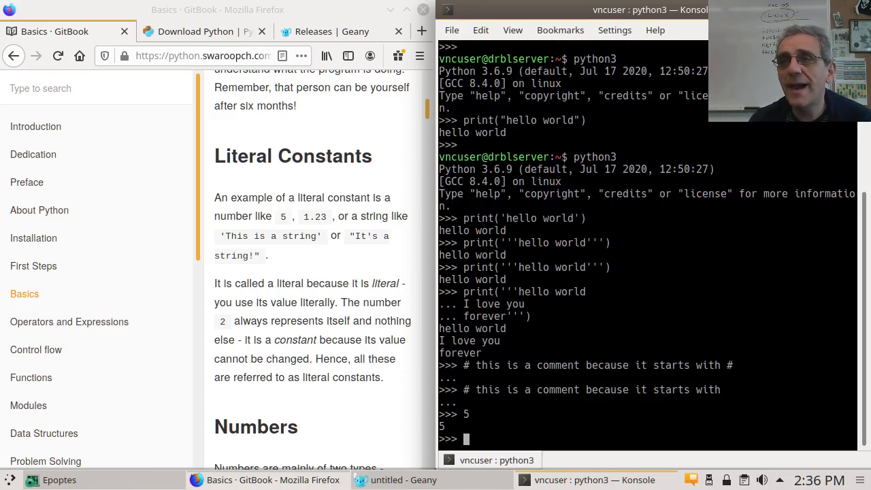
type("0")
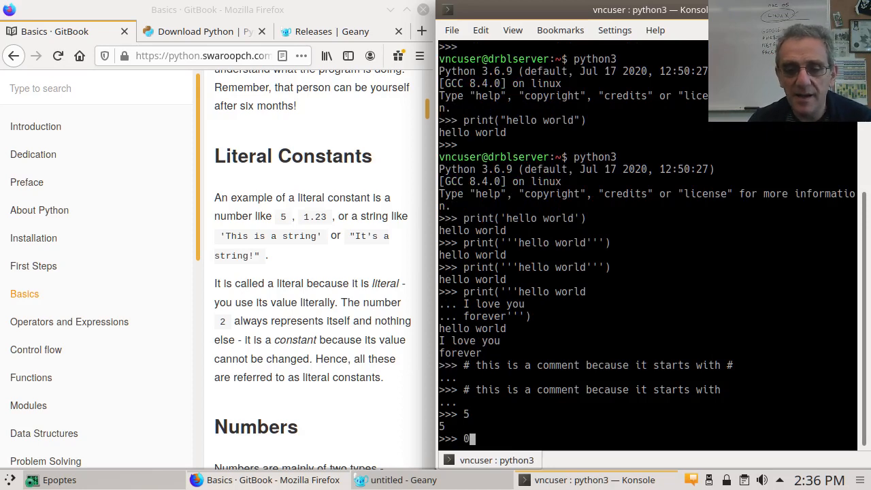
key("Return")
type("1")
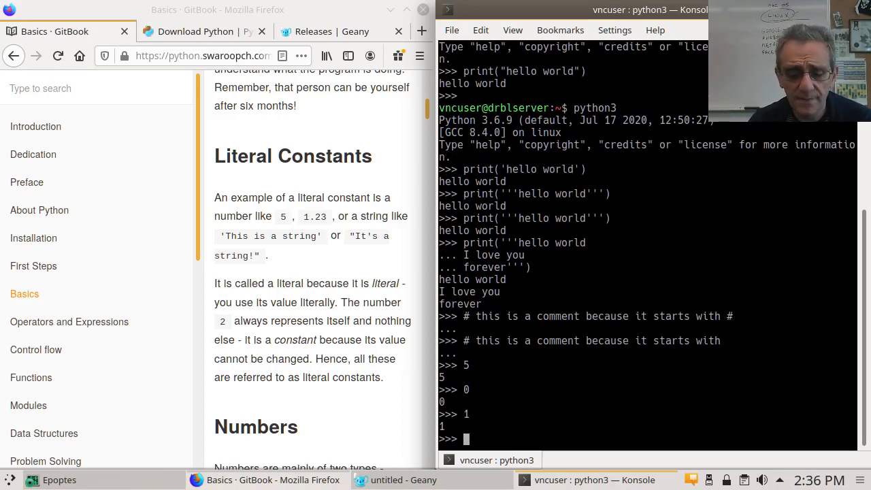
type("-1")
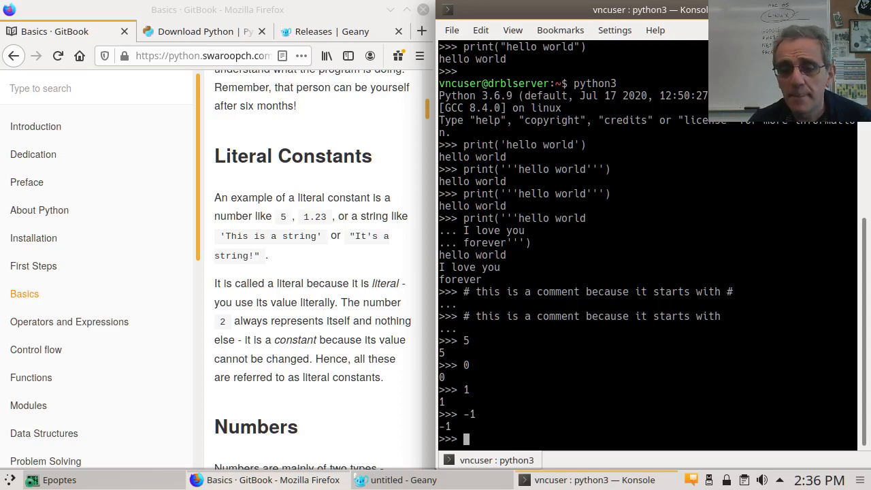
type("4.3")
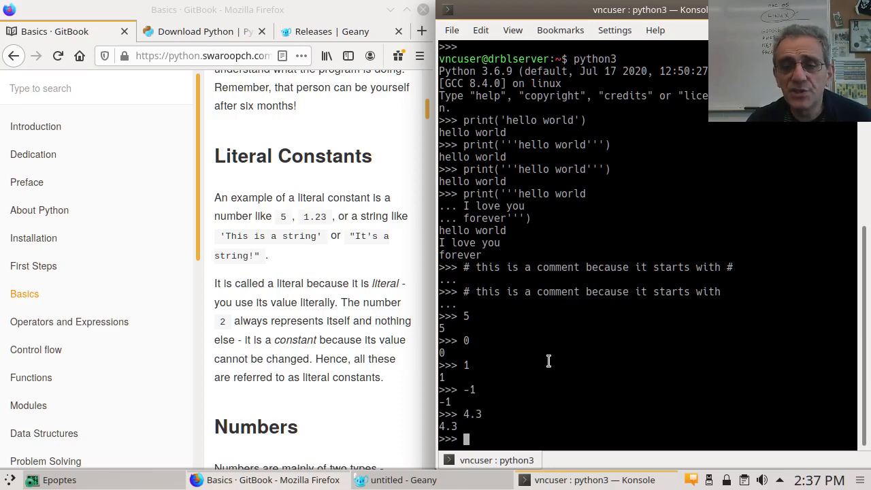
Step: Echo the string literals 'this is a string', '123' and '3.14' alongside the integer 123
type("'this is a string")
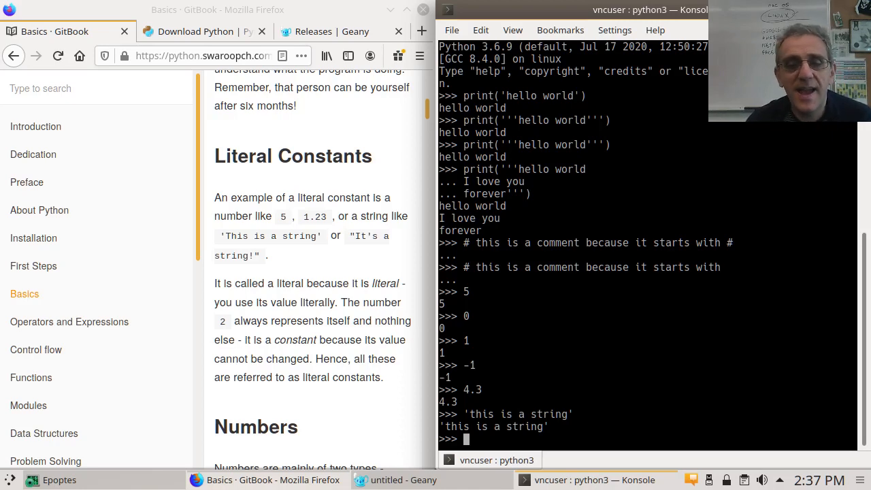
type("'123'")
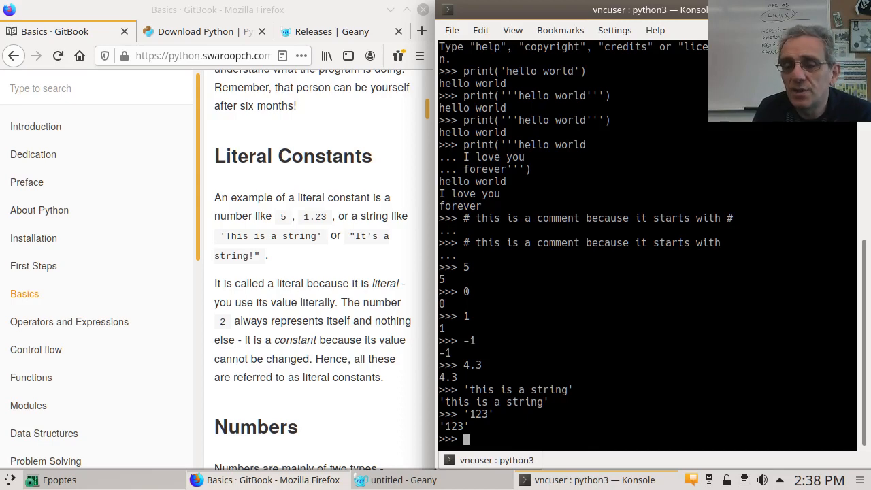
type("123")
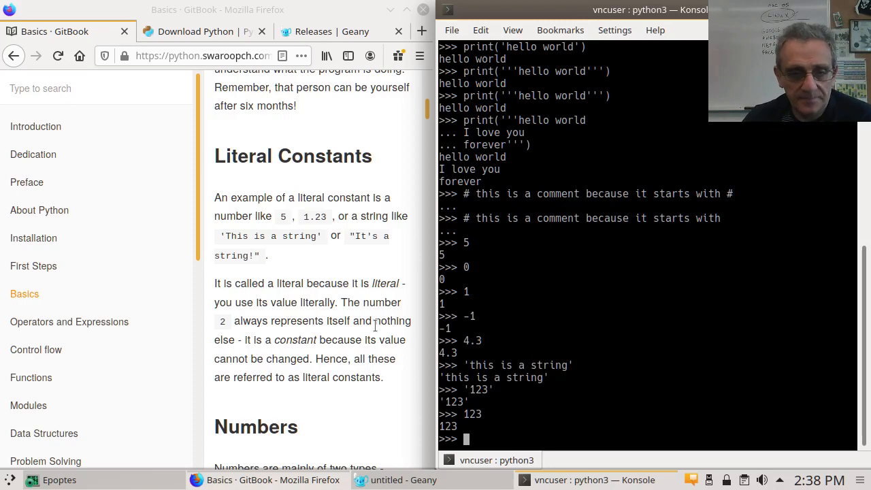
scroll("down", 3)
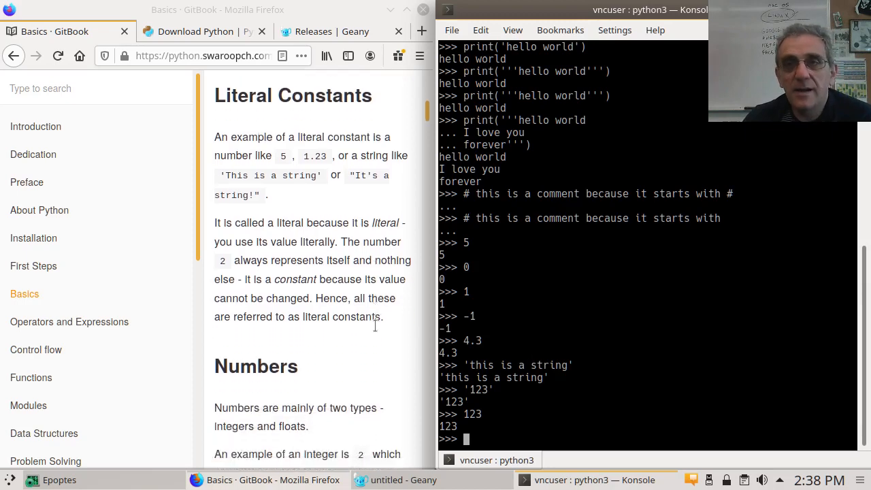
scroll("down", 3)
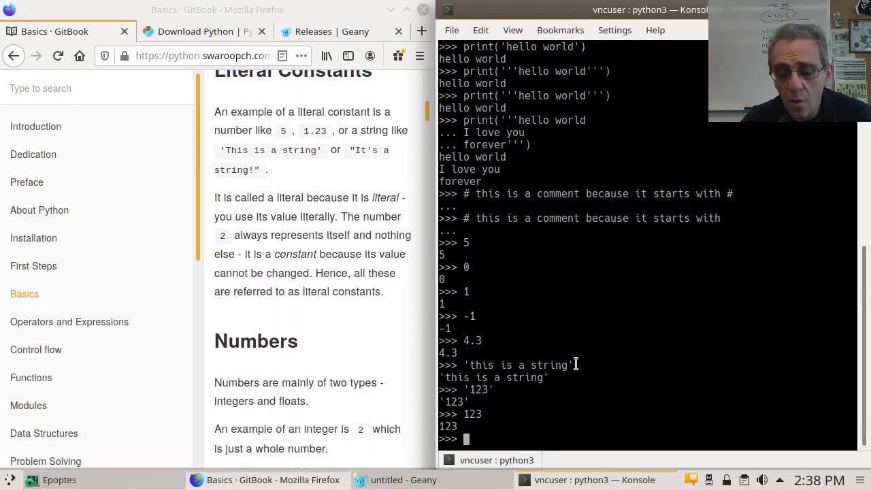
type("'")
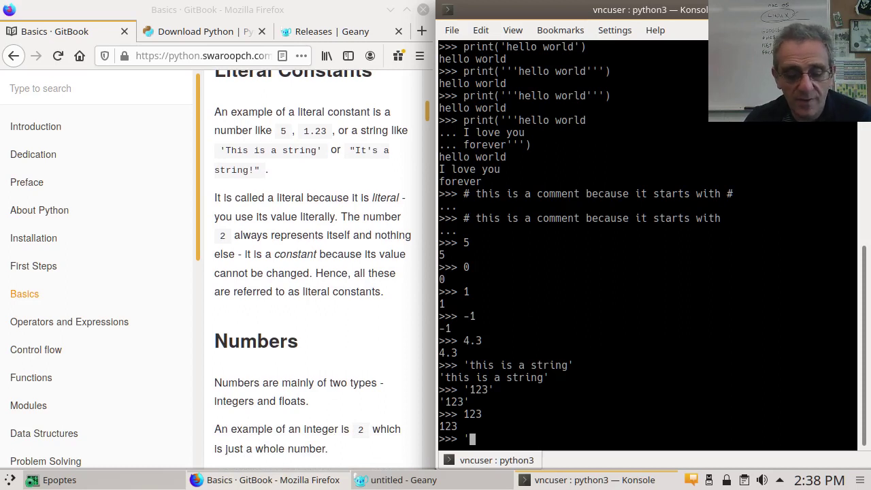
type("3.14'")
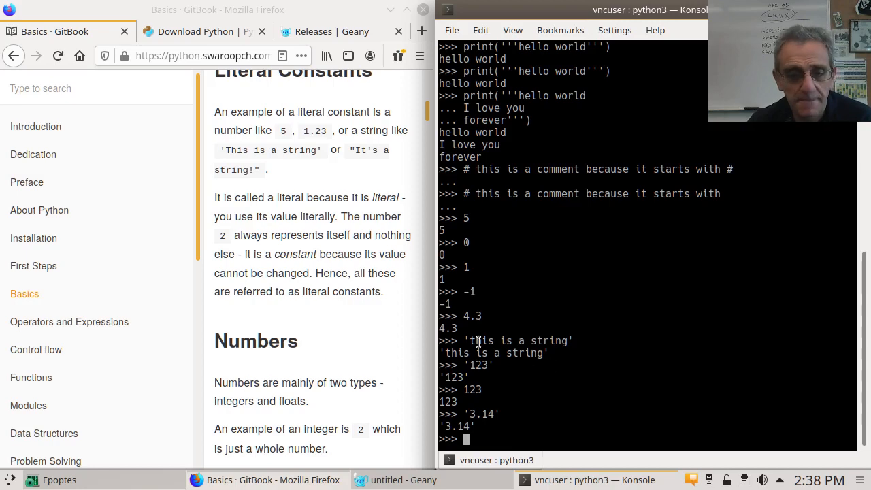
Step: Evaluate 3e8 and 3E8, each echoing 300000000.0
scroll("down", 3)
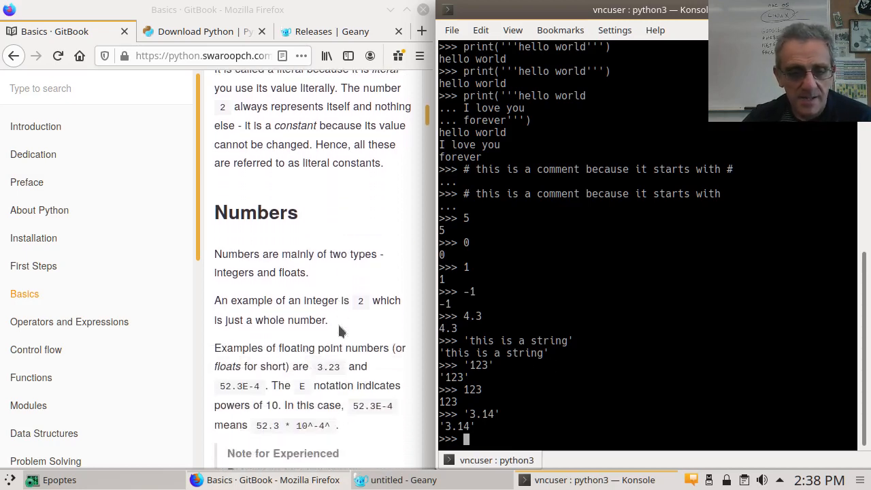
scroll("down", 3)
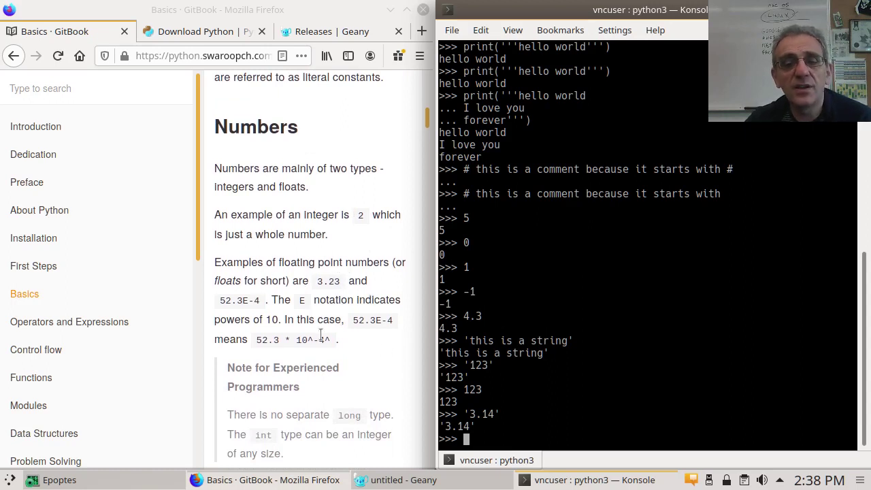
mouse_move(550, 381)
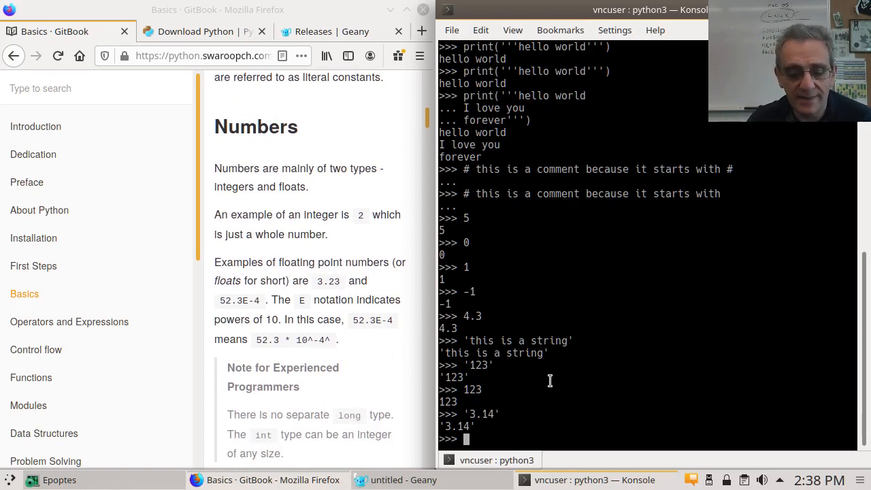
type("3e8")
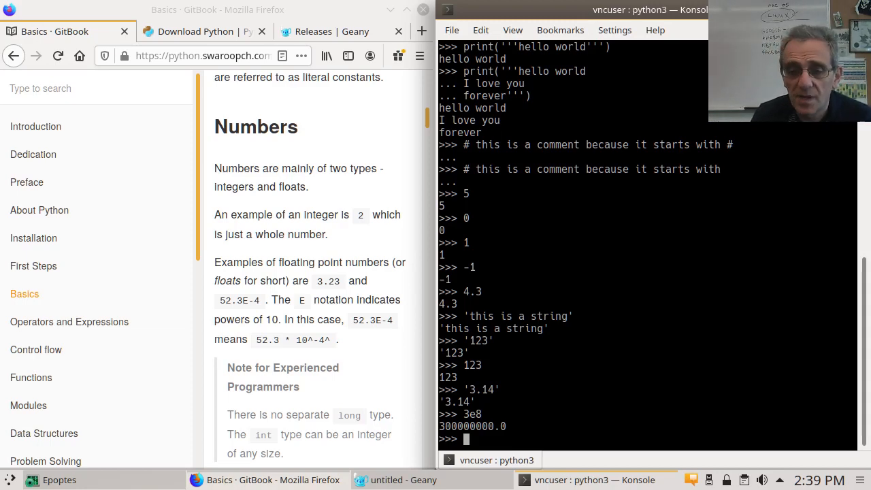
type("3")
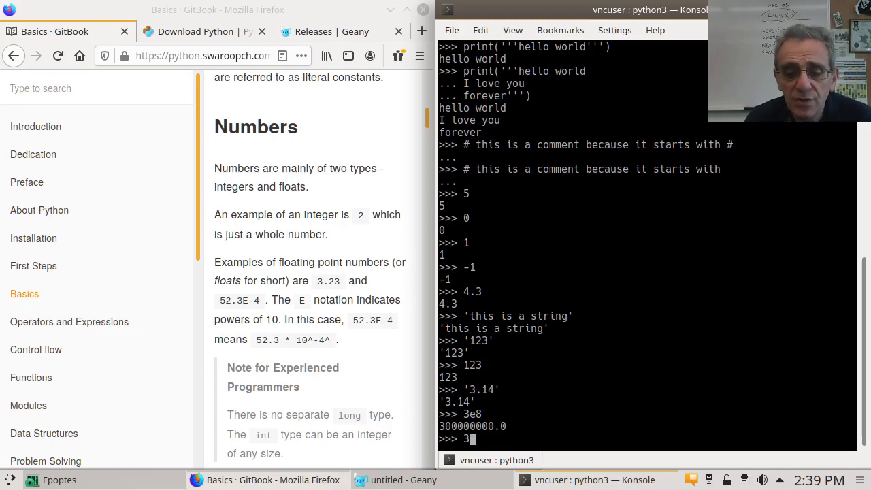
type("3E8")
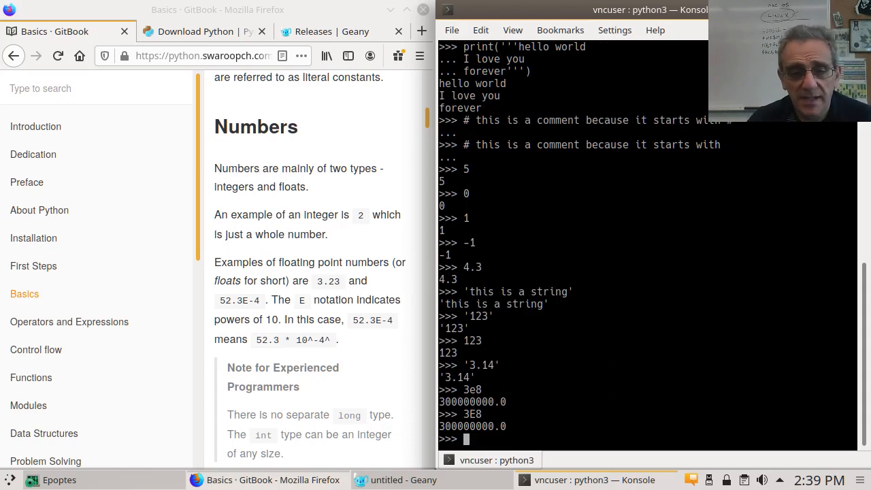
Step: Scroll the Basics page down through Strings and quote sections to Triple Quotes
scroll("down", 3)
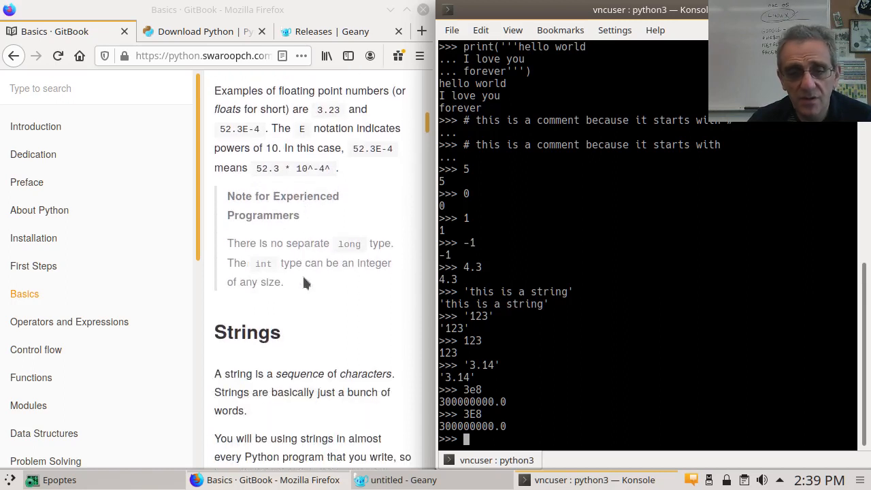
scroll("down", 3)
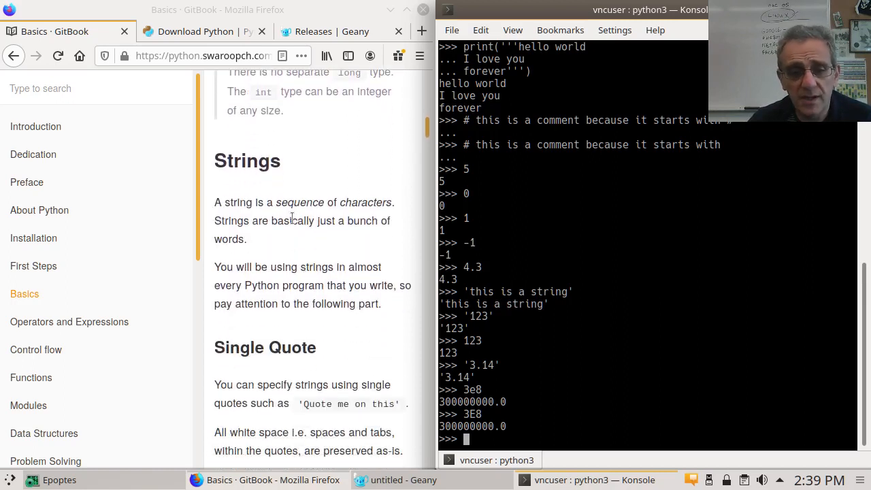
mouse_move(305, 196)
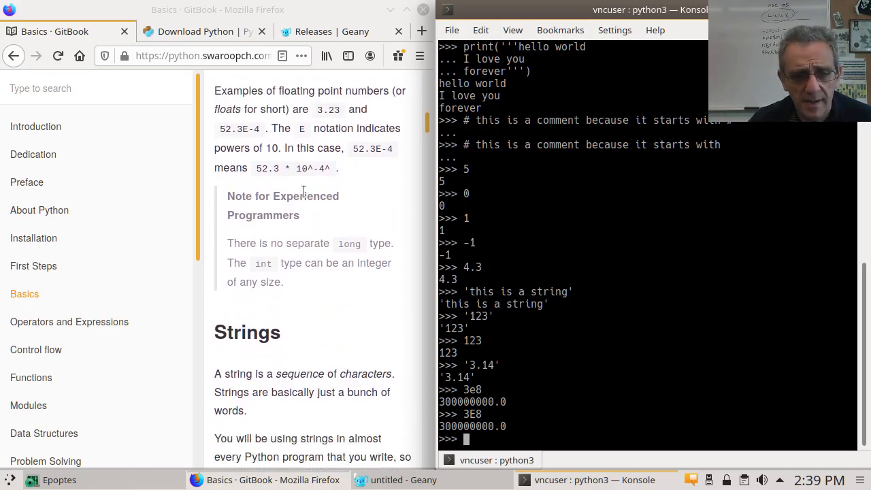
scroll("down", 3)
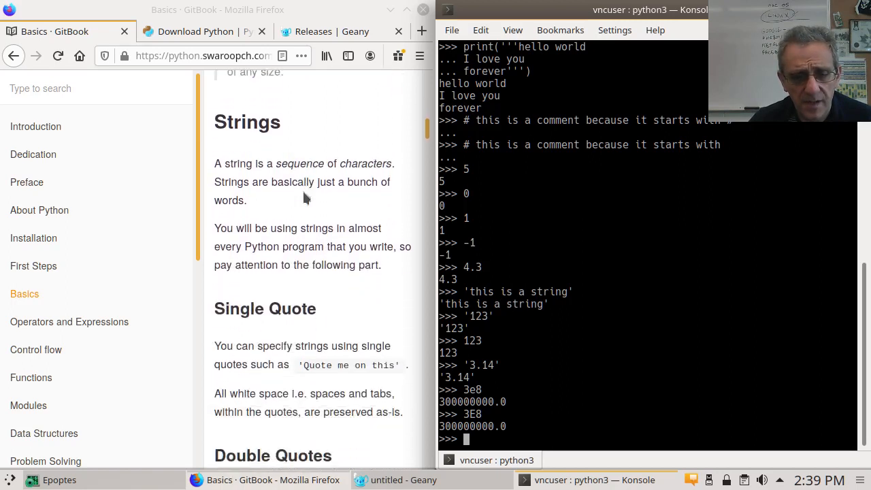
scroll("down", 3)
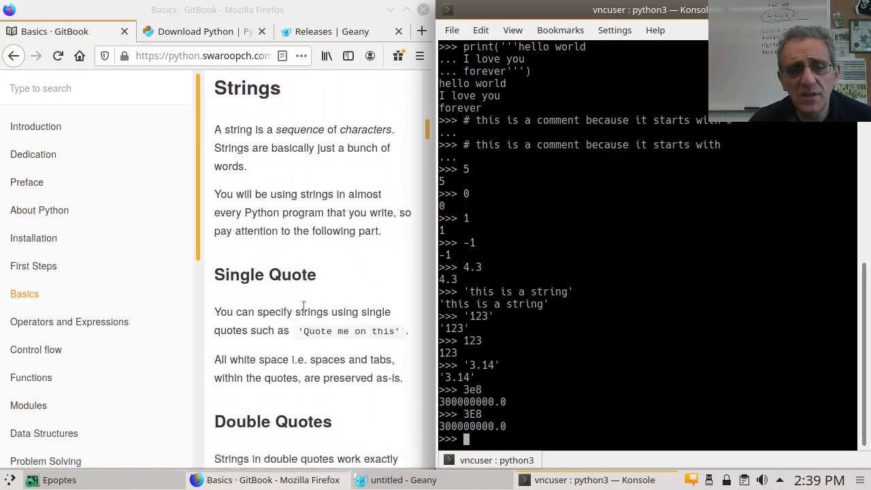
scroll("down", 3)
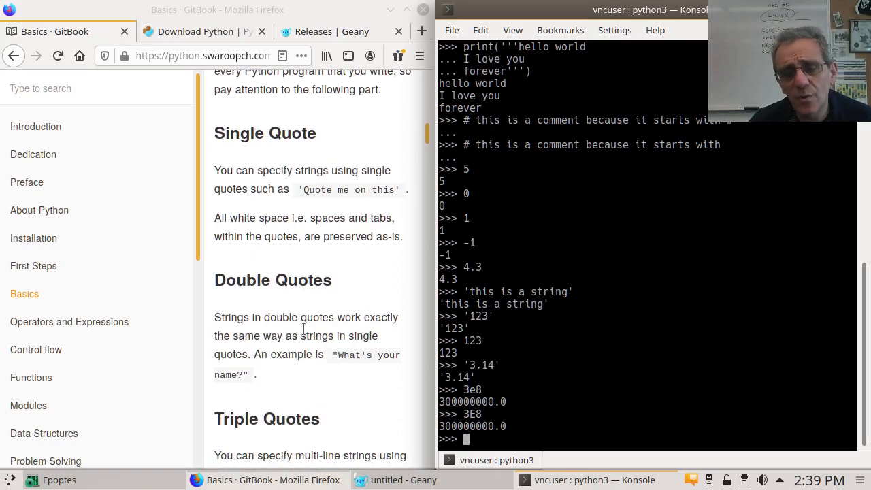
scroll("down", 3)
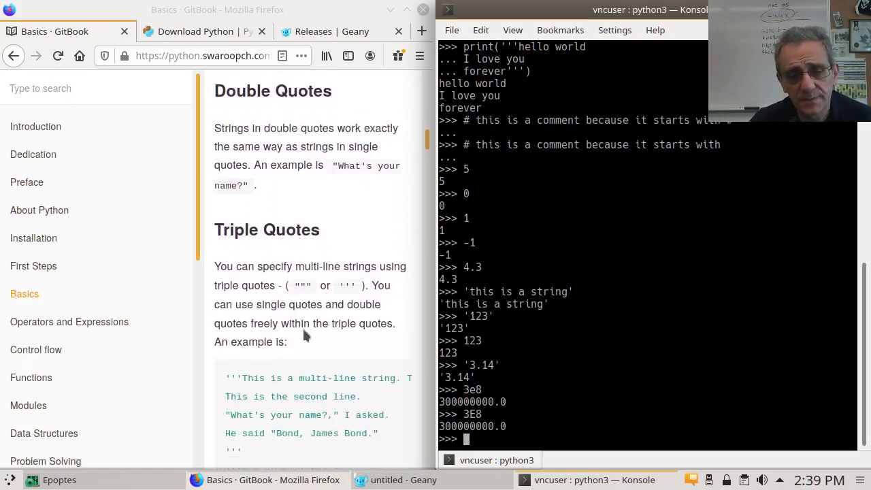
scroll("down", 3)
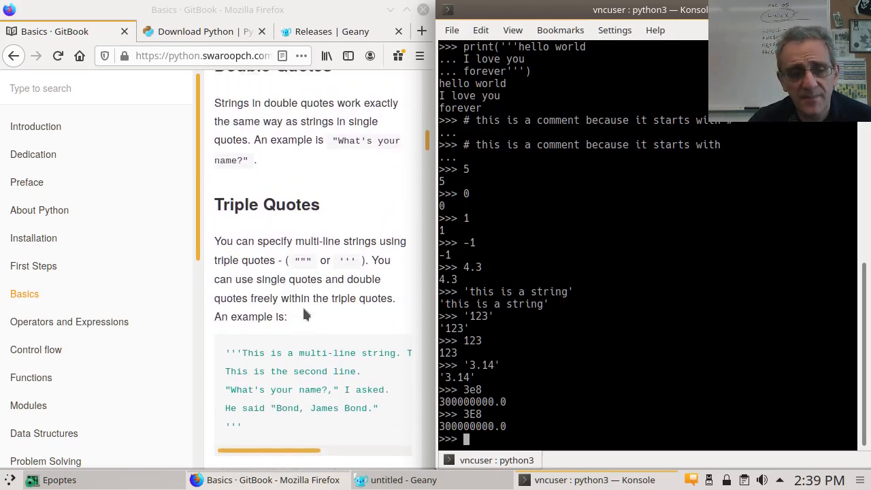
mouse_move(245, 370)
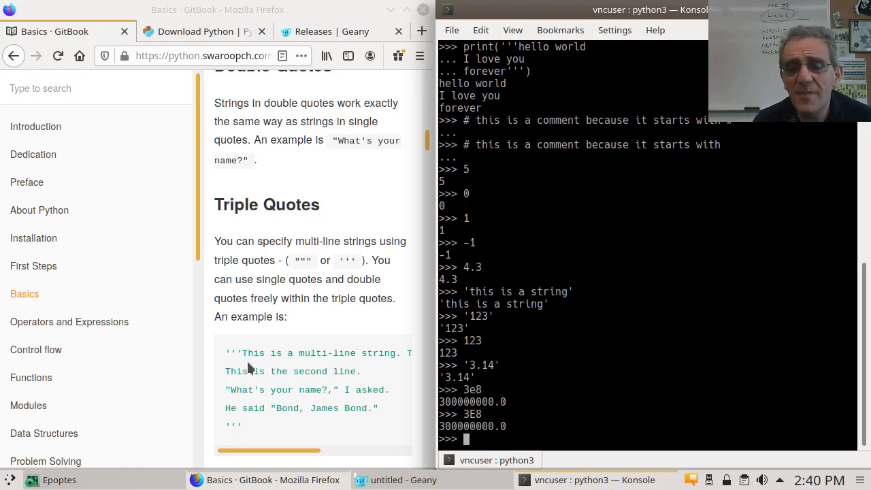
Step: Enter a triple-quoted multi-line string 'hi / this / is a / comment' and see it echoed with \n escapes
type("'''")
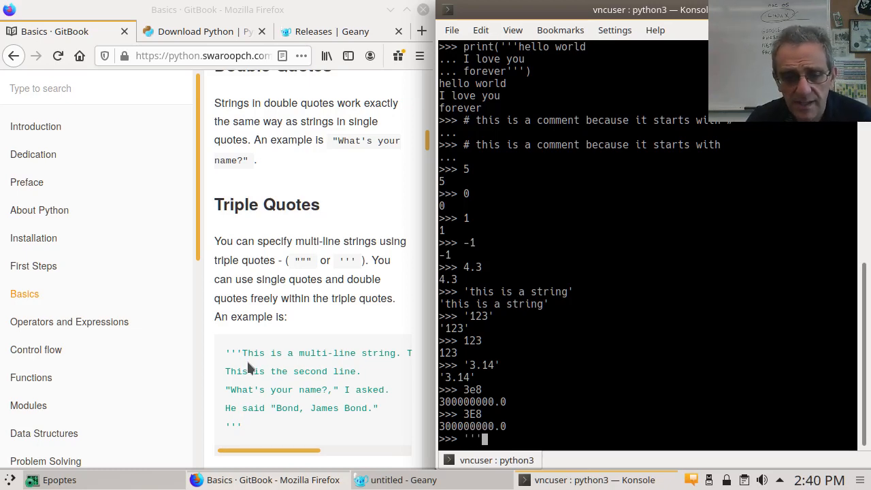
type("aernstona")
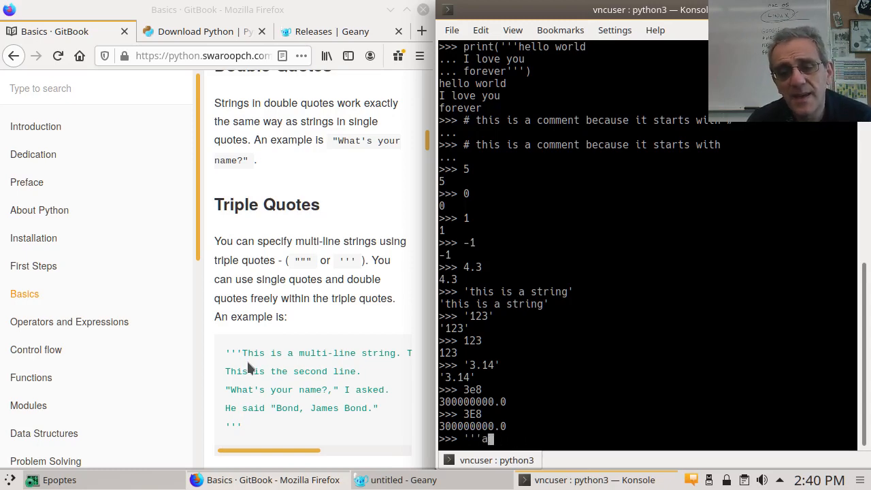
type("hi")
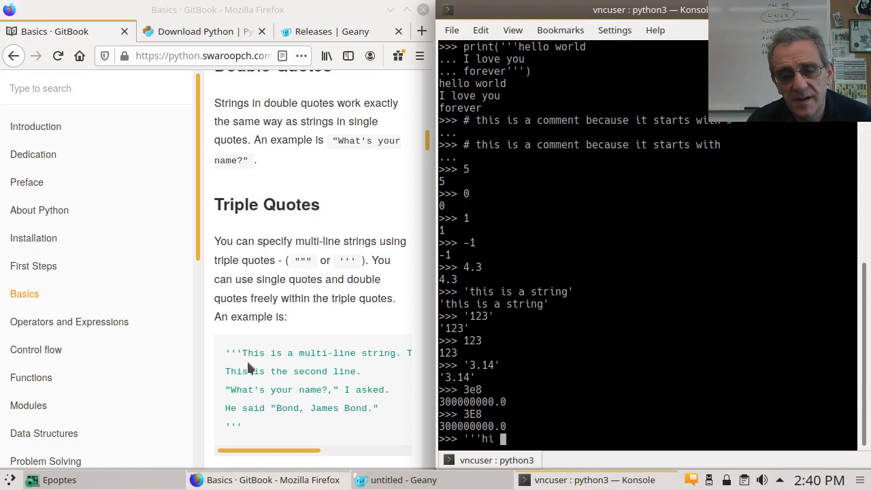
type("this")
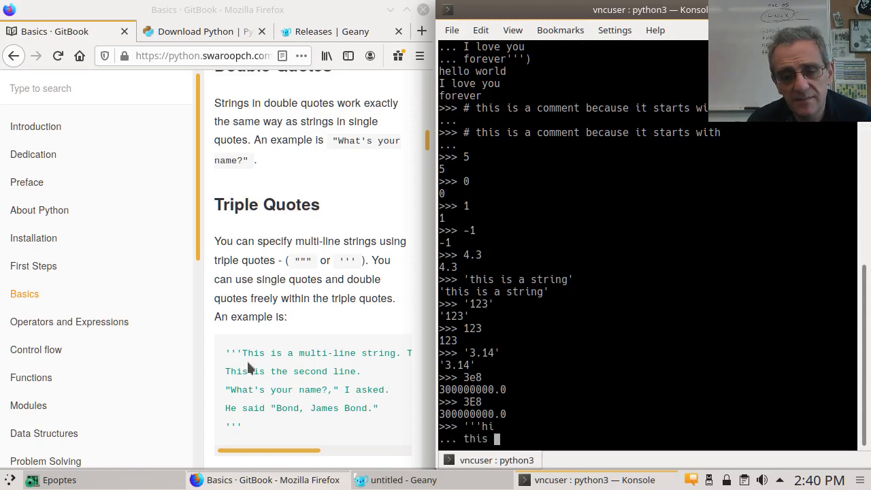
type("is a")
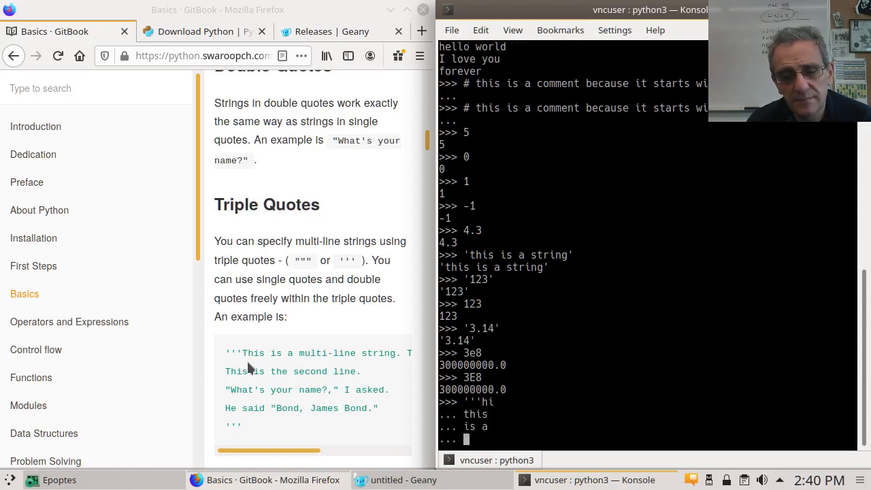
type("comment'''")
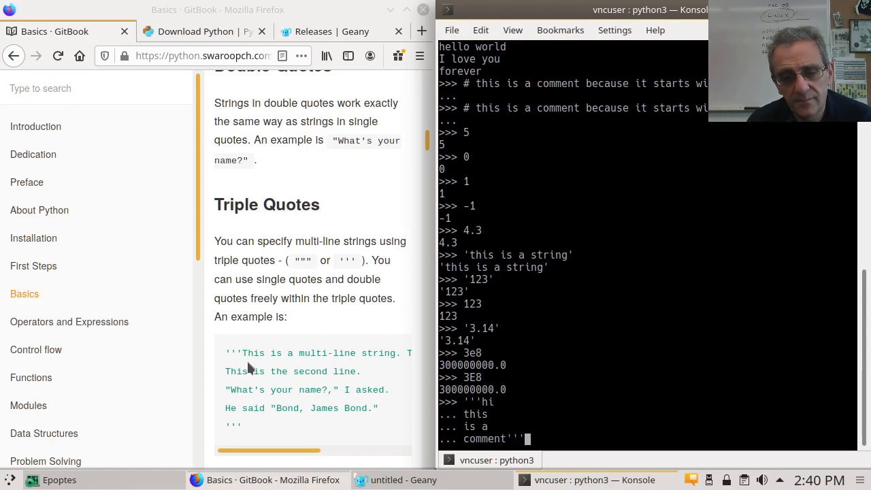
key("Return")
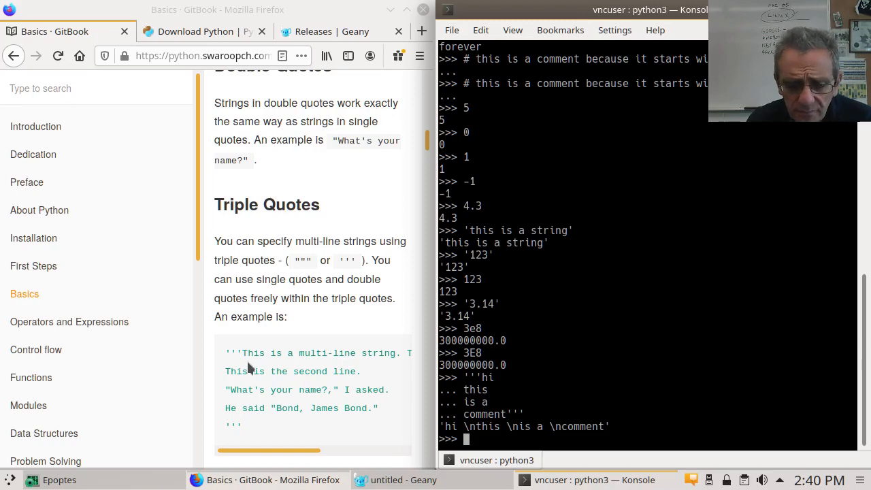
Step: Run print('hi \nthis \nis a \ncomment') so the four parts print on separate lines
type("print")
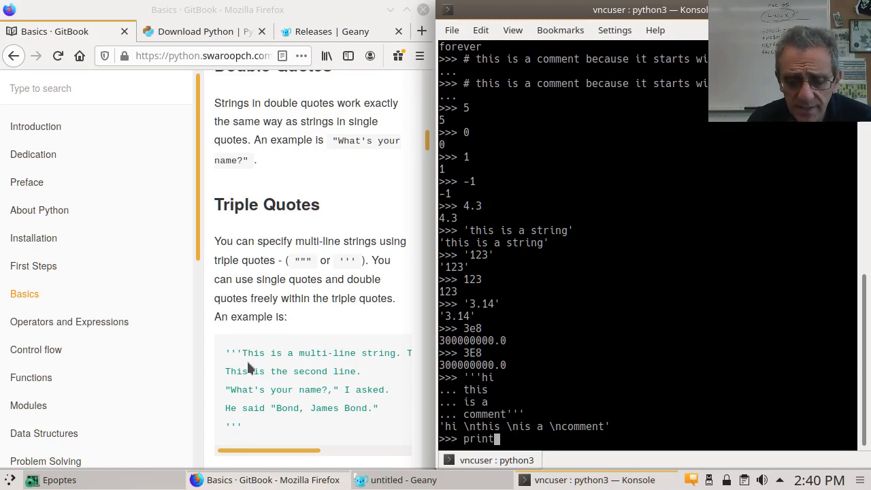
type("('")
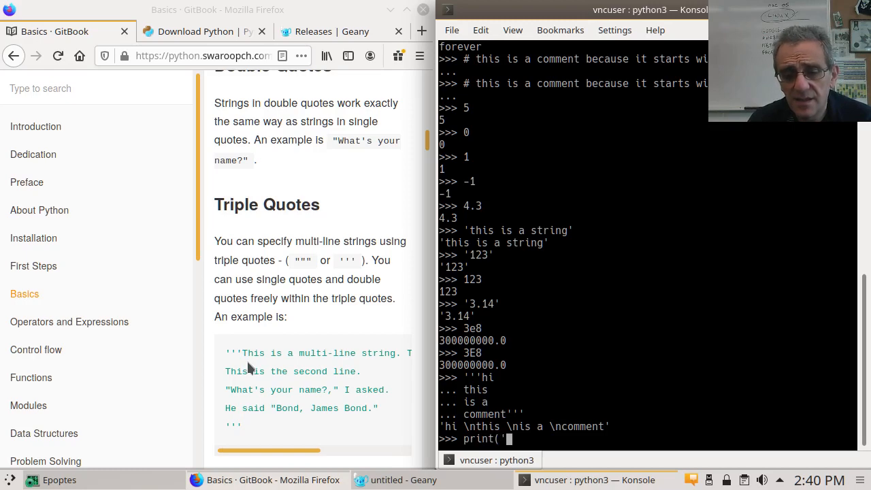
type("hi")
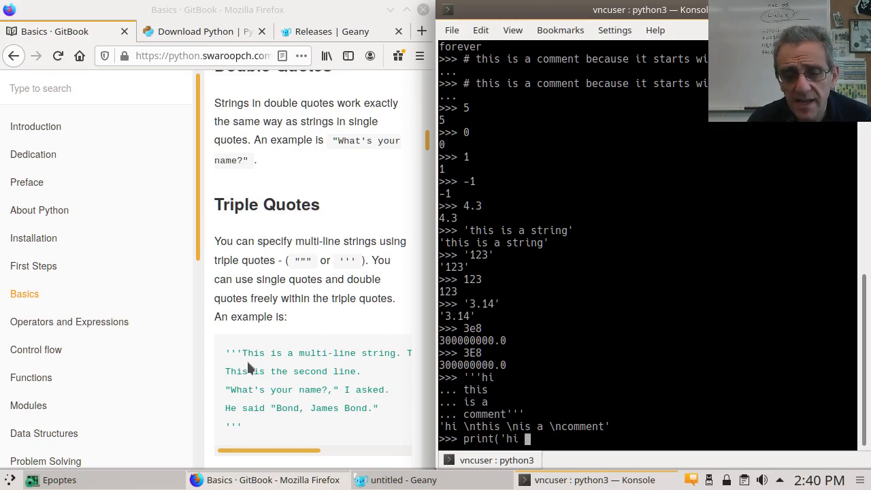
type("\\n")
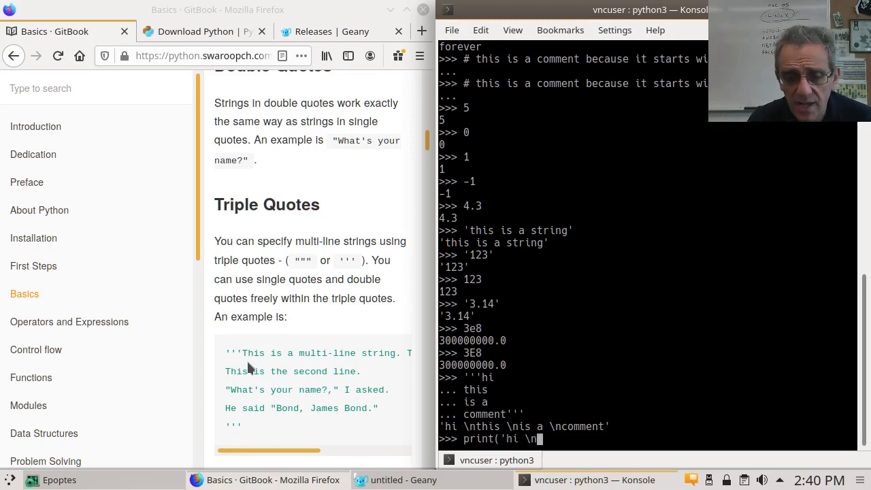
type("this")
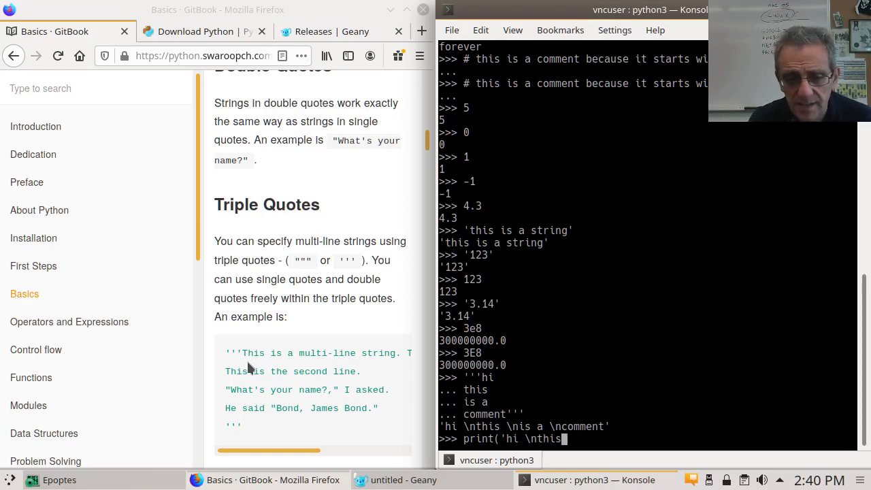
type("\\")
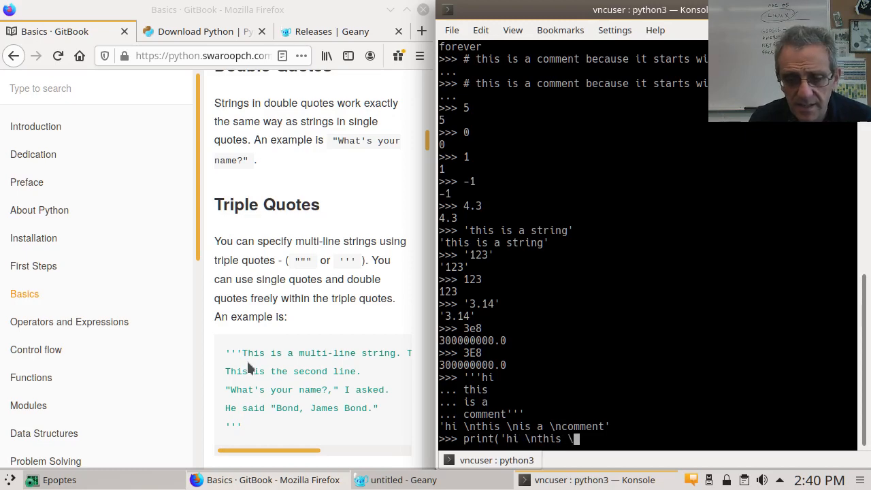
type("ni")
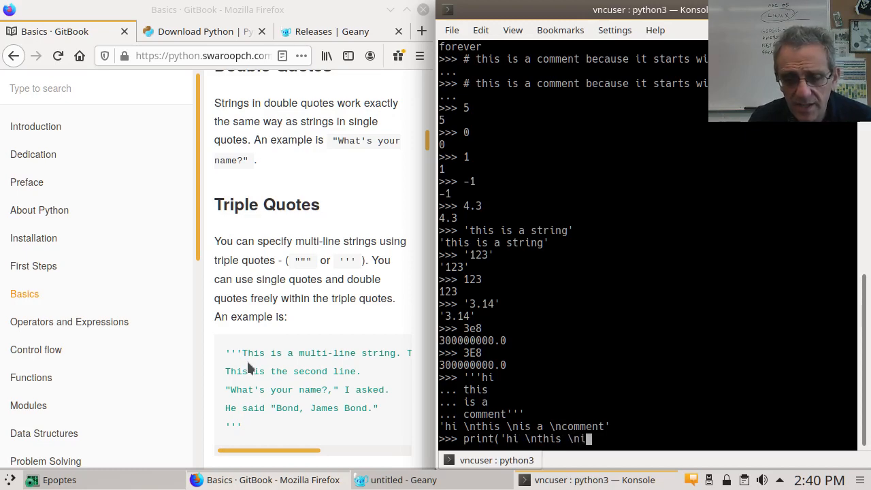
type("s")
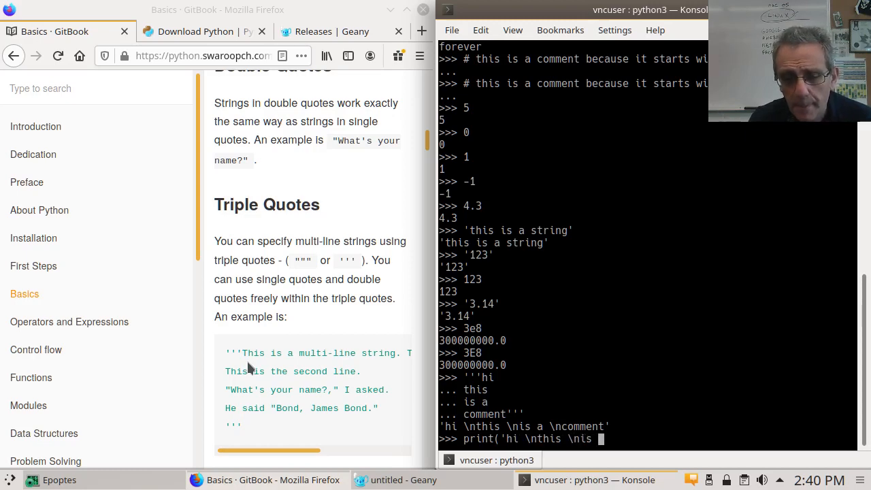
type("a \\")
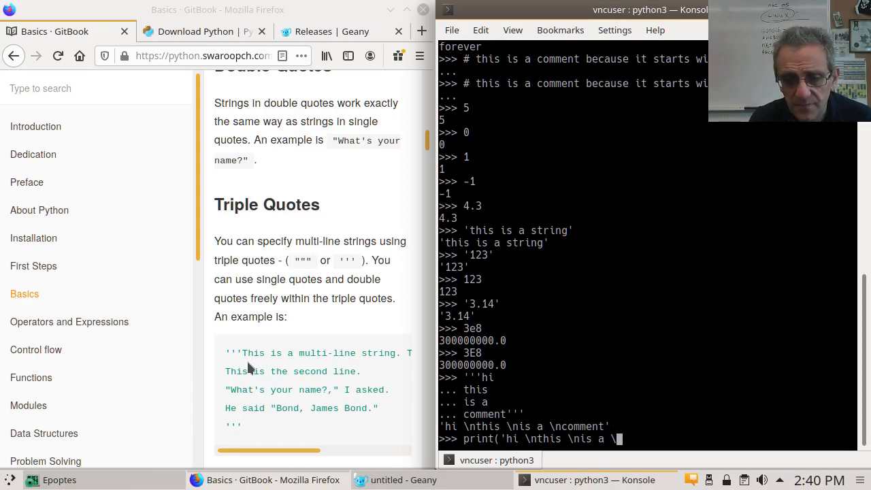
type("comment")
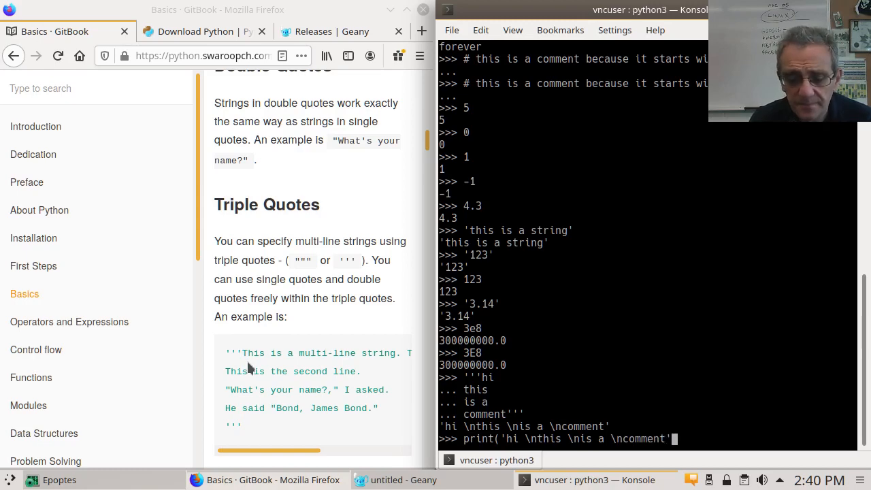
type(")")
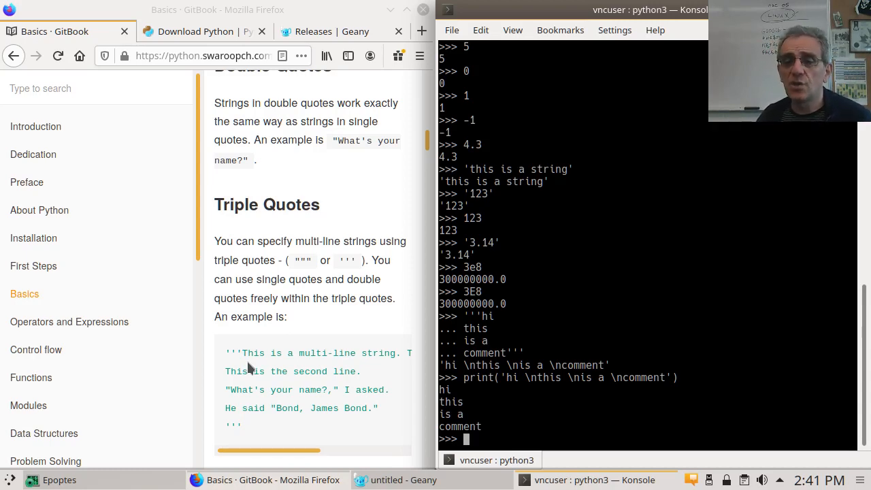
mouse_move(527, 379)
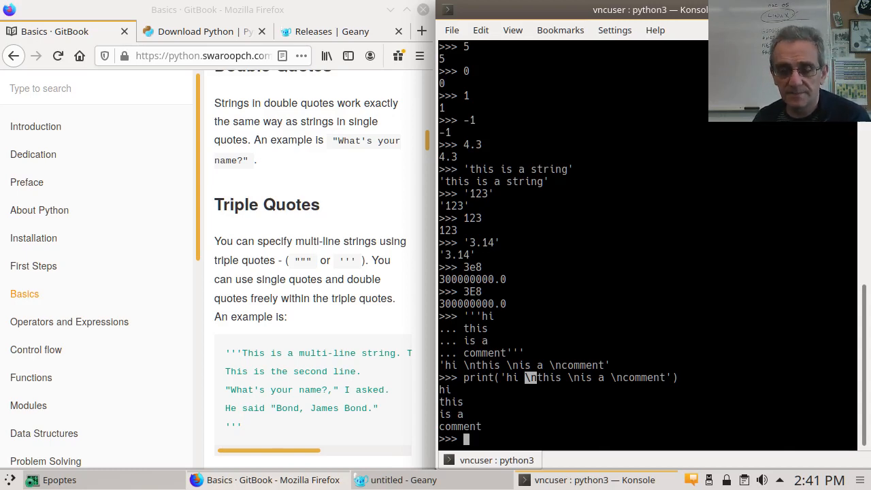
mouse_move(360, 379)
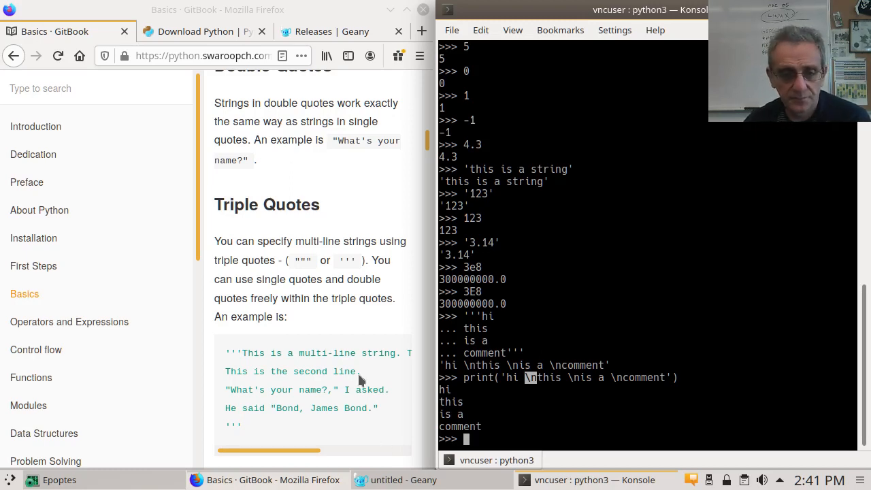
scroll("down", 3)
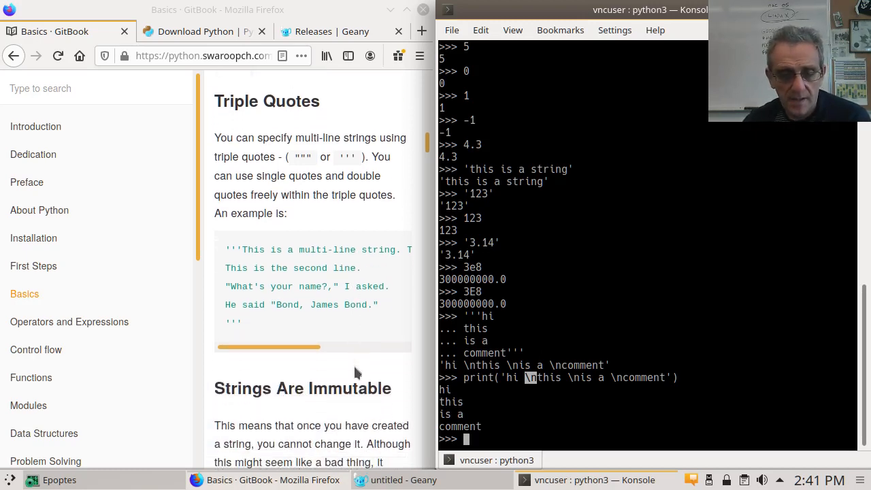
Step: Scroll the Basics page to the Strings Are Immutable section
scroll("down", 3)
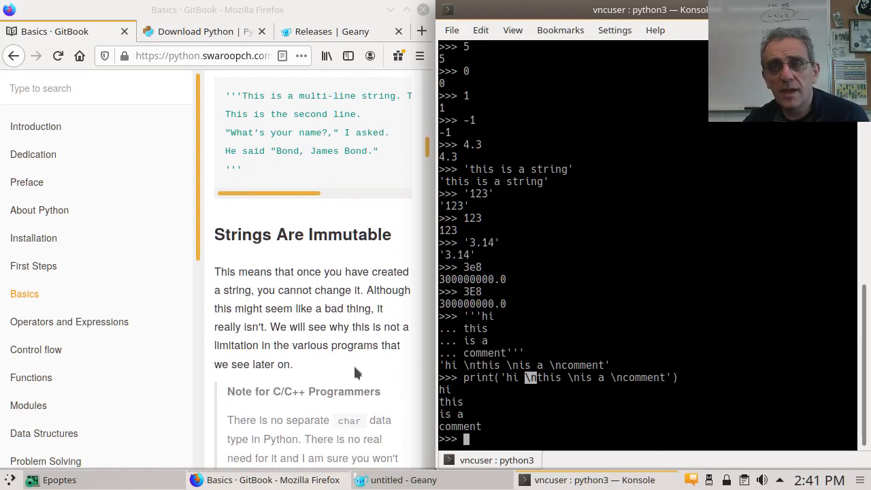
mouse_move(287, 256)
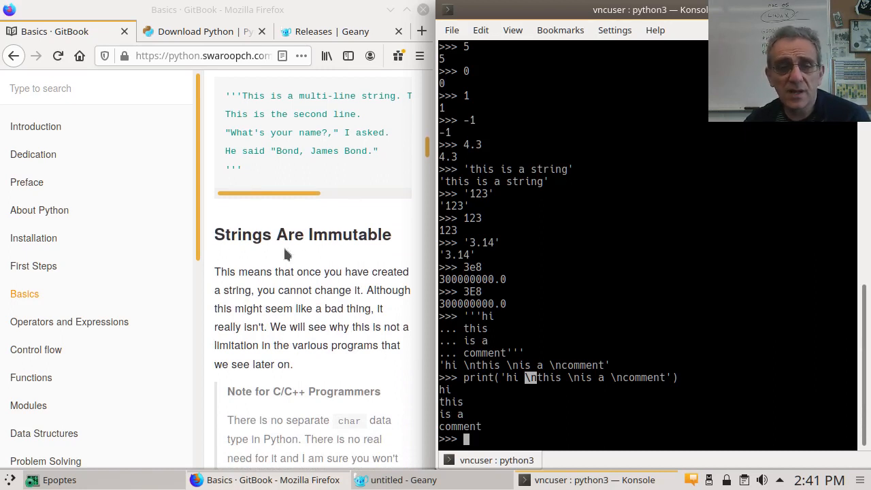
mouse_move(387, 258)
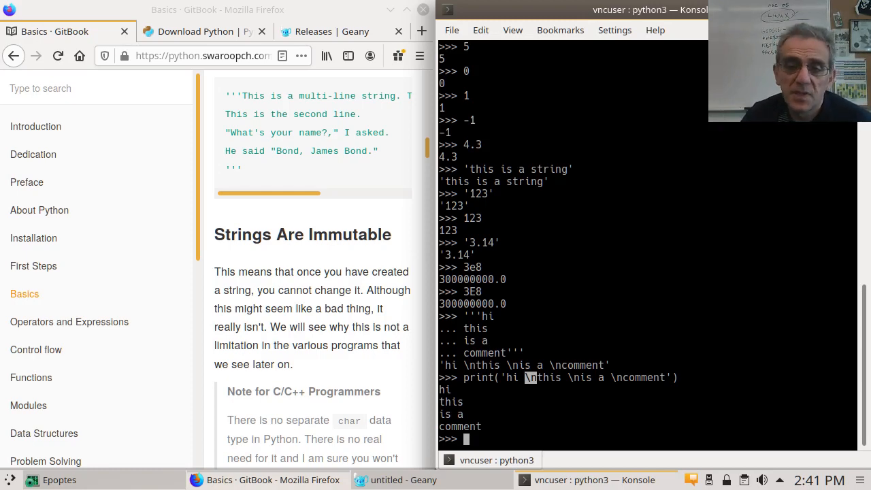
mouse_move(712, 305)
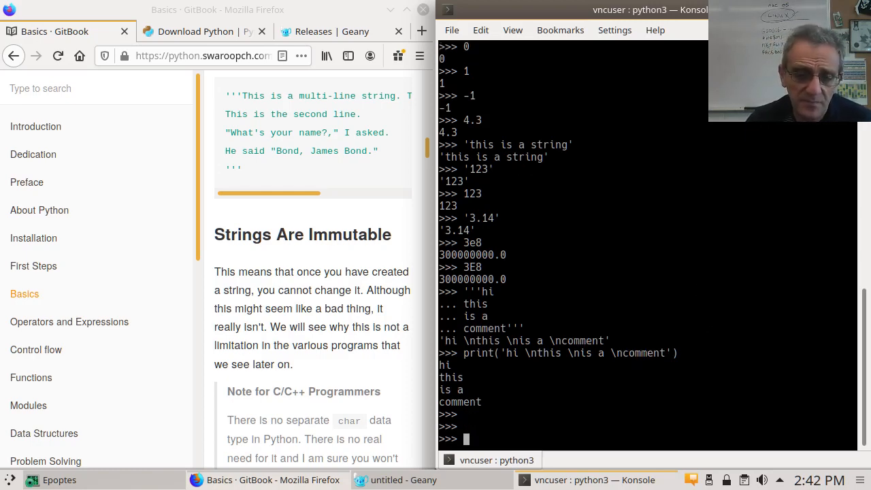
Step: Assign x=1, pi=3.14 and name='hello', then echo x
type("x=1")
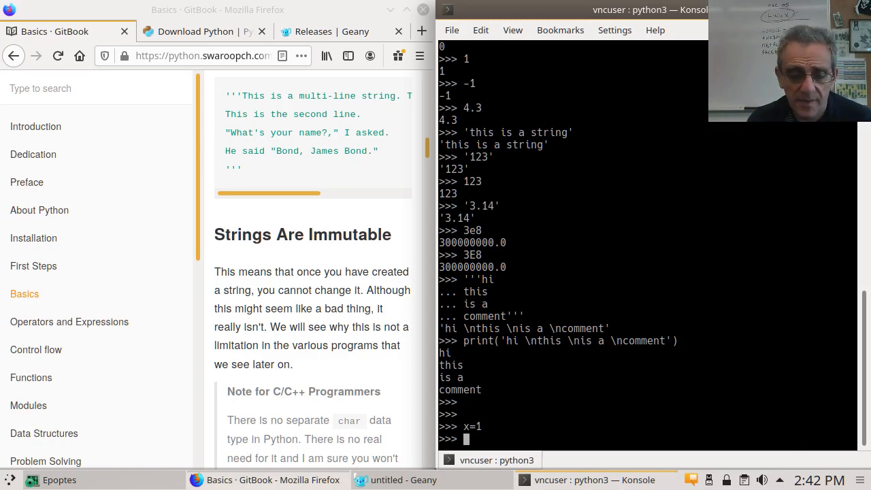
type("pi=")
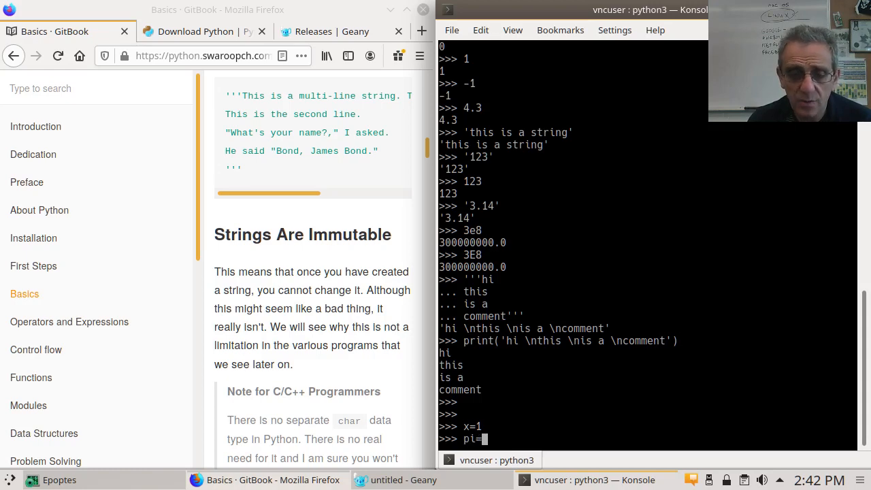
type("3.14")
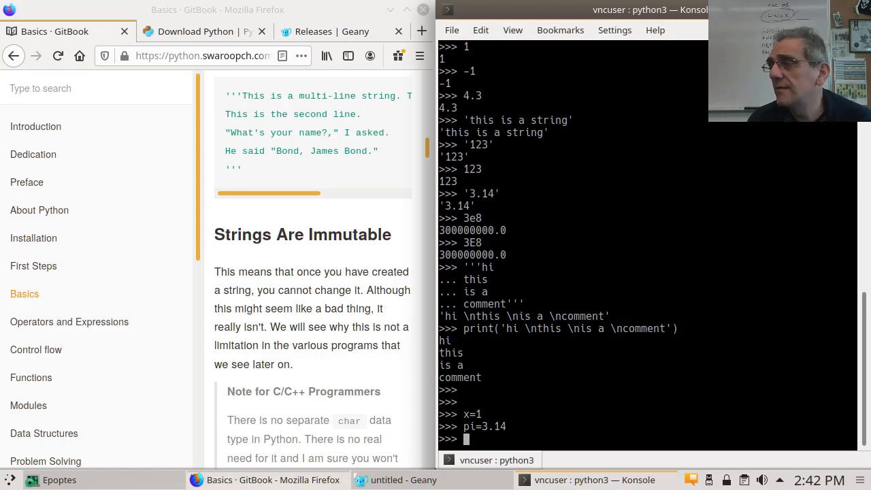
type("n")
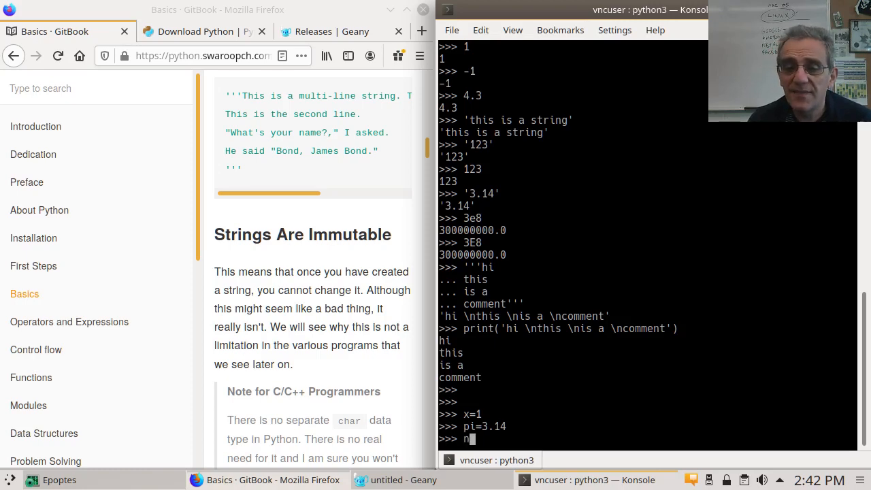
type("ame")
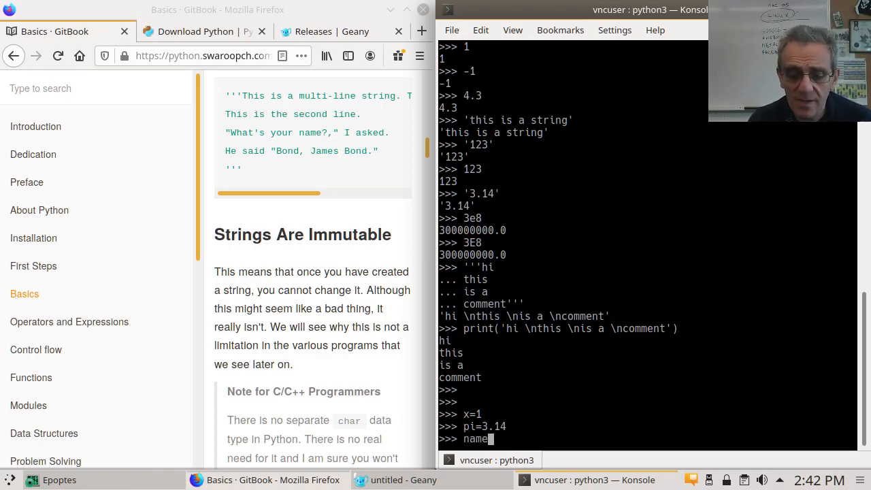
type("='")
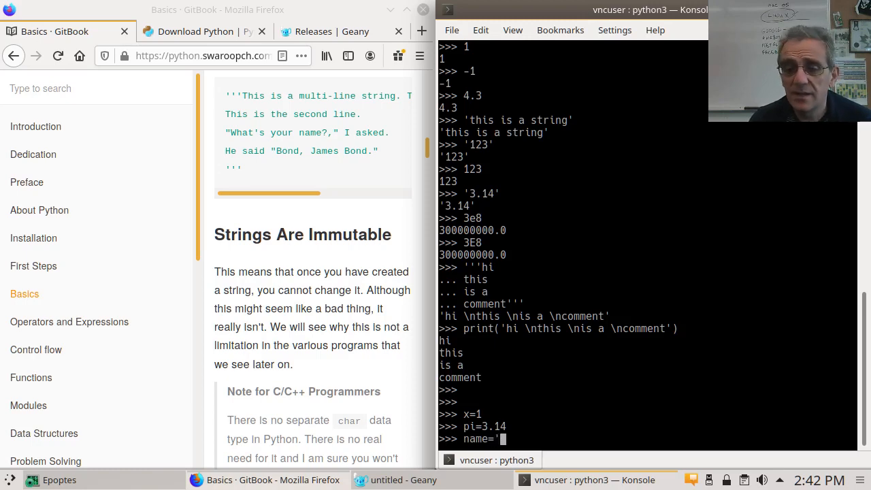
type("hello")
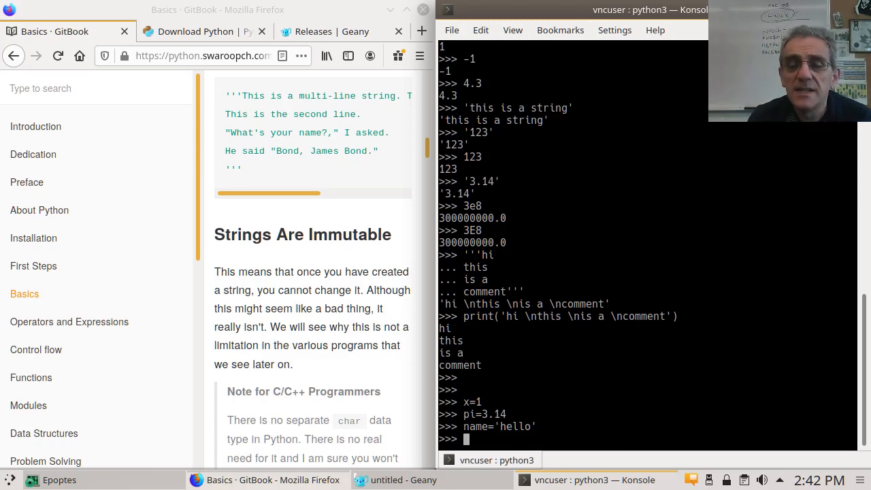
key("Return")
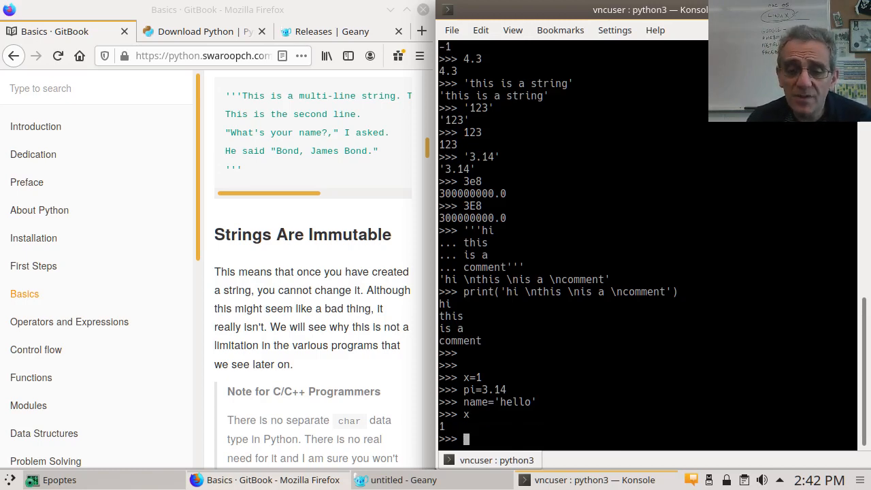
Step: Print x and pi, giving 1 and 3.14
type("print(x")
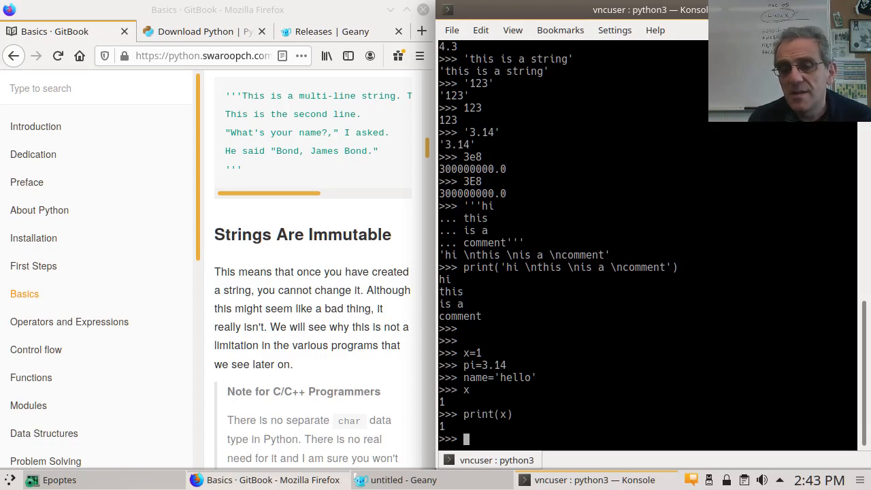
type("print(x)")
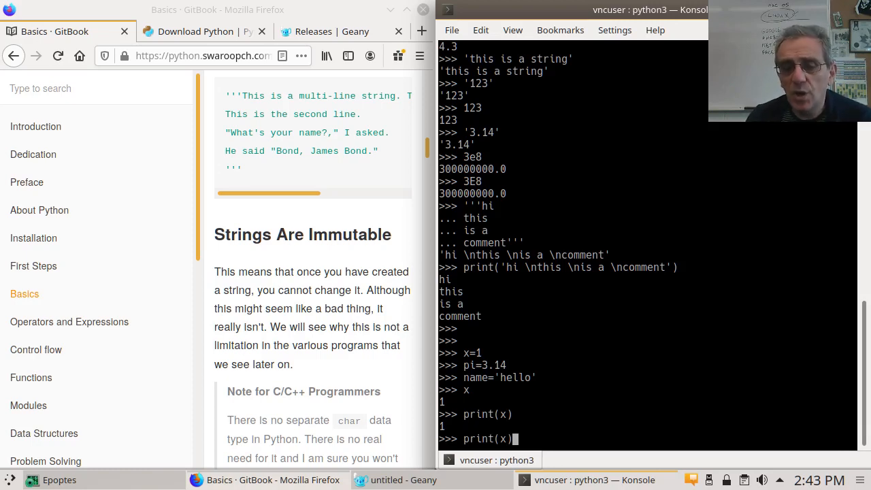
type("pi")
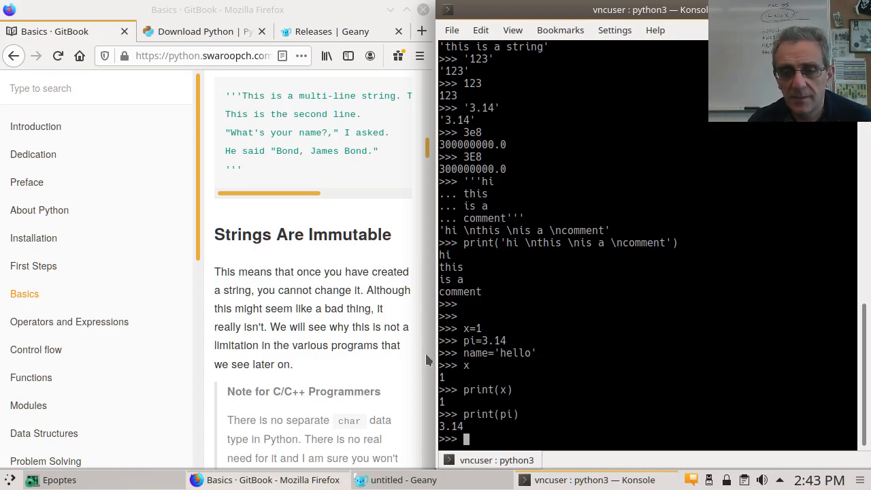
scroll("down", 3)
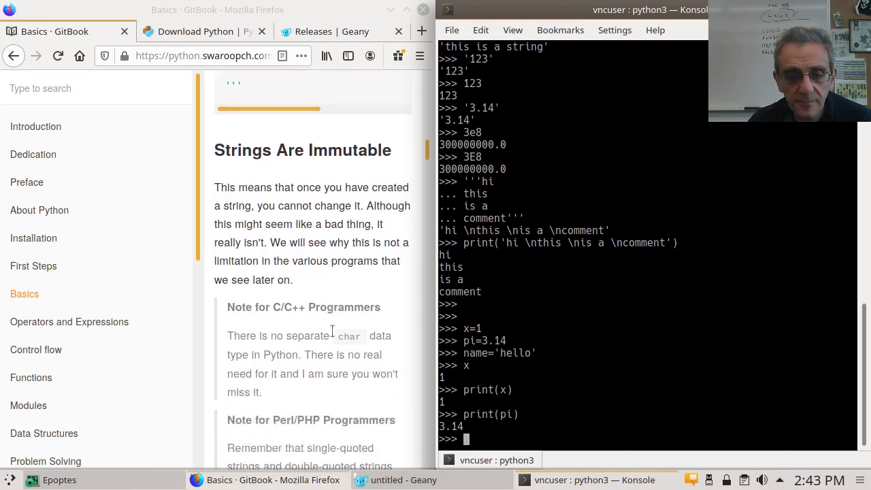
Step: Scroll to The format method example and highlight values like 20 in the age example
scroll("down", 3)
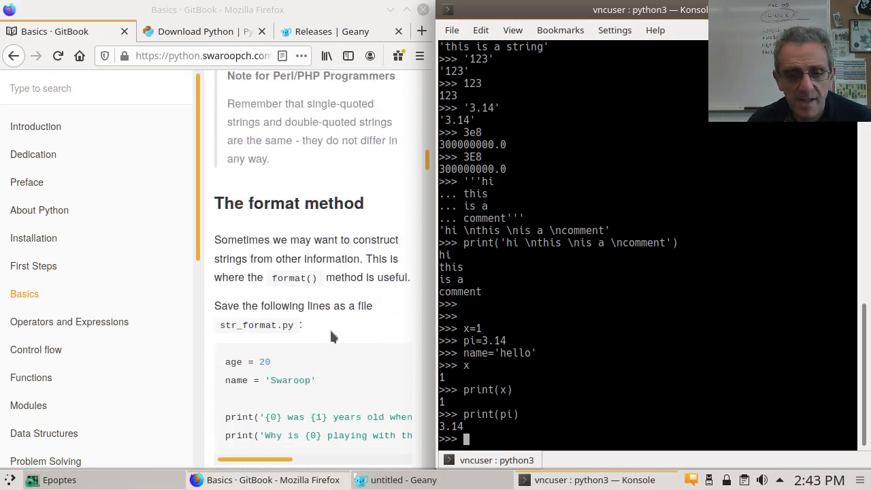
scroll("down", 3)
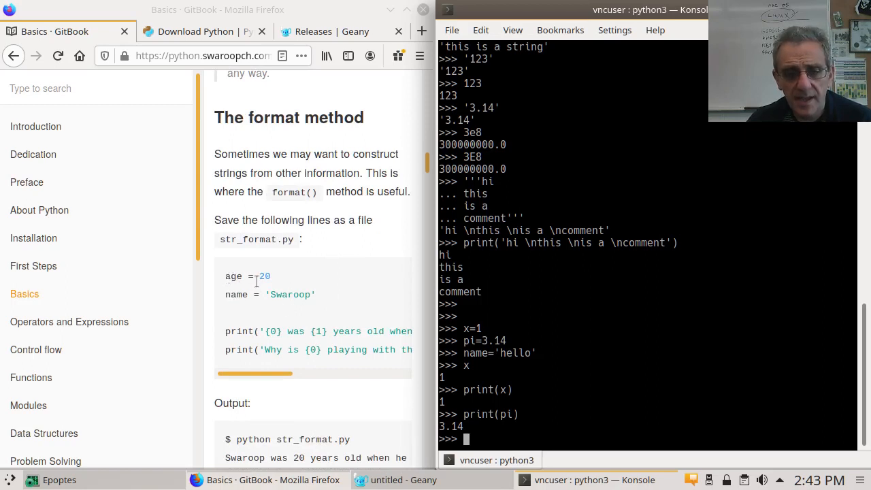
double_click(264, 276)
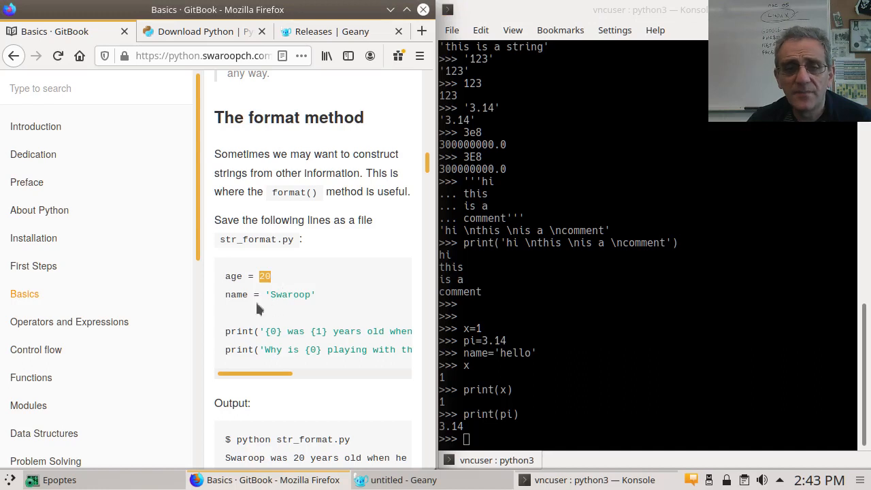
double_click(237, 294)
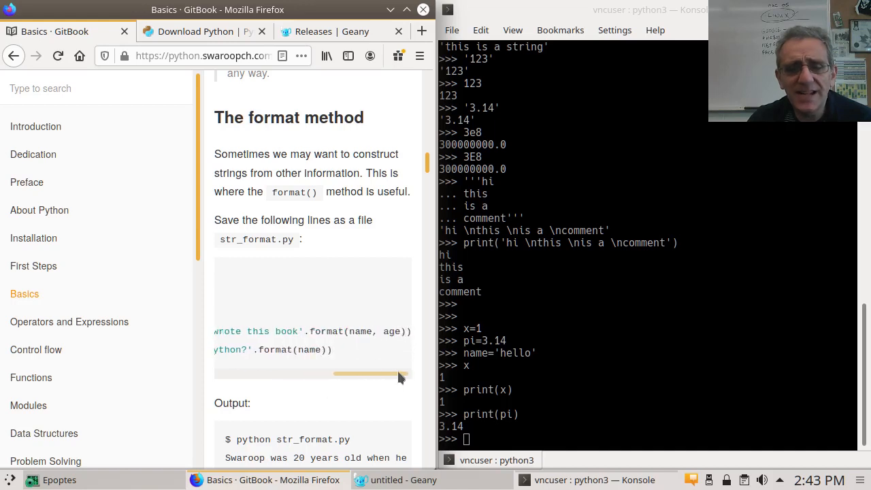
mouse_move(378, 381)
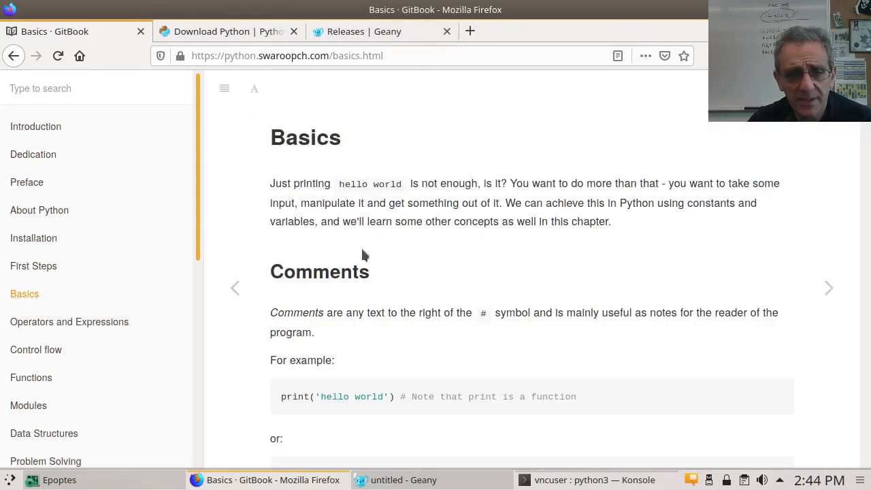
scroll("down", 3)
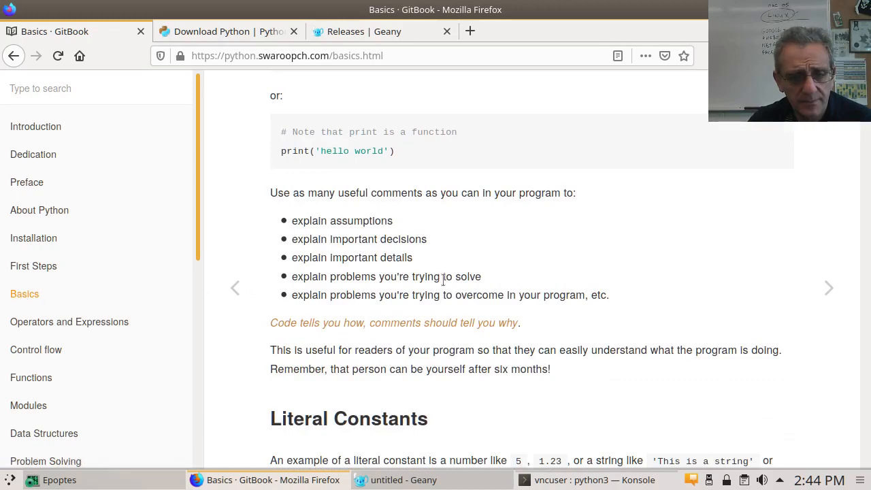
scroll("down", 3)
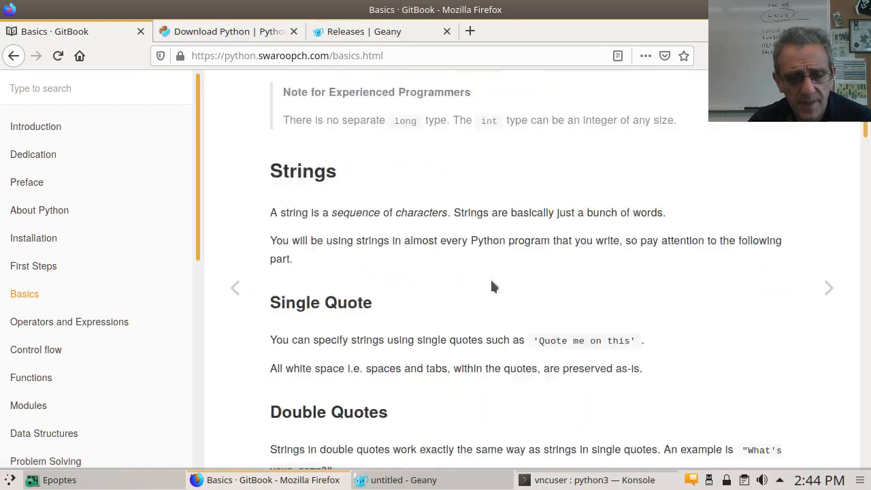
scroll("down", 3)
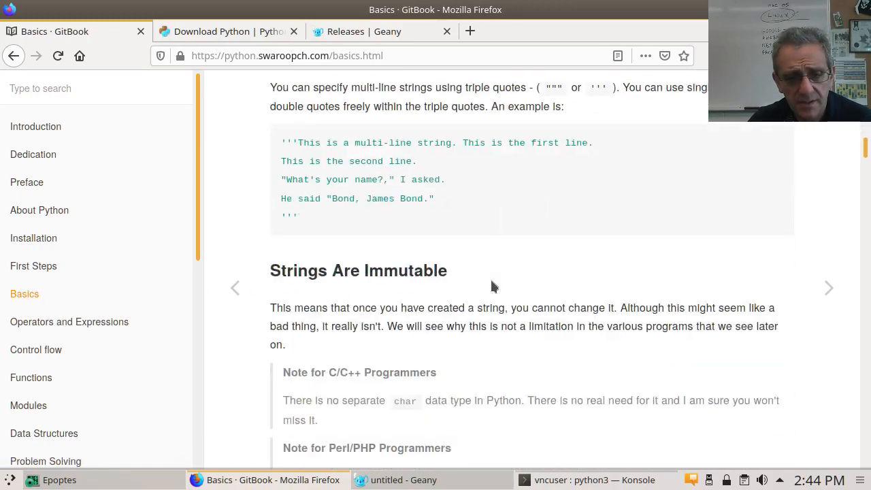
scroll("down", 3)
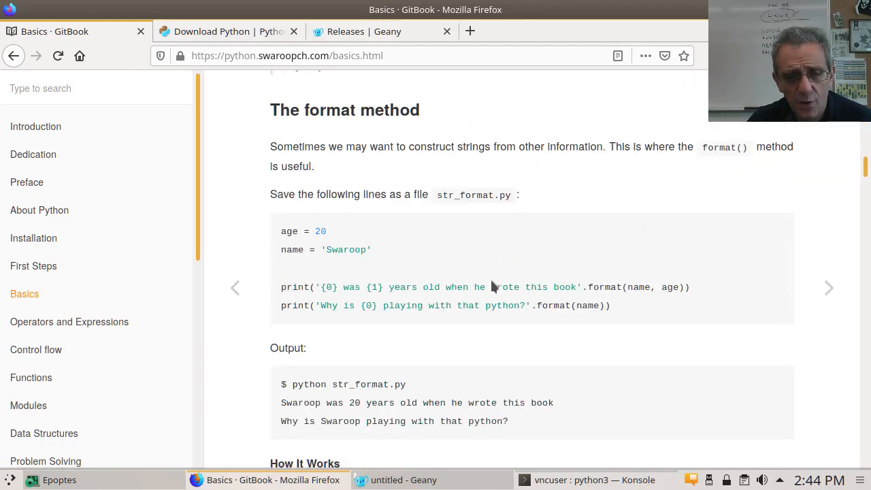
mouse_move(274, 287)
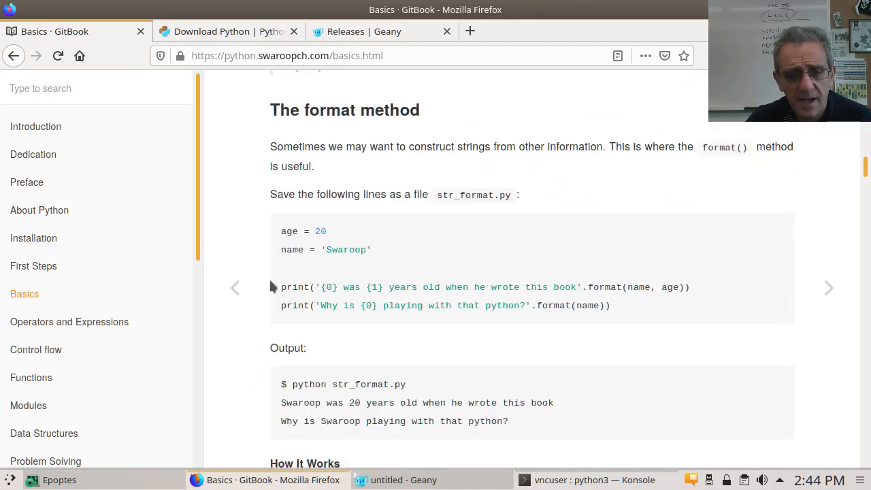
left_click_drag(280, 286, 524, 305)
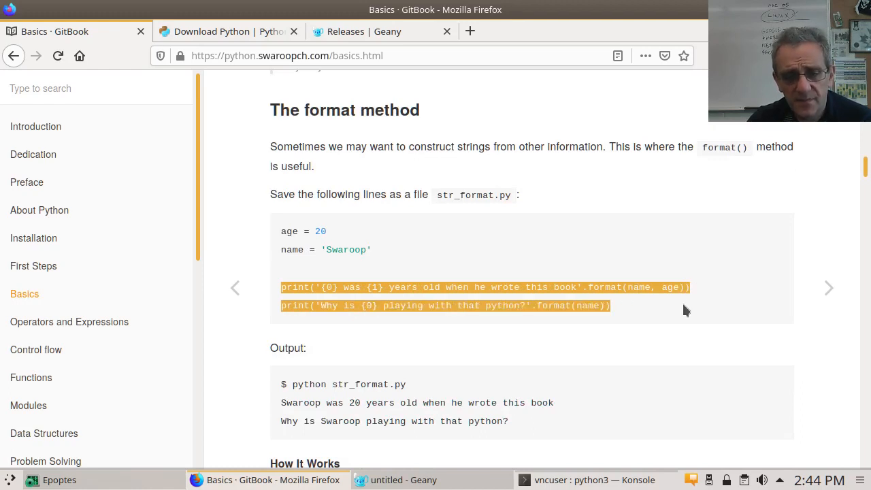
left_click(686, 310)
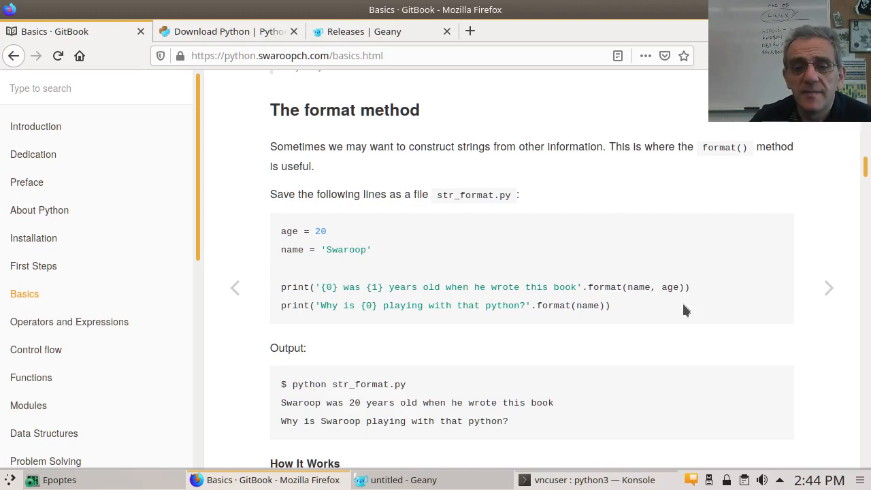
mouse_move(588, 343)
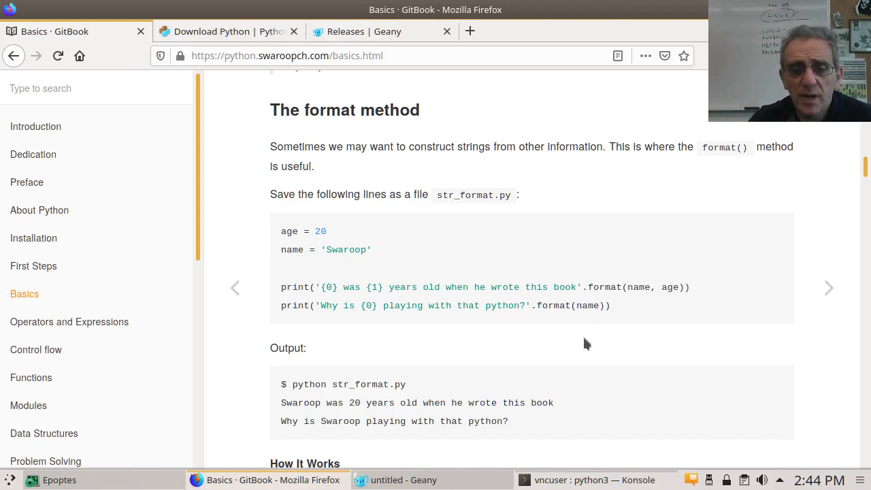
scroll("down", 3)
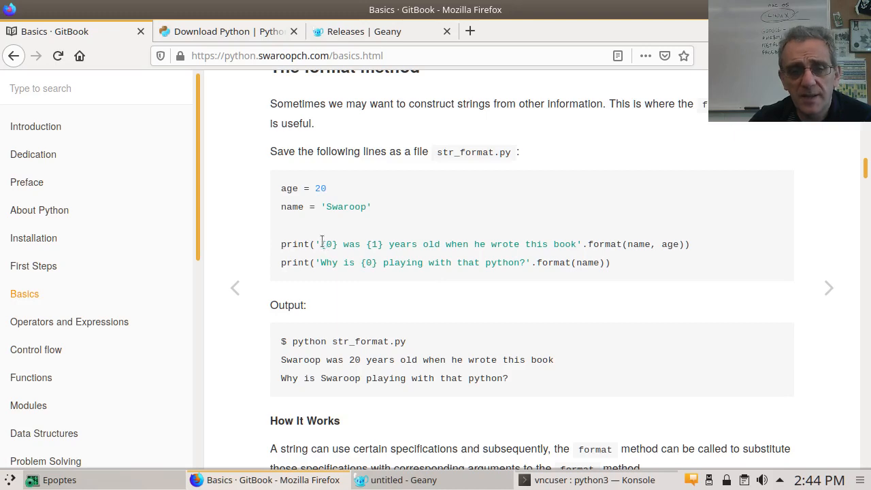
double_click(327, 245)
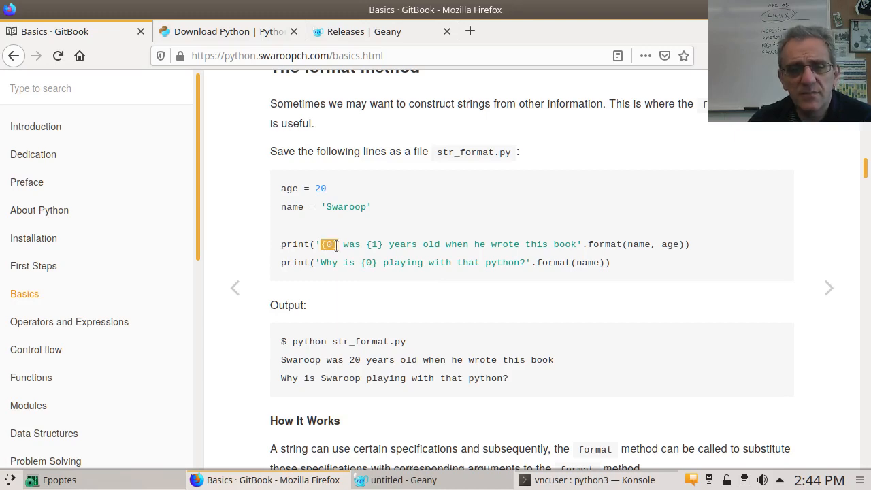
mouse_move(337, 247)
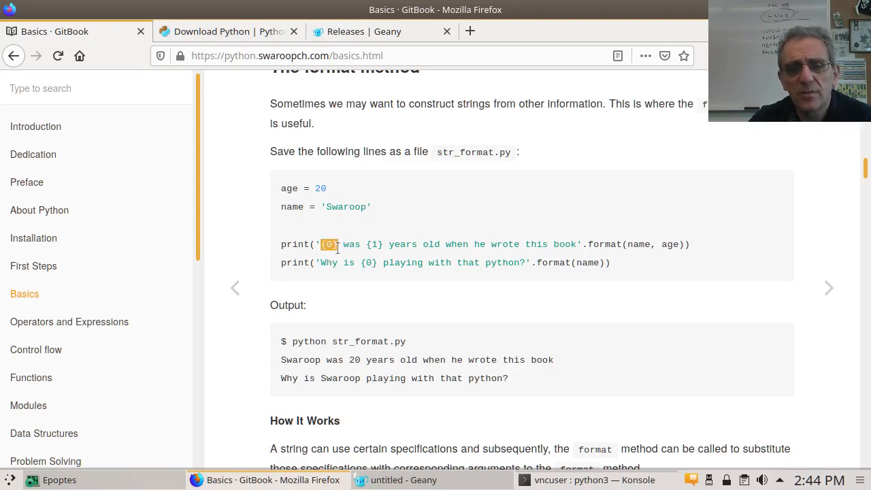
mouse_move(335, 256)
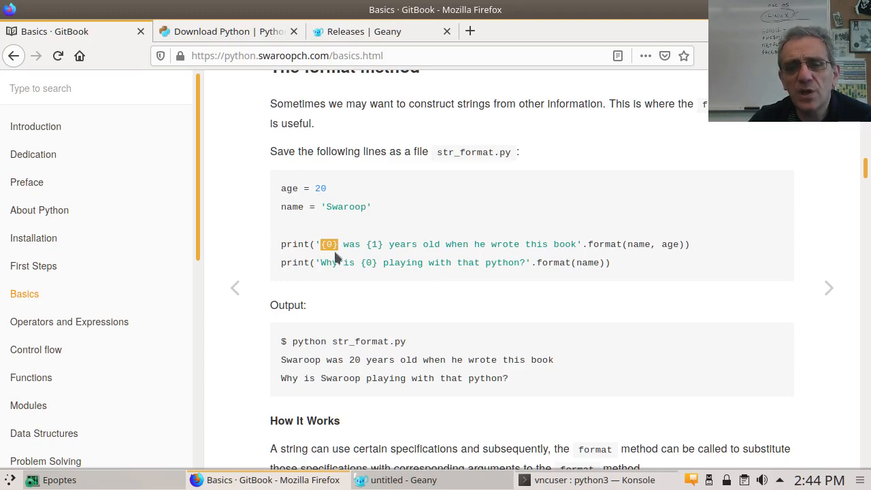
mouse_move(615, 245)
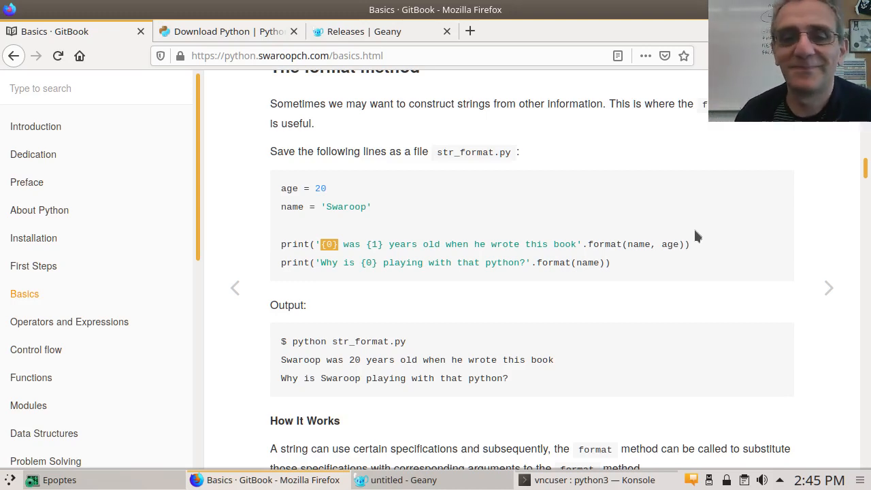
mouse_move(656, 303)
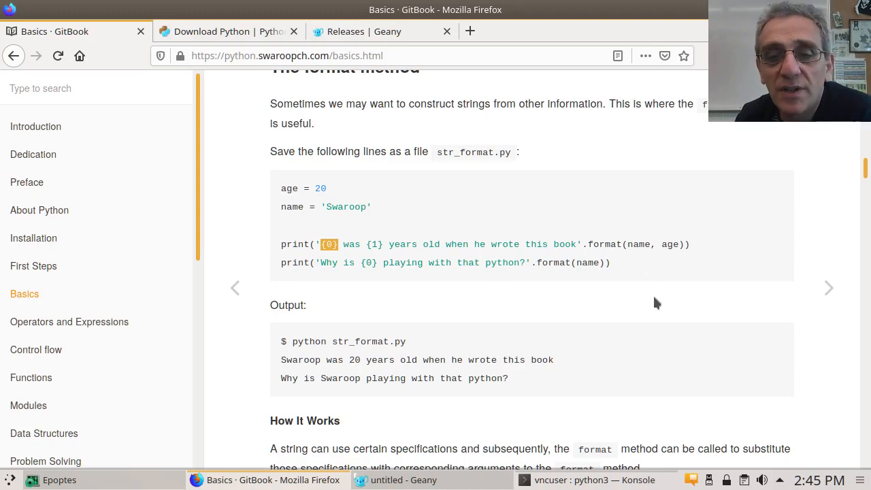
double_click(640, 245)
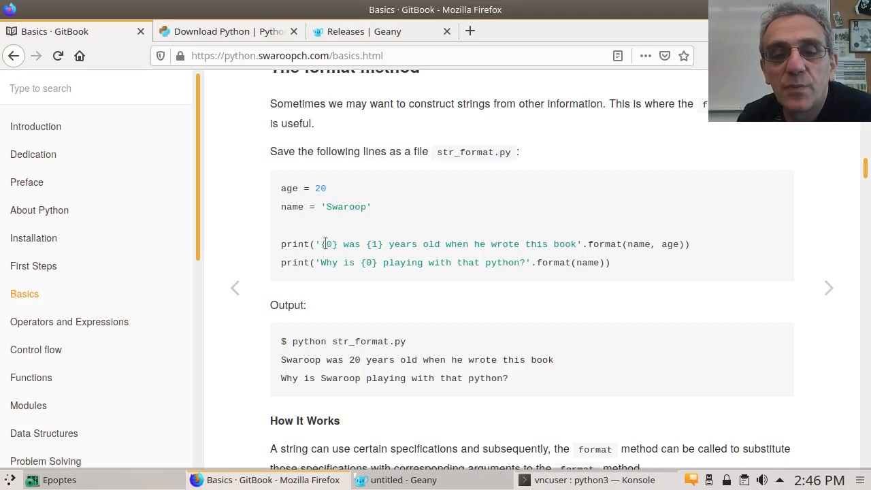
mouse_move(627, 266)
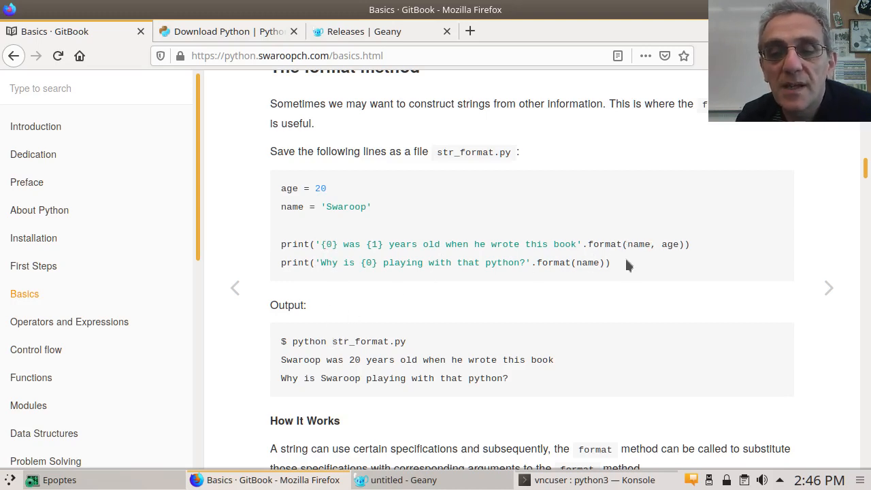
double_click(640, 245)
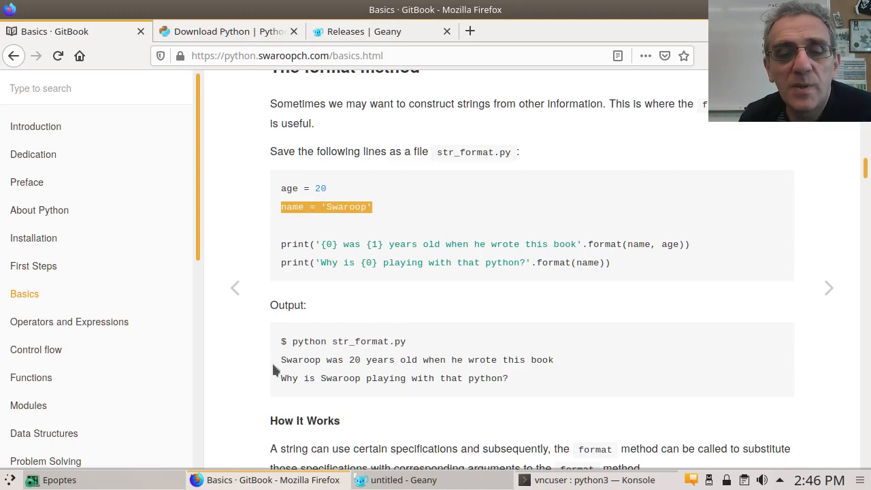
mouse_move(384, 260)
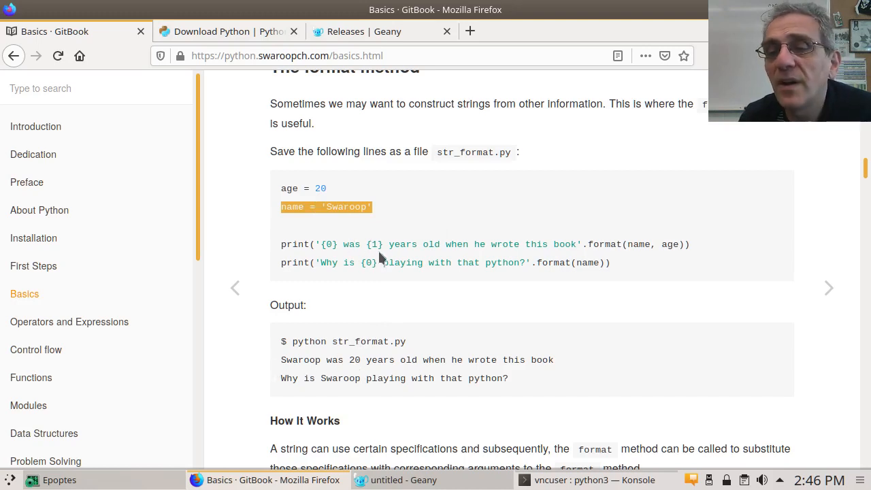
mouse_move(652, 249)
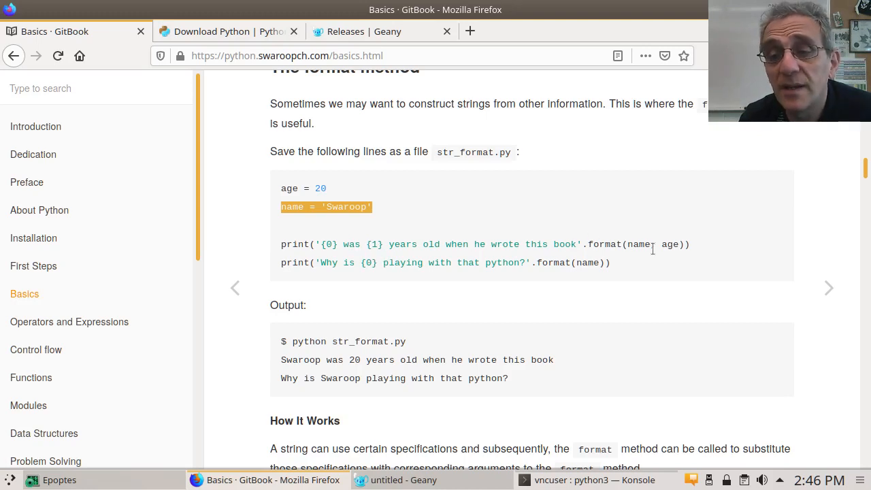
mouse_move(675, 256)
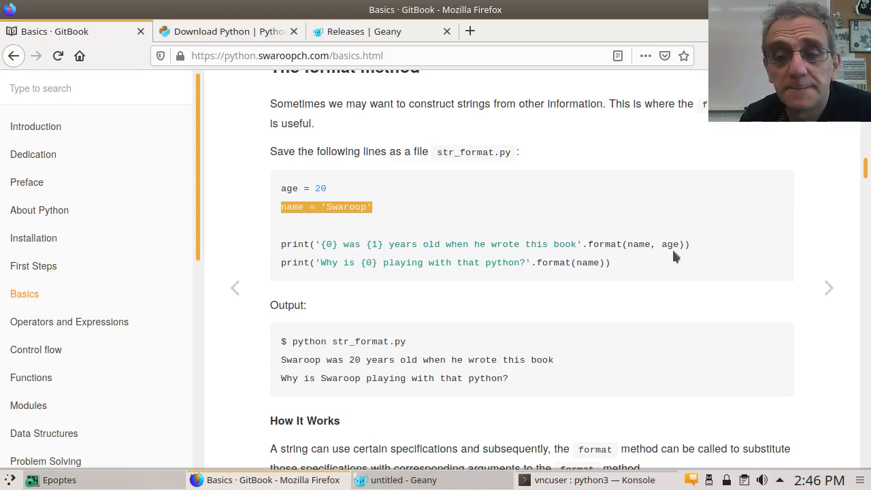
mouse_move(333, 199)
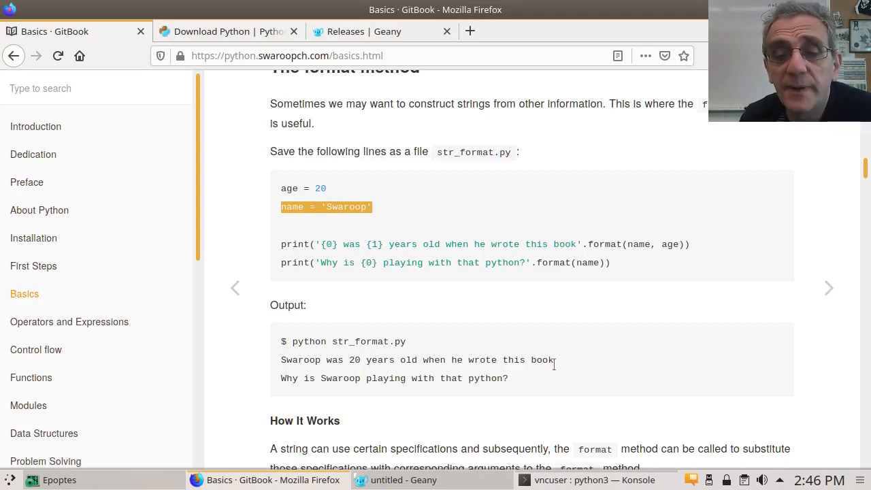
mouse_move(560, 364)
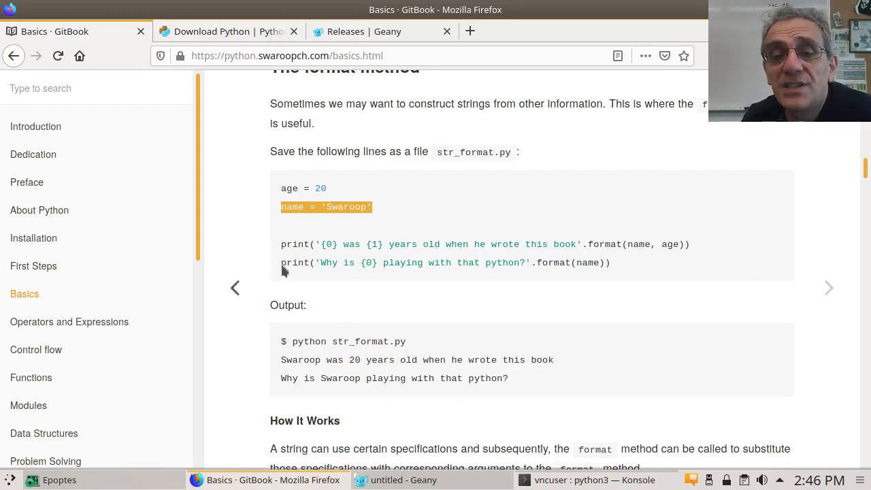
mouse_move(651, 272)
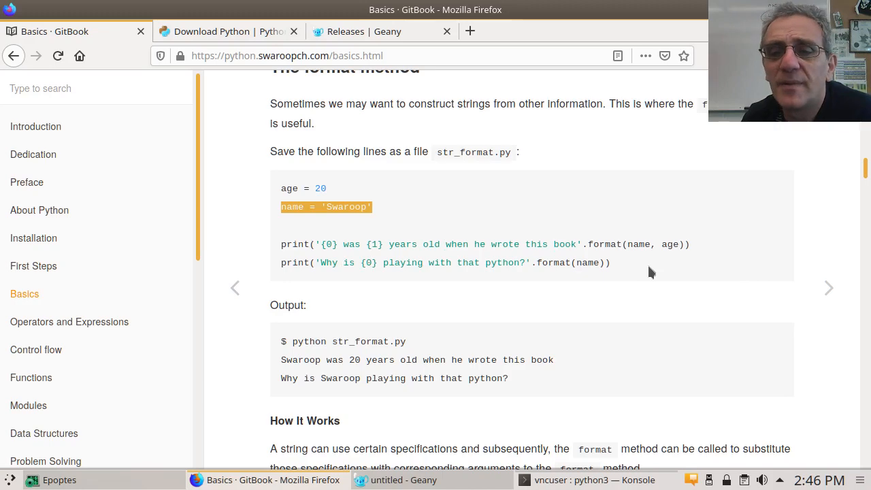
Step: Scroll to How It Works and highlight the name + ' is ' + str(age) concatenation line
scroll("down", 3)
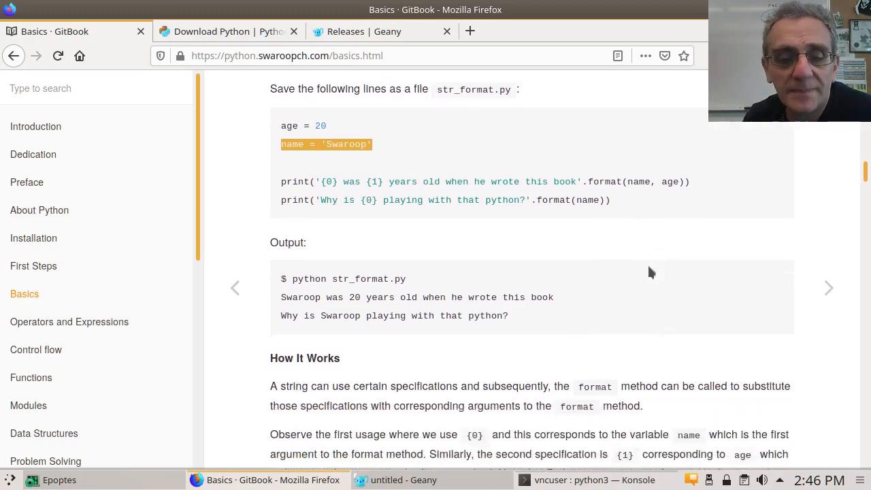
scroll("down", 3)
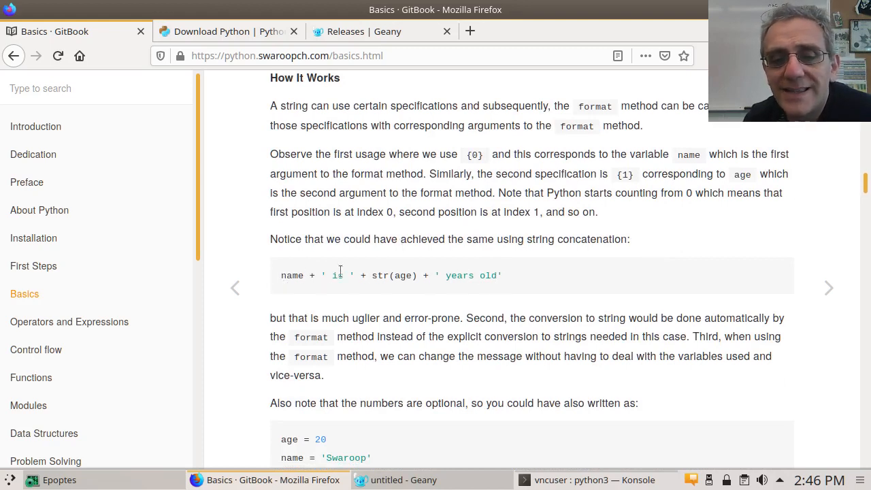
mouse_move(282, 289)
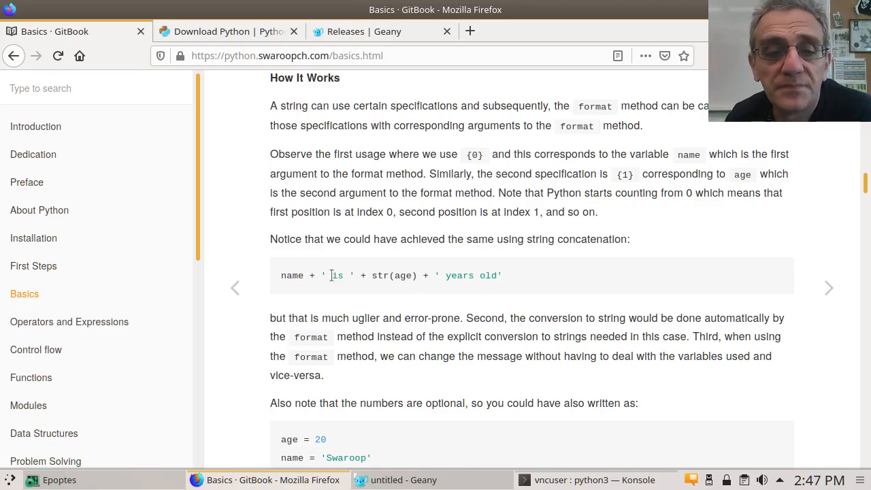
mouse_move(310, 275)
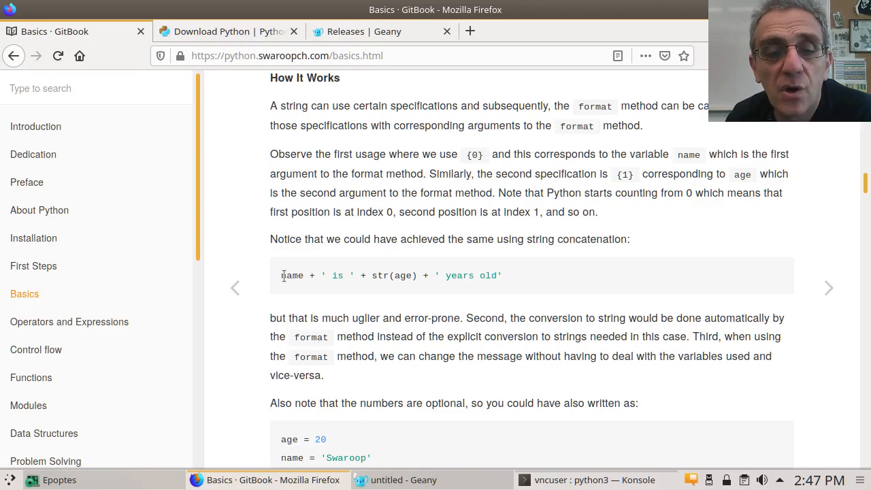
mouse_move(337, 276)
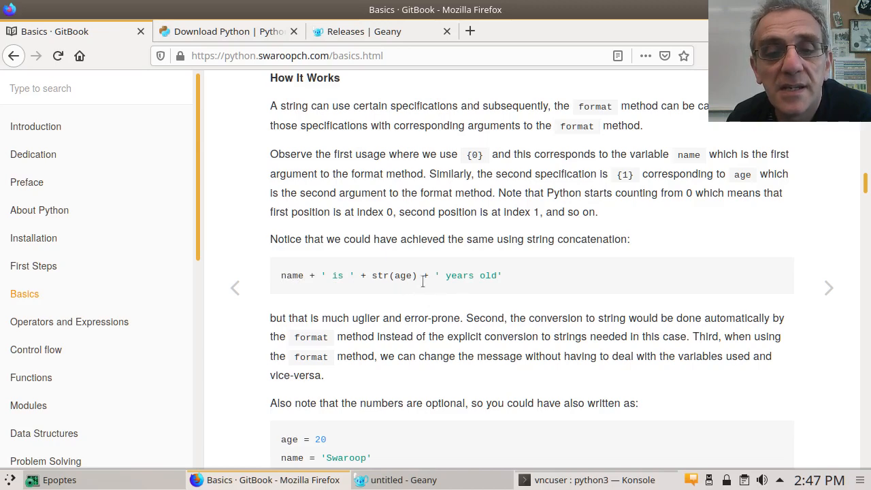
mouse_move(357, 299)
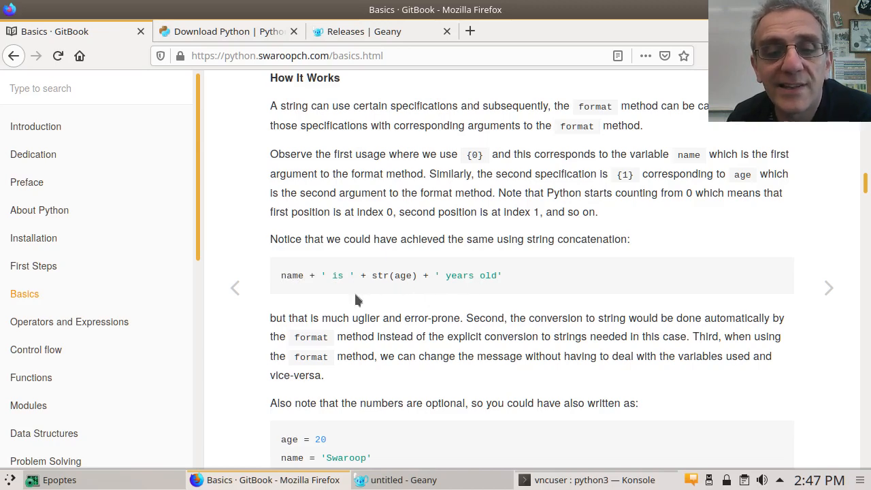
left_click_drag(280, 275, 503, 275)
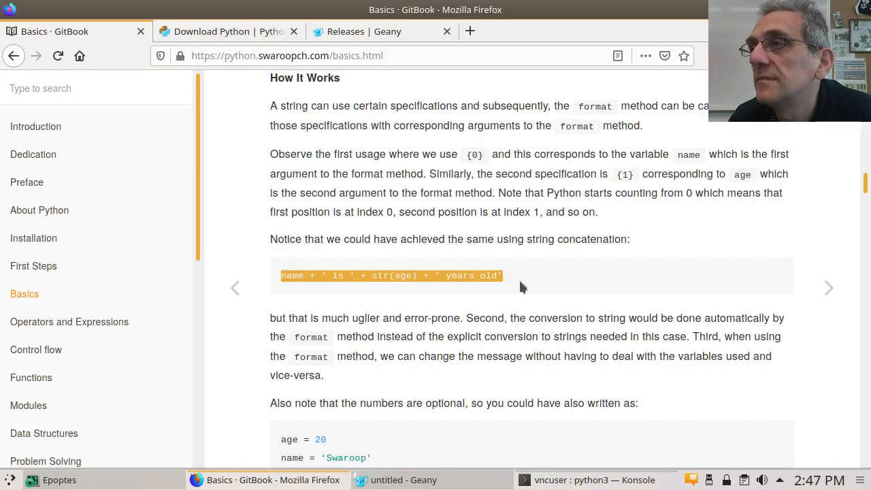
mouse_move(577, 460)
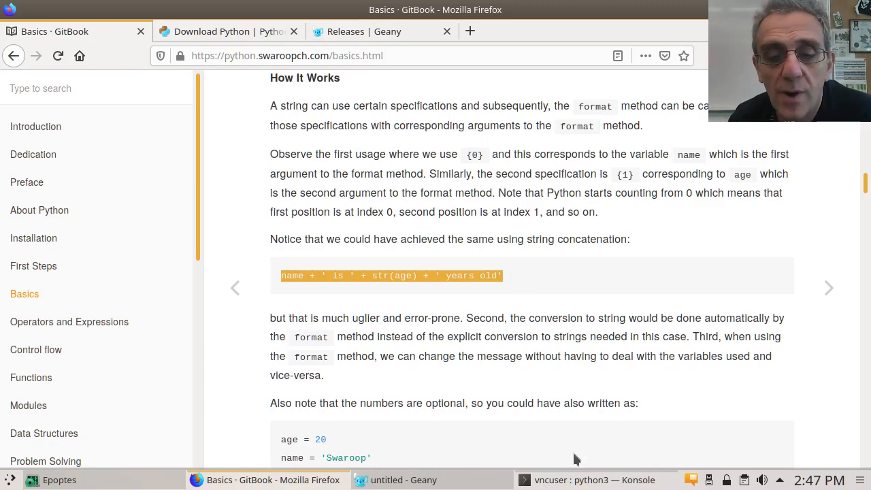
Step: In the Python terminal set name to a quoted string ending 'ark' and age to 35
left_click(578, 479)
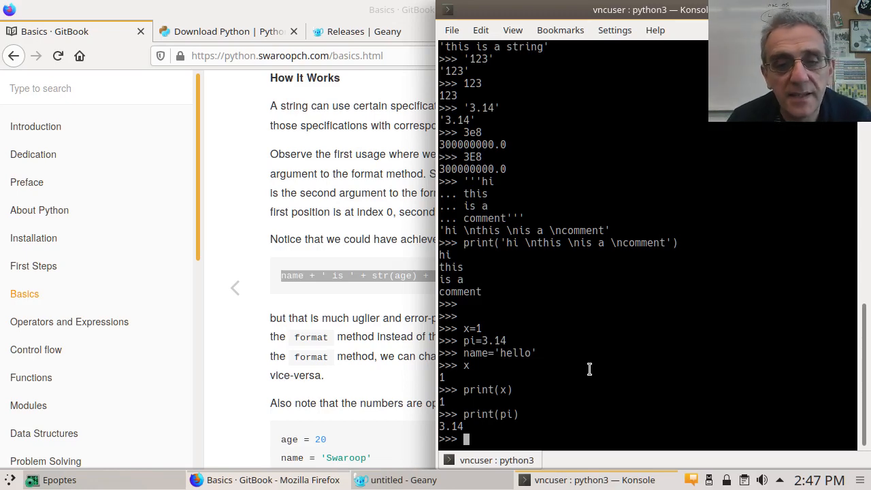
type("n")
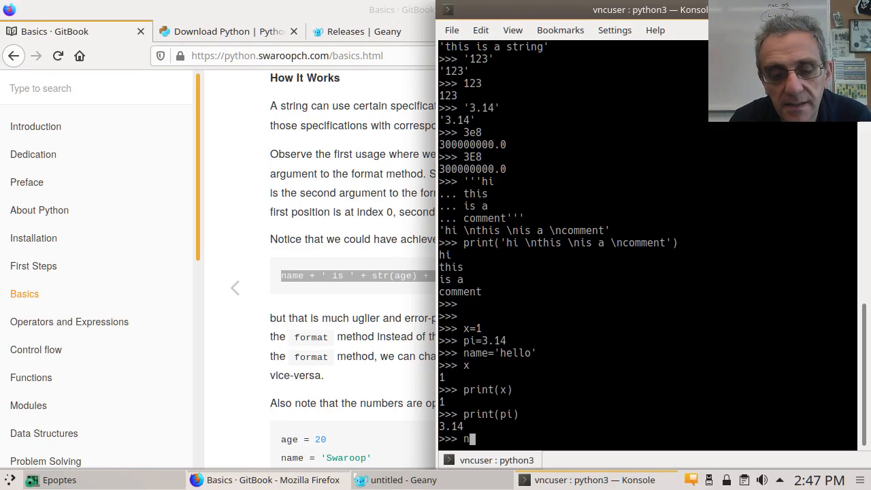
type("ame")
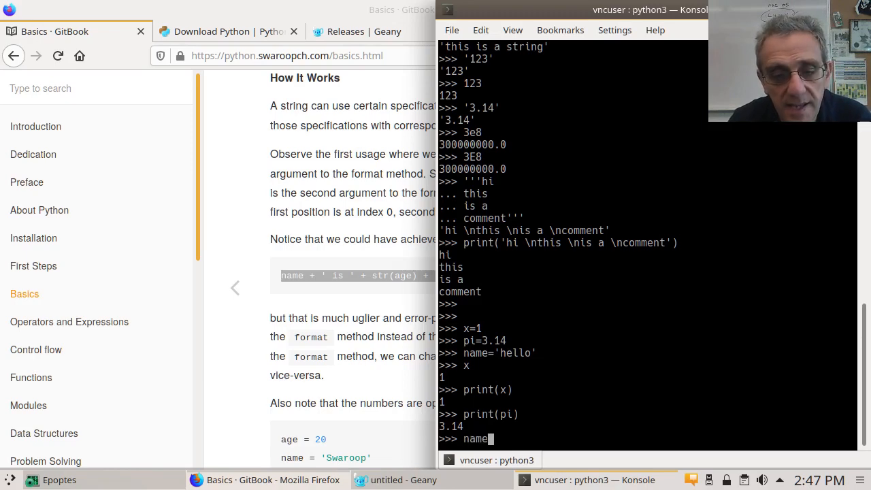
type("='")
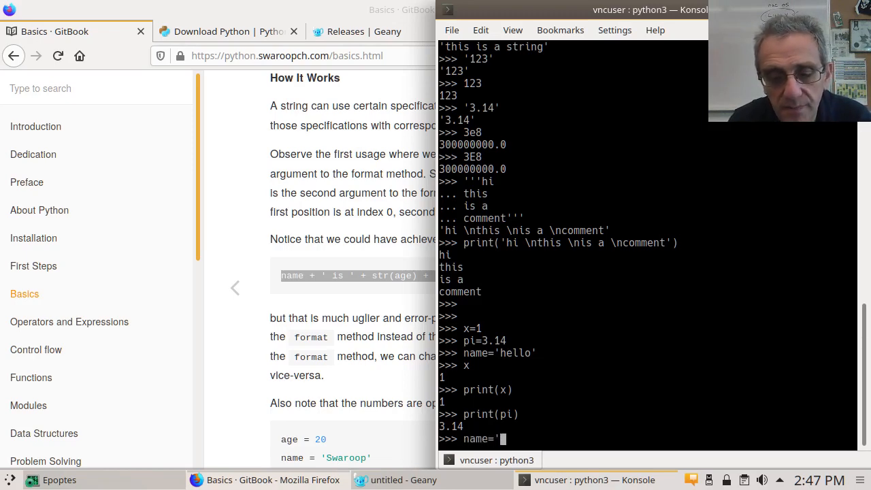
type("ark'")
type("age=")
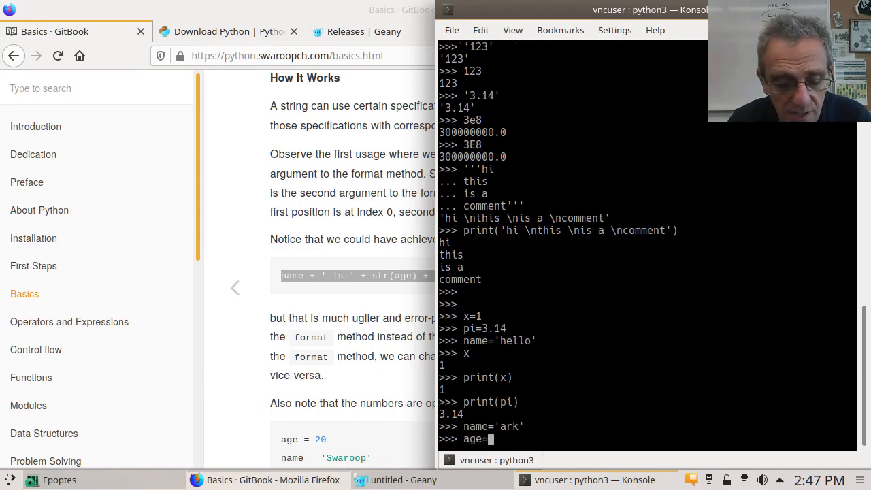
type("35")
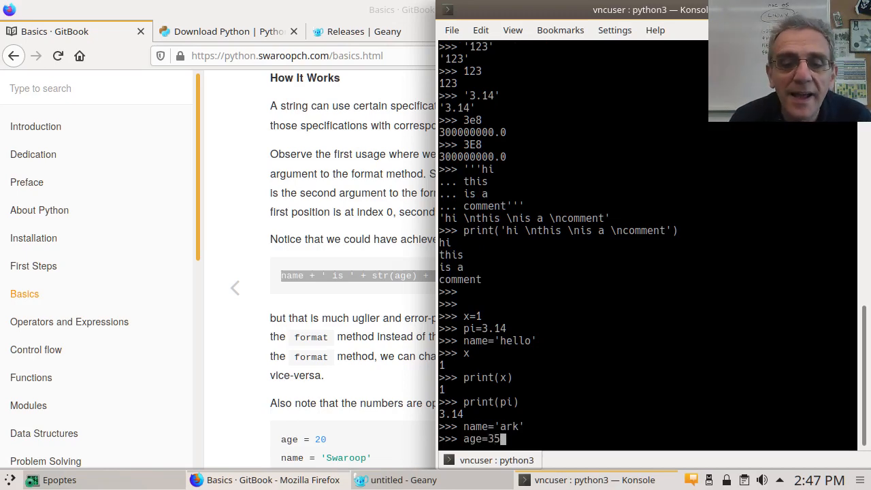
key("Return")
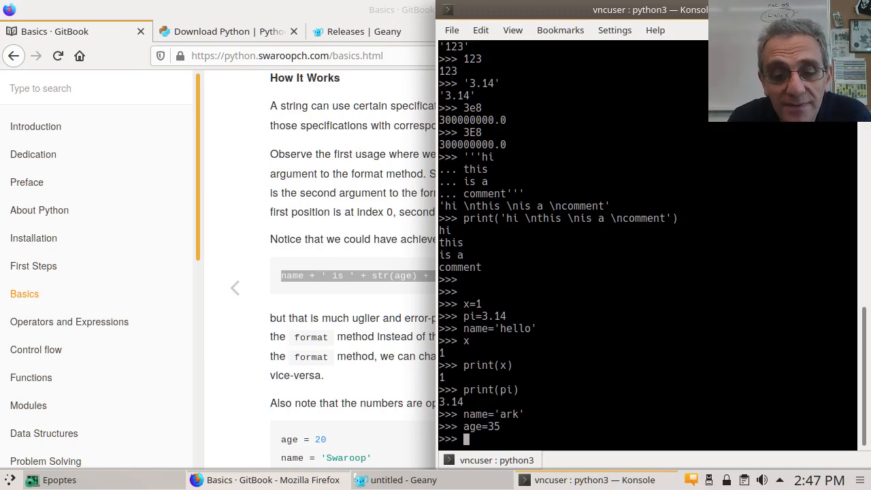
Step: Run print(name+'is'+age+'years old'), which raises TypeError: must be str, not int
type("print(")
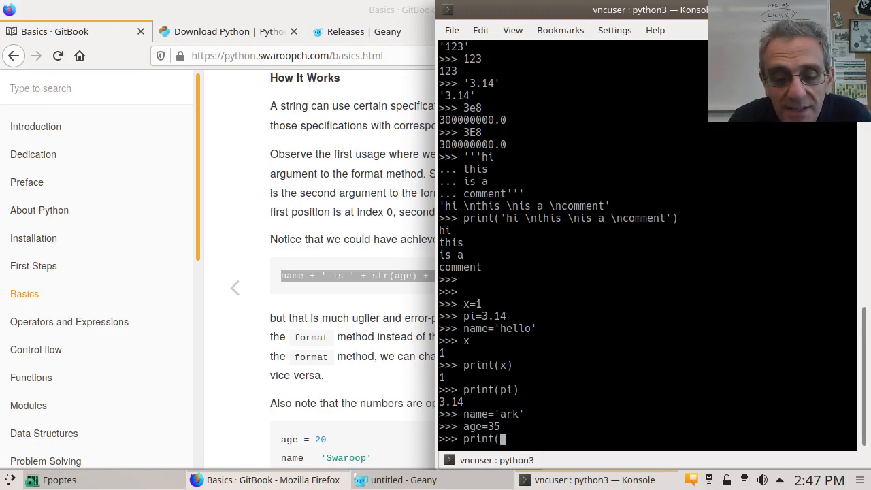
type("name")
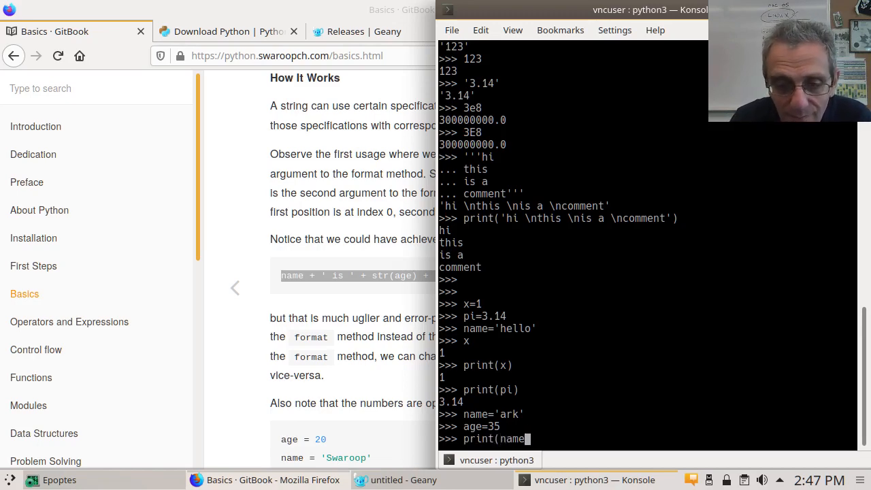
type("+'is'+")
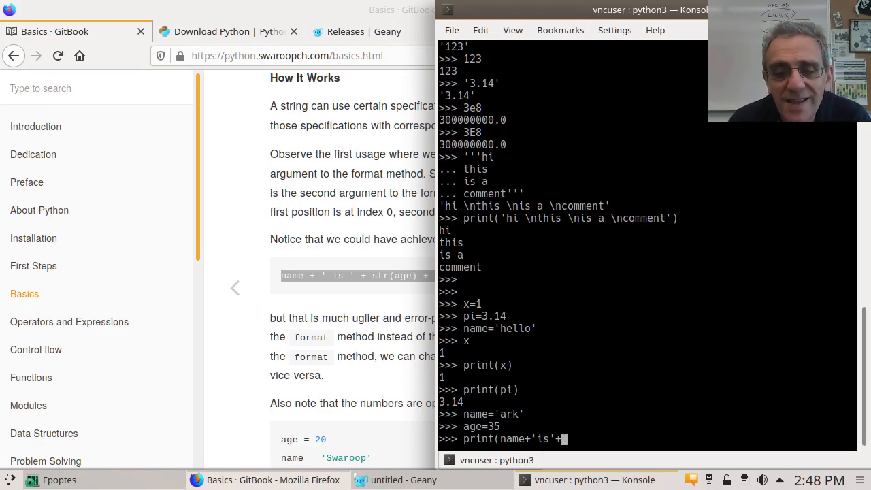
type("a")
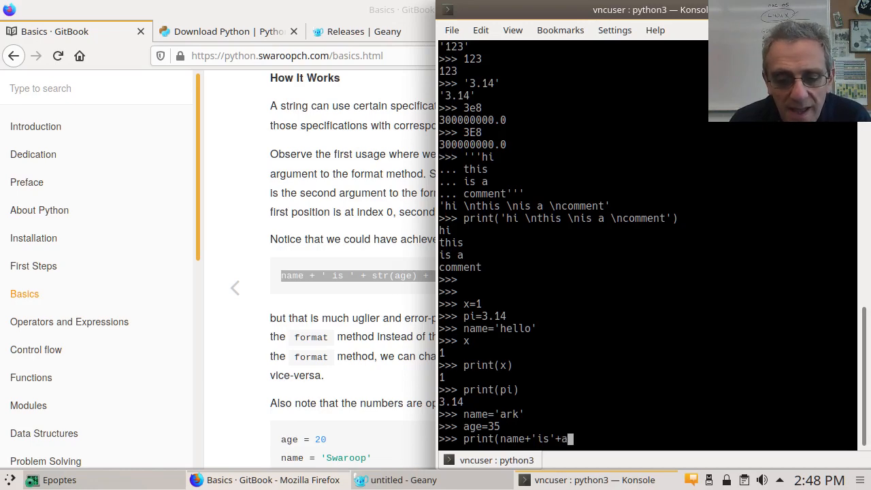
type("ge+")
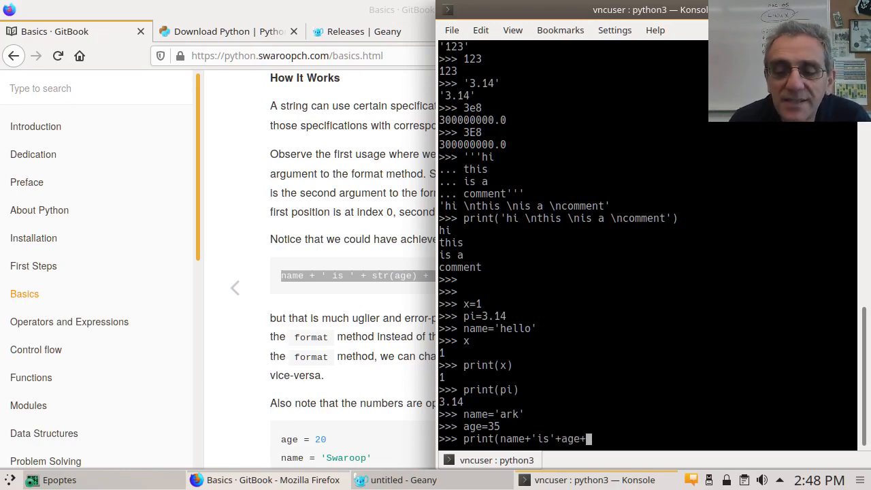
type("'")
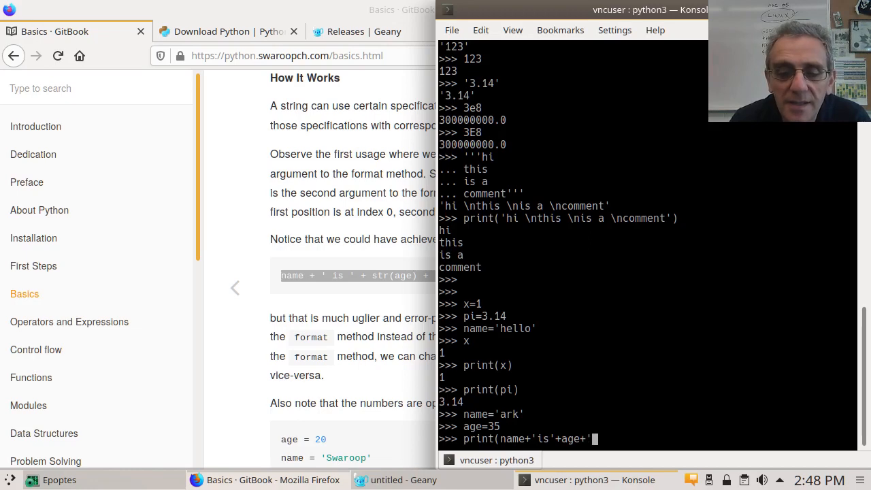
type("years o")
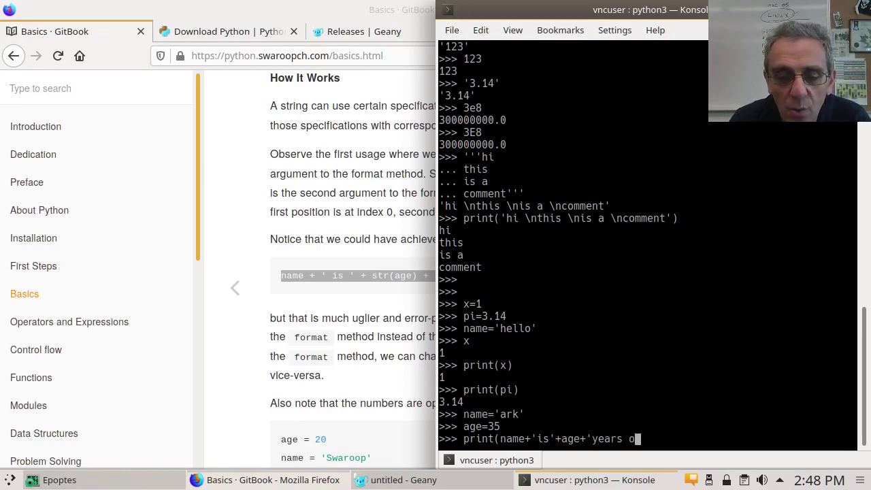
type("ld')")
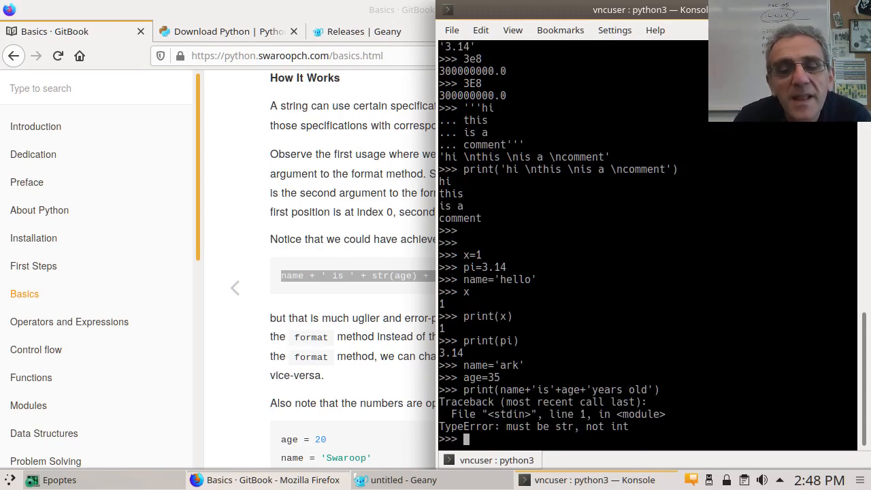
type("print(name+'is'+age+'years old')")
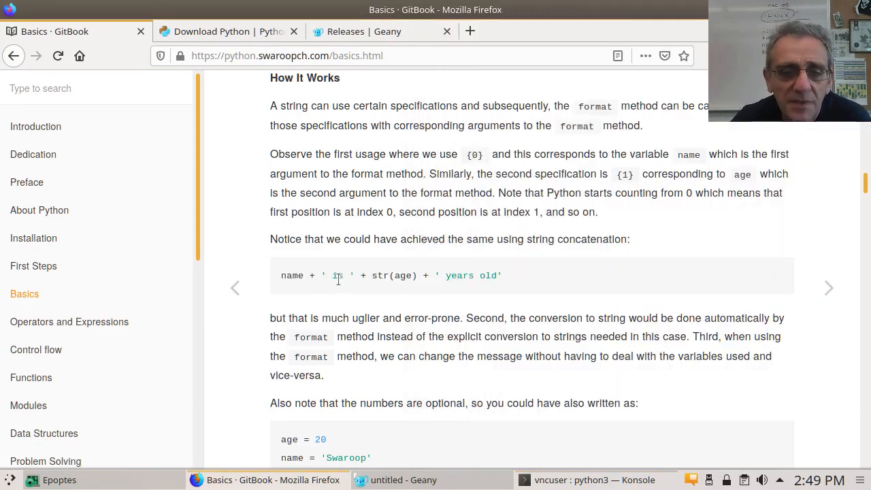
Step: Scroll to the named-parameters format example and highlight its named arguments
scroll("down", 3)
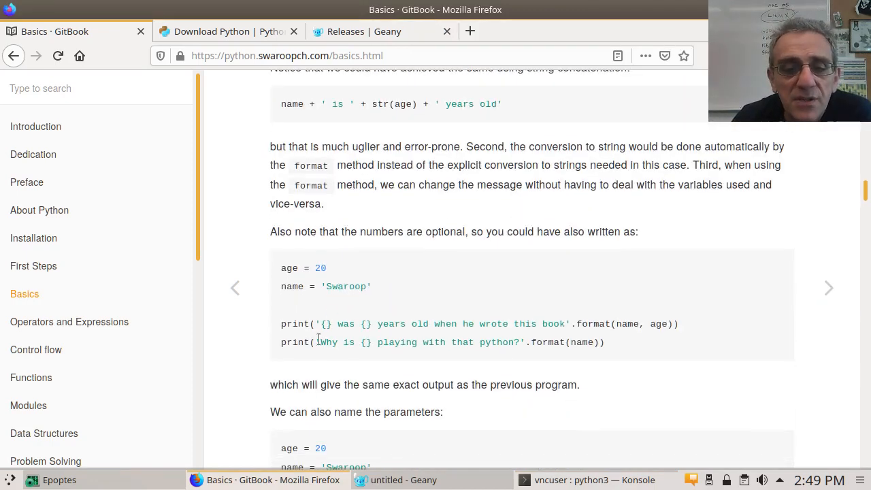
mouse_move(365, 322)
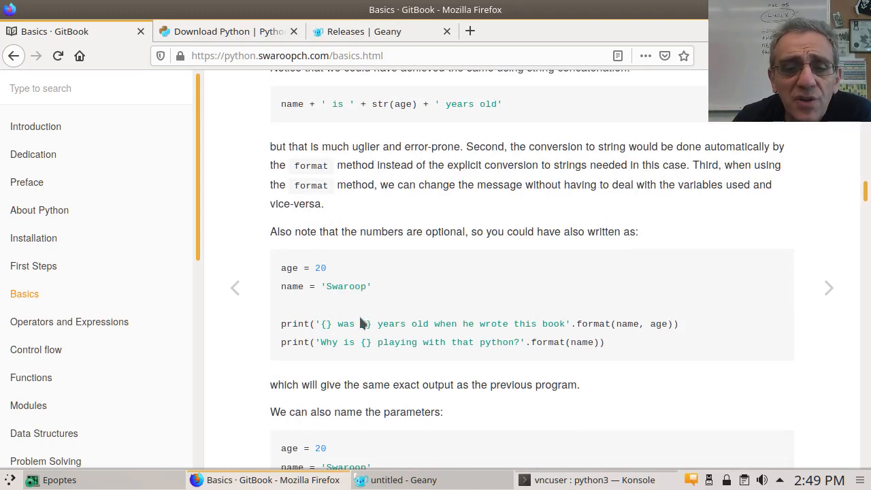
mouse_move(366, 328)
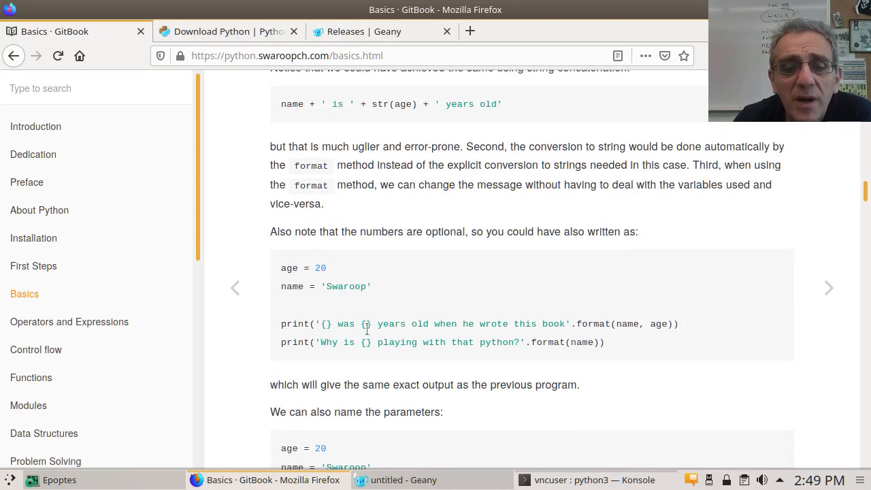
mouse_move(430, 340)
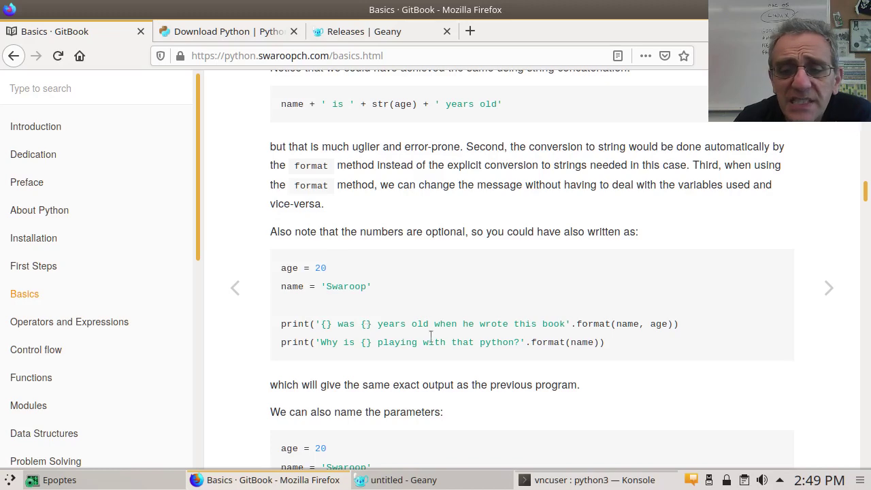
scroll("down", 3)
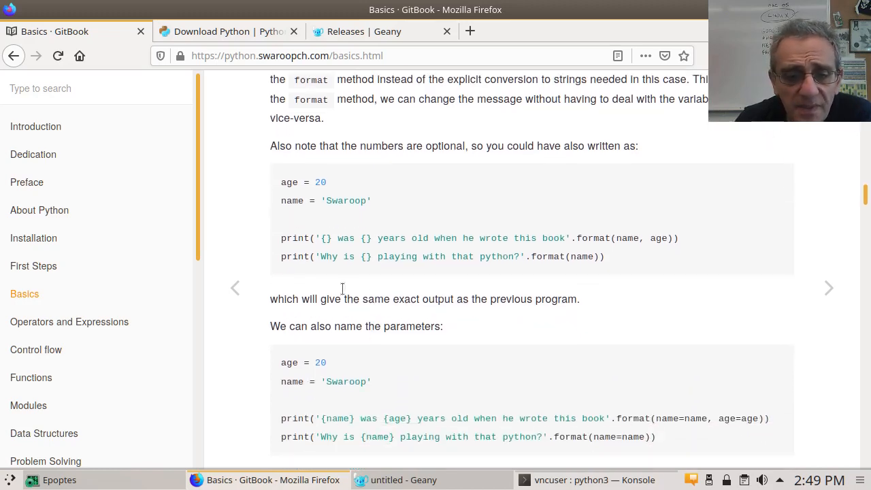
scroll("down", 3)
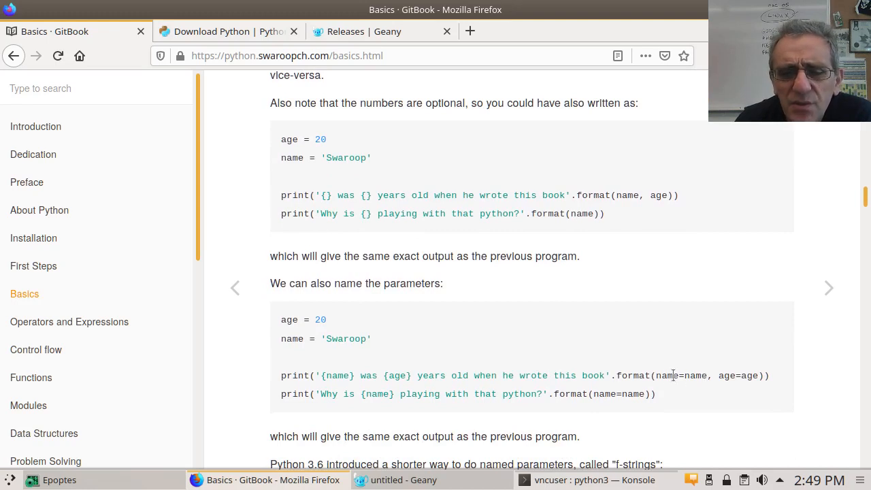
double_click(682, 376)
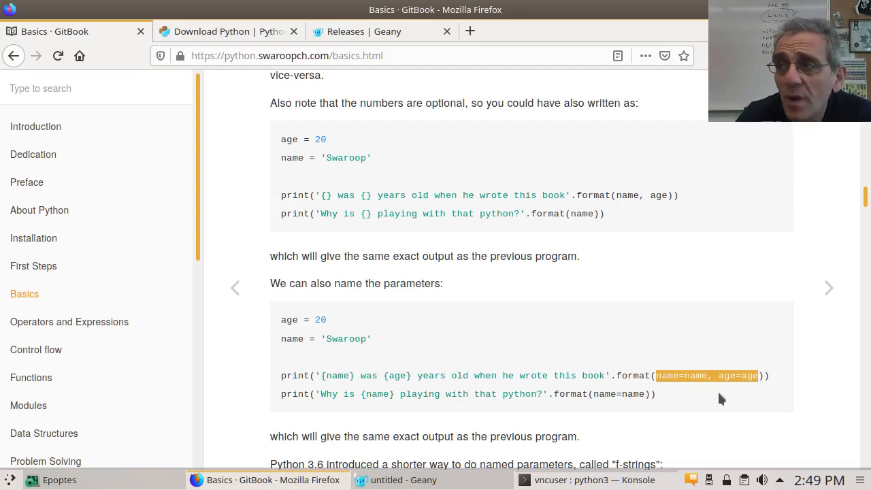
mouse_move(441, 372)
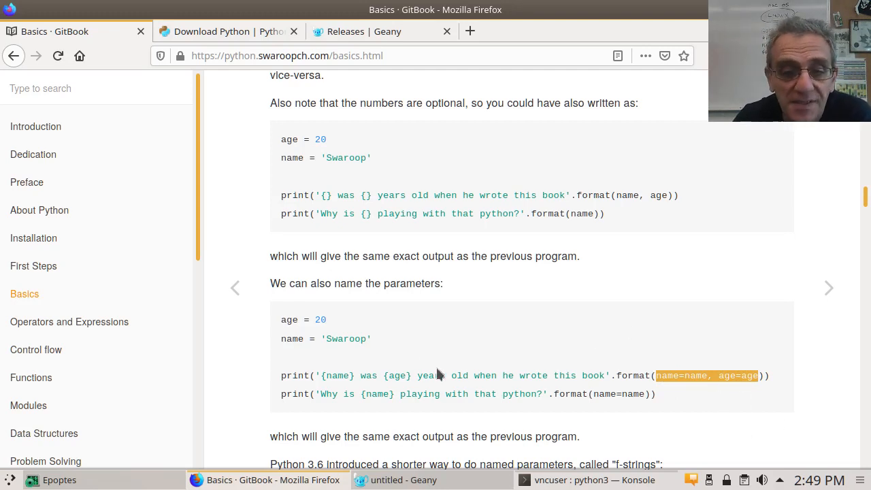
Step: Scroll to the f-strings section and highlight the {name} then {age} placeholders
scroll("down", 3)
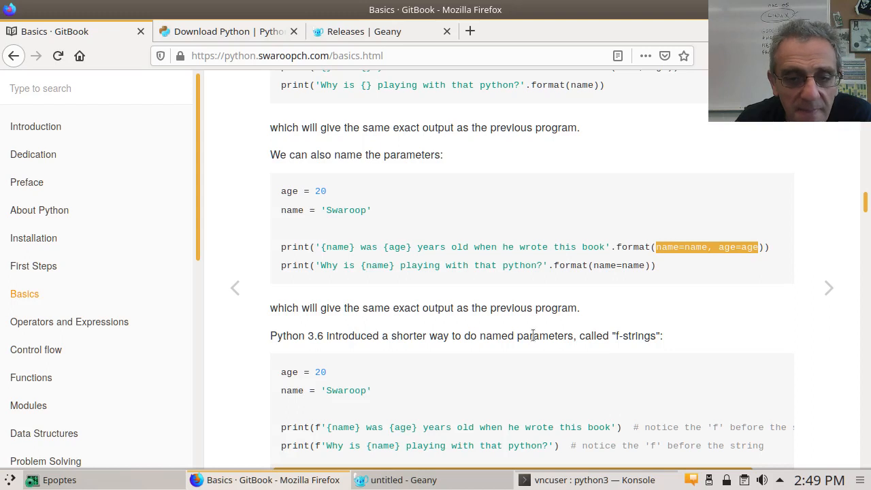
scroll("down", 3)
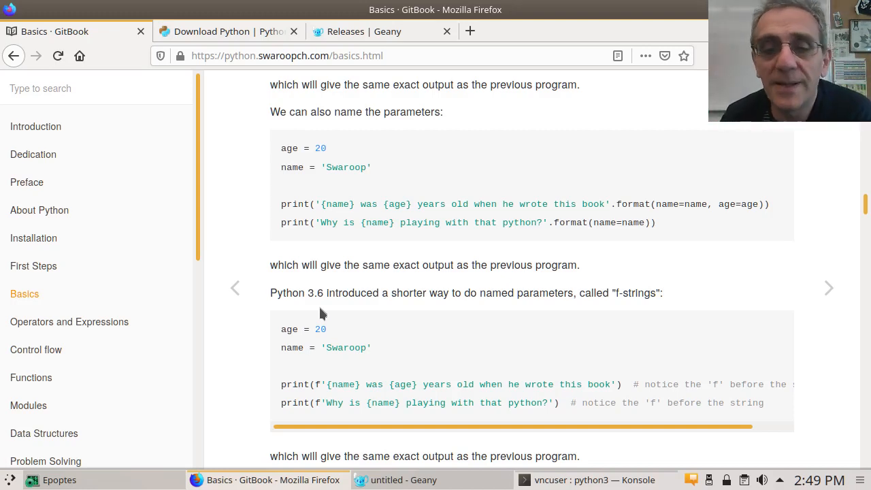
mouse_move(648, 294)
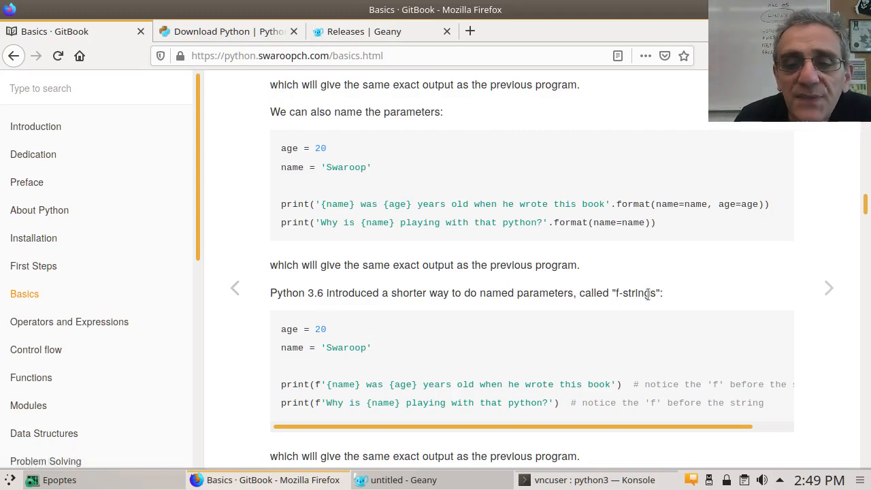
scroll("down", 3)
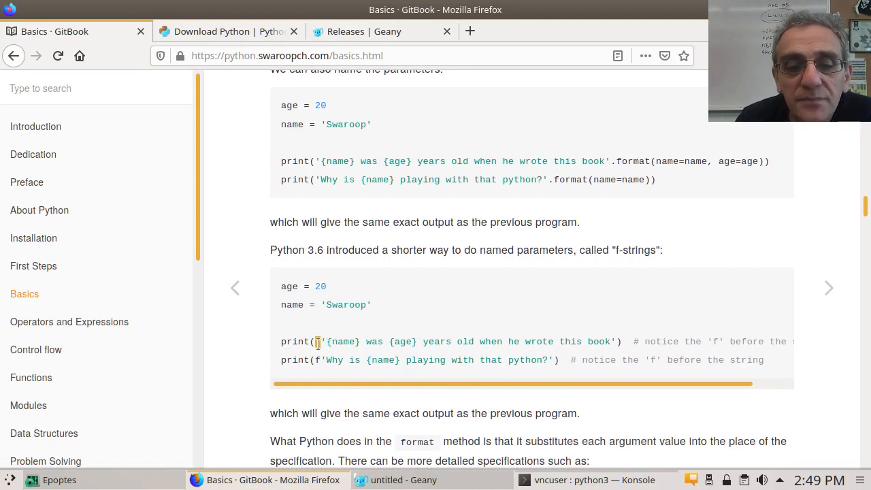
mouse_move(598, 245)
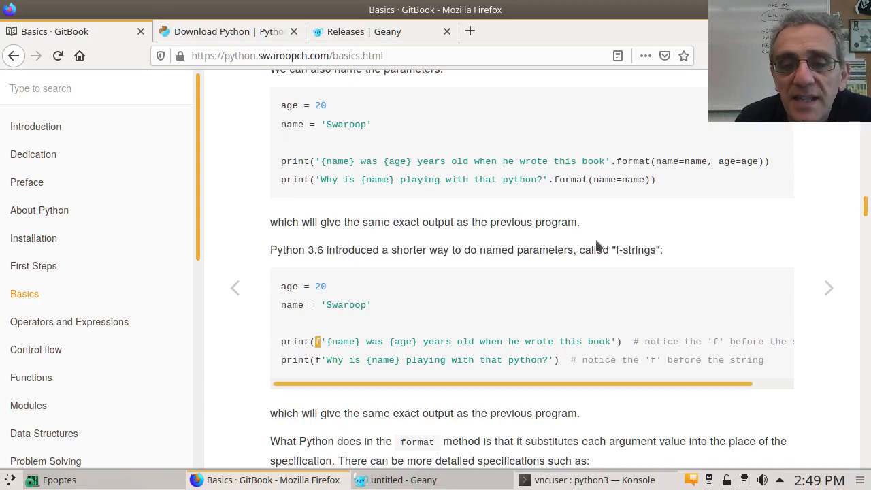
mouse_move(786, 248)
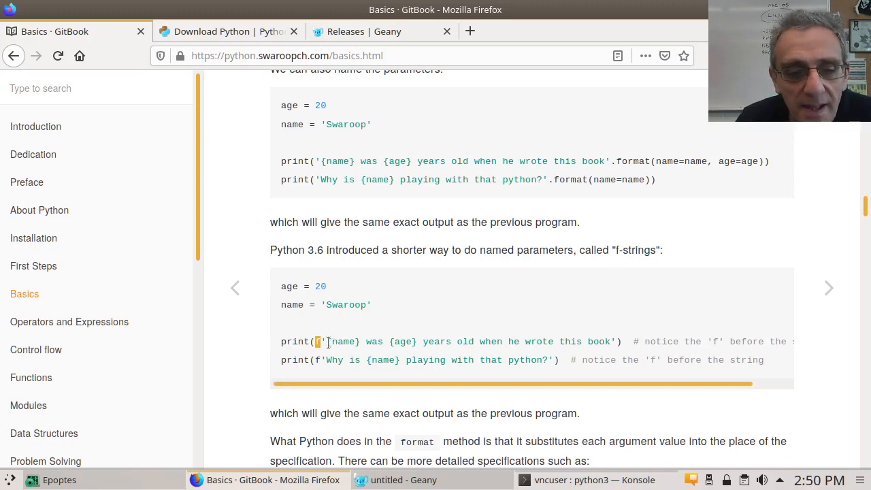
double_click(340, 342)
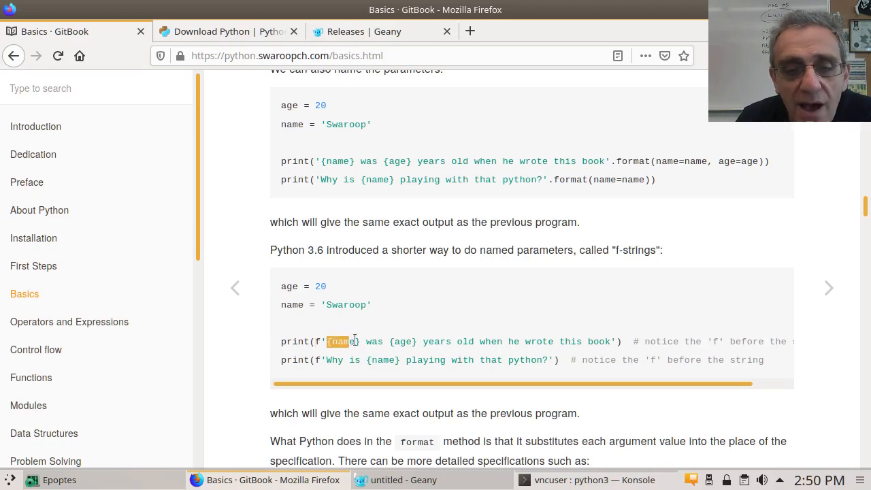
left_click(392, 342)
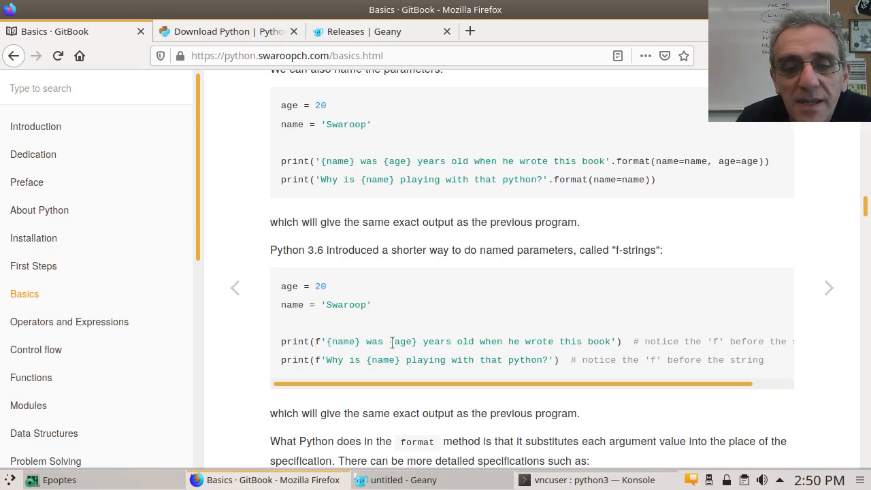
double_click(403, 341)
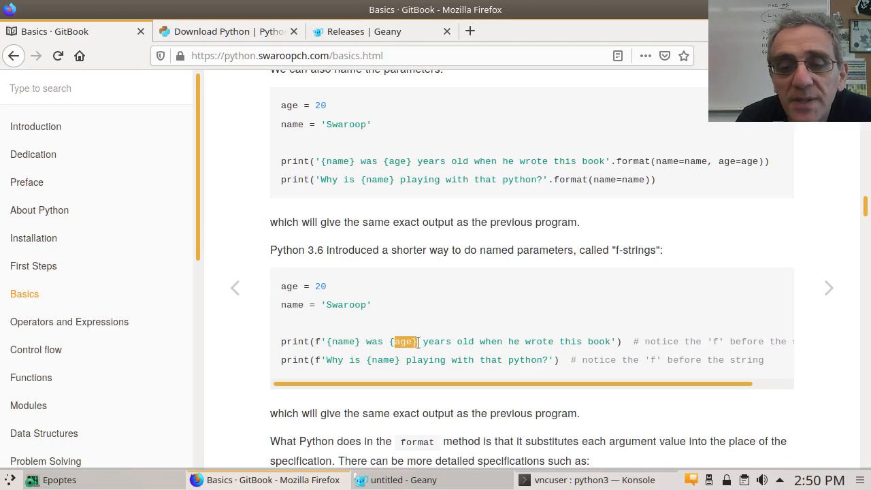
mouse_move(581, 479)
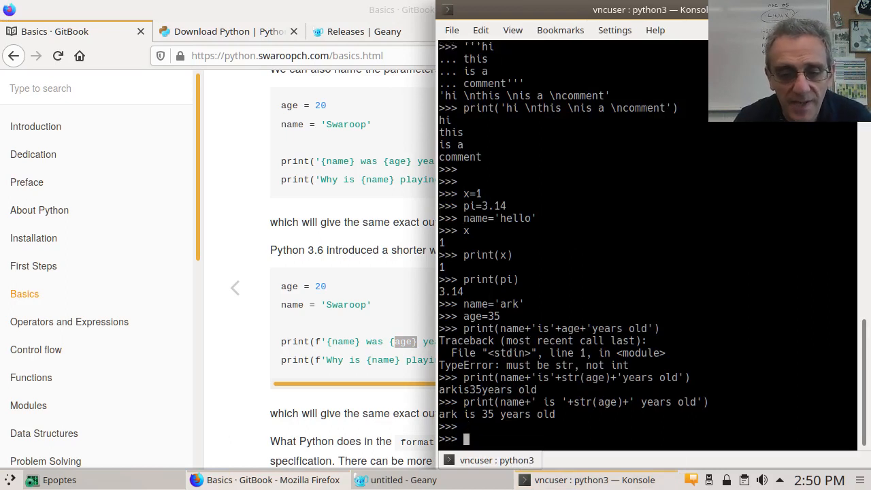
Step: Enter the f-string print(f'{name} is {age} years old') at the Python prompt
type("print")
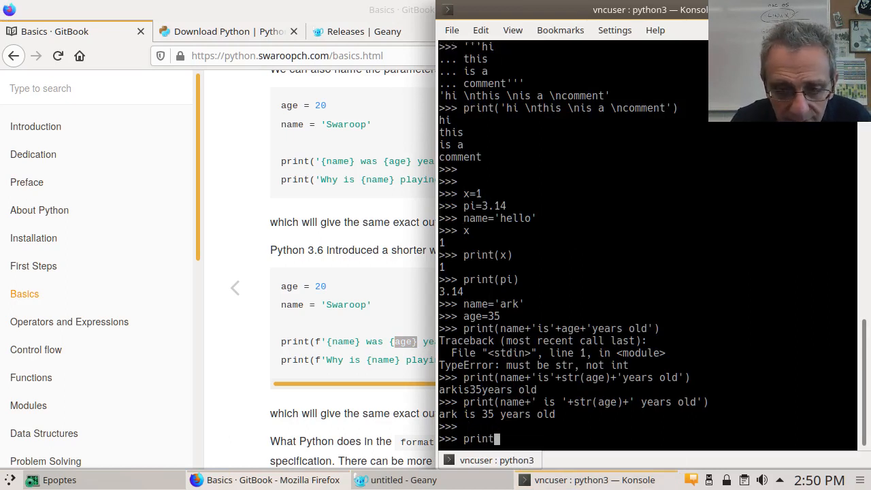
type("(f")
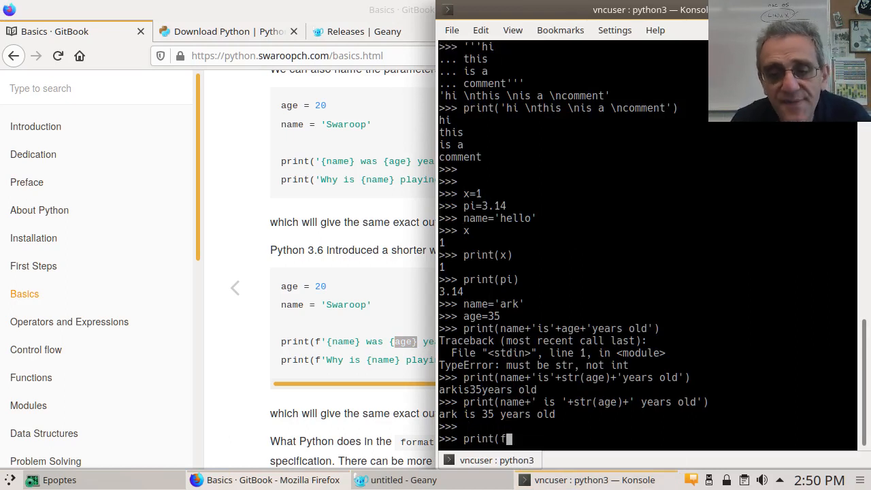
type("'")
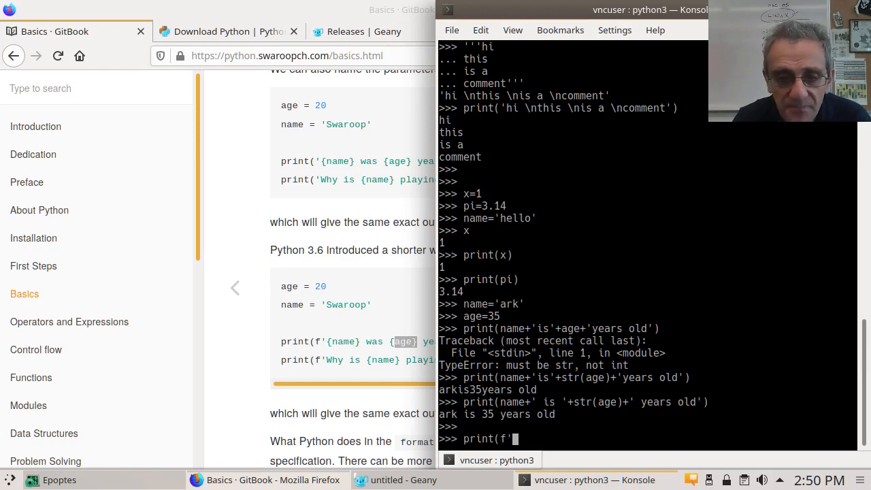
type("{n")
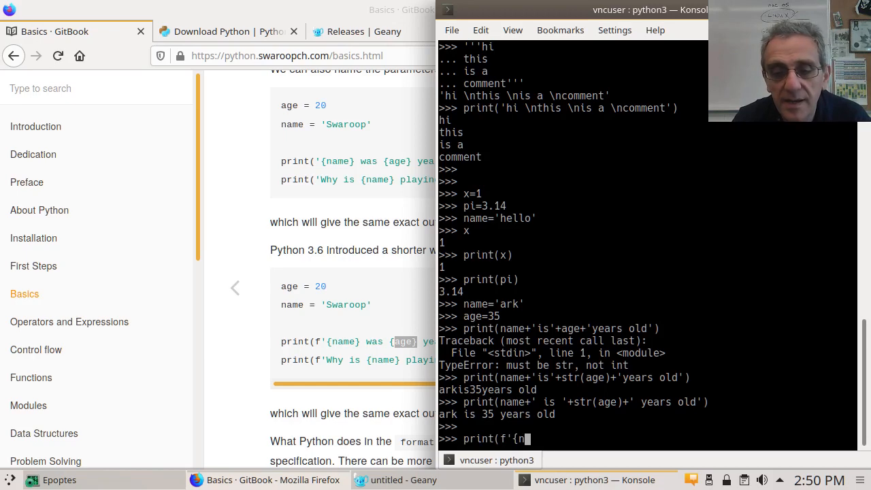
type("ame}")
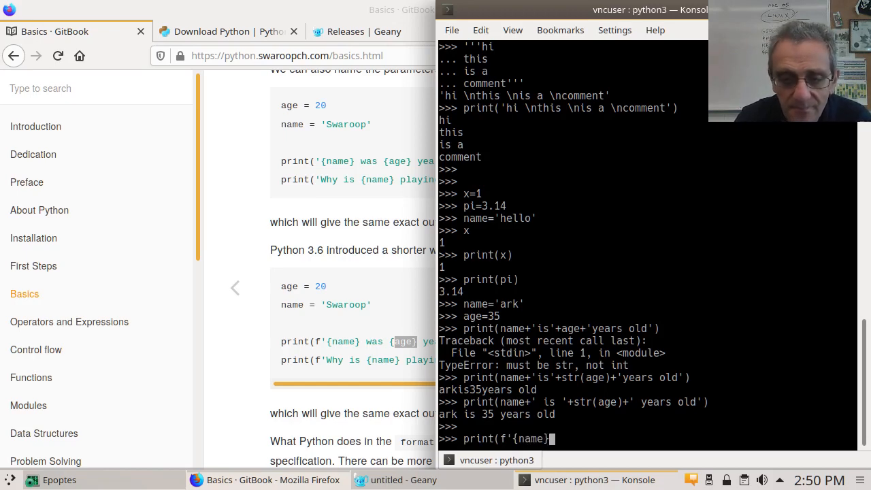
type("is")
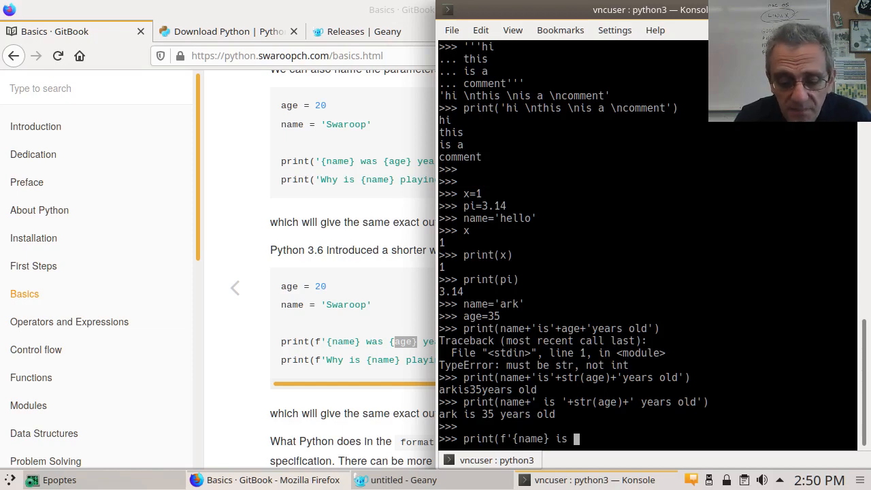
type("{age} years old")
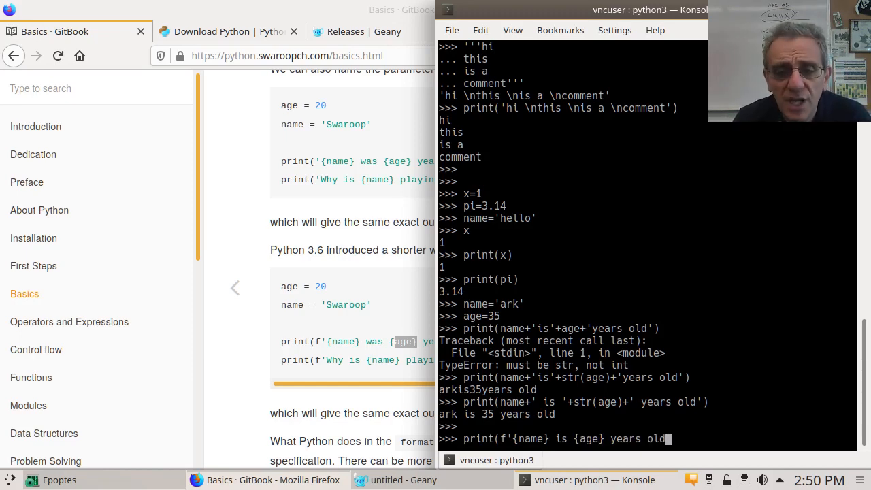
type("'")
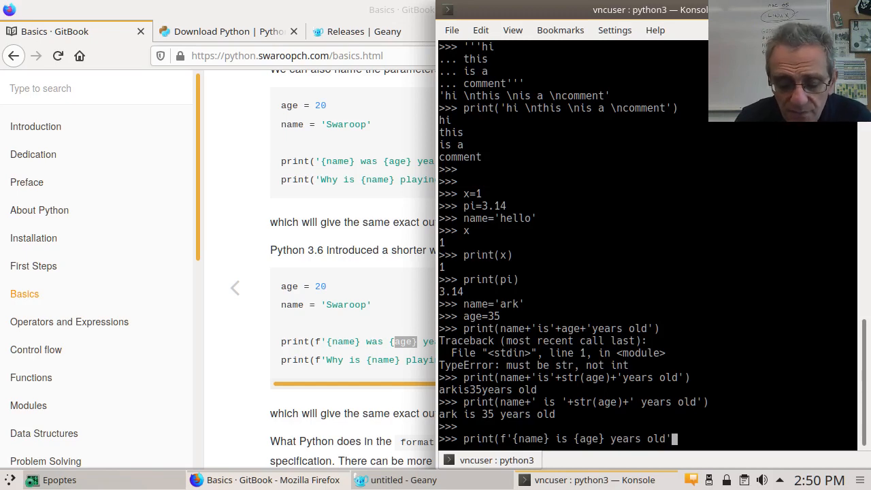
type(")")
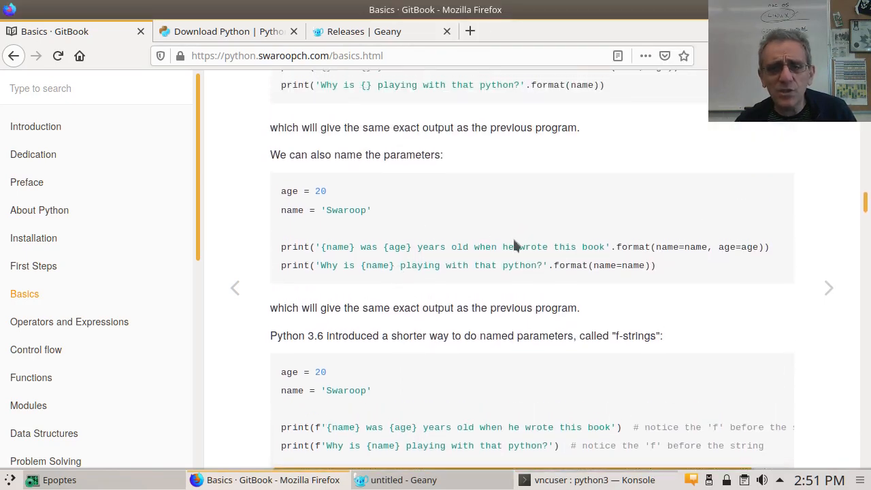
mouse_move(628, 248)
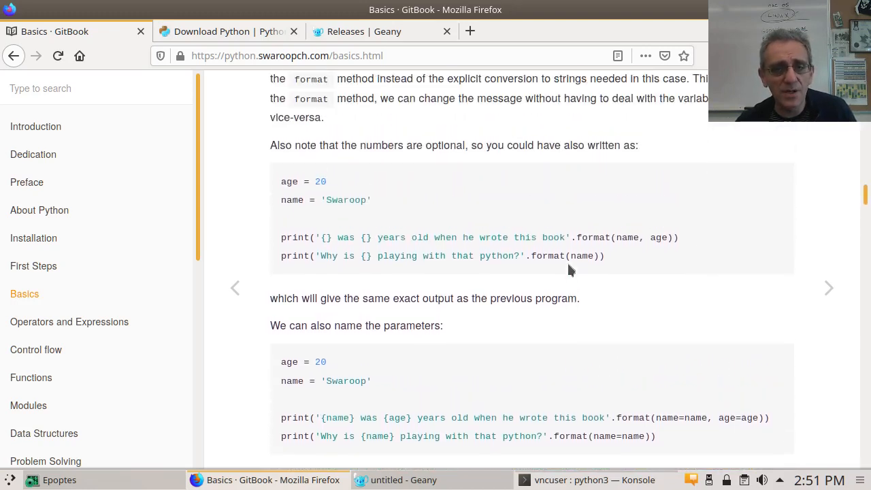
Step: Scroll the Basics page up to the 'numbers are optional' paragraph
scroll("up", 3)
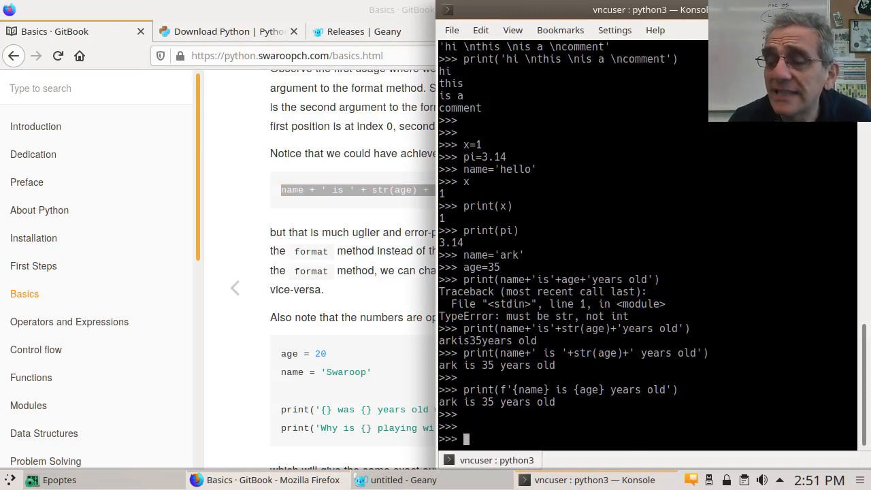
Step: Evaluate 5+4, 3*5, 8-3 and 8/2 at the prompt, giving 9, 15, 5 and 4.0
type("5")
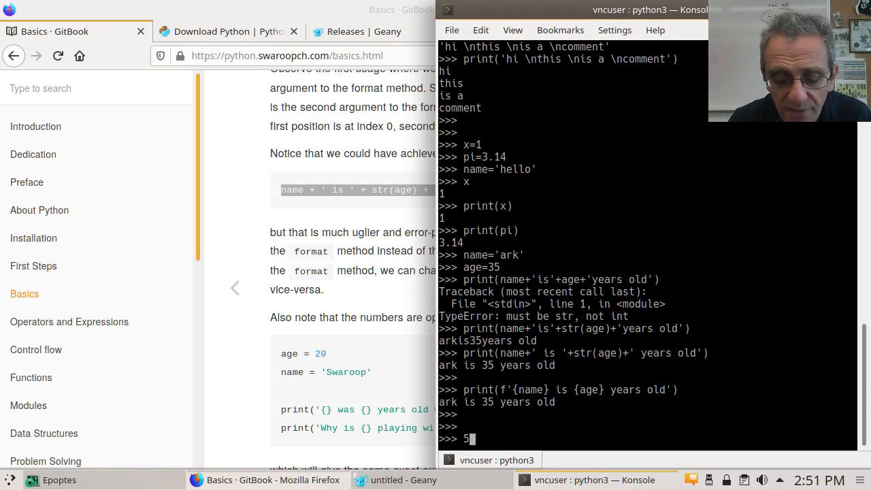
type("=")
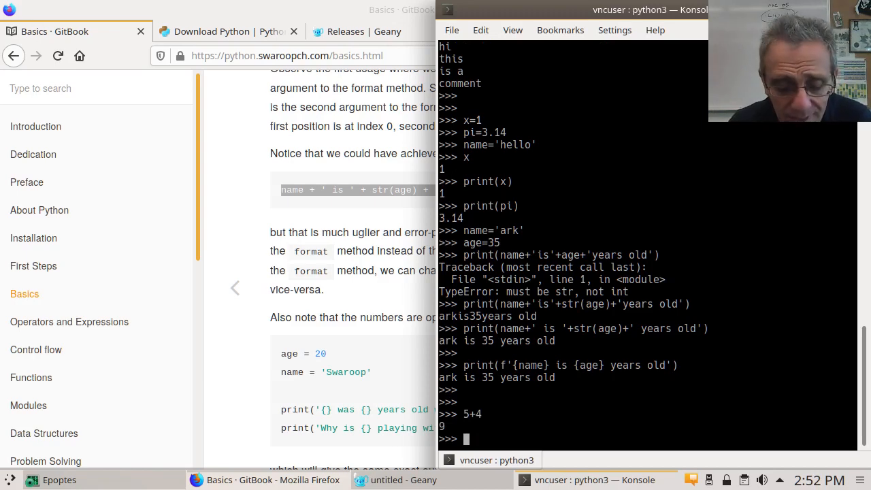
type("3")
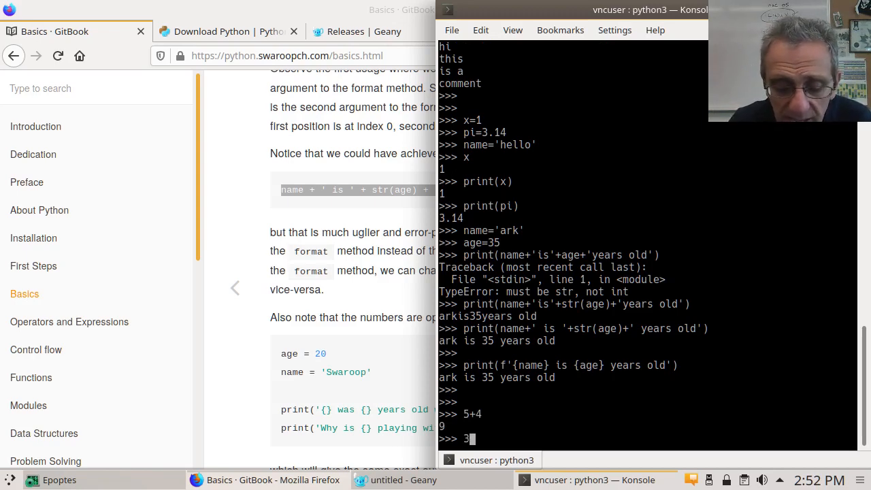
key("Return")
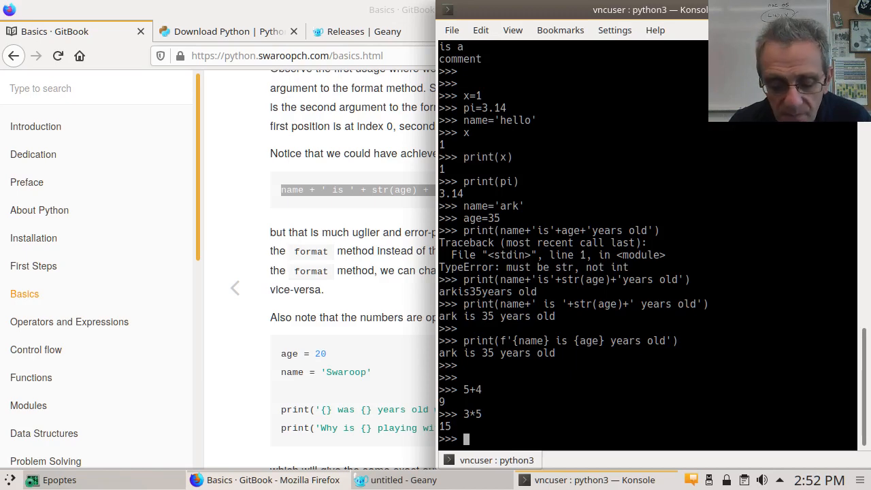
type("8-3")
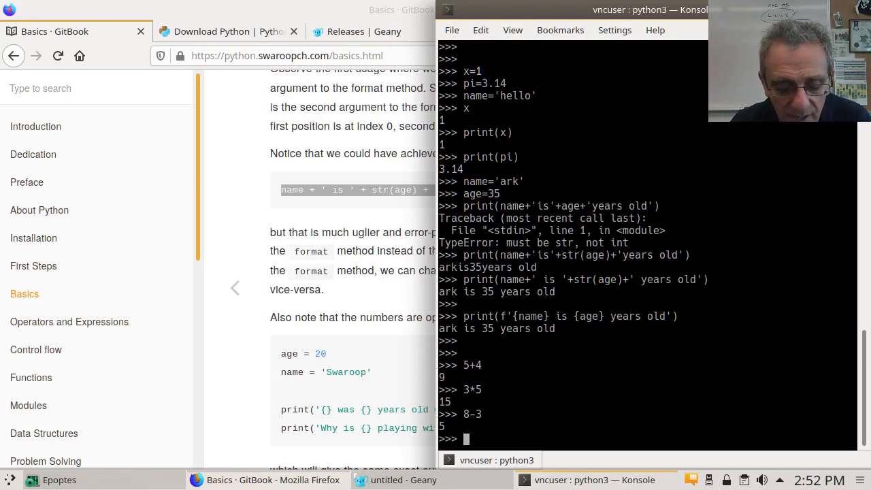
type("8/2")
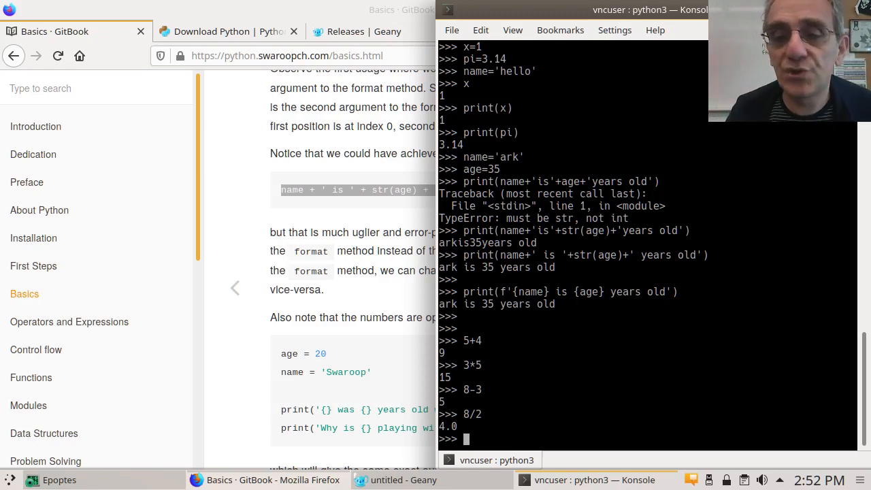
type("'")
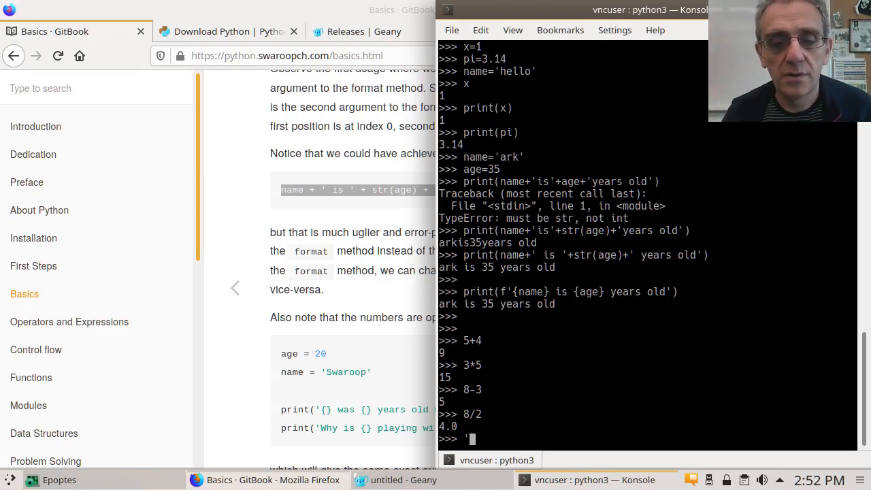
Step: Try 'cat'+'dog' giving 'catdog', then 'cat'-'dog', 'cat'/'dog' and 'cat'*'dog' raising TypeError
type("cat'")
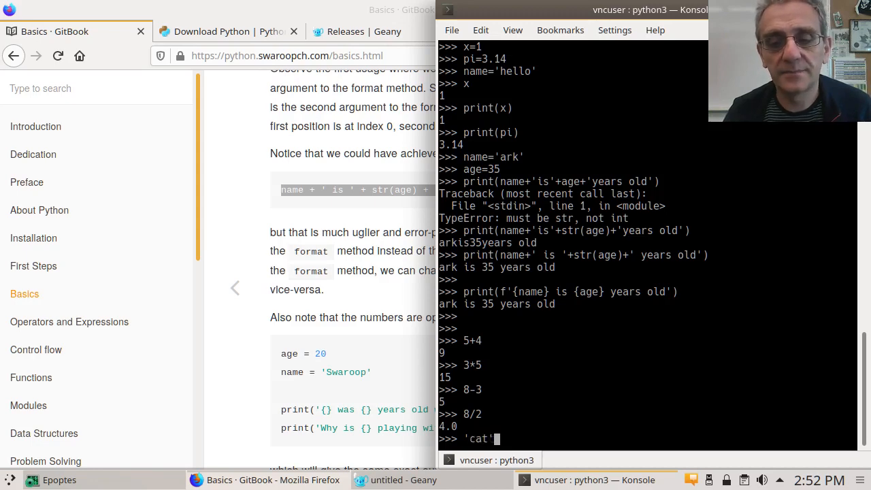
type("+")
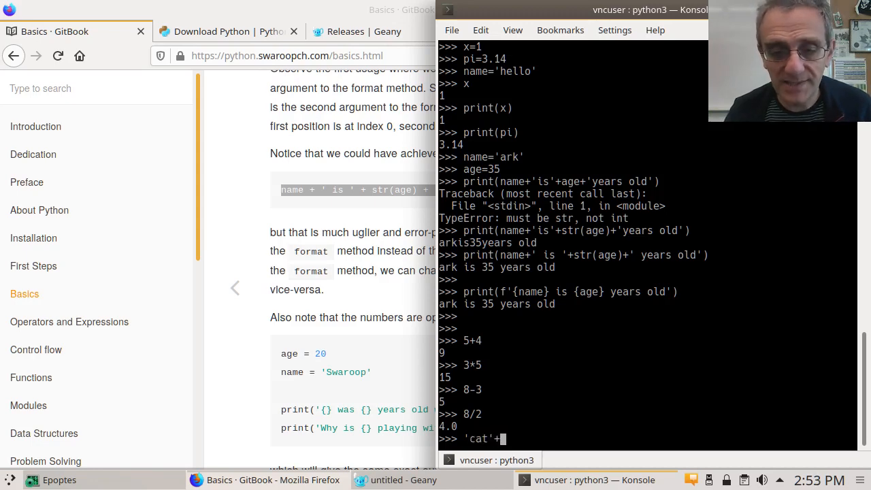
type("'dog")
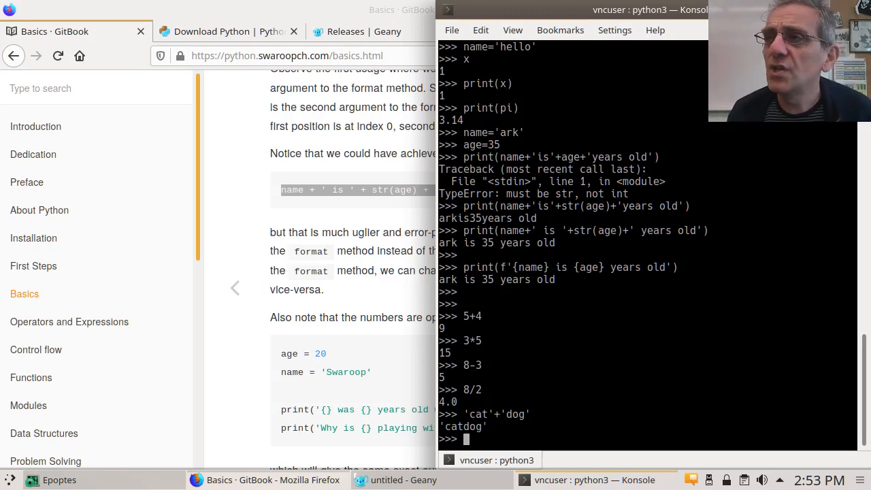
type("'cat'+'dog'")
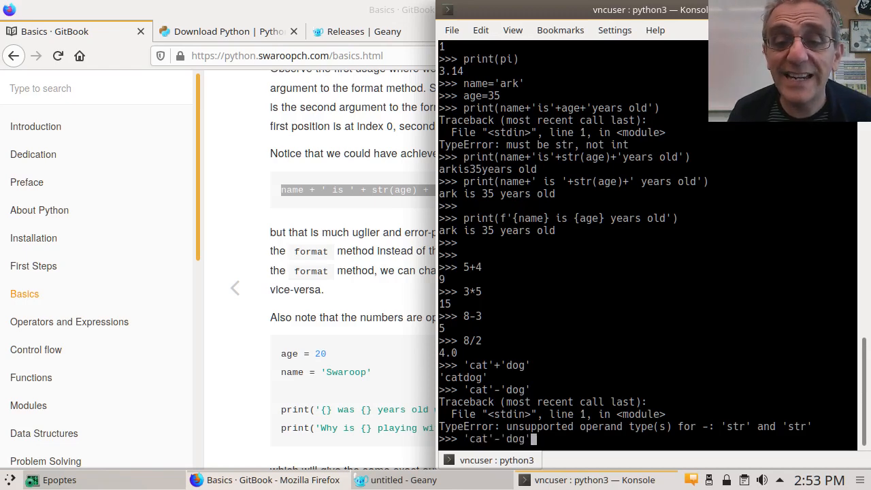
type("/")
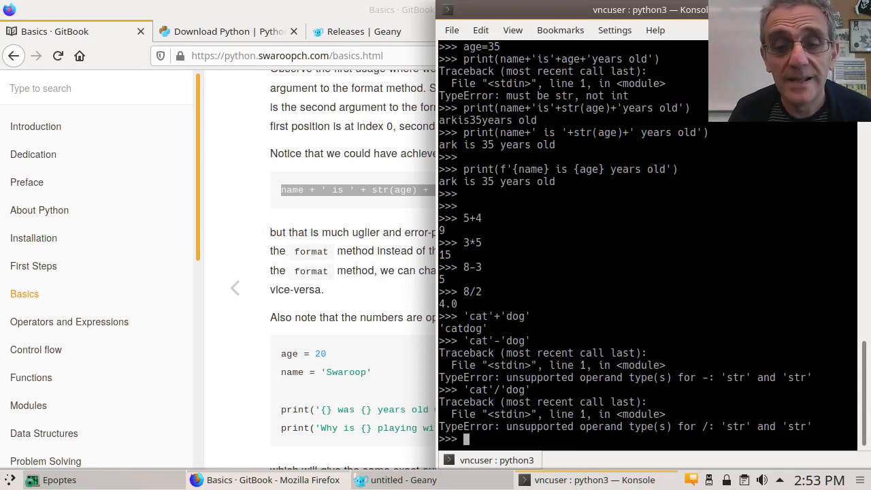
type("'cat'/'dog'")
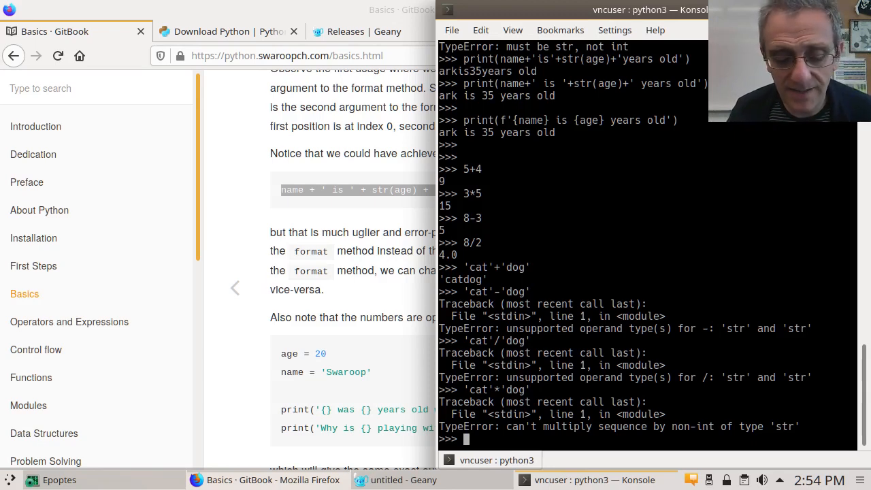
Step: Evaluate 2*'dog' giving 'dogdog', then 20*'abc' instead of hand-typing repeated abc
type("2*'dog")
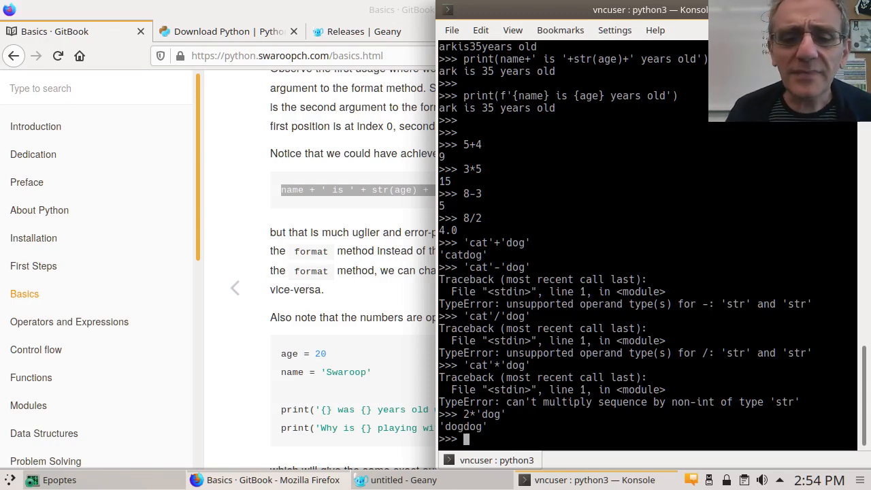
type("'abc")
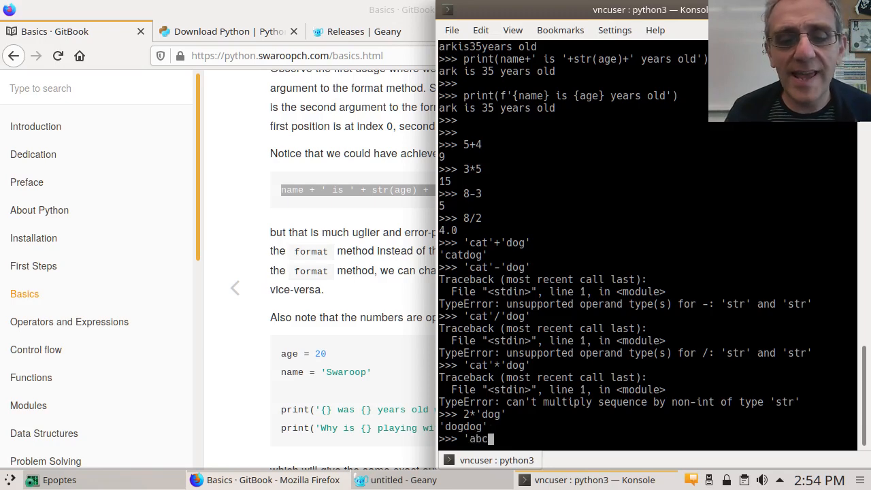
type("abc")
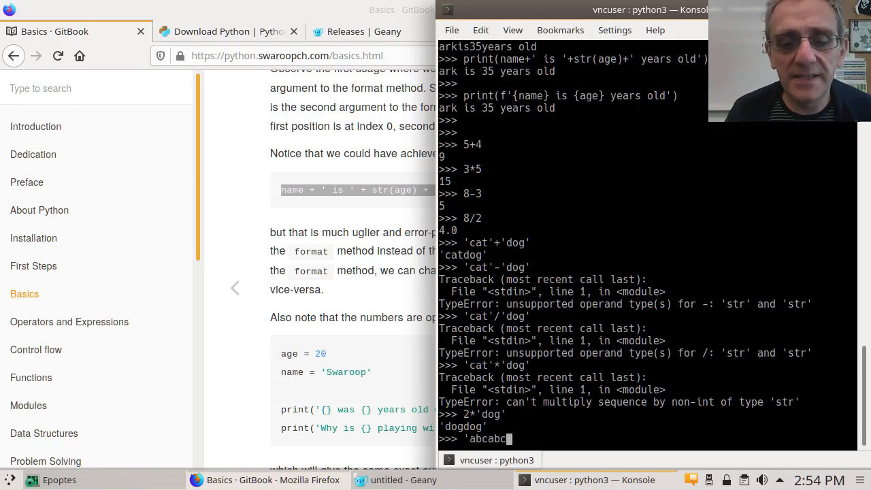
type("abc")
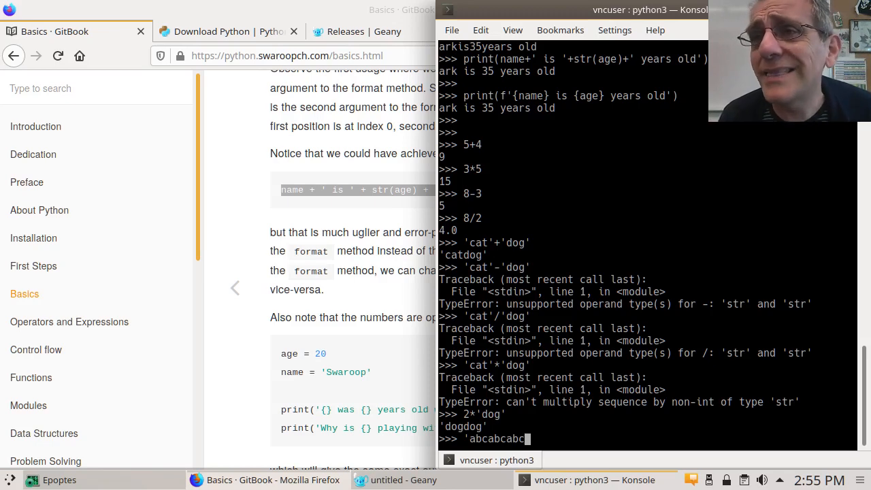
key("Backspace")
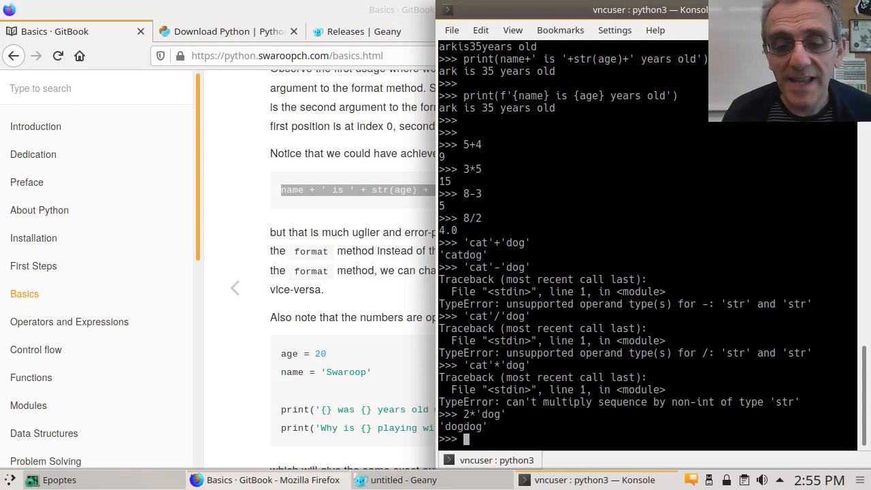
type("20*'")
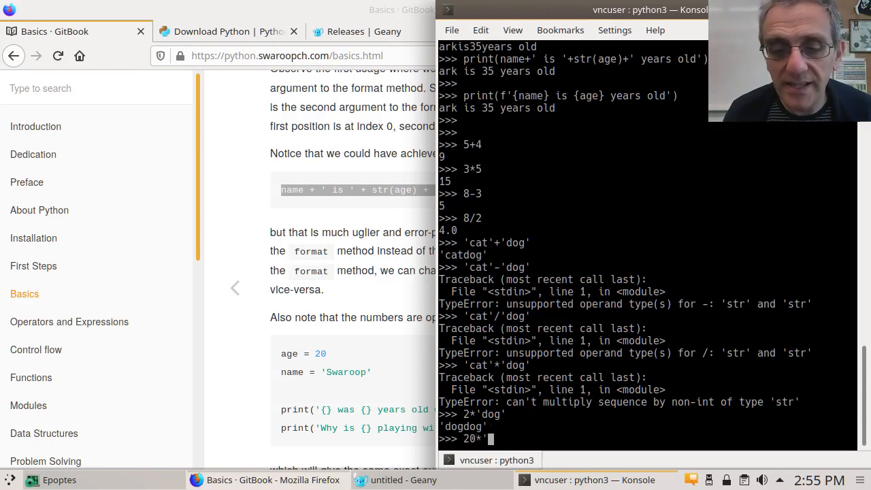
type("abc'")
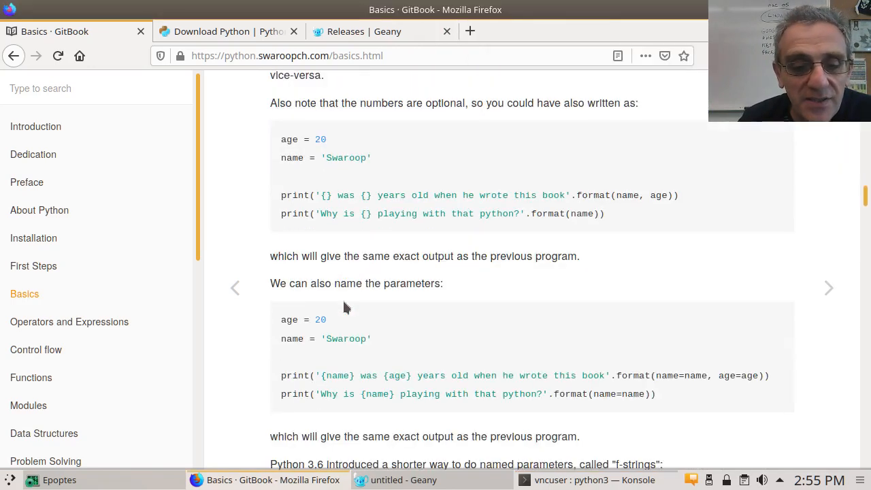
Step: Scroll the Basics page down to the print('{0:.3f}'.format(1.0/3)) format-specification examples
scroll("down", 3)
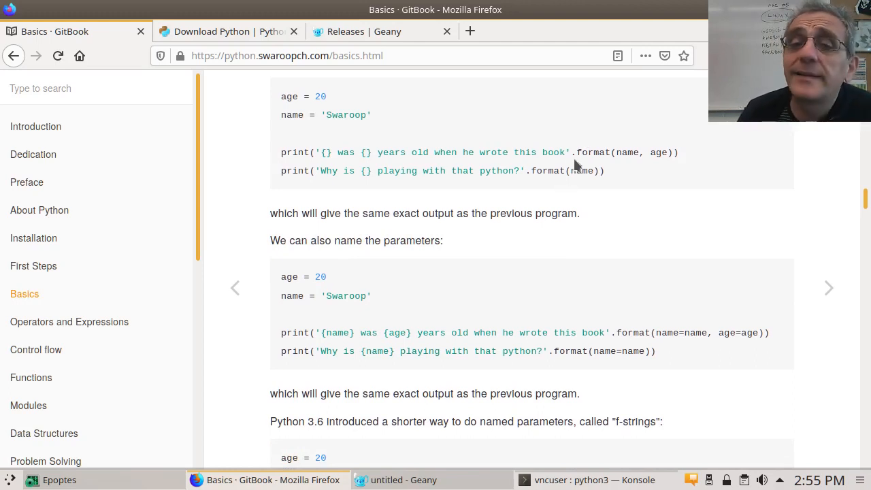
mouse_move(552, 210)
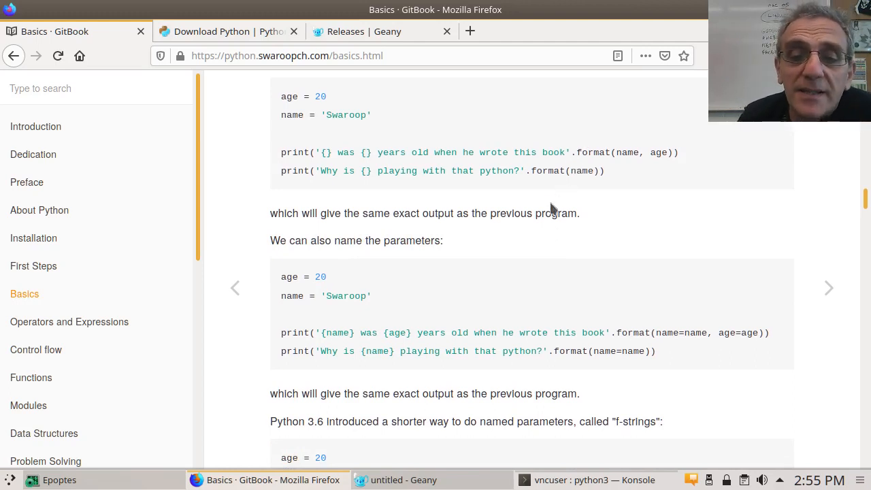
mouse_move(675, 224)
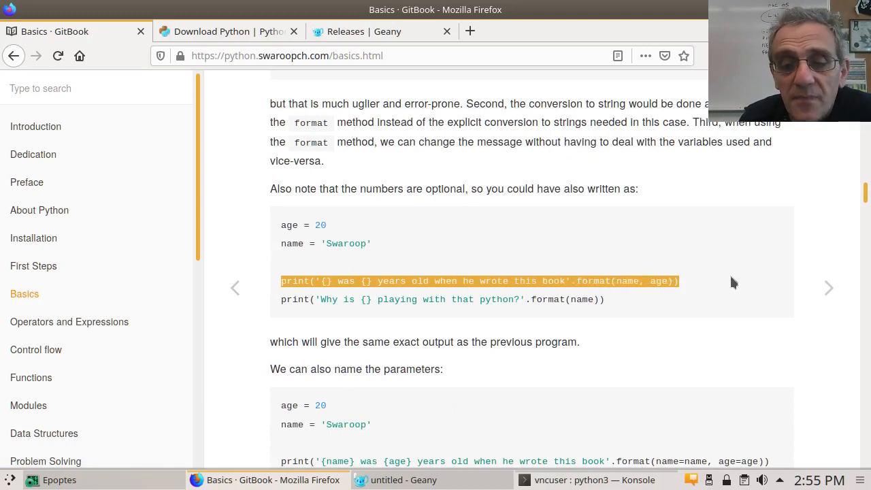
scroll("down", 3)
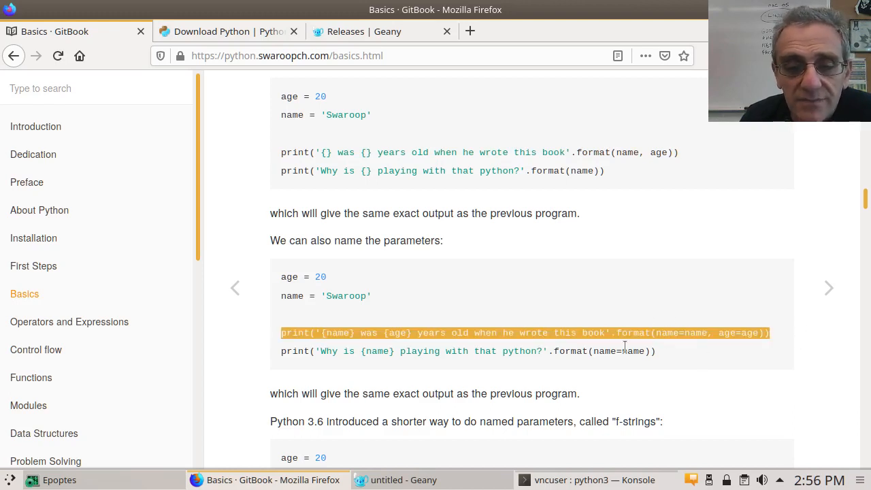
left_click(697, 352)
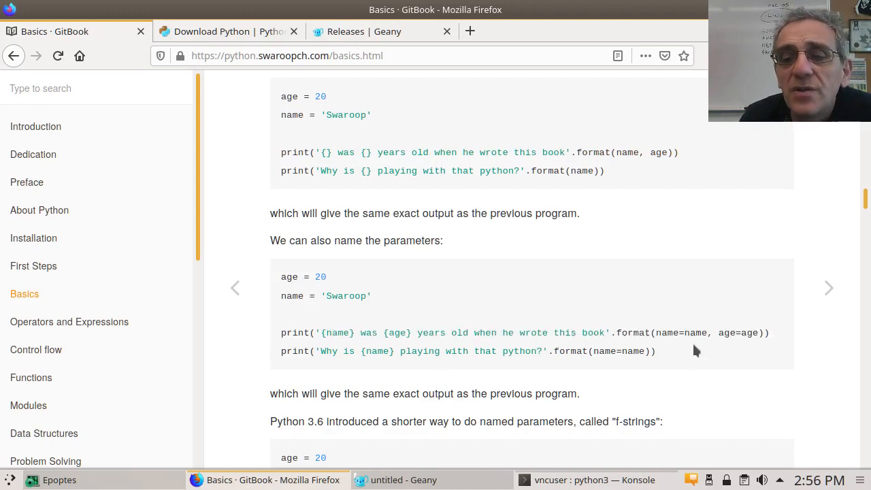
mouse_move(686, 346)
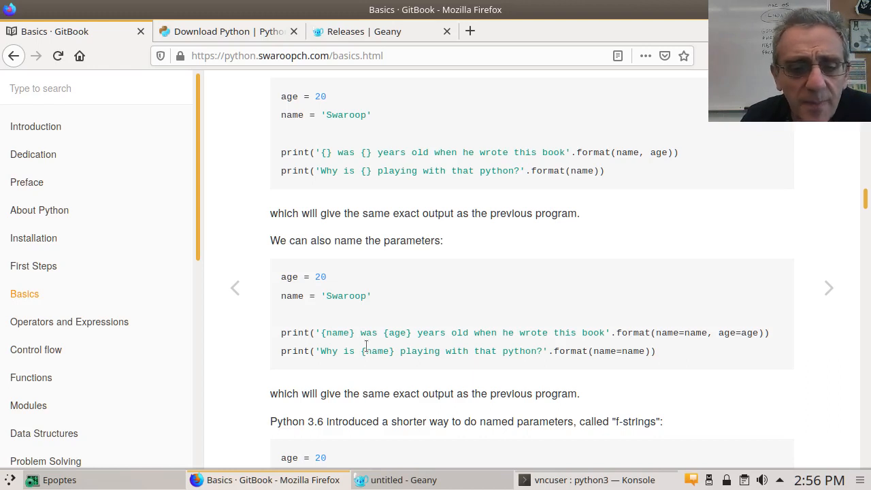
scroll("down", 3)
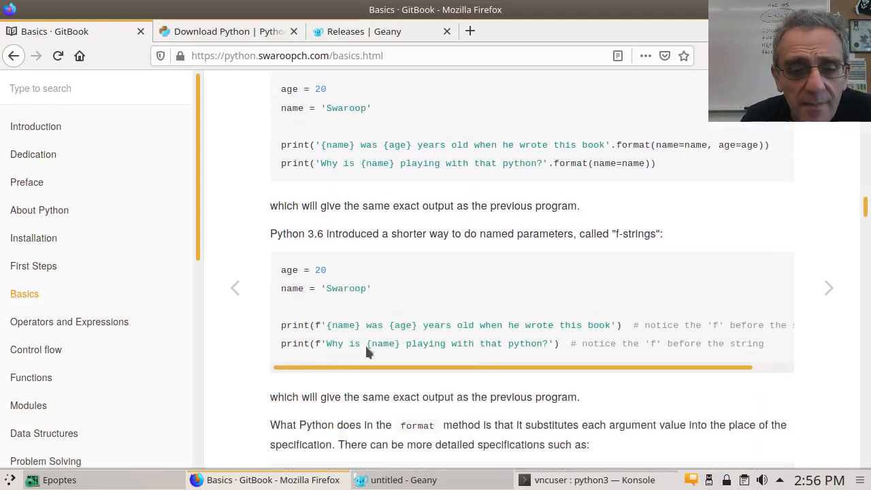
scroll("down", 3)
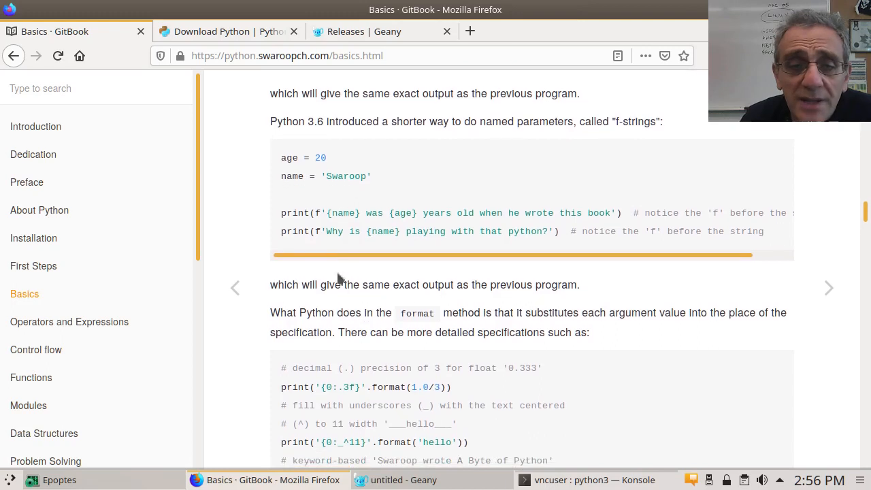
mouse_move(287, 225)
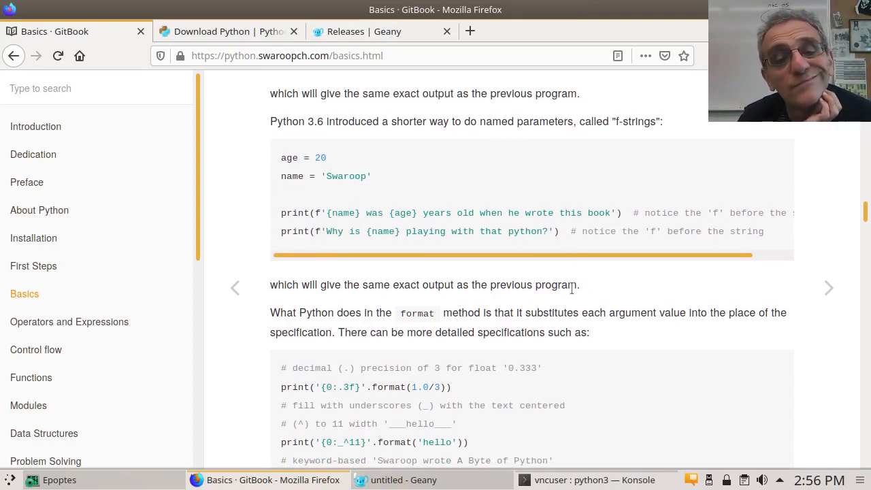
scroll("down", 3)
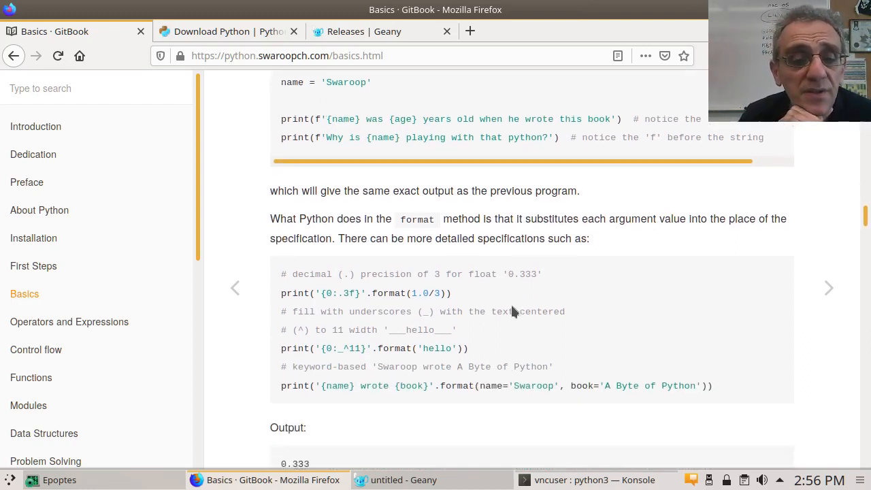
scroll("down", 3)
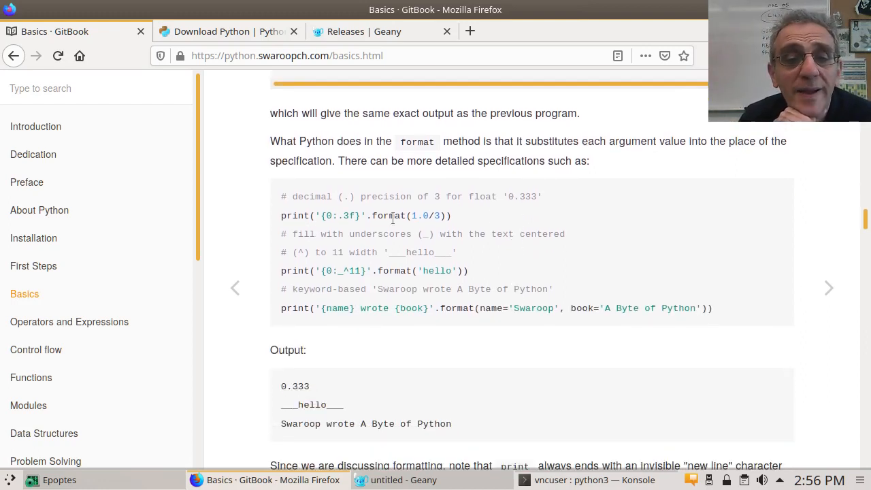
mouse_move(458, 228)
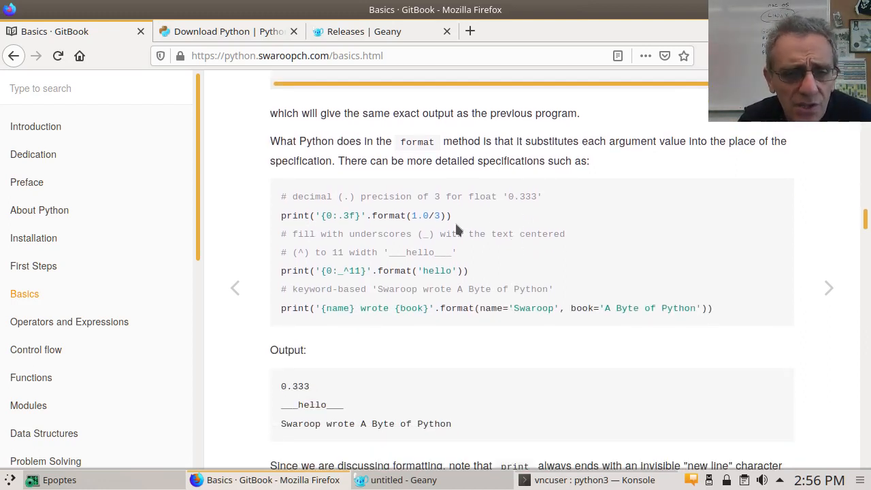
mouse_move(362, 248)
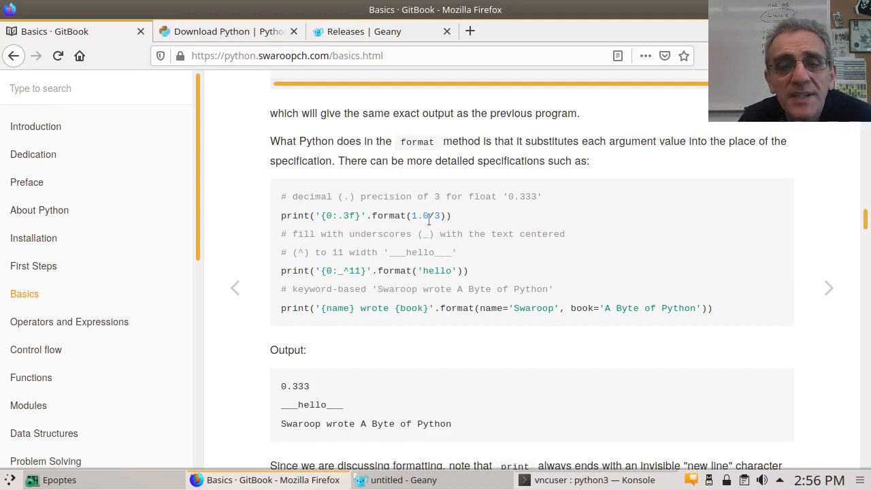
mouse_move(446, 216)
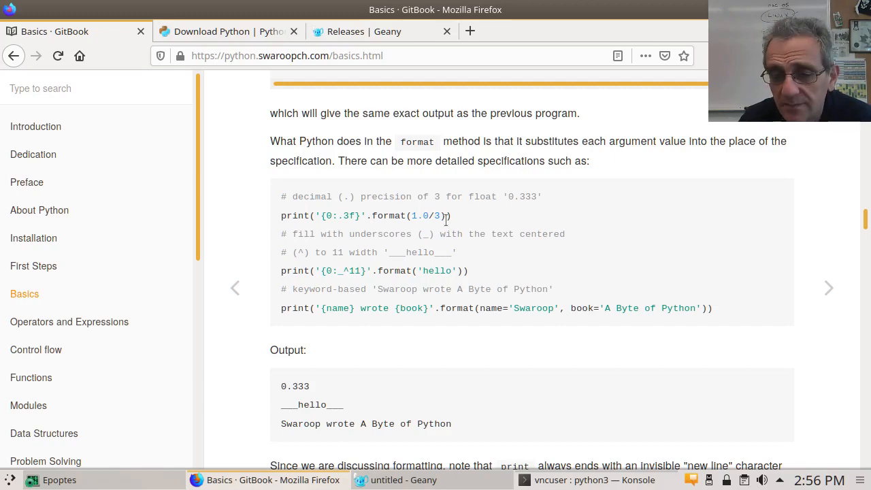
mouse_move(562, 444)
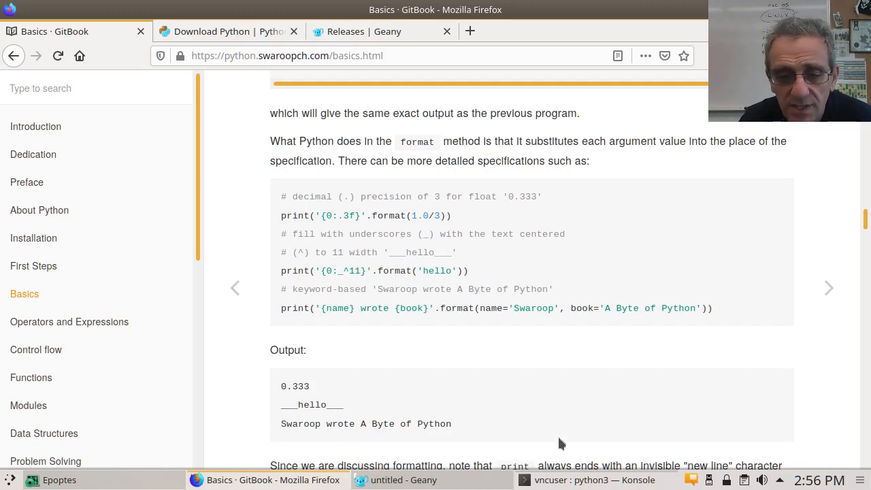
Step: Return to the Konsole python3 terminal and scroll to the current prompt
left_click(585, 479)
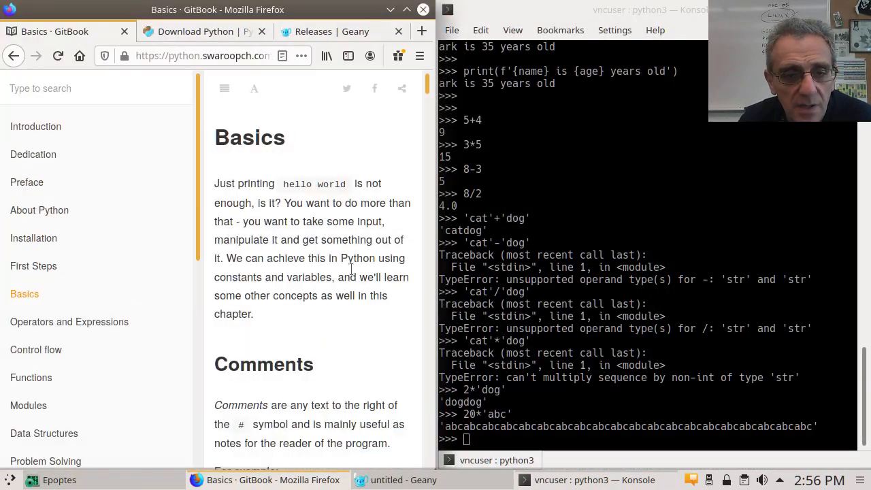
scroll("down", 3)
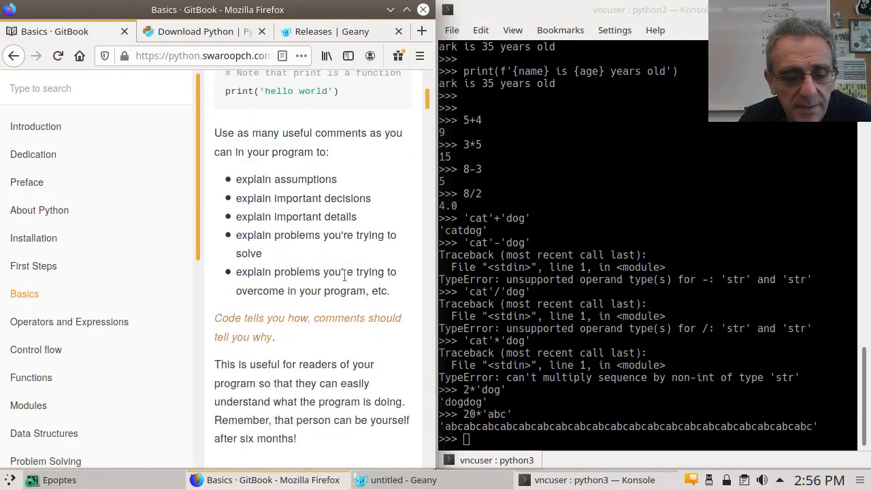
scroll("down", 3)
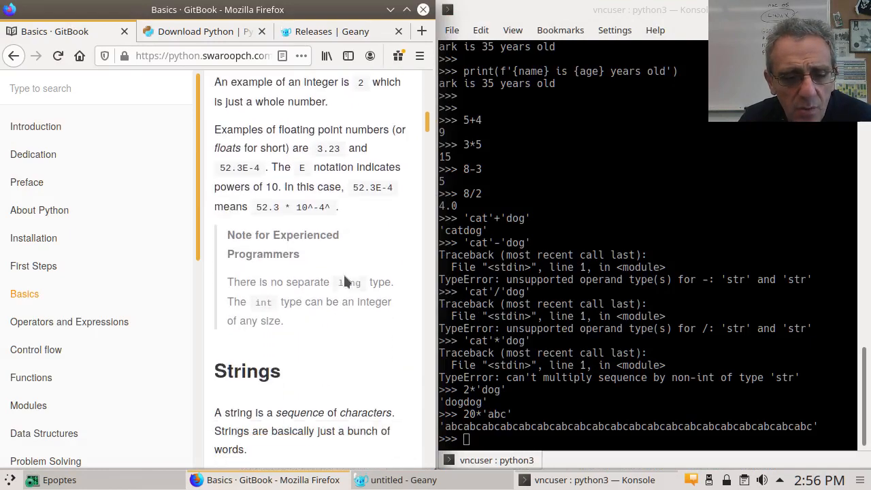
scroll("down", 3)
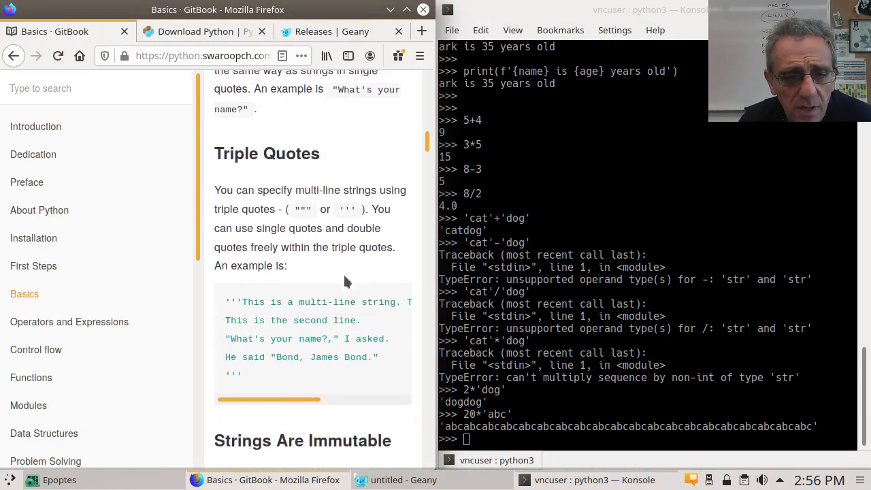
scroll("down", 3)
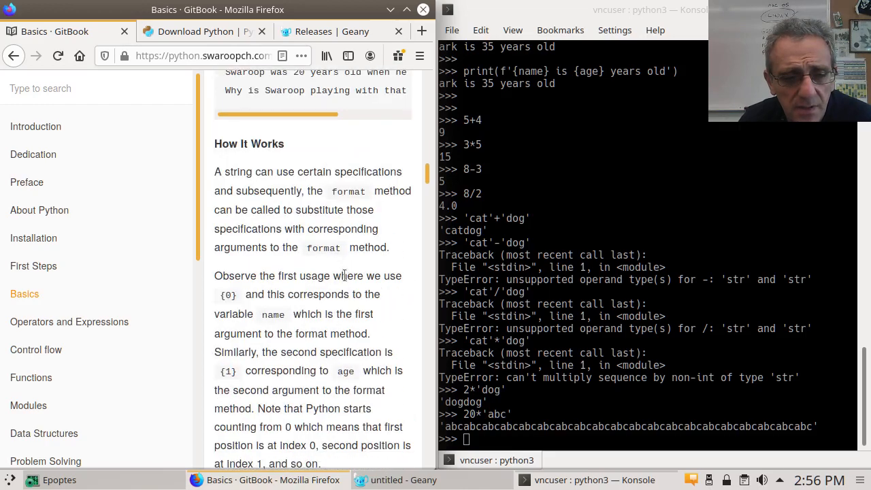
scroll("down", 3)
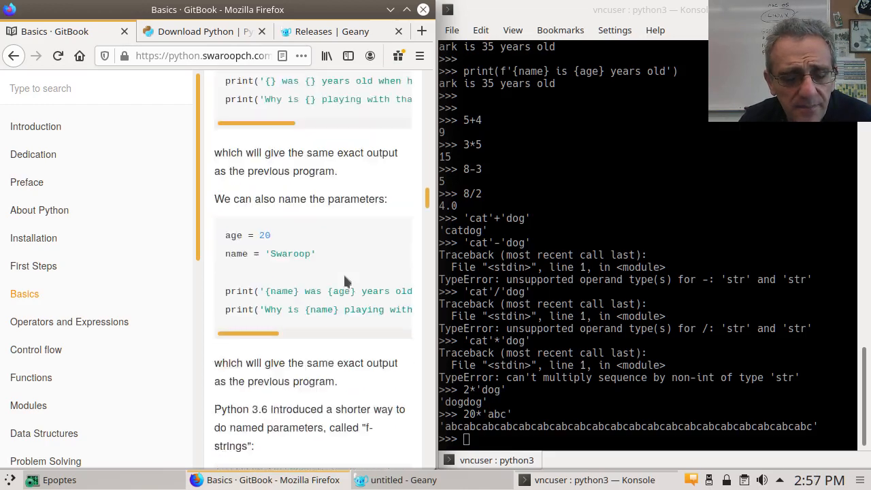
scroll("down", 3)
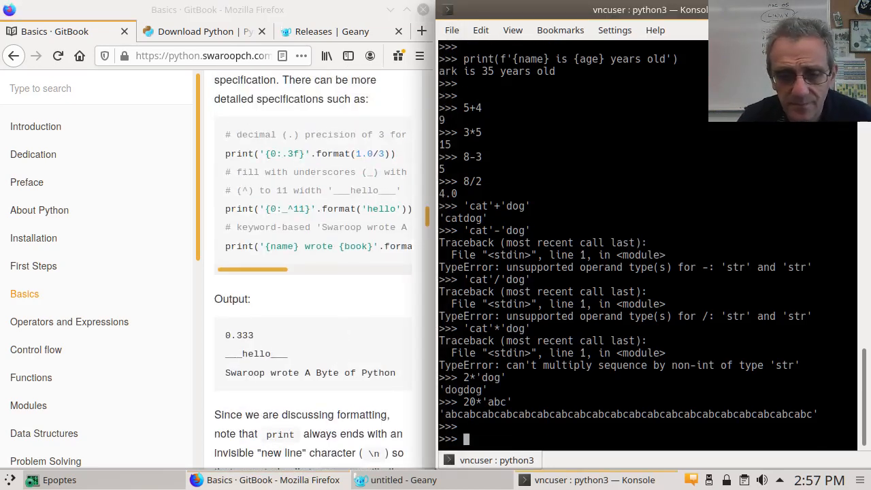
Step: Evaluate 1/3 and print(1/3), each giving 0.3333333333333333, and highlight the earlier 1/3
type("1/3")
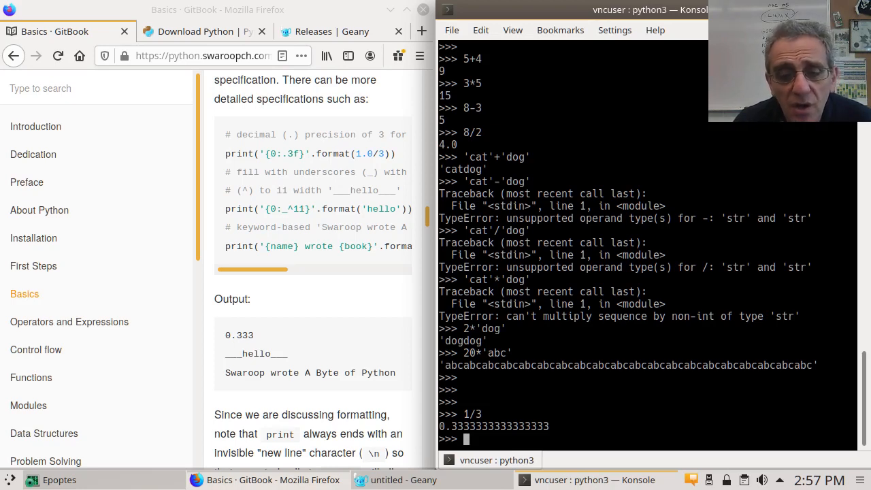
type("print")
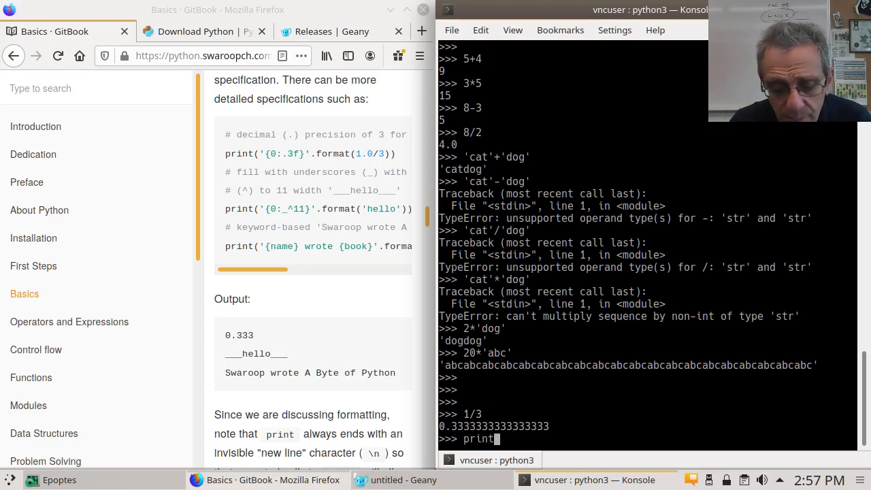
type("(1/3")
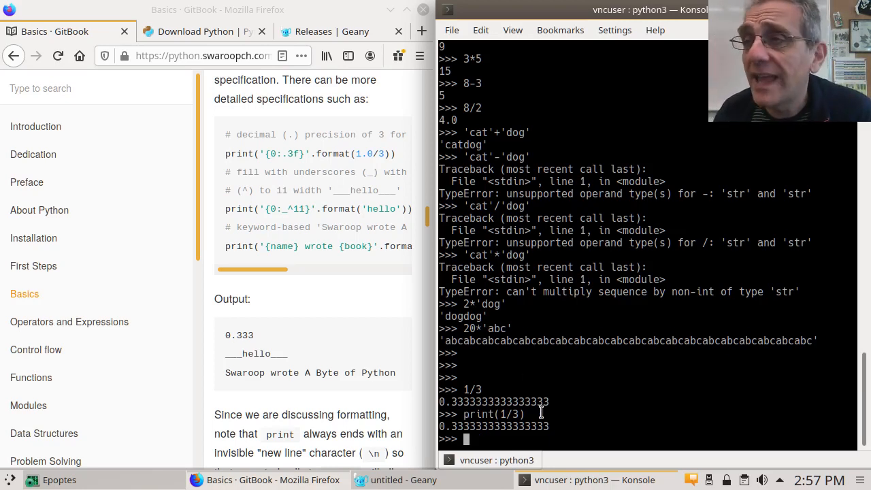
mouse_move(462, 389)
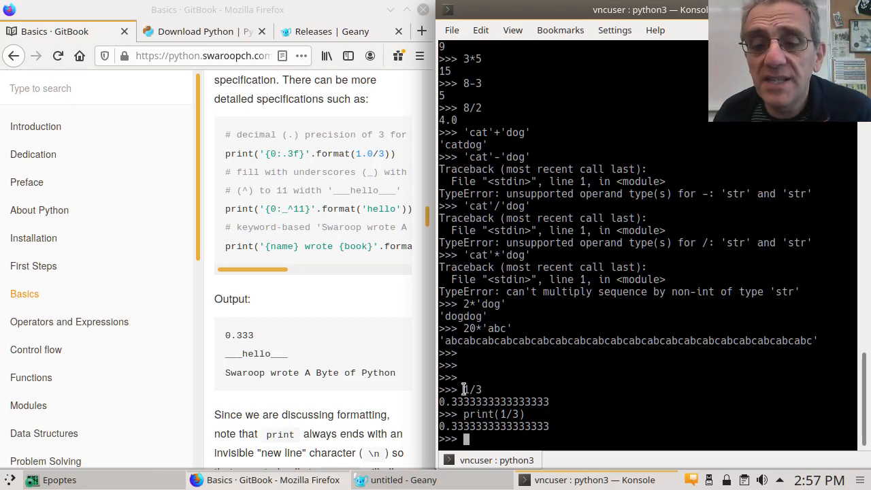
double_click(471, 389)
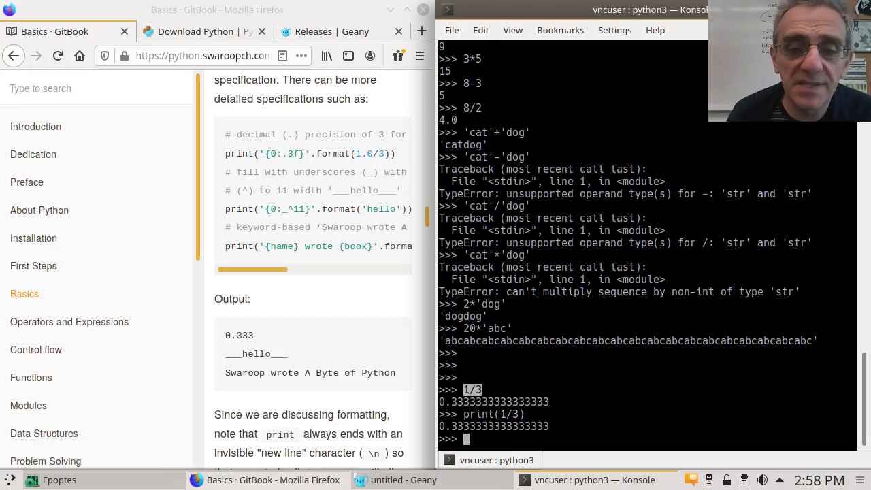
mouse_move(572, 375)
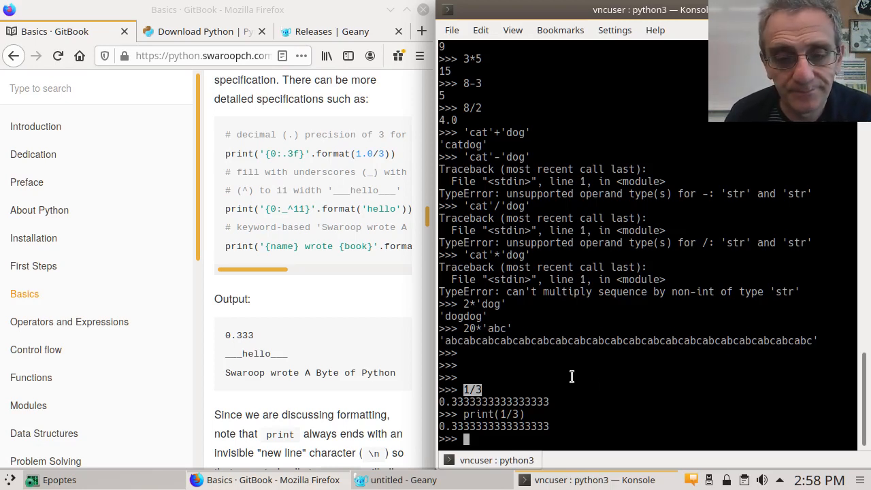
Step: Run print('{0:.3f}'.format(1/3)) at the prompt, outputting 0.333
scroll("down", 3)
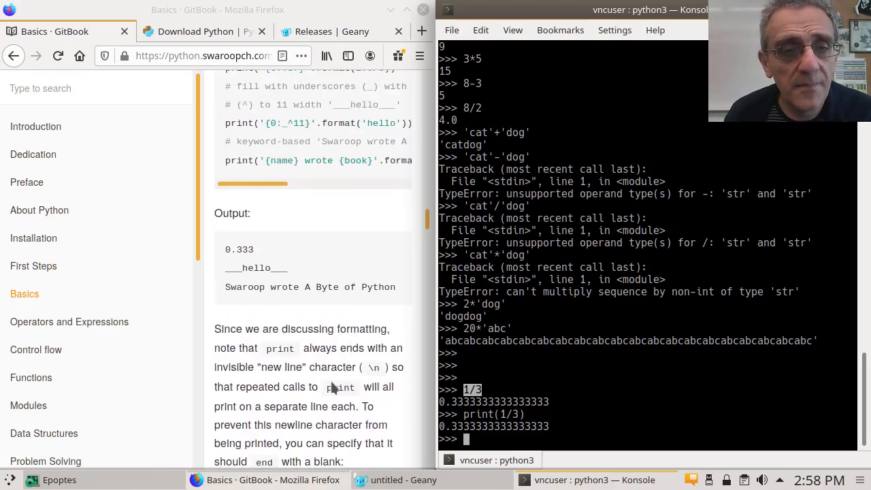
scroll("down", 3)
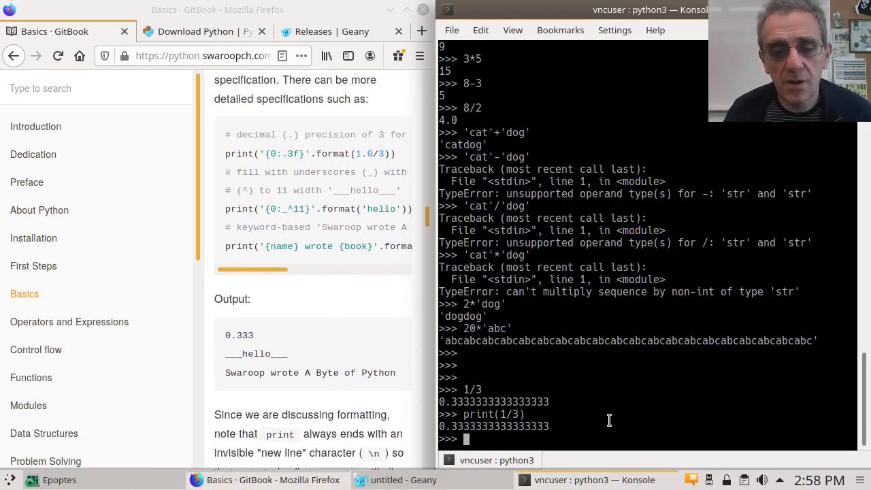
type("print(1/3)")
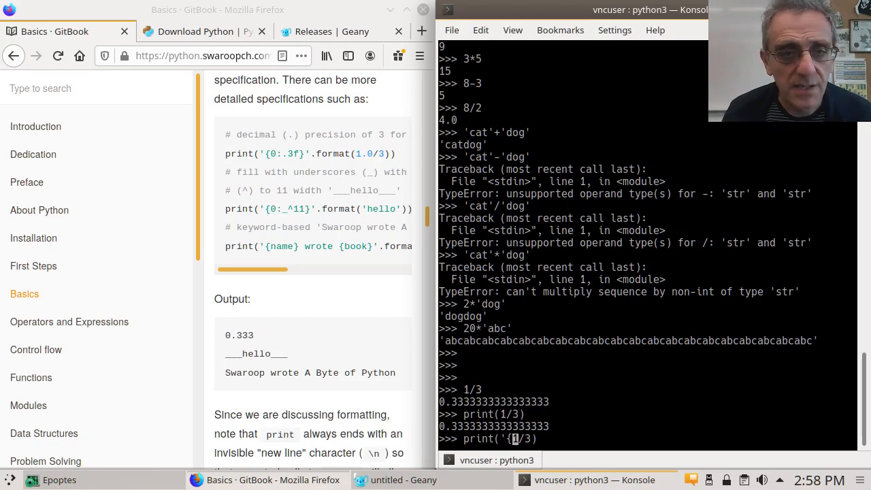
type("0:")
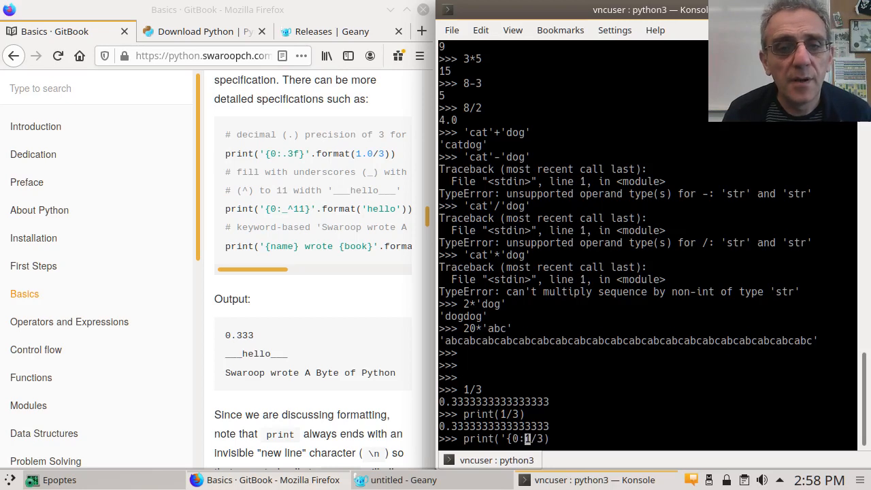
type(".3f}'.format(")
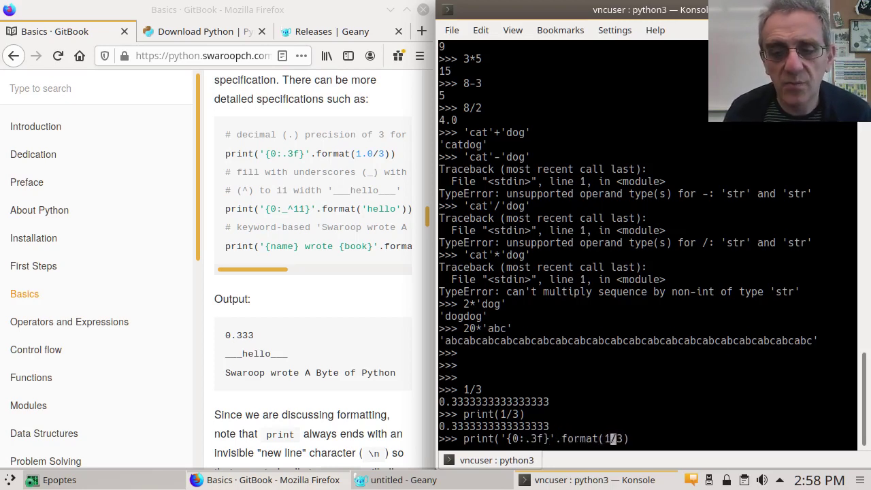
type(")")
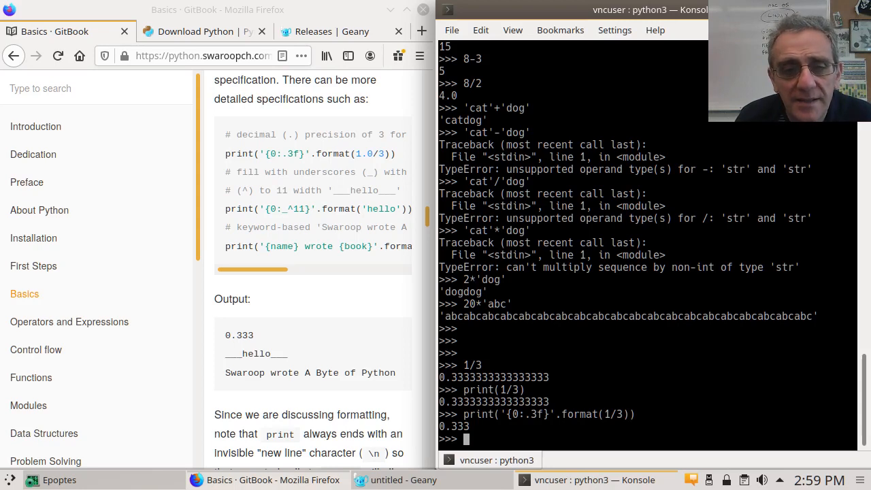
mouse_move(449, 360)
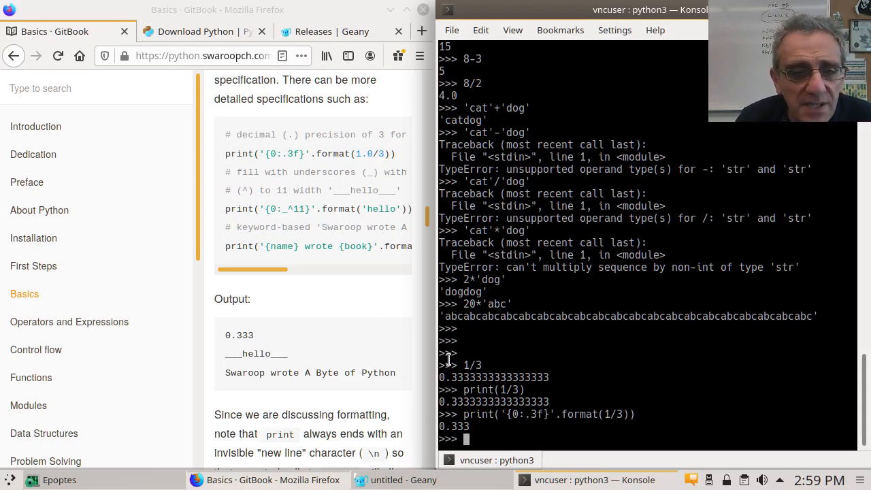
mouse_move(313, 347)
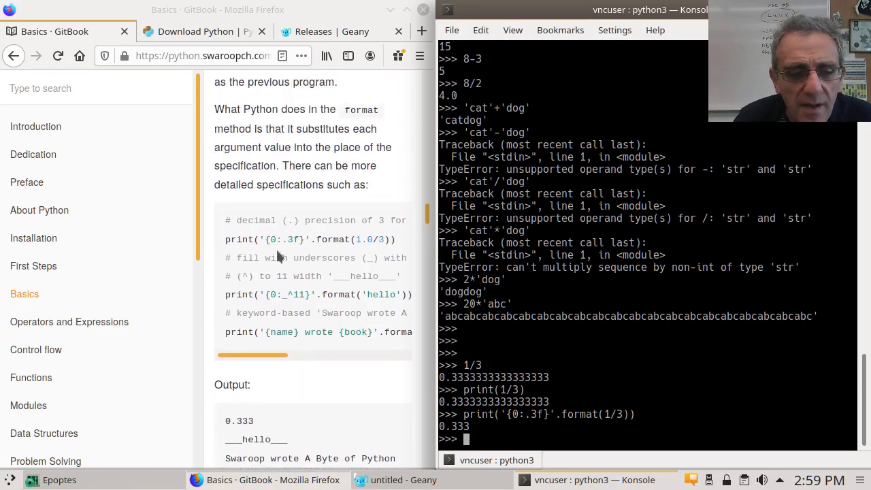
Step: Scroll the Basics page down and select the print('a', end='') example line
scroll("down", 3)
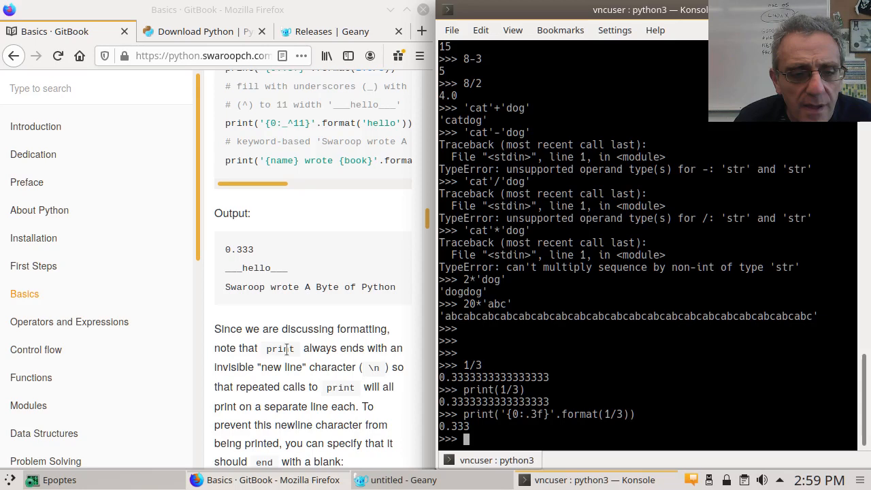
scroll("down", 3)
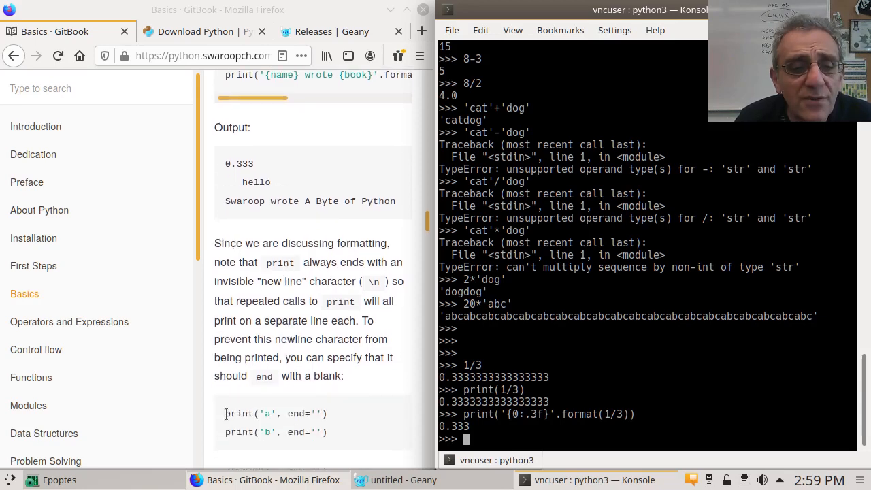
double_click(275, 413)
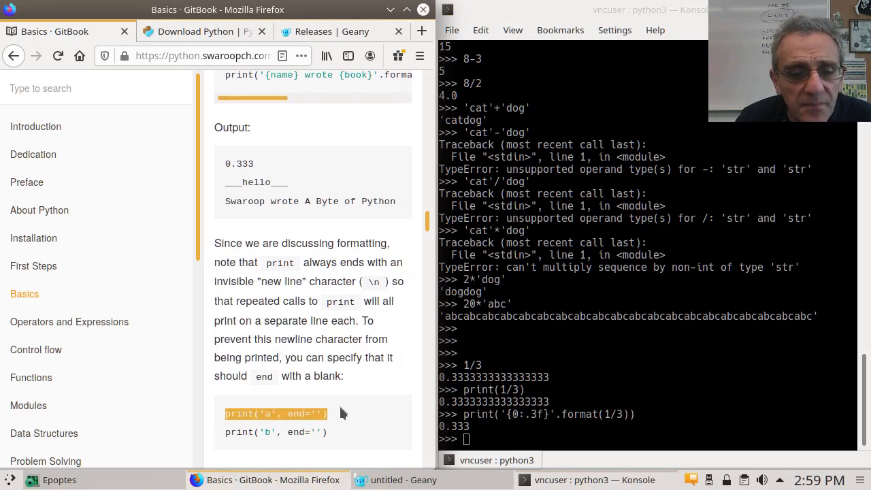
mouse_move(326, 354)
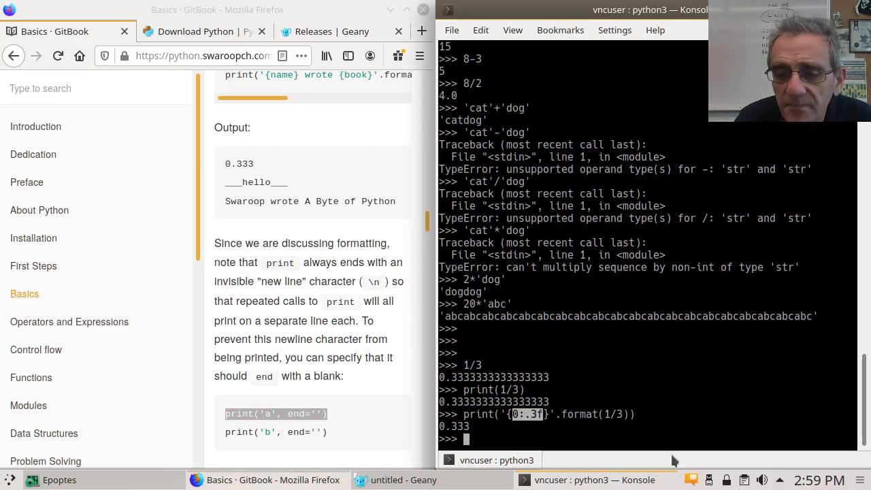
mouse_move(532, 423)
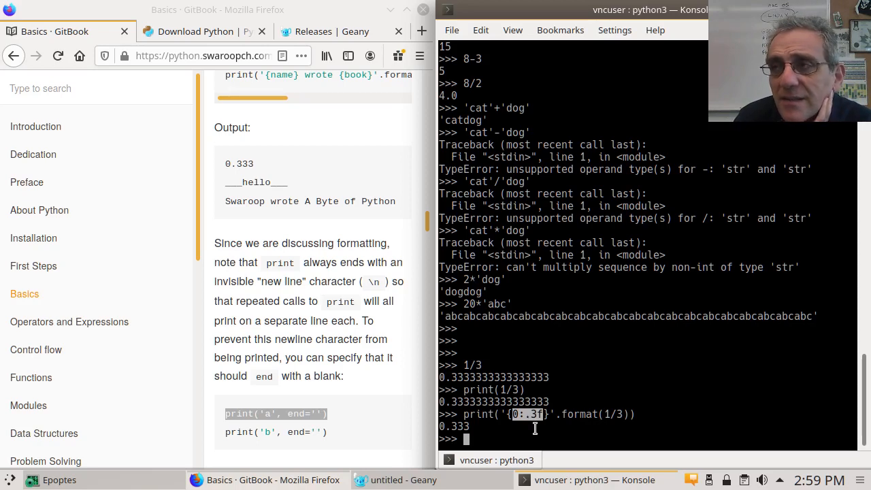
mouse_move(495, 436)
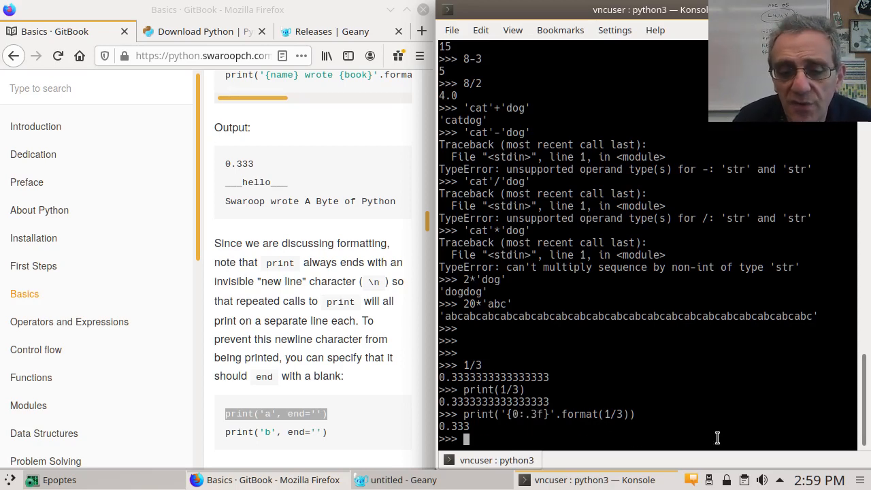
Step: Print 1/3, 3/2 and 5/3 with '{0:.4f}' format, giving 0.3333, 1.5000 and 1.6667
type("print('{0:.3f}'.format(1/3))")
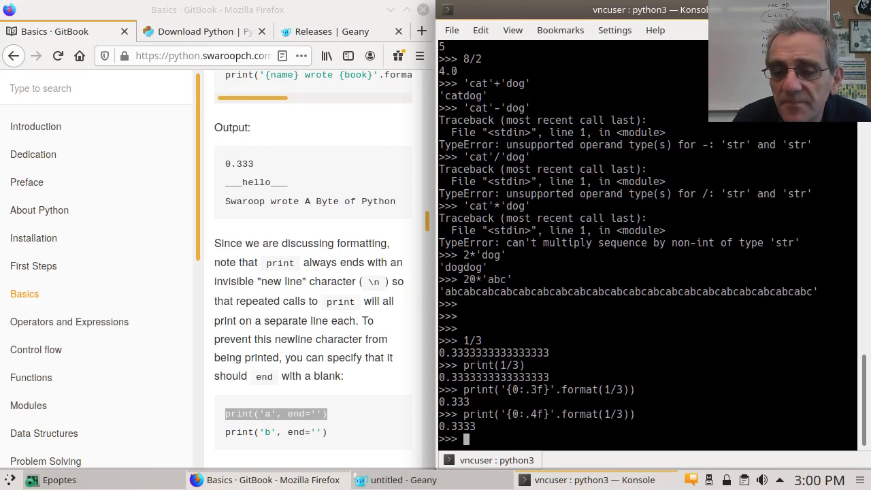
type("print('{0:.4f}'.format(1/3))")
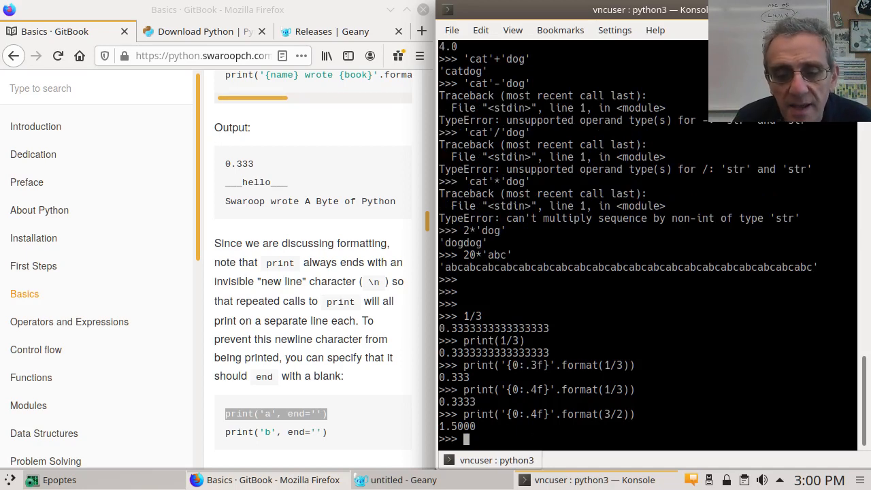
type("print('{0:.4f}'.format(3/2))")
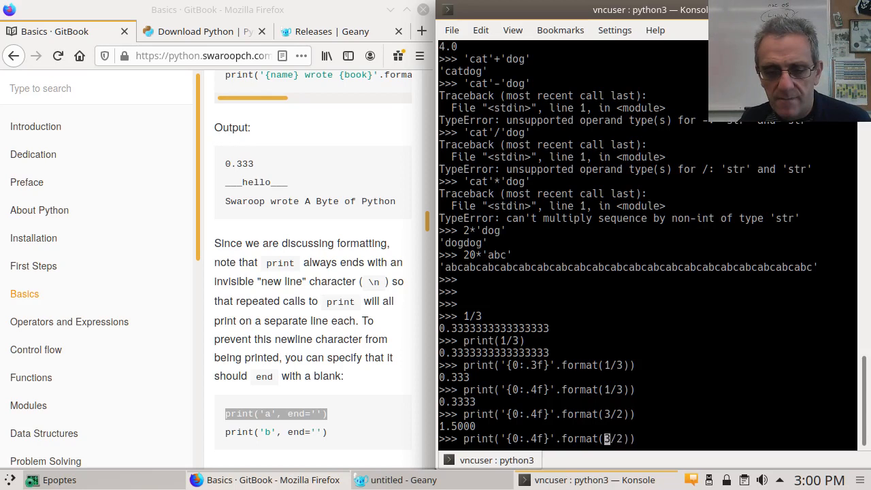
key("BackSpace")
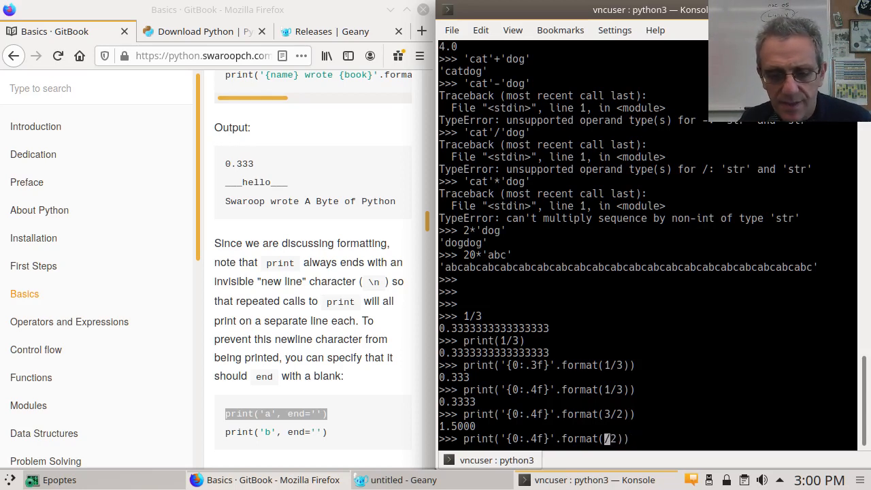
key("Return")
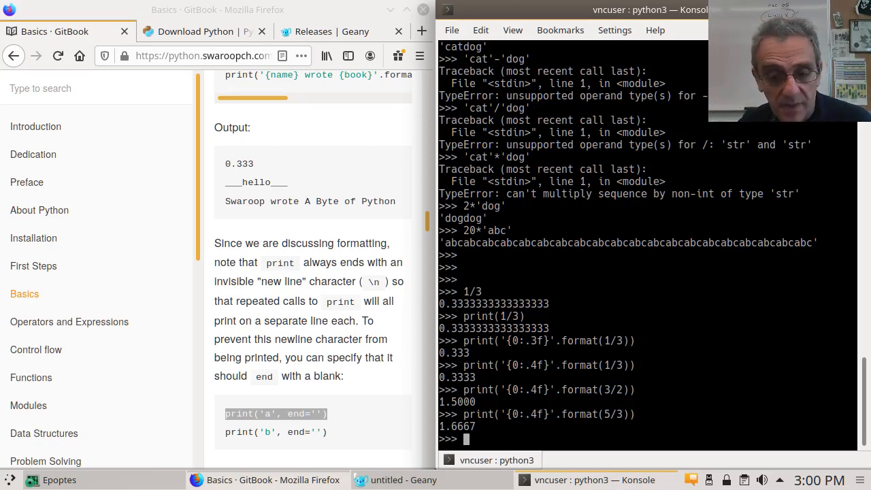
Step: Scroll the Basics page down past escape sequences and variables to the Logical And Physical Line section
scroll("down", 3)
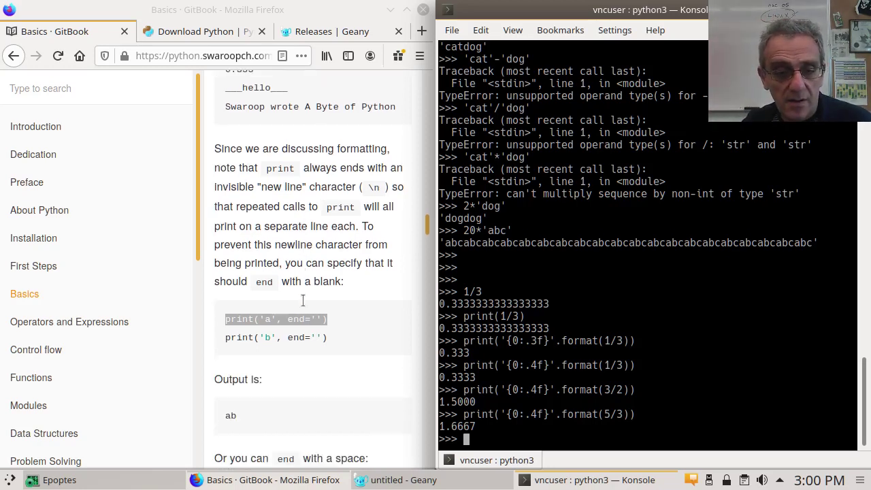
scroll("down", 3)
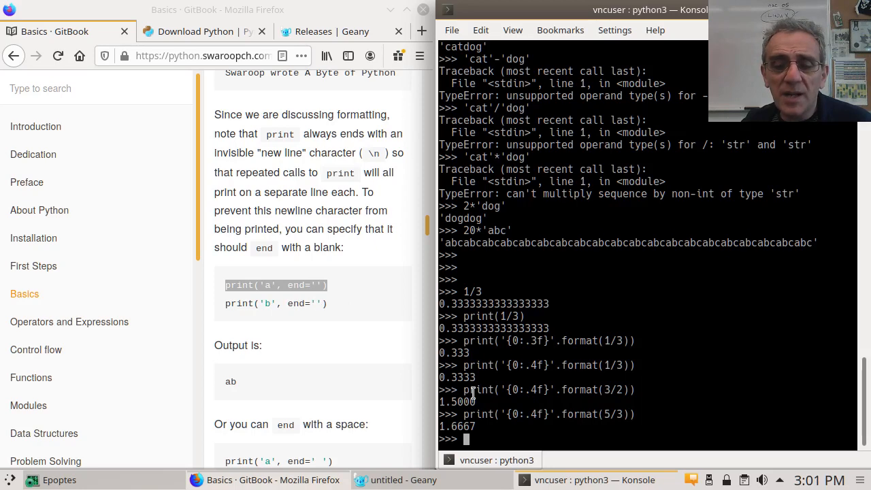
mouse_move(577, 430)
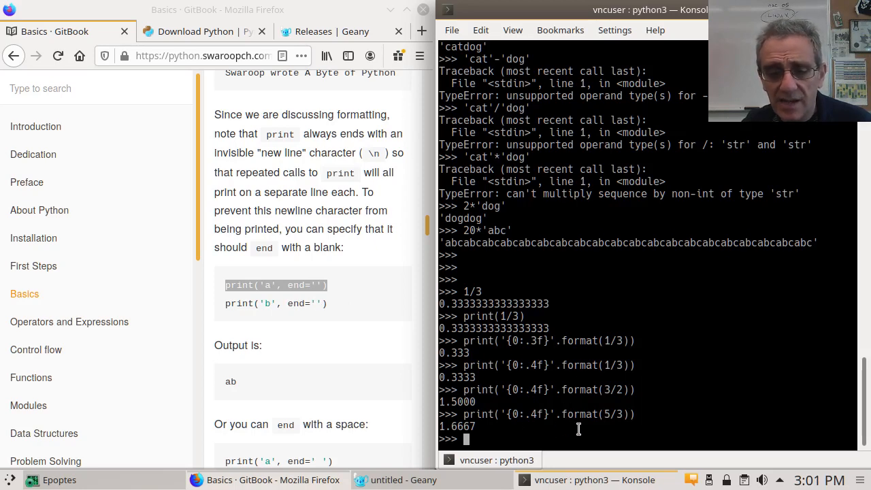
mouse_move(324, 296)
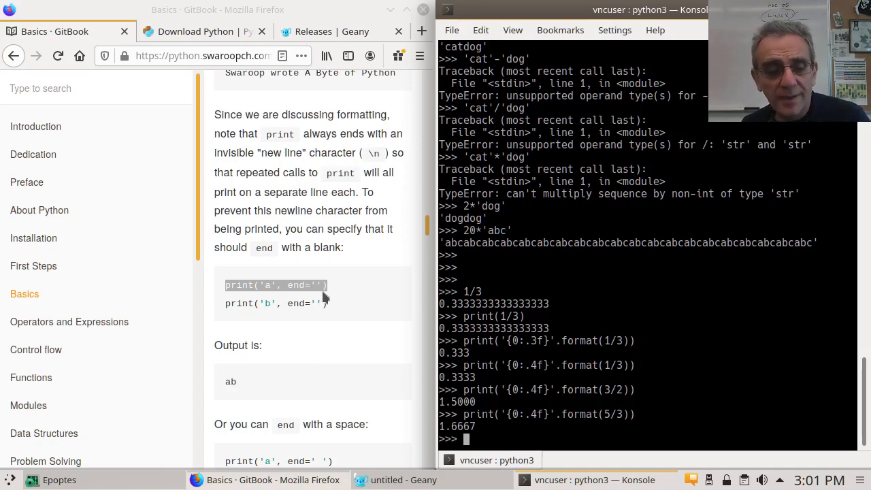
scroll("down", 3)
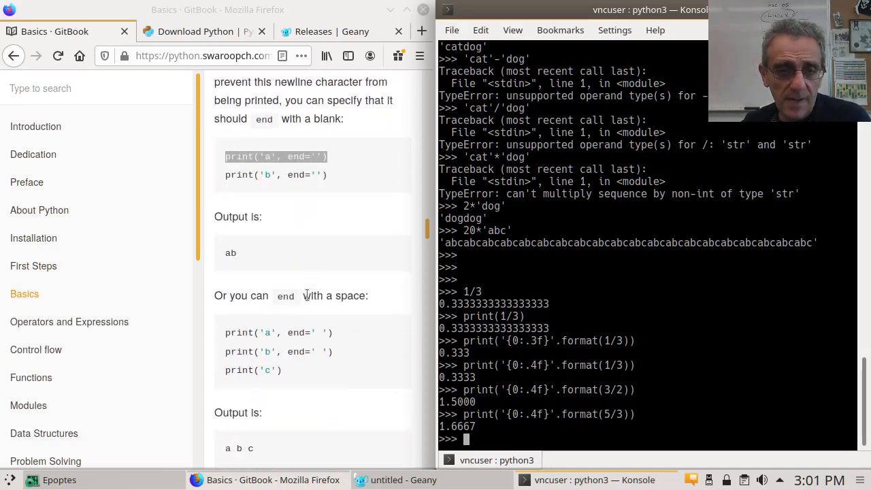
scroll("down", 3)
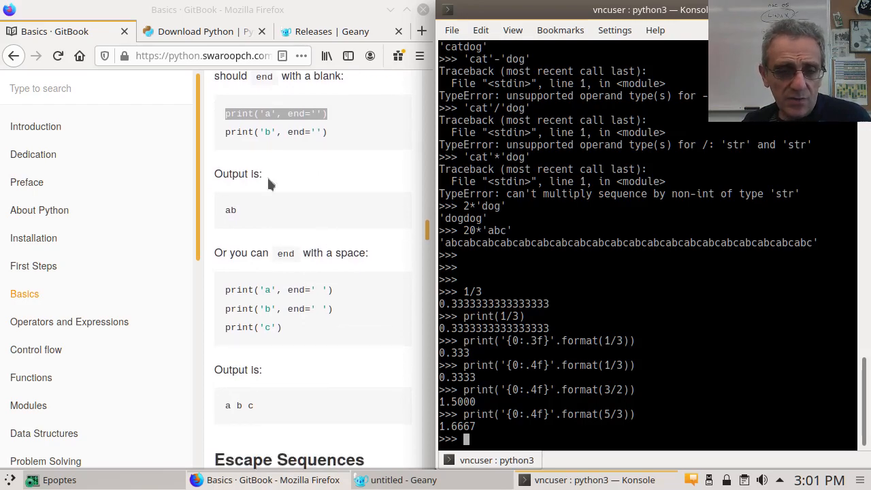
scroll("down", 3)
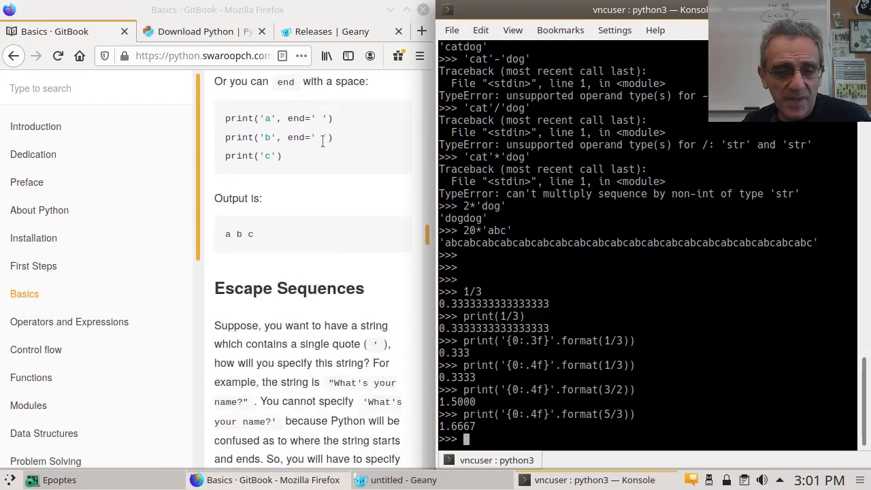
scroll("down", 3)
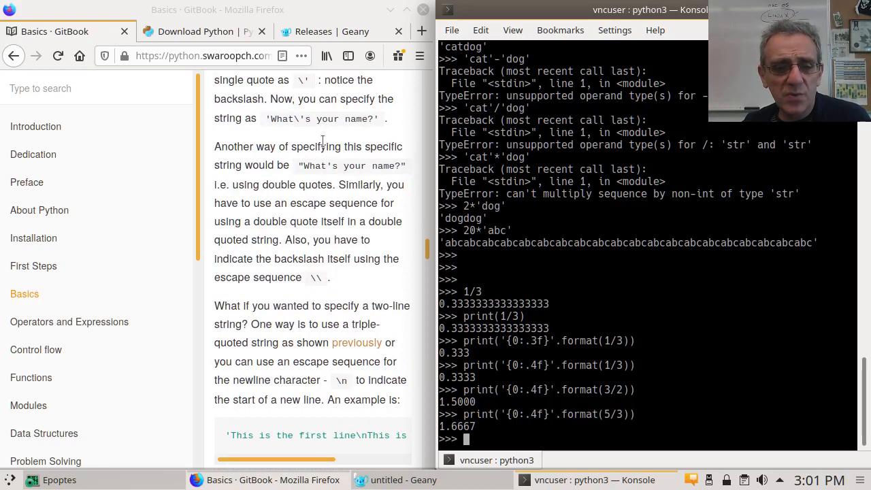
scroll("down", 3)
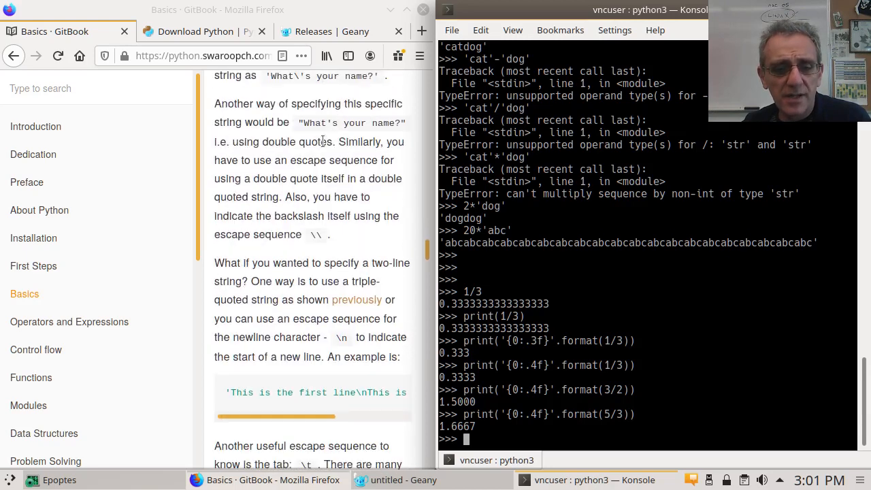
scroll("down", 3)
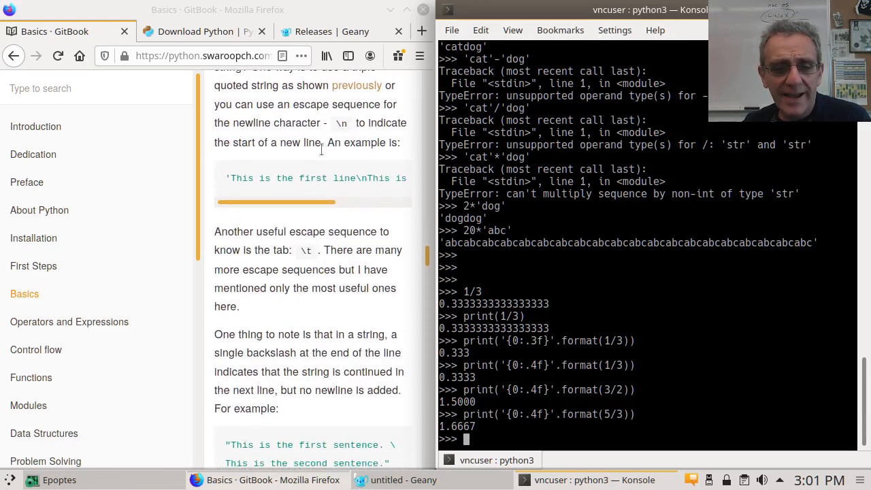
scroll("down", 3)
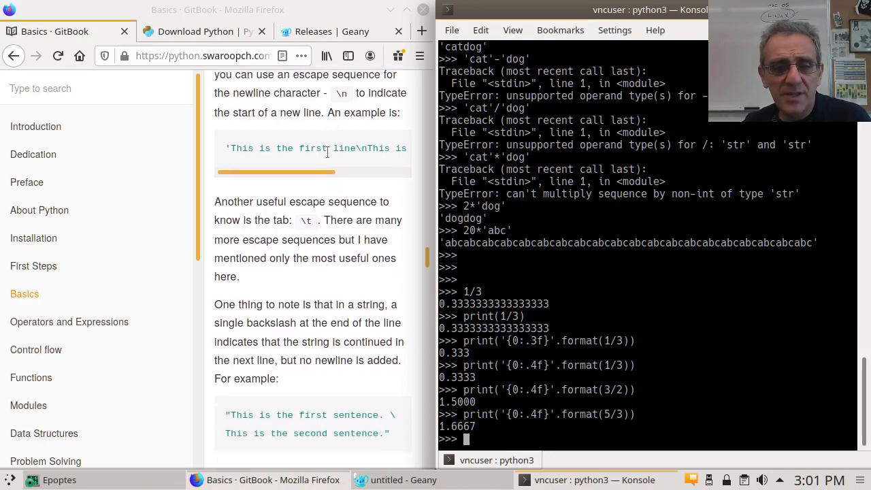
scroll("down", 3)
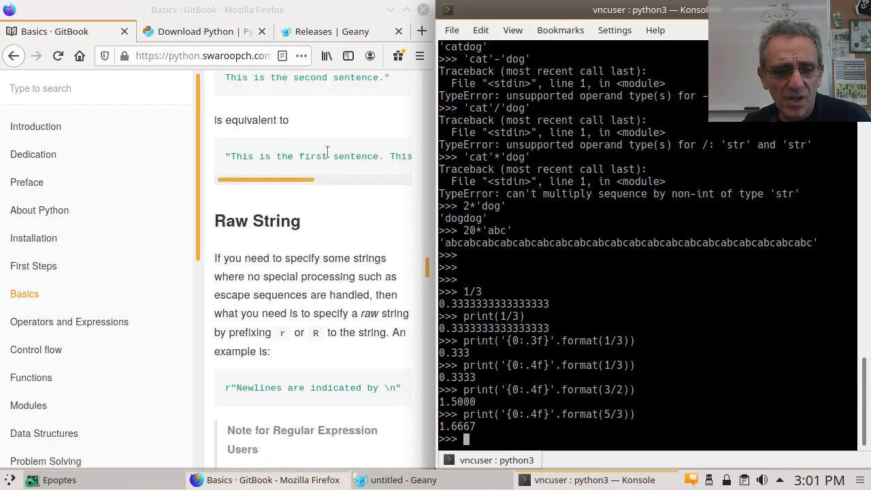
scroll("down", 3)
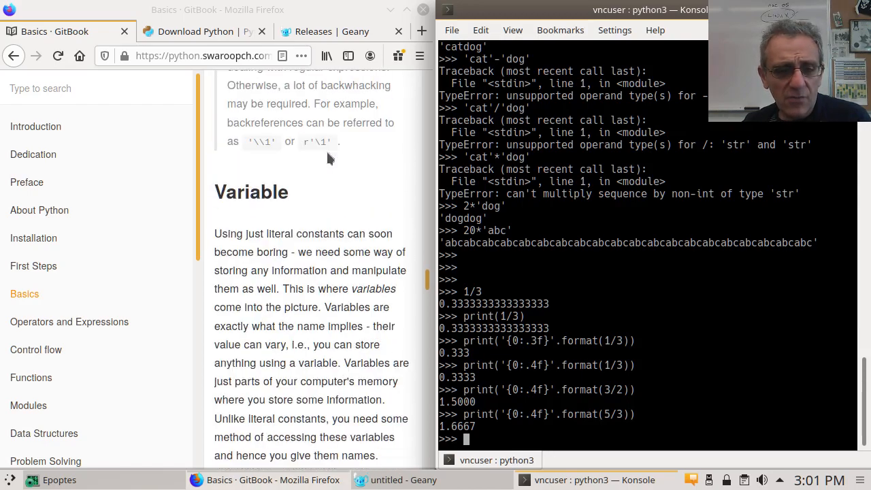
scroll("down", 3)
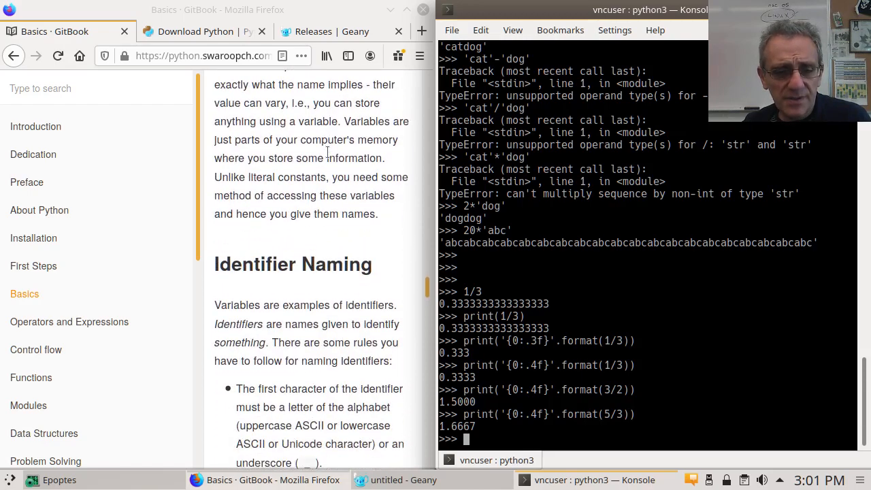
scroll("down", 3)
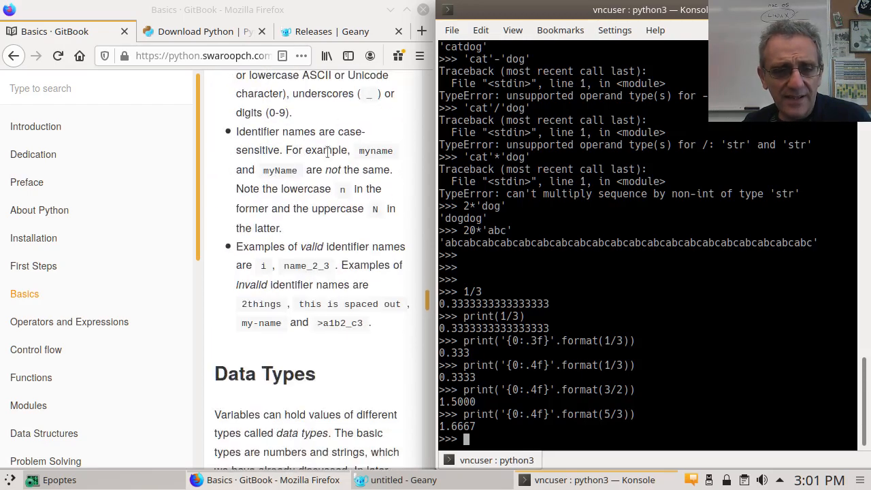
scroll("down", 3)
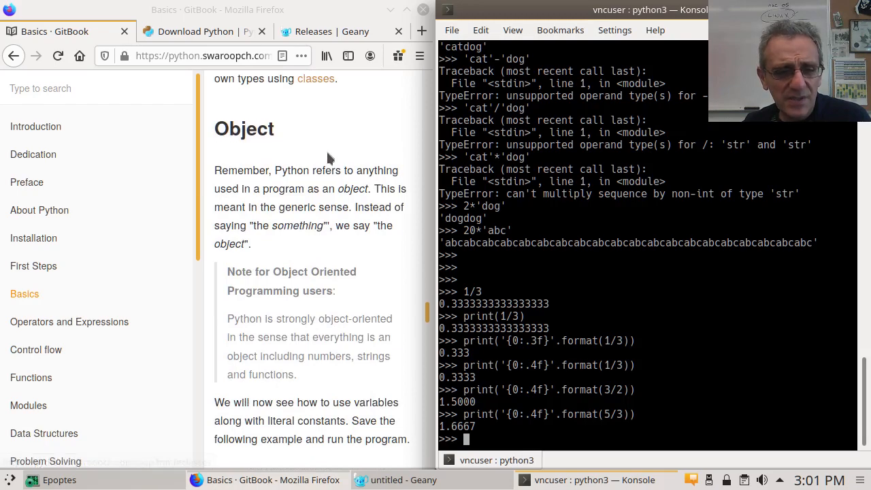
scroll("down", 3)
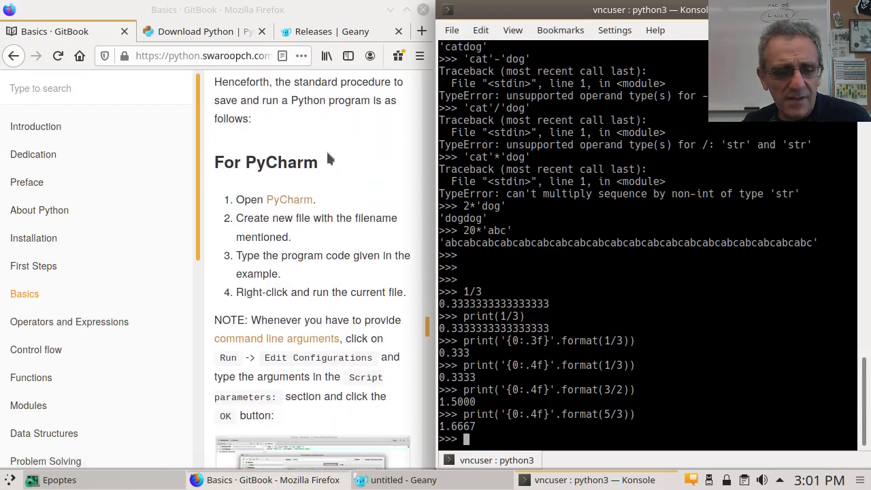
scroll("down", 3)
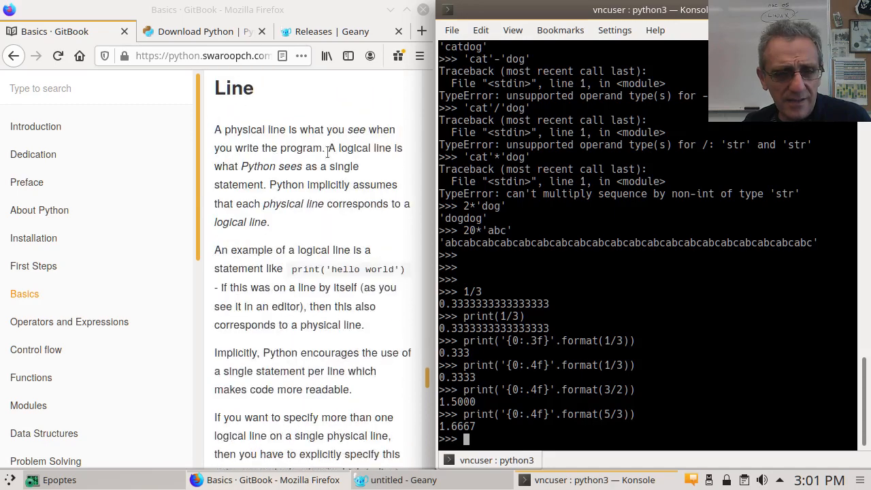
scroll("down", 3)
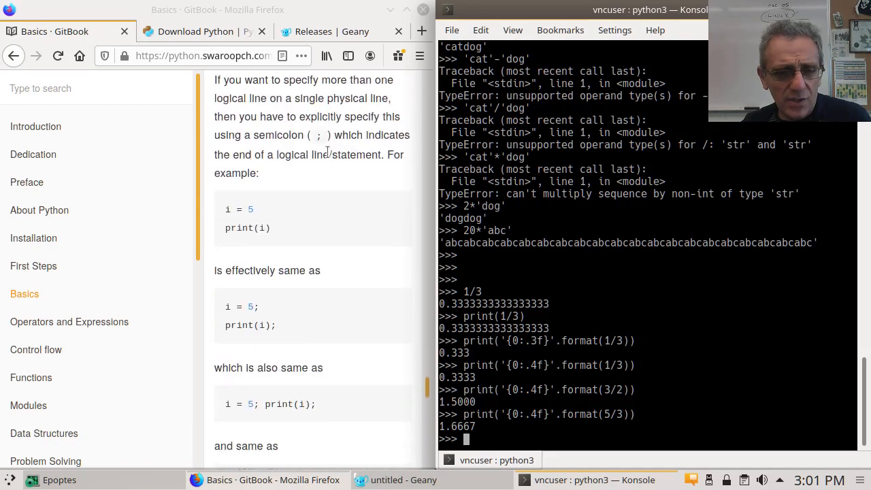
scroll("down", 3)
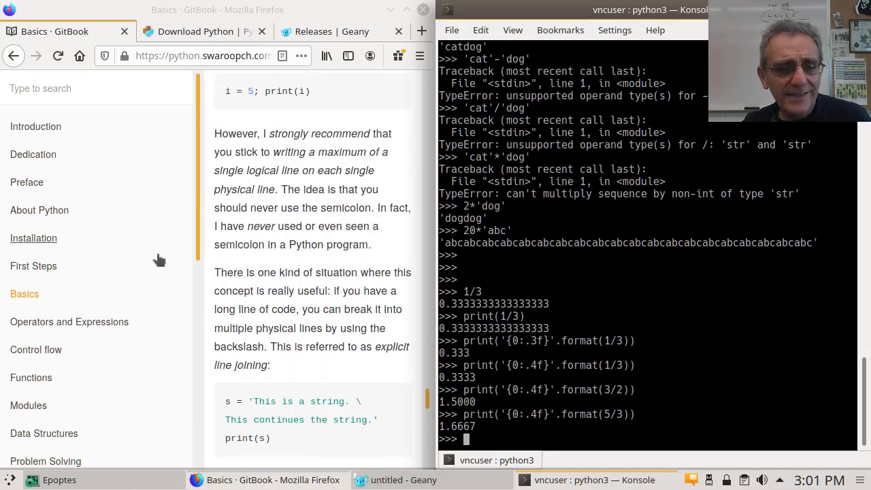
mouse_move(41, 294)
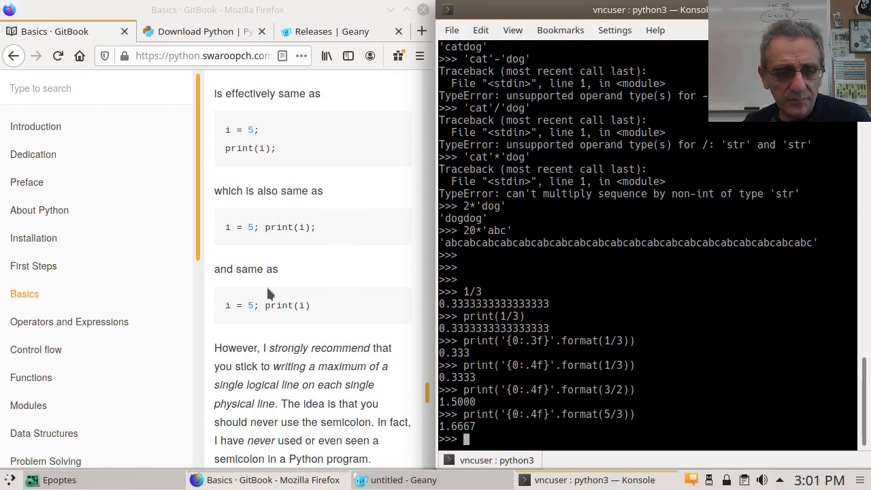
scroll("down", 3)
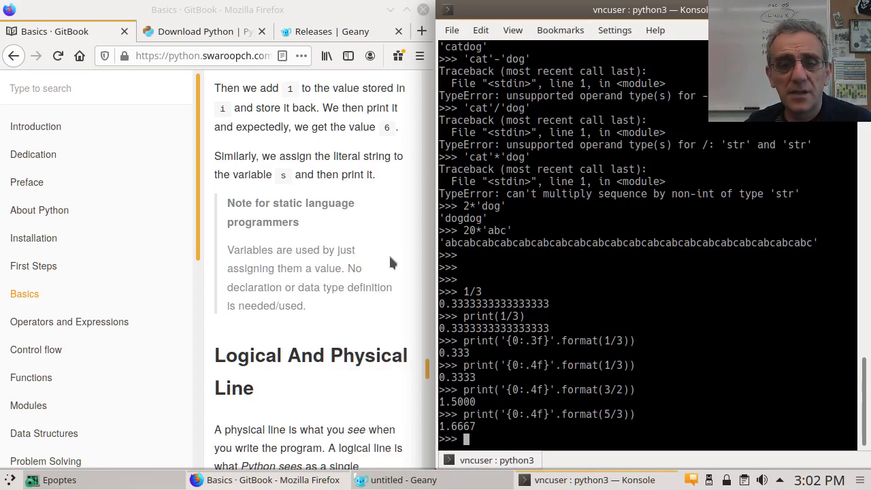
scroll("down", 3)
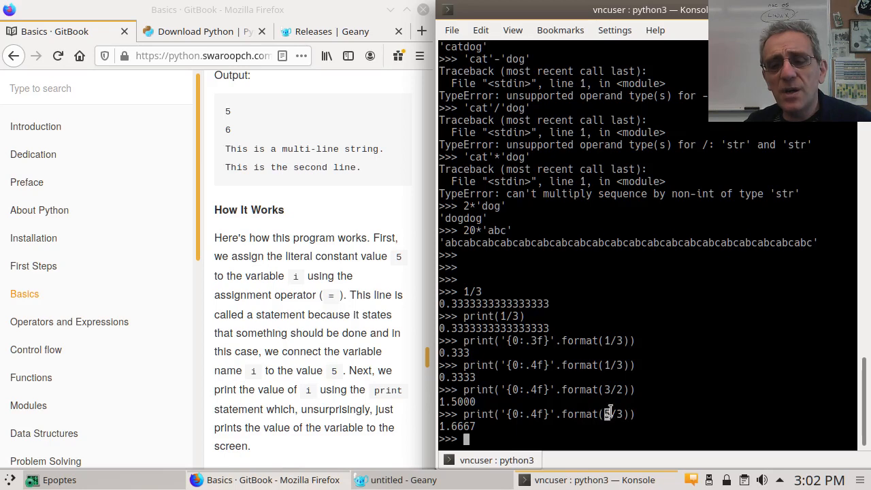
double_click(614, 413)
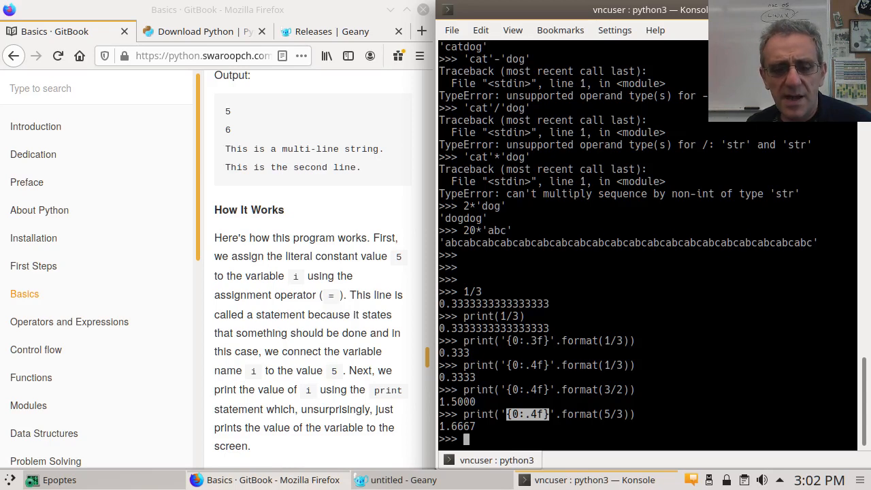
mouse_move(628, 406)
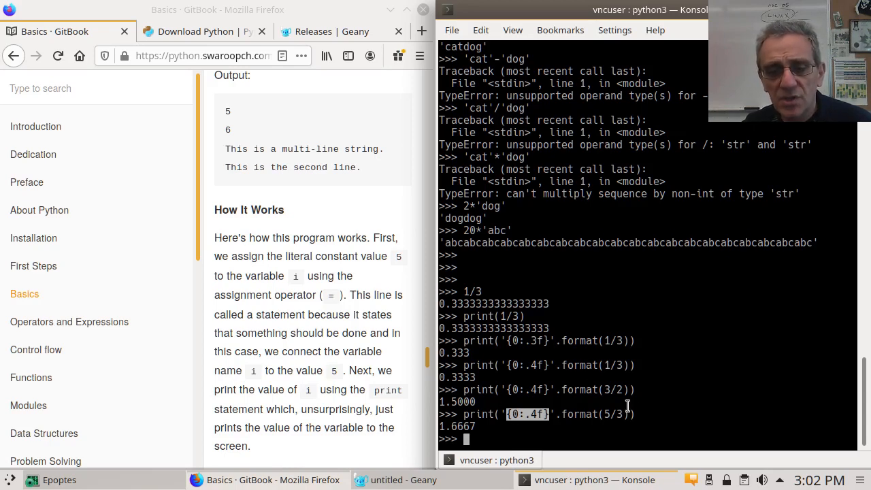
mouse_move(718, 406)
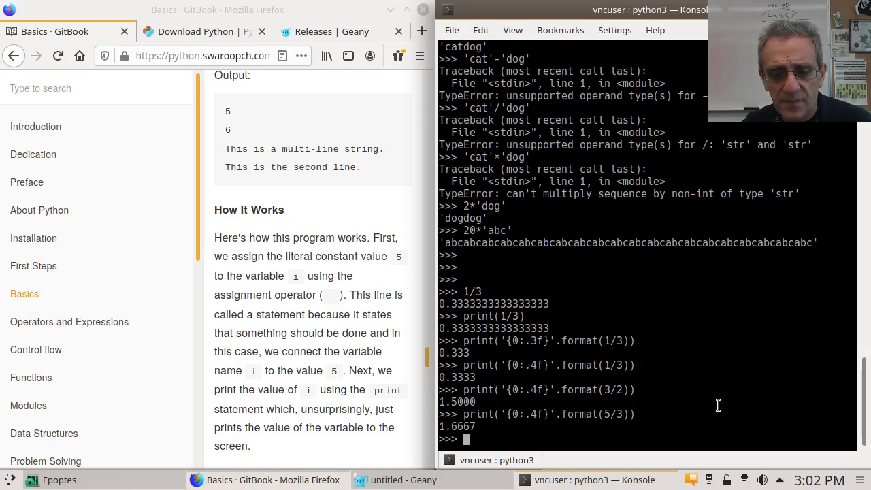
Step: Run print(f'{5/3:.4f}') at the Python prompt, outputting 1.6667
type("print")
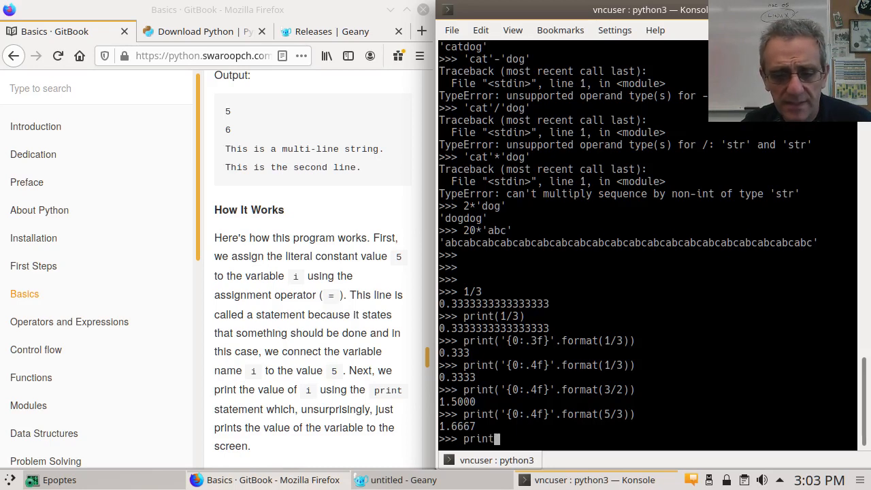
type("(")
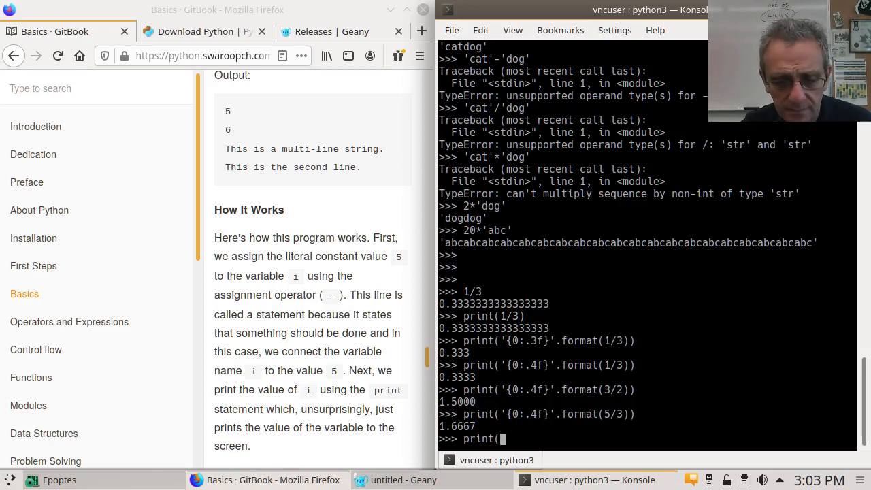
type("f'")
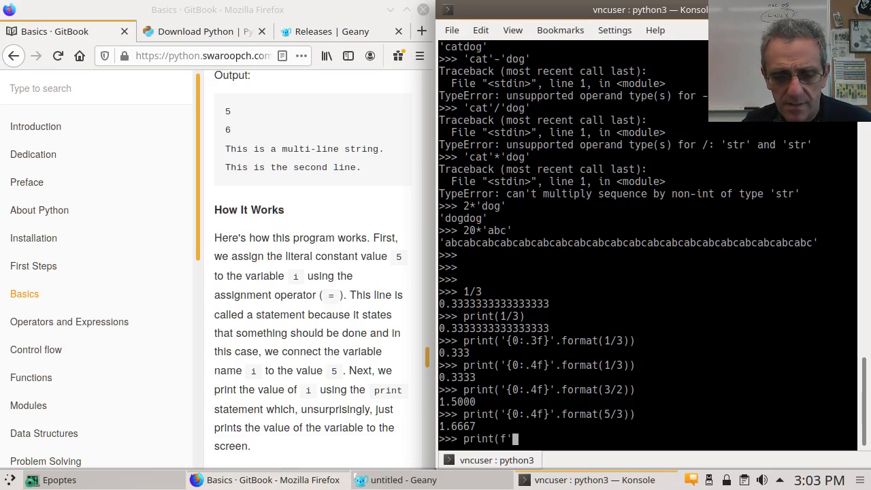
type("{")
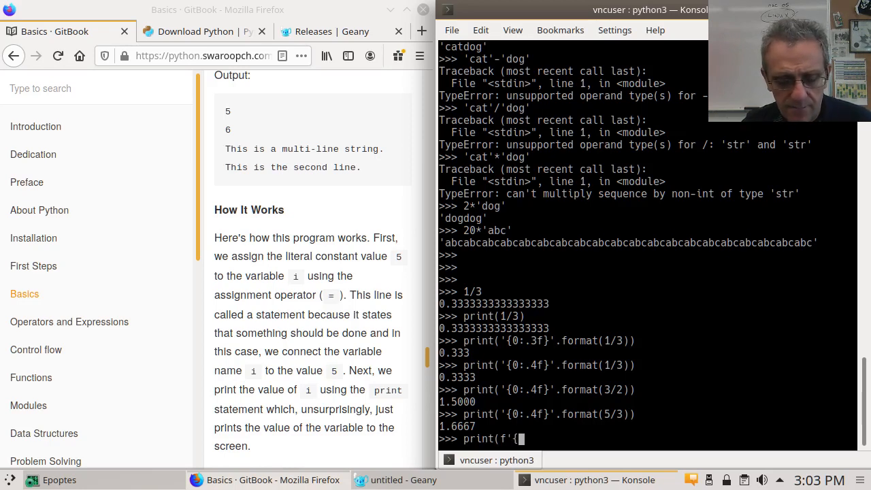
type("5/")
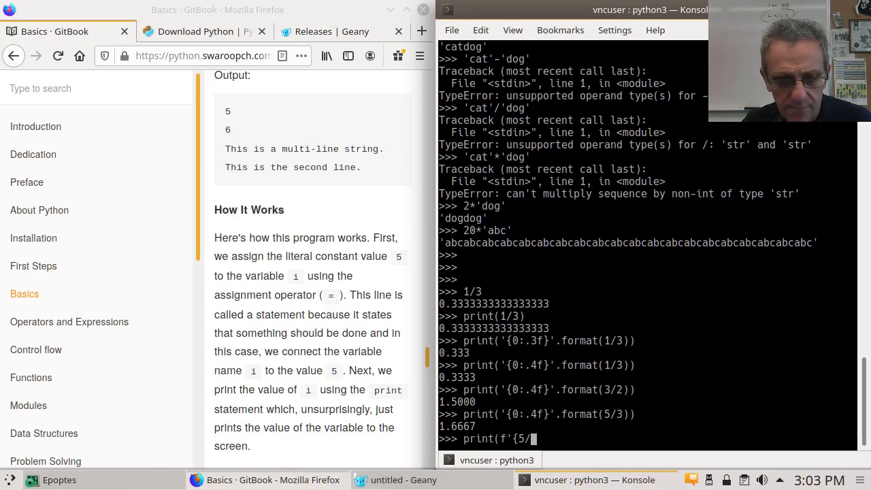
type("3")
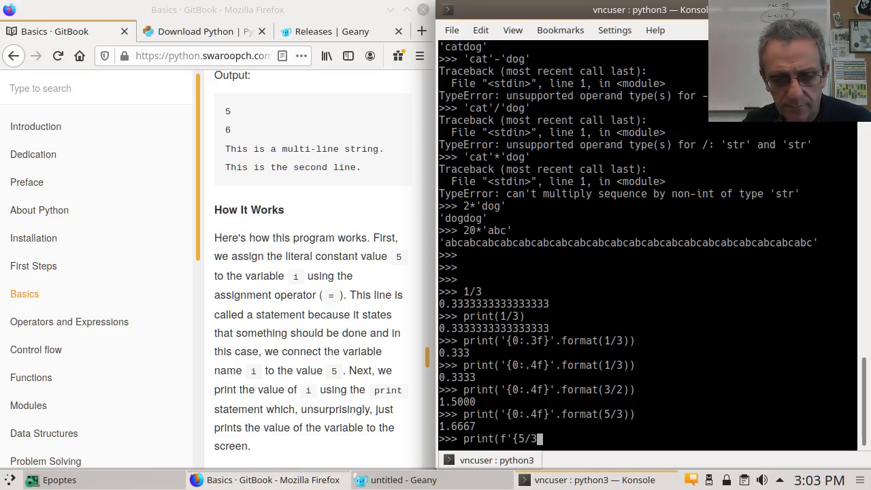
type(":.")
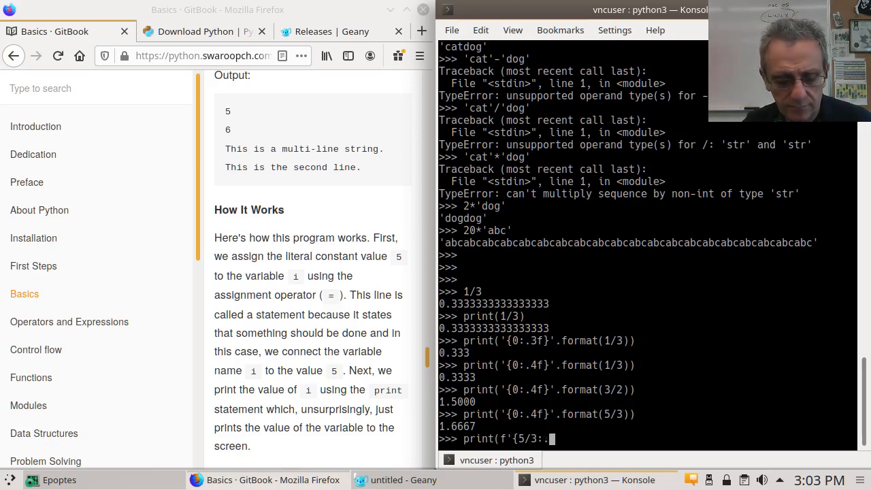
type("4f")
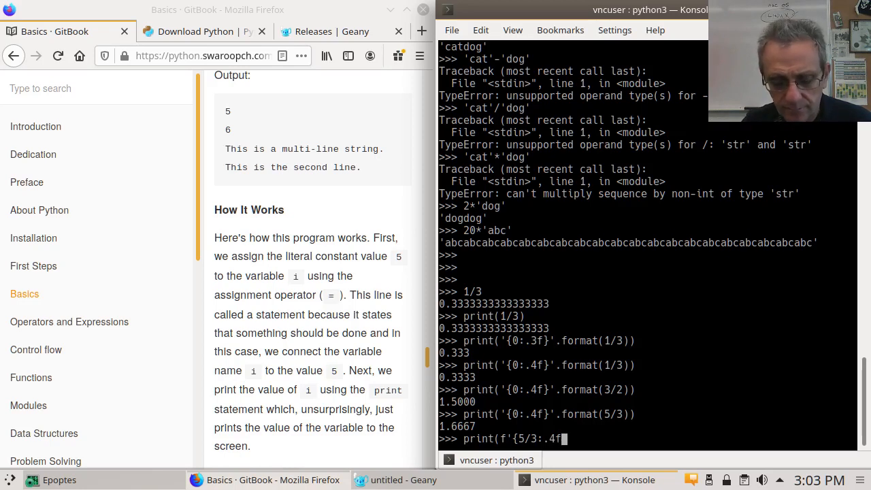
type("}'")
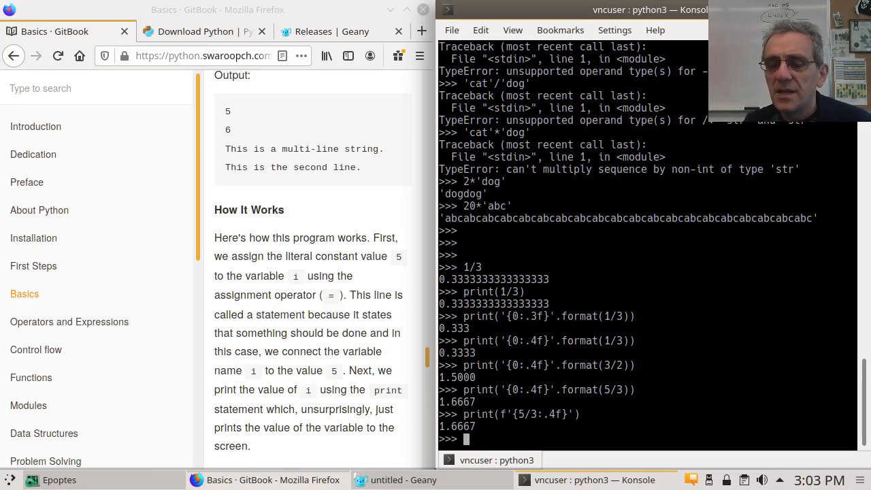
mouse_move(517, 390)
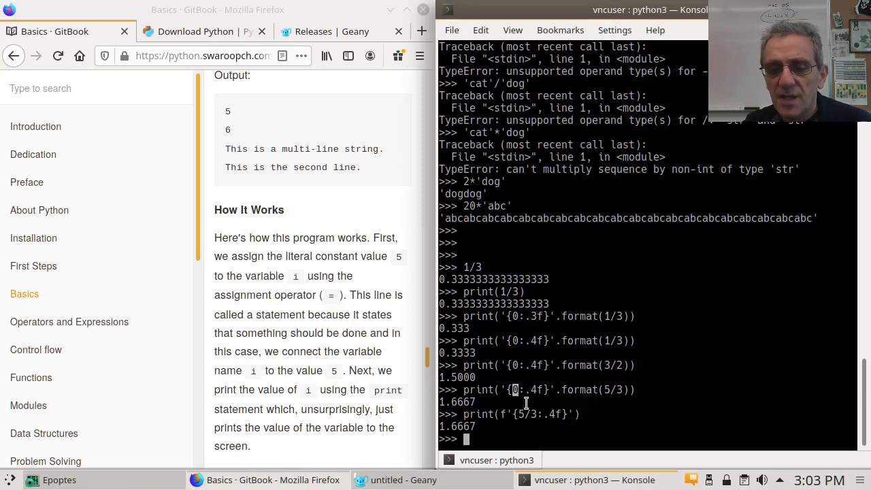
mouse_move(585, 401)
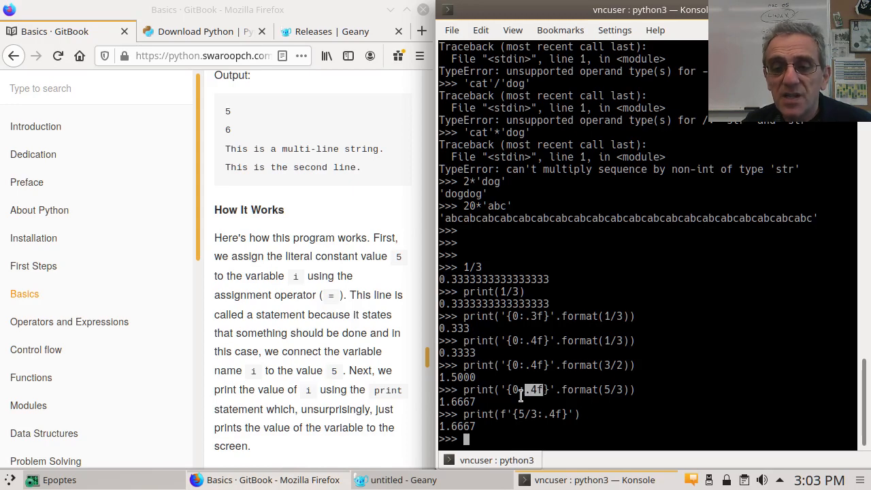
mouse_move(256, 300)
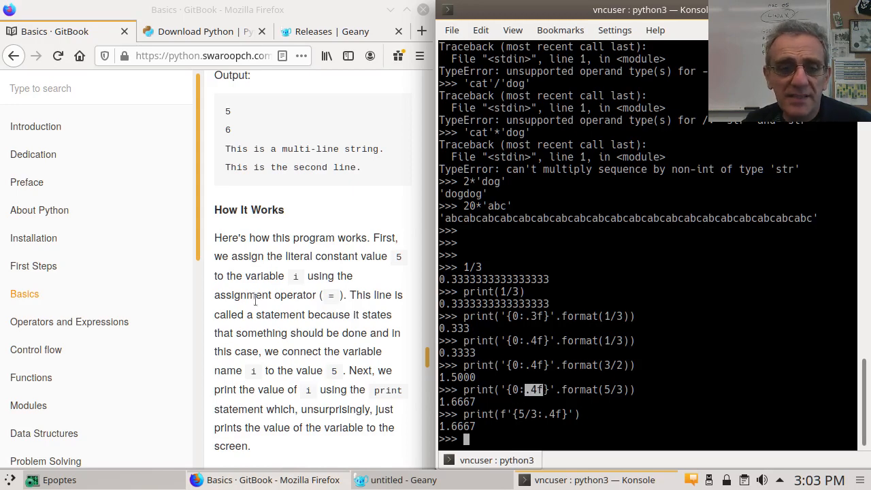
Step: Scroll down the Basics page, then minimize Firefox to reveal the desktop beside Konsole
scroll("down", 3)
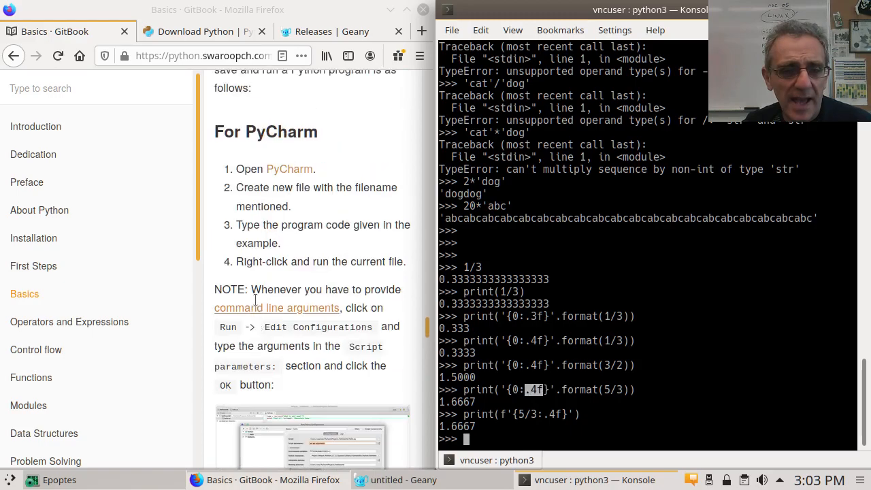
scroll("down", 3)
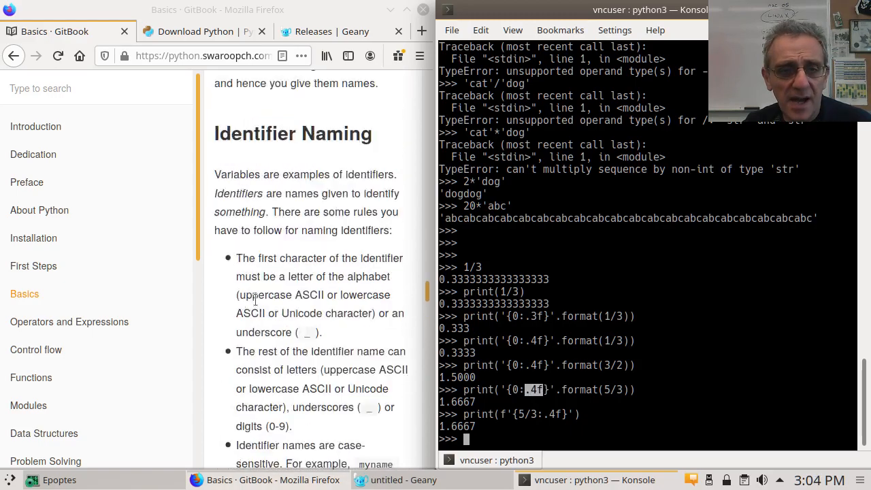
scroll("down", 3)
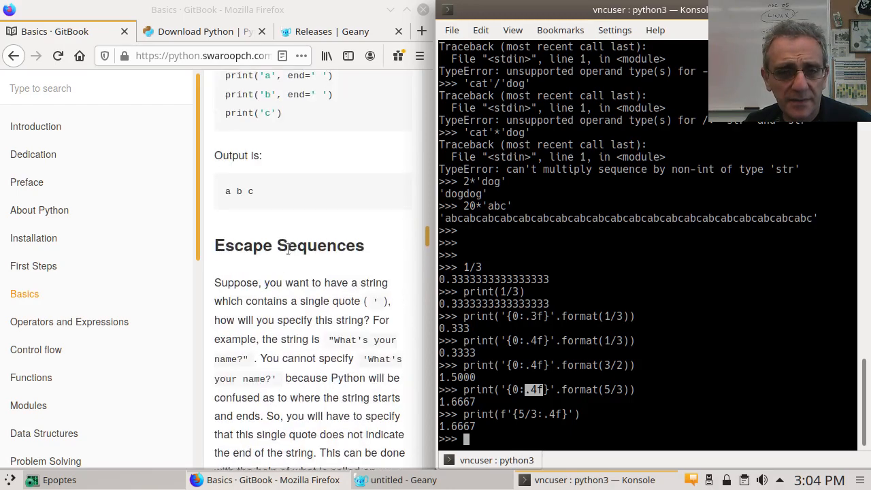
scroll("down", 3)
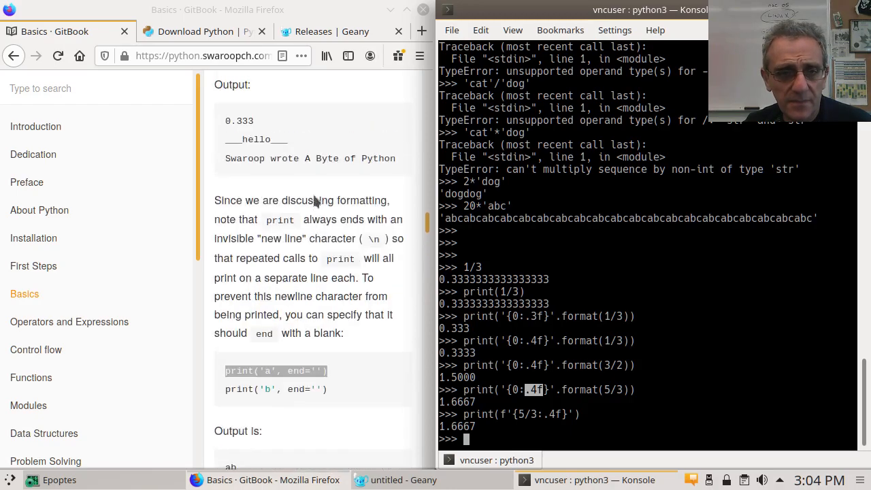
scroll("down", 3)
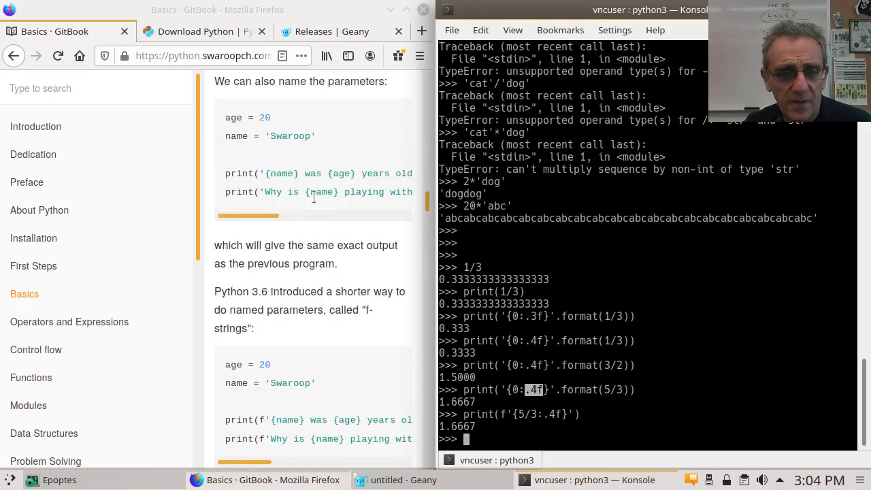
scroll("down", 3)
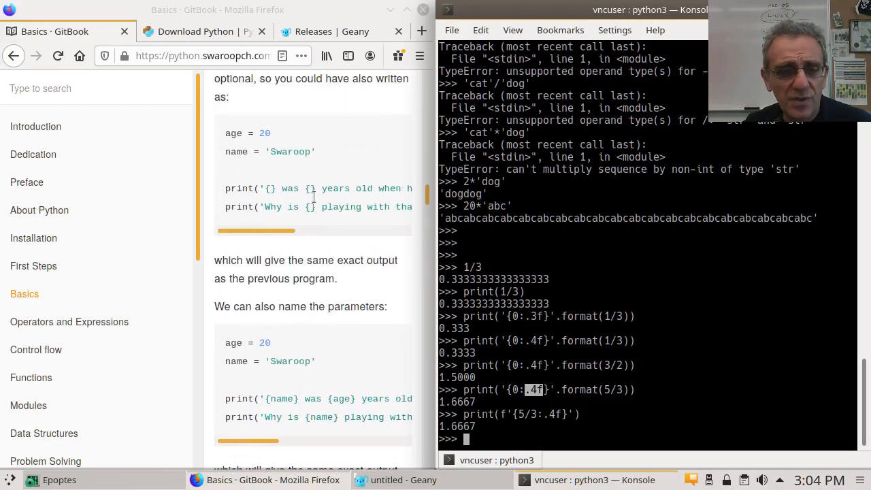
scroll("down", 3)
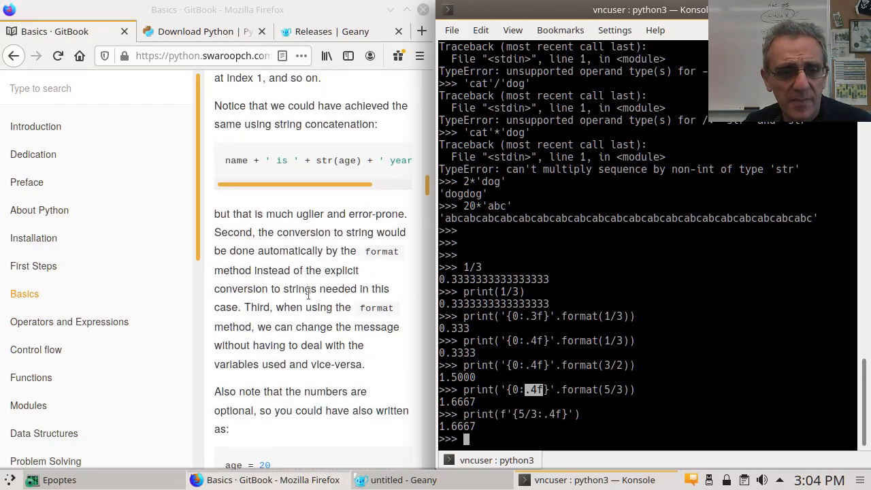
scroll("down", 3)
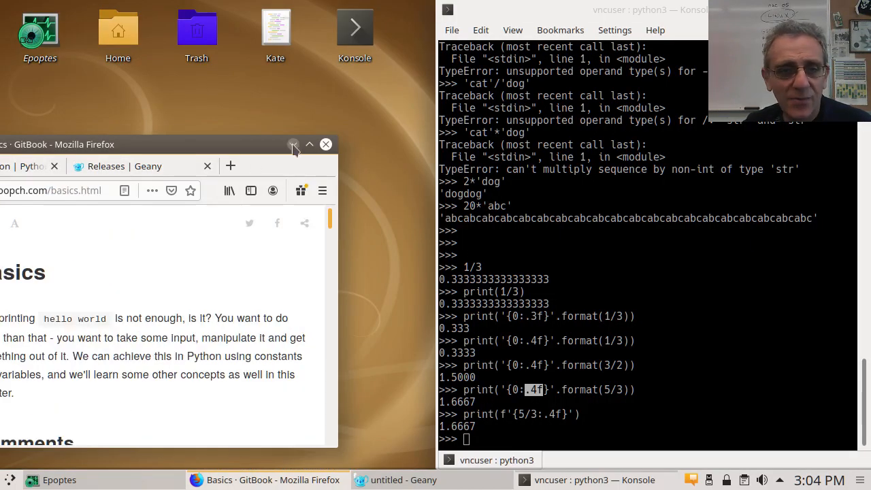
left_click(294, 144)
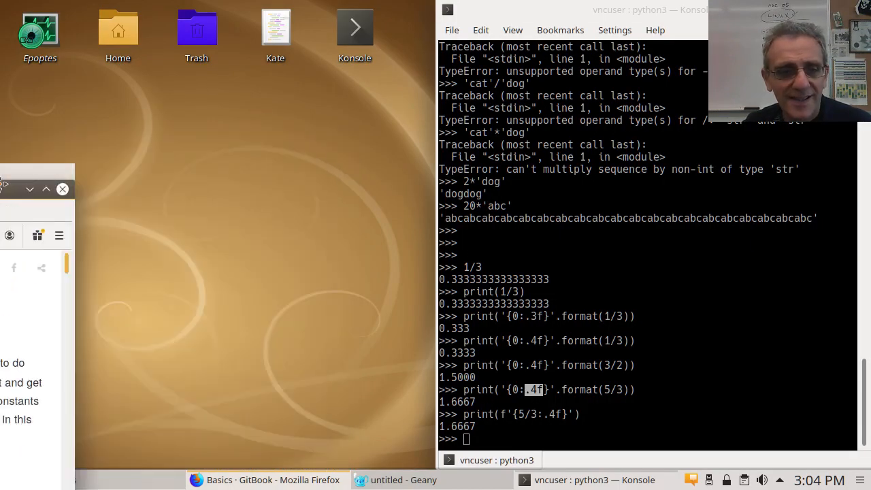